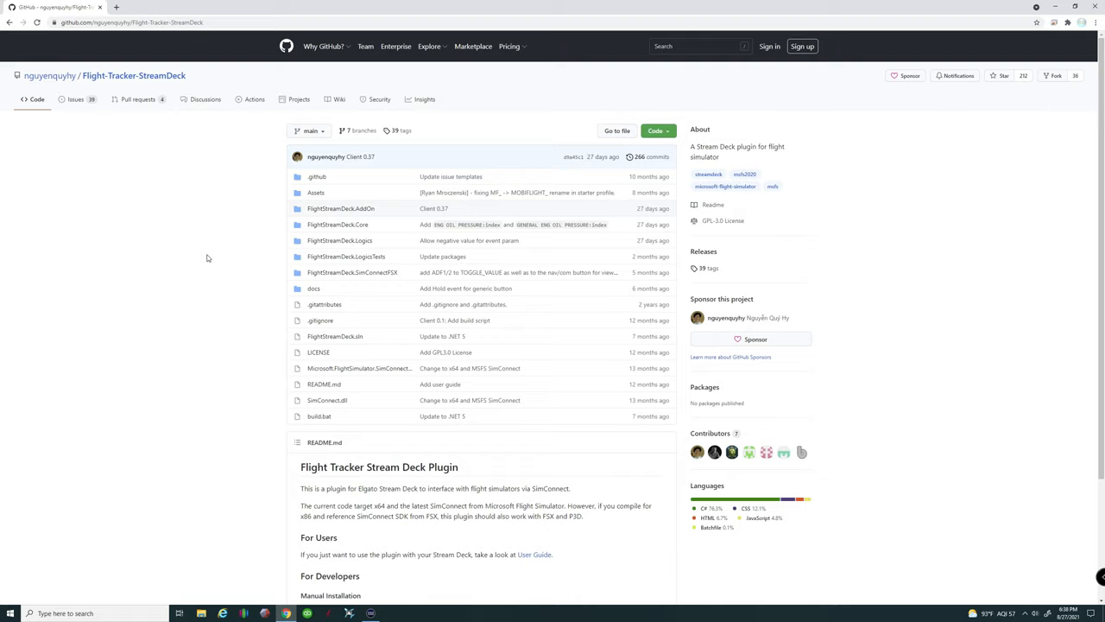
mouse_move(176, 191)
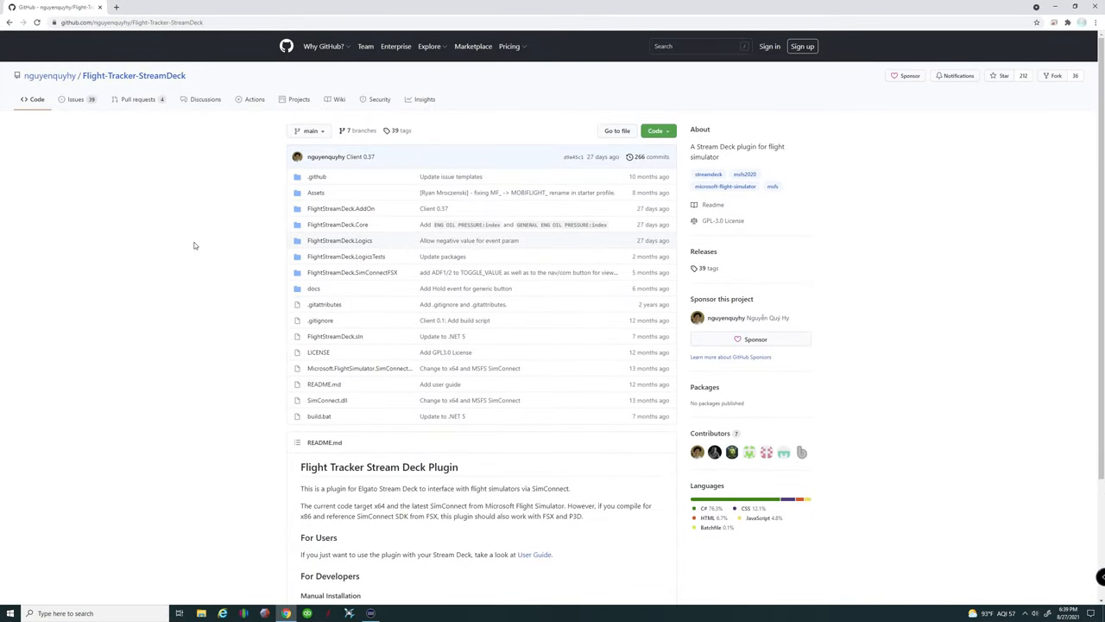
Step: Download the Version 0.37 .streamDeckPlugin asset from the repository's Releases
scroll("down", 3)
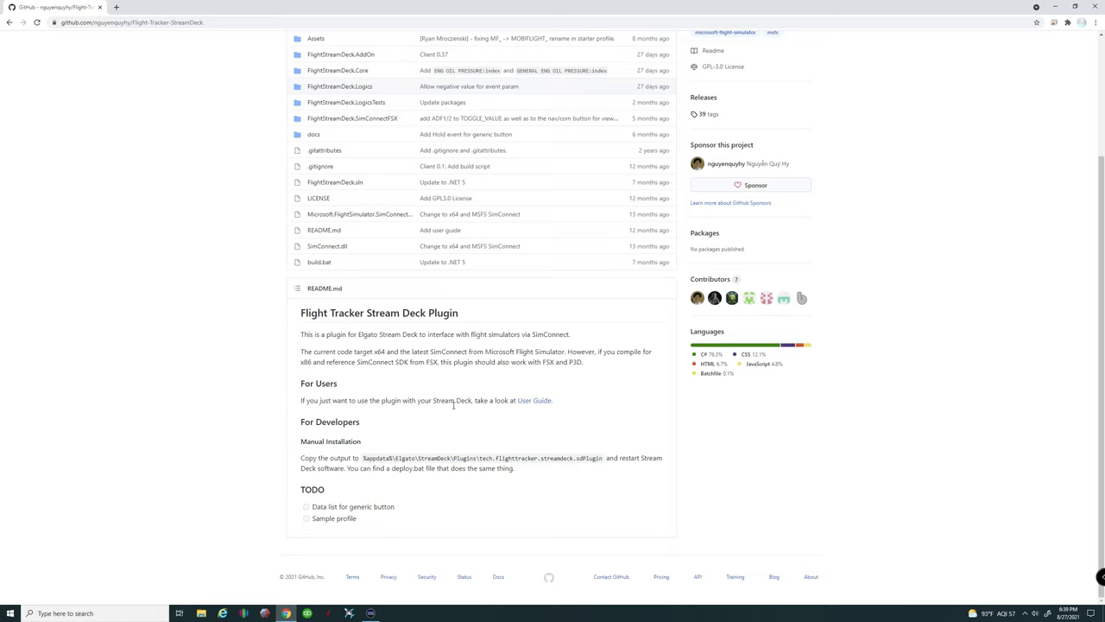
left_click(532, 401)
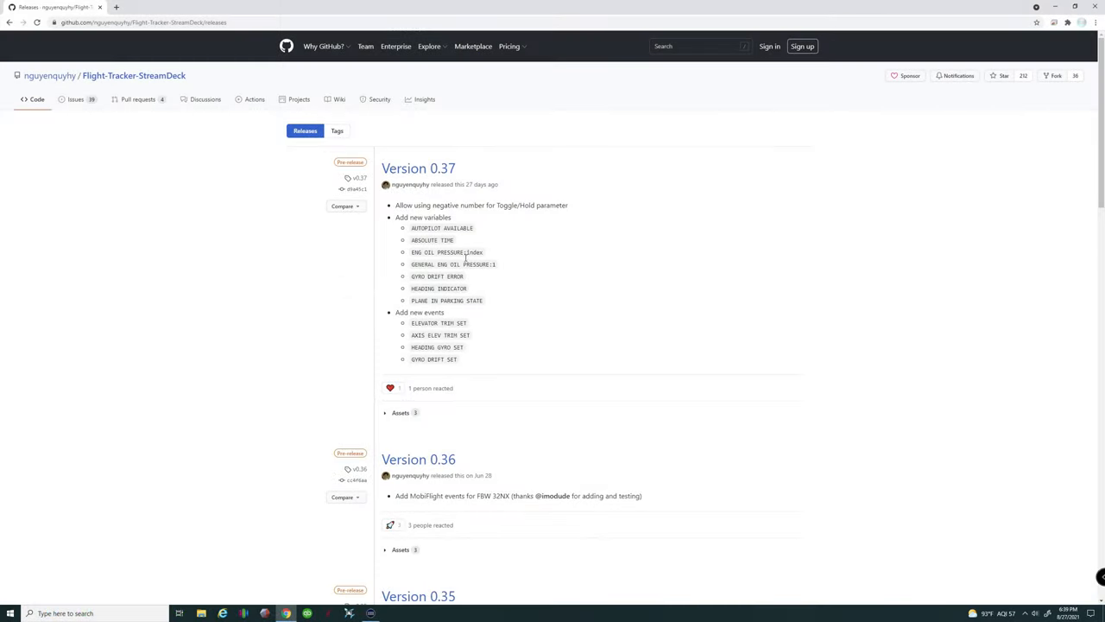
mouse_move(438, 169)
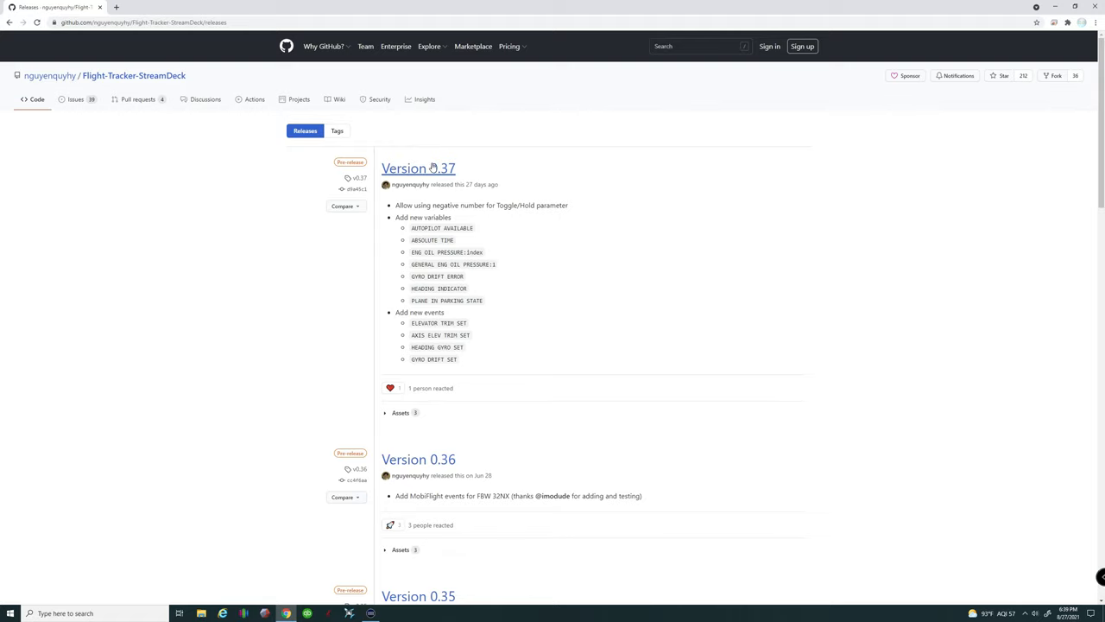
left_click(418, 168)
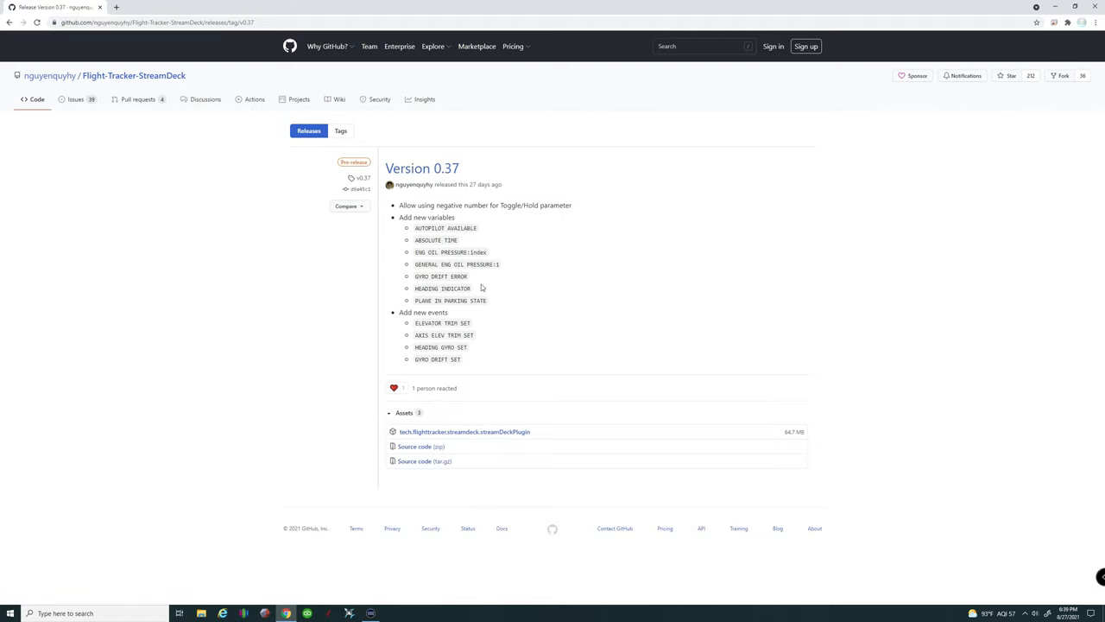
left_click(459, 432)
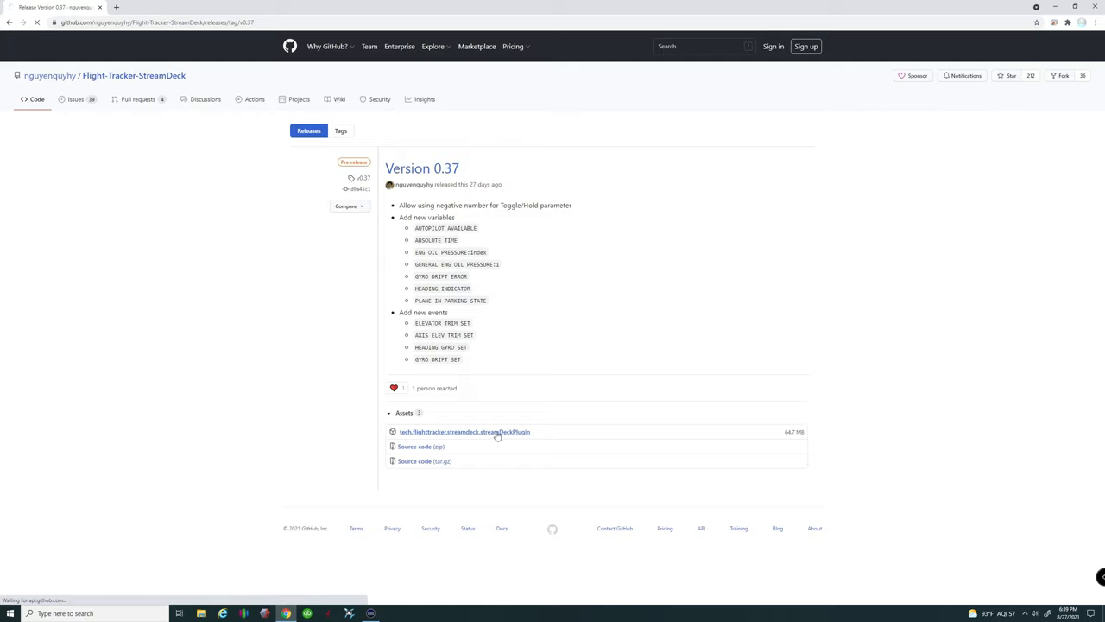
Step: View the Flight Tracker user guide (docs/USERGUIDE.md) down to Known Issues
left_click(463, 432)
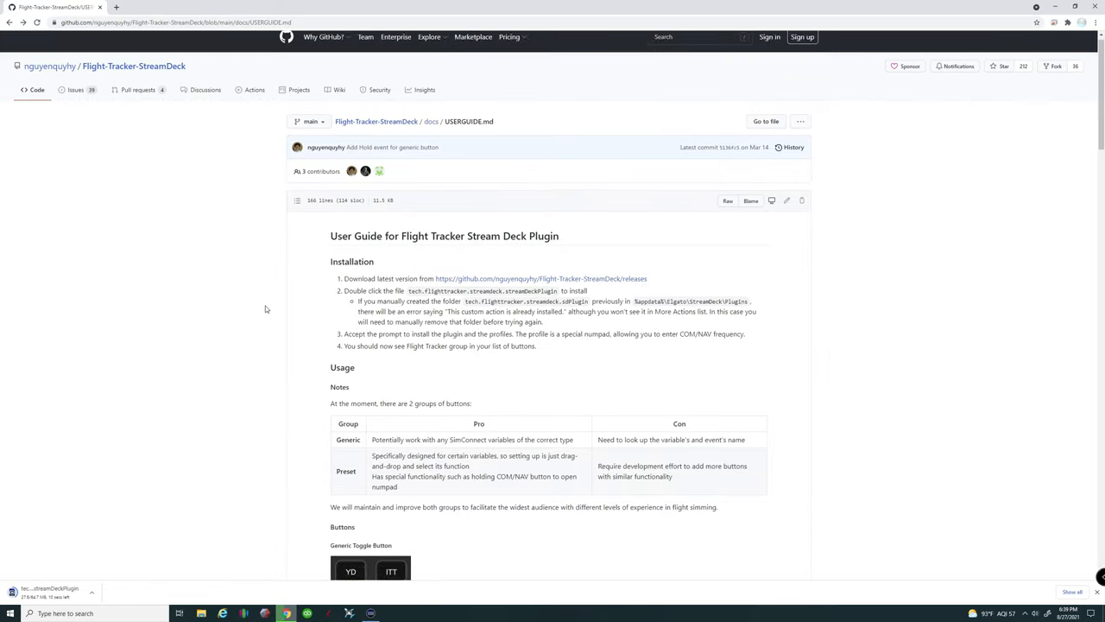
scroll("down", 3)
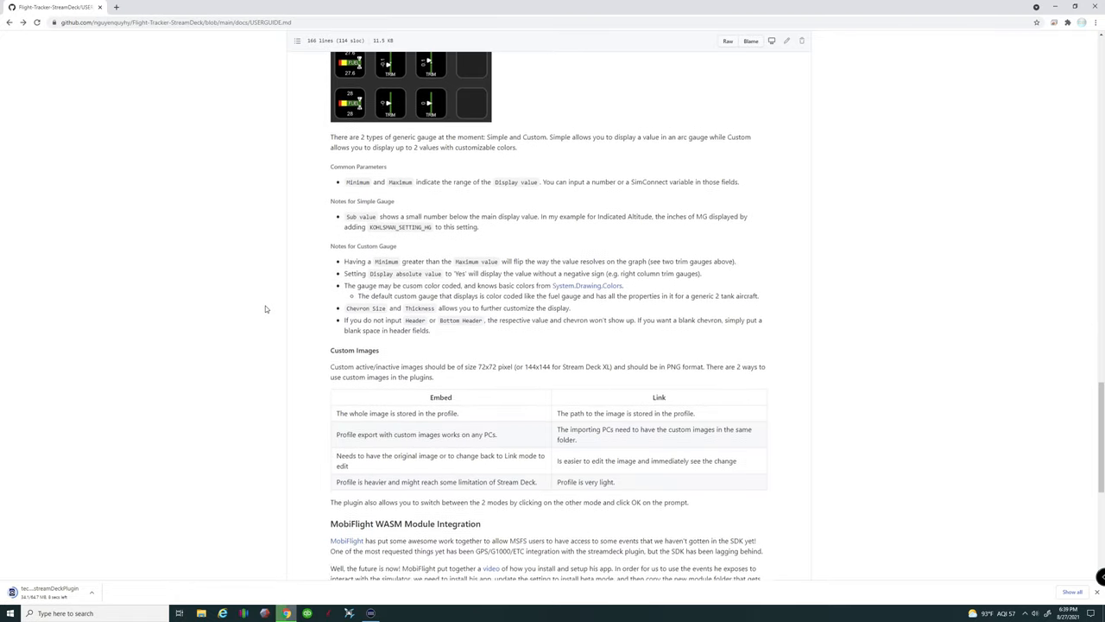
scroll("down", 3)
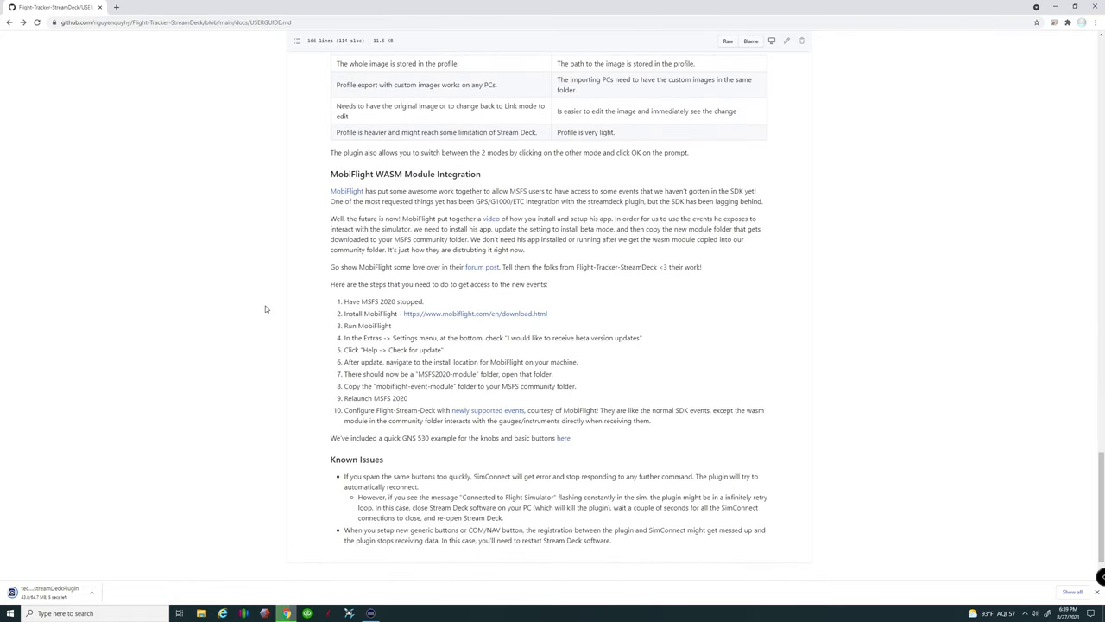
mouse_move(277, 279)
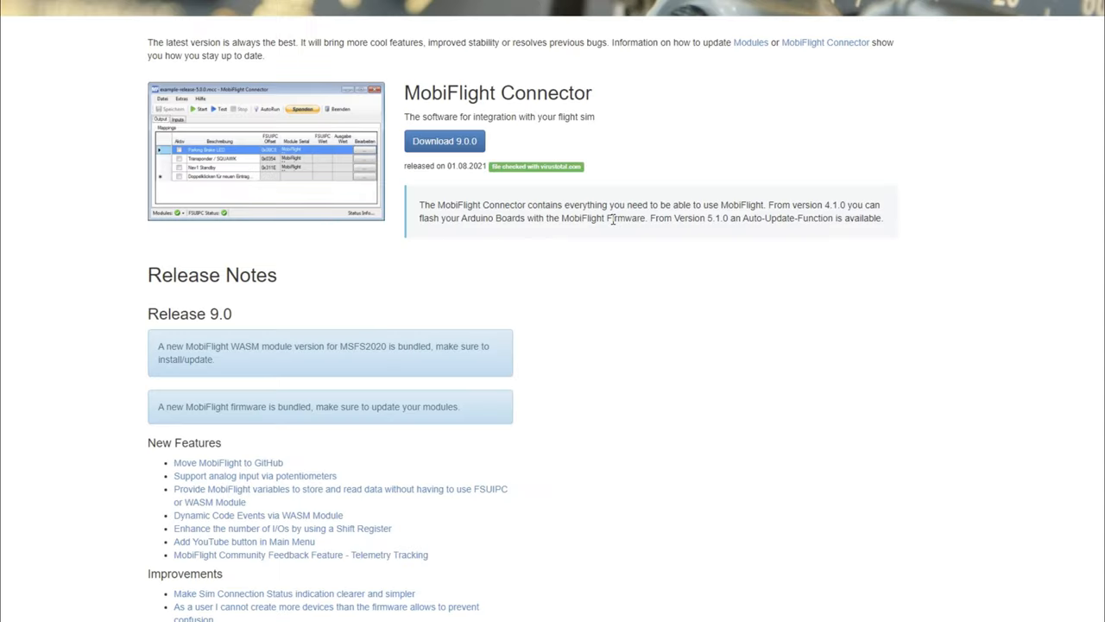
mouse_move(438, 163)
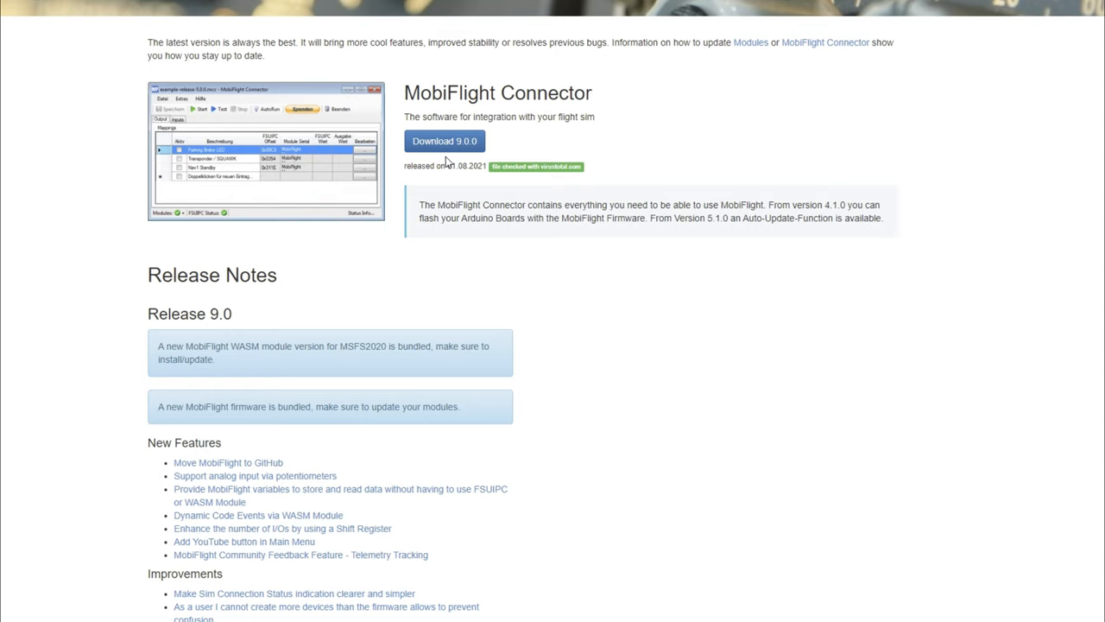
mouse_move(613, 126)
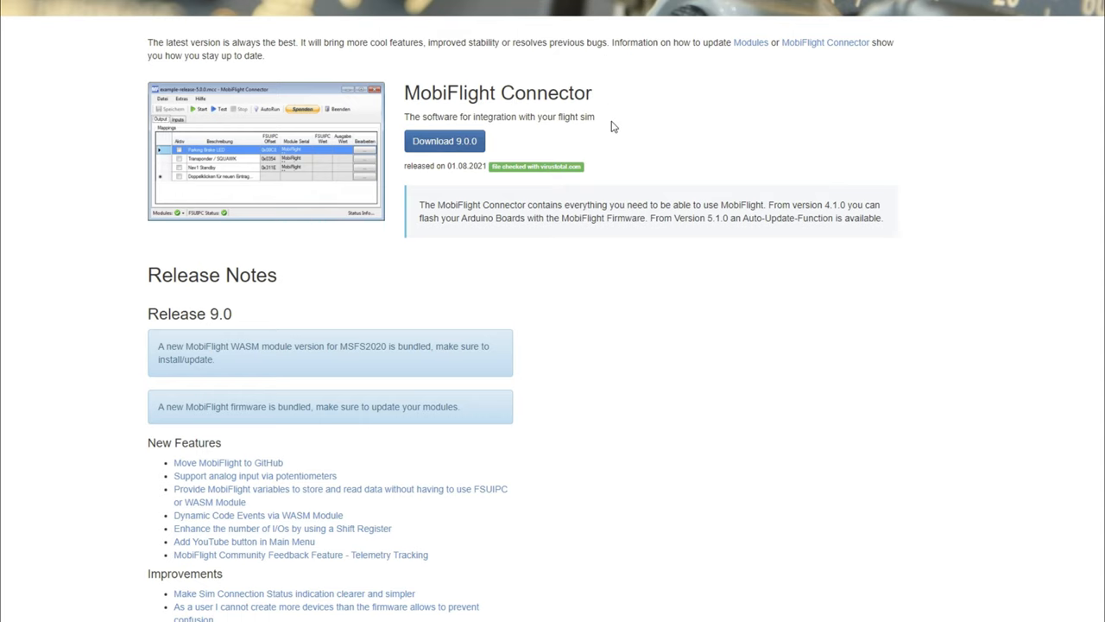
mouse_move(404, 153)
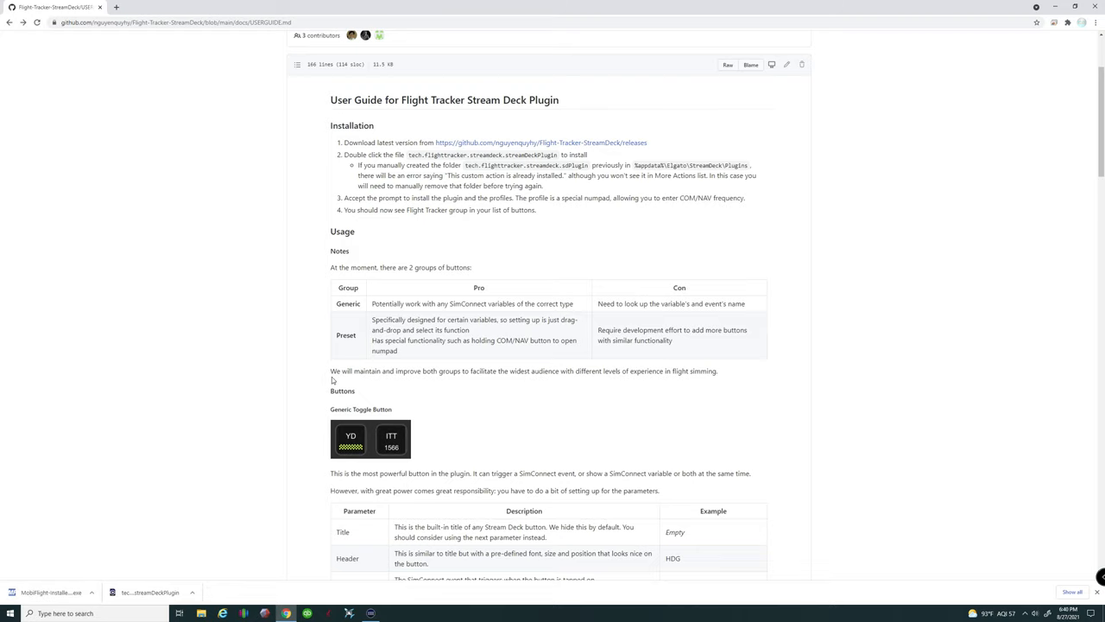
mouse_move(557, 229)
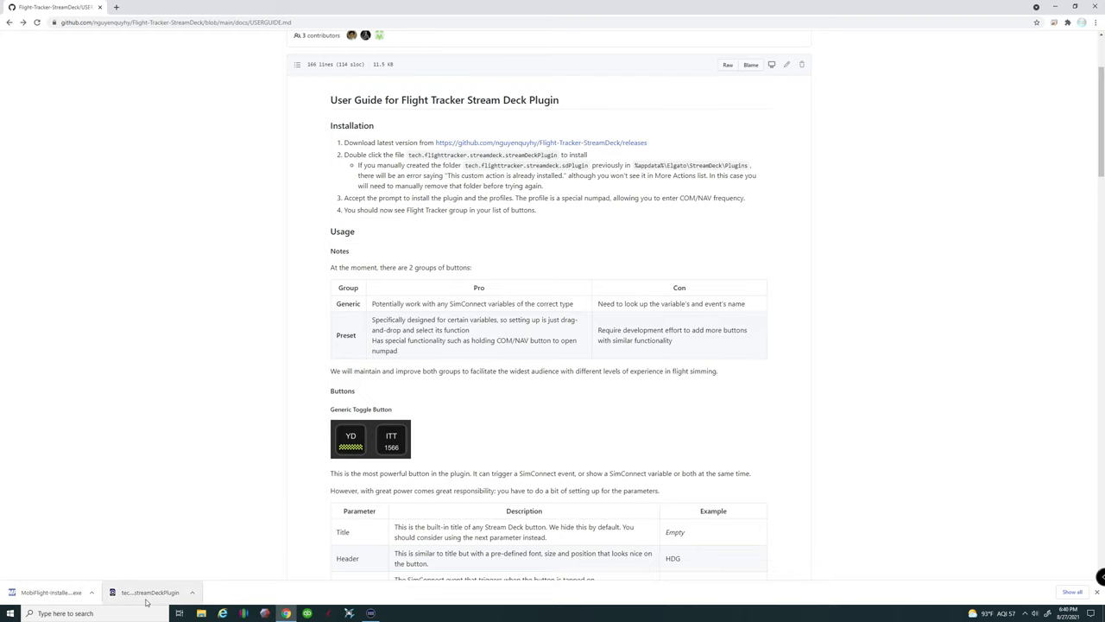
mouse_move(589, 424)
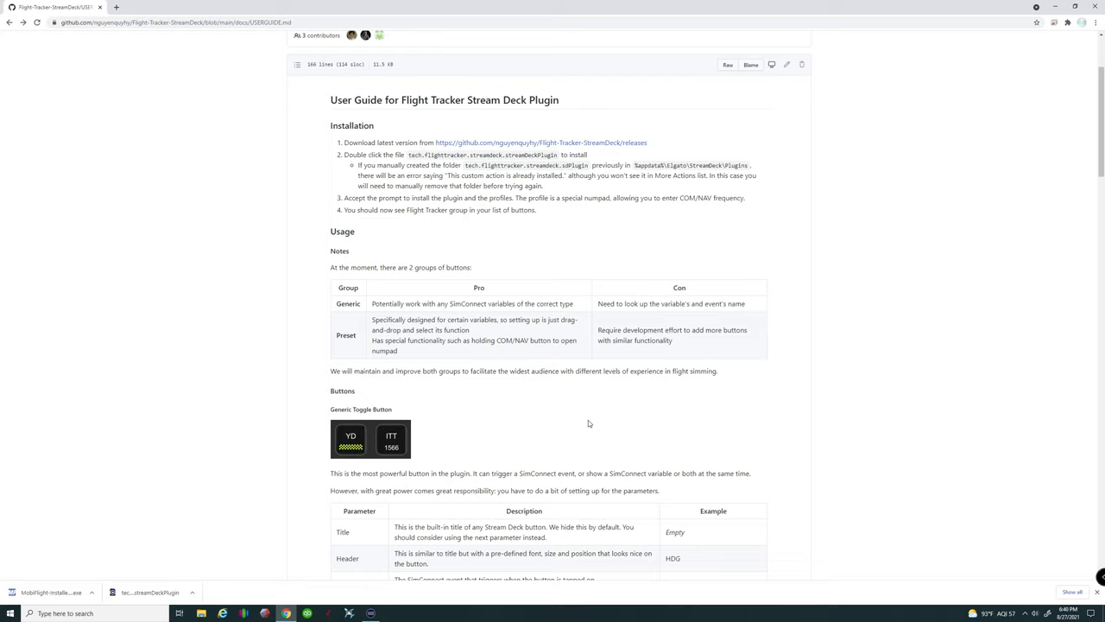
mouse_move(634, 403)
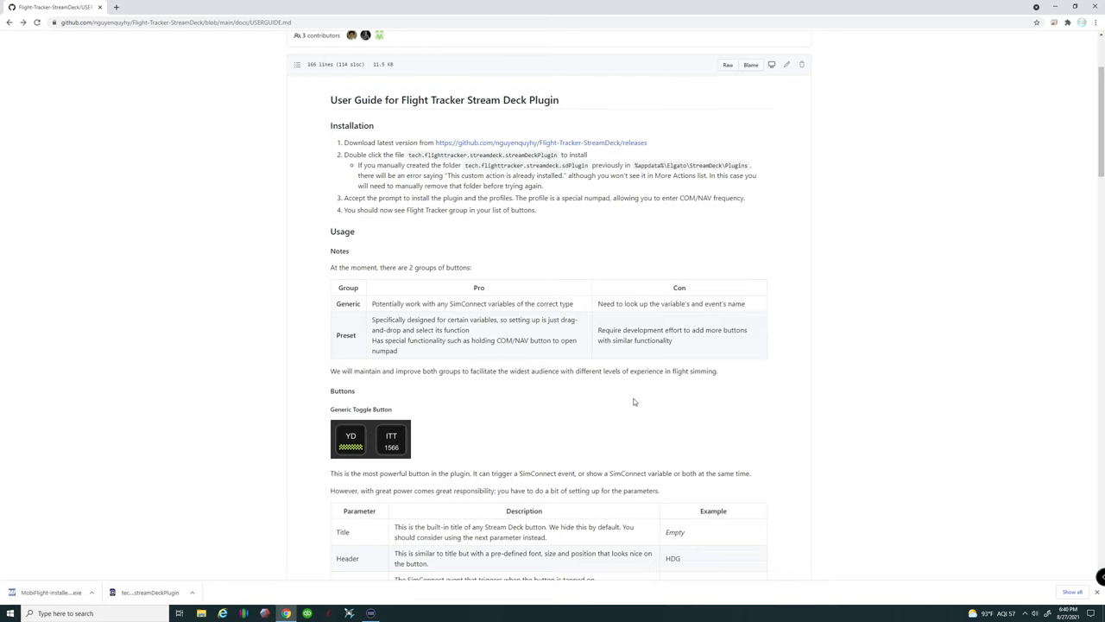
mouse_move(556, 273)
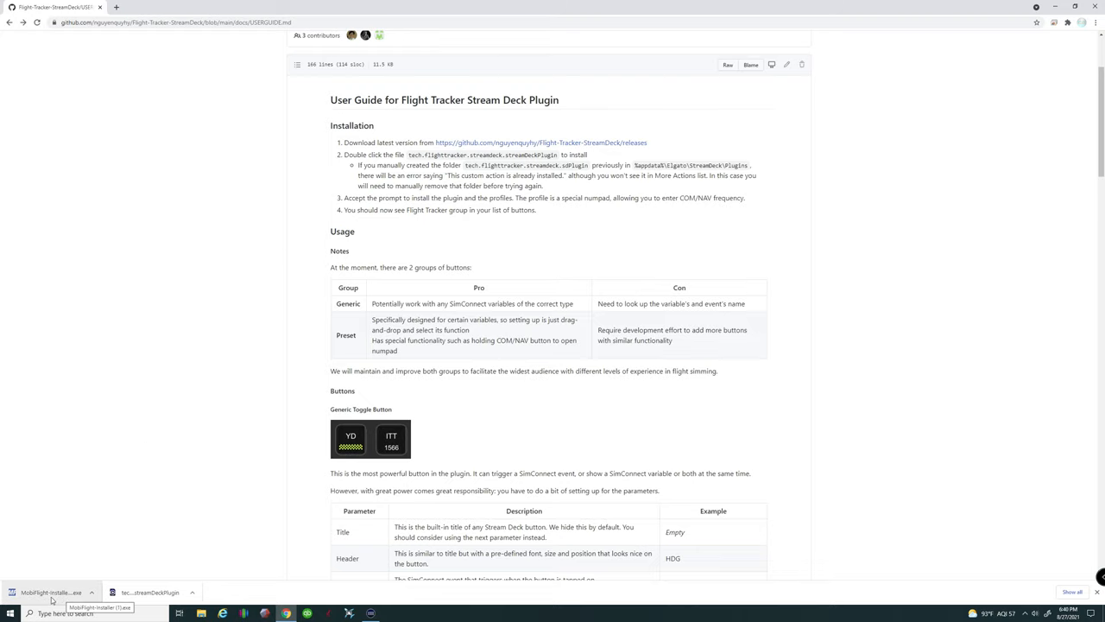
mouse_move(121, 465)
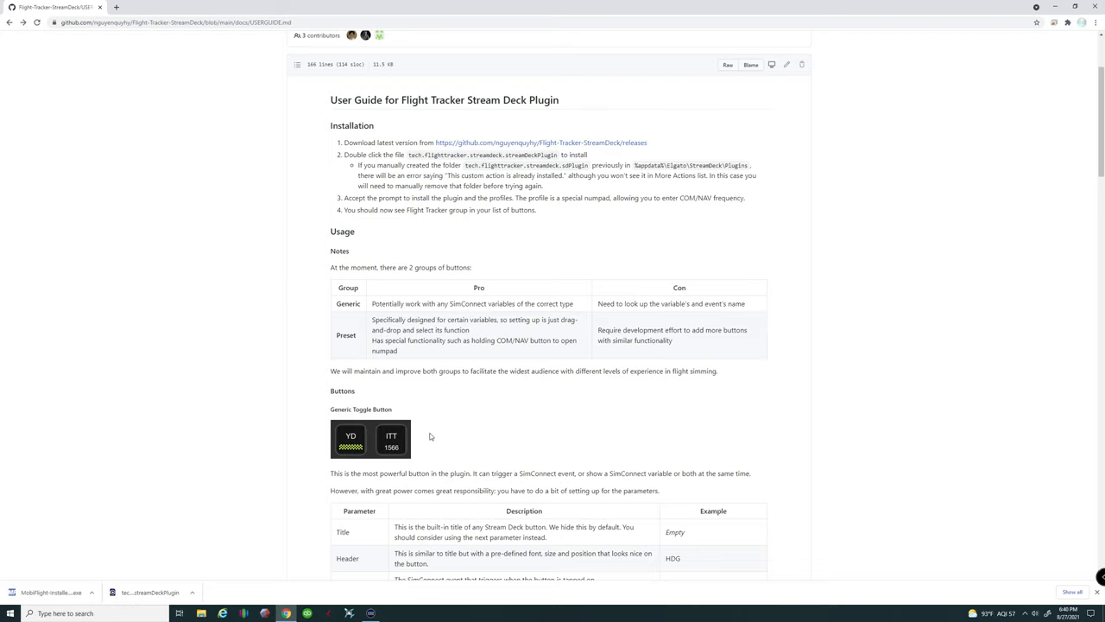
mouse_move(729, 228)
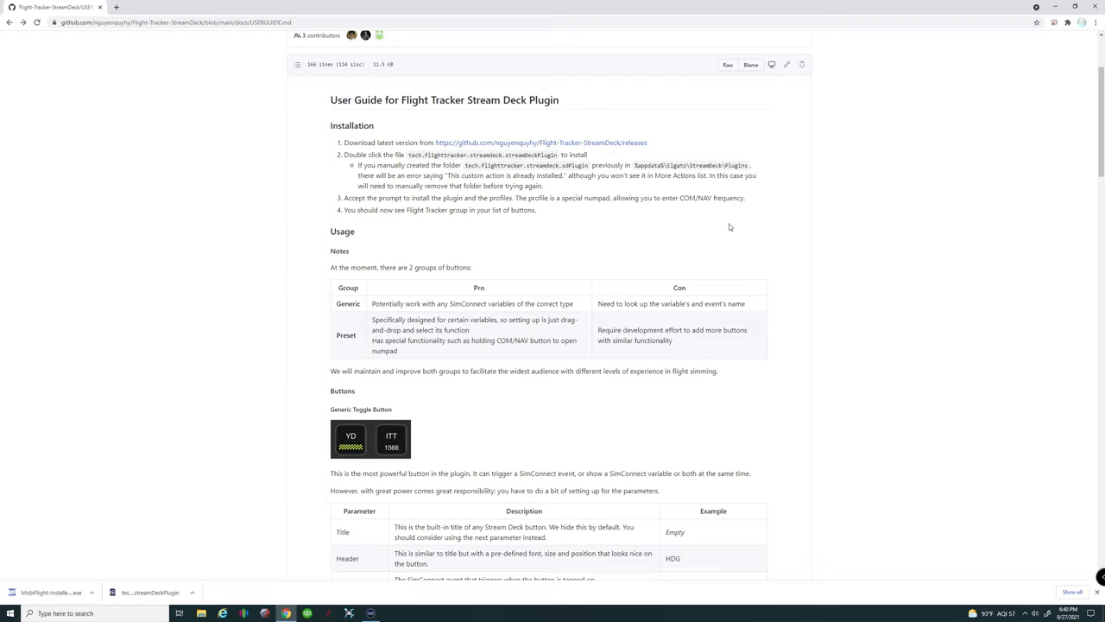
mouse_move(812, 401)
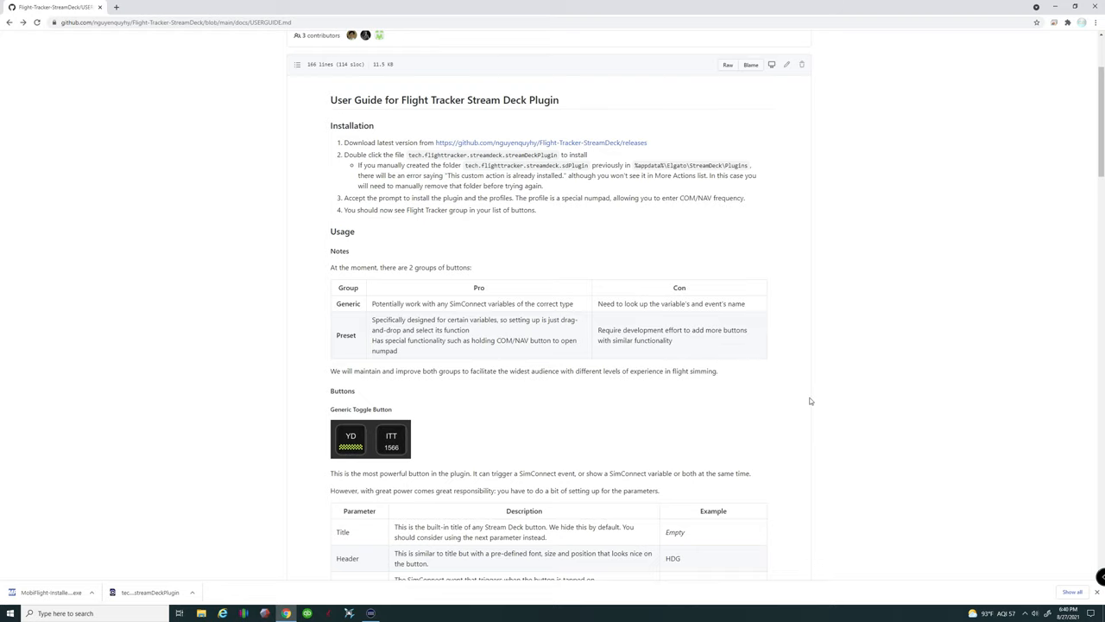
mouse_move(773, 342)
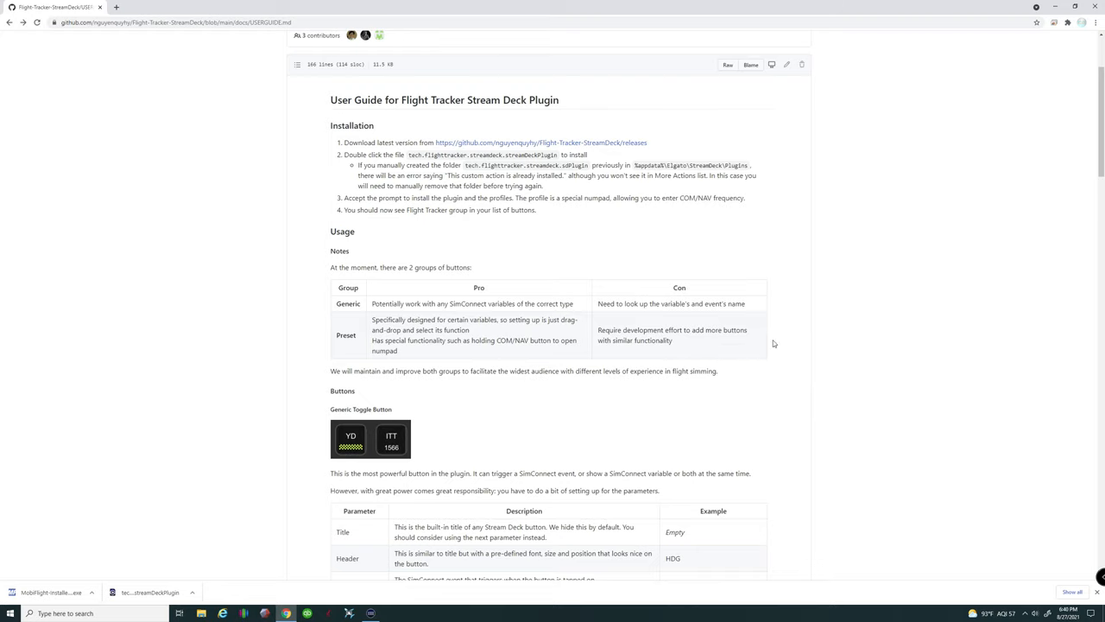
mouse_move(797, 107)
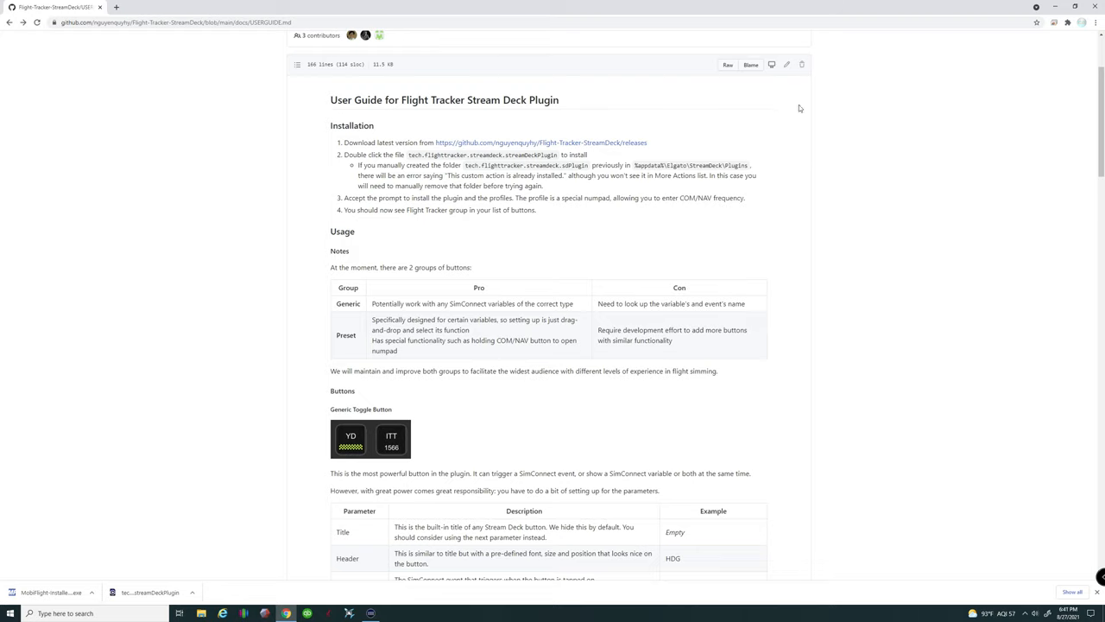
mouse_move(805, 155)
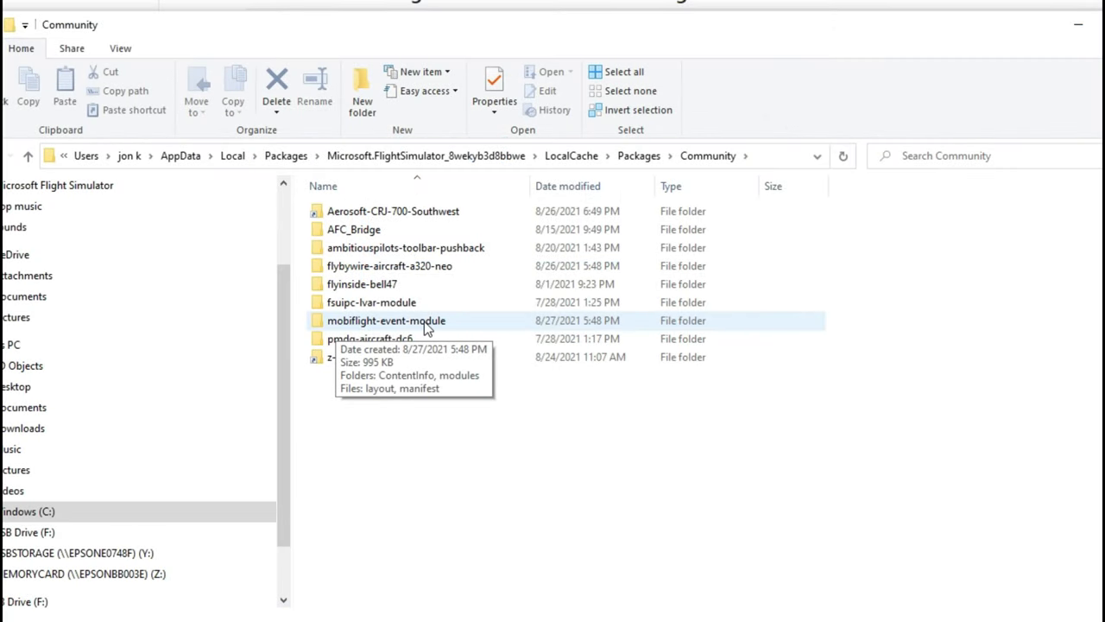
mouse_move(397, 27)
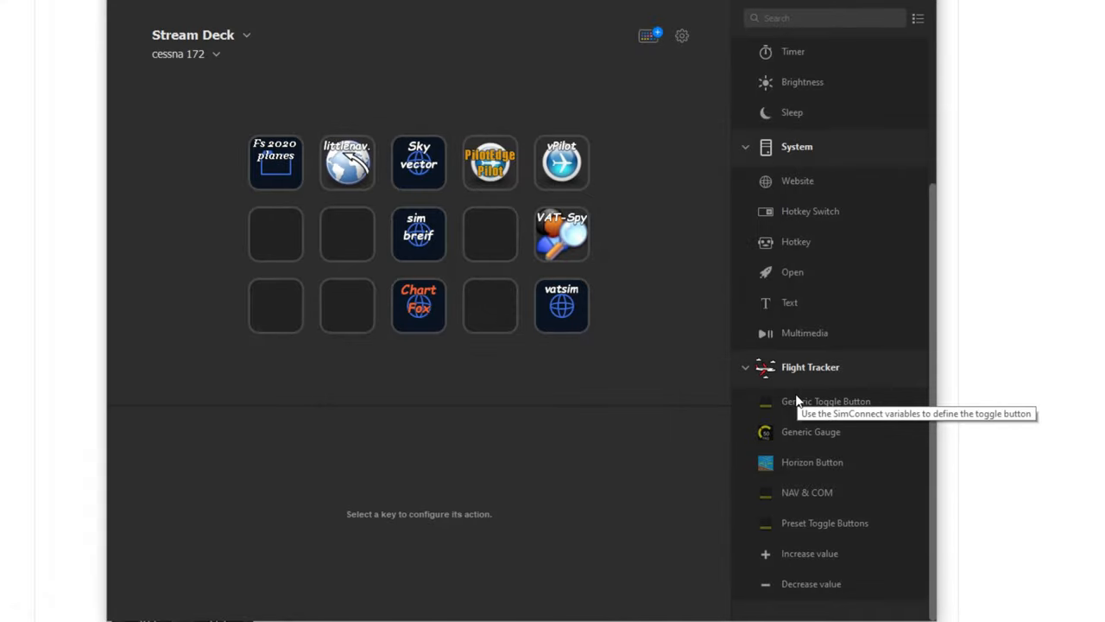
mouse_move(315, 408)
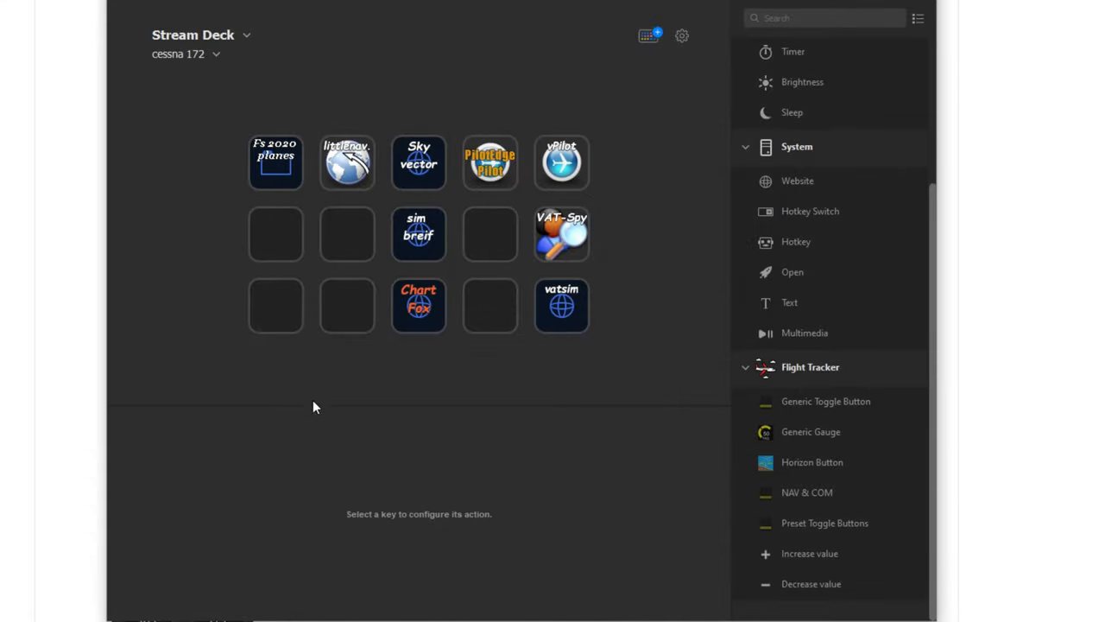
mouse_move(380, 138)
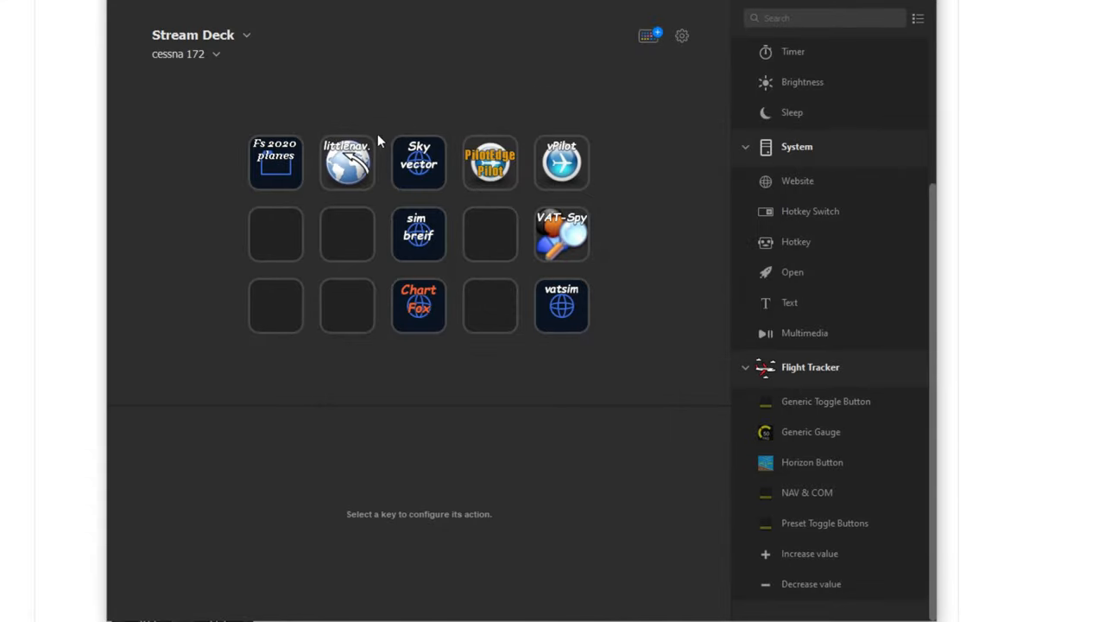
mouse_move(366, 311)
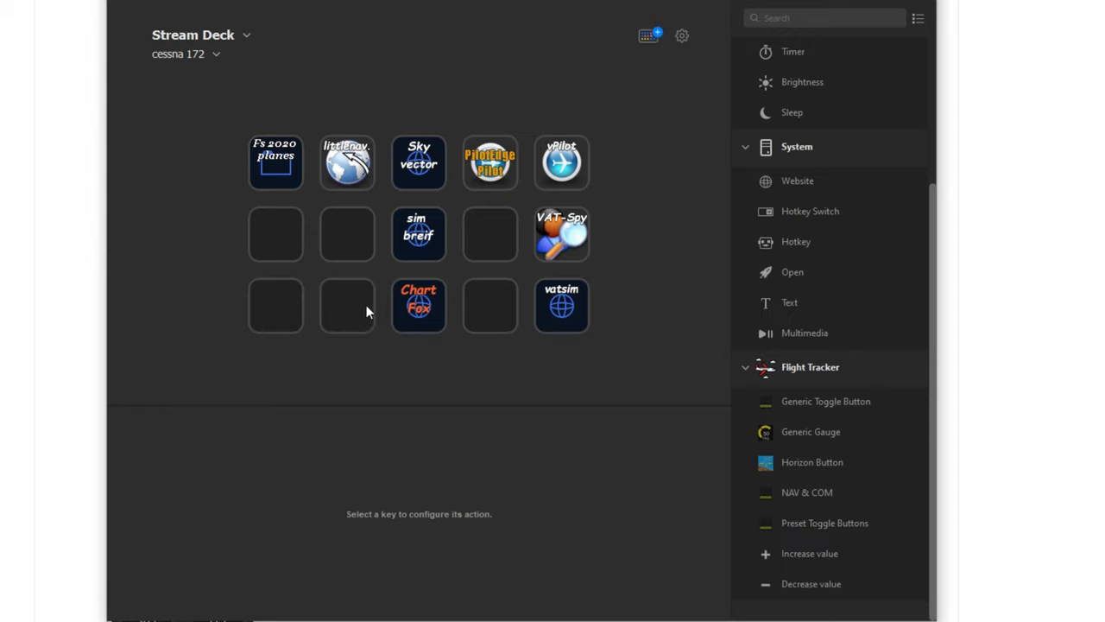
mouse_move(356, 152)
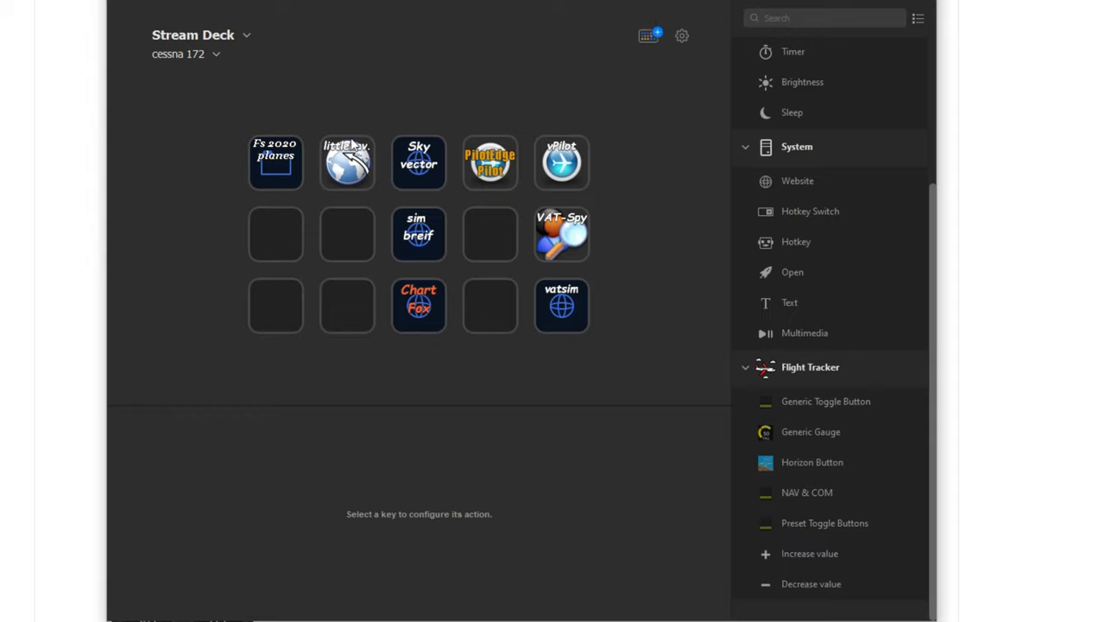
mouse_move(445, 328)
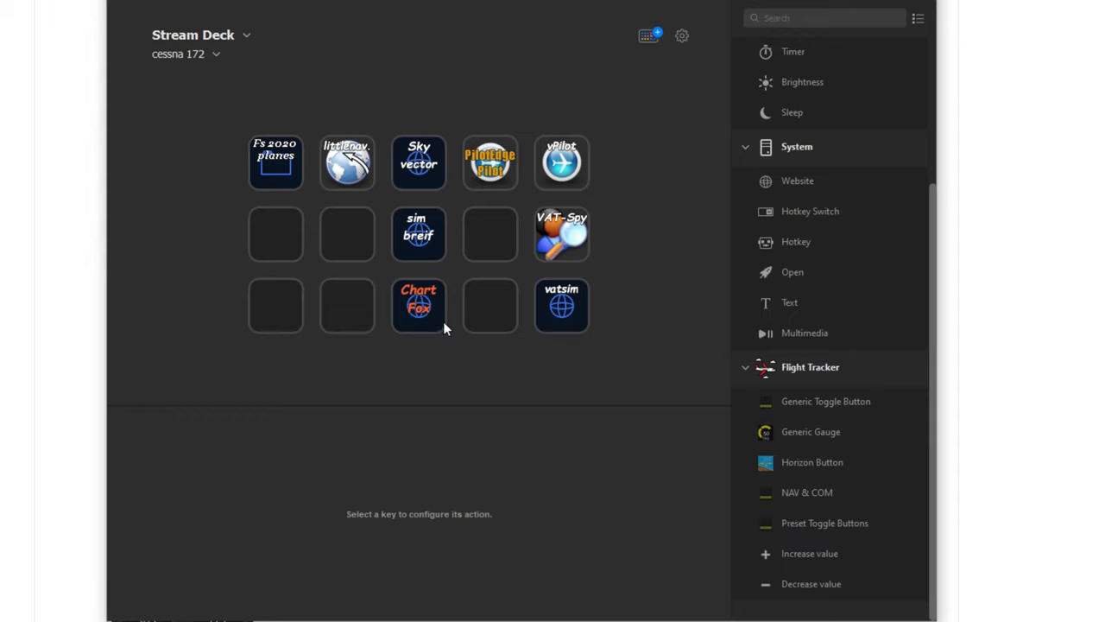
mouse_move(382, 124)
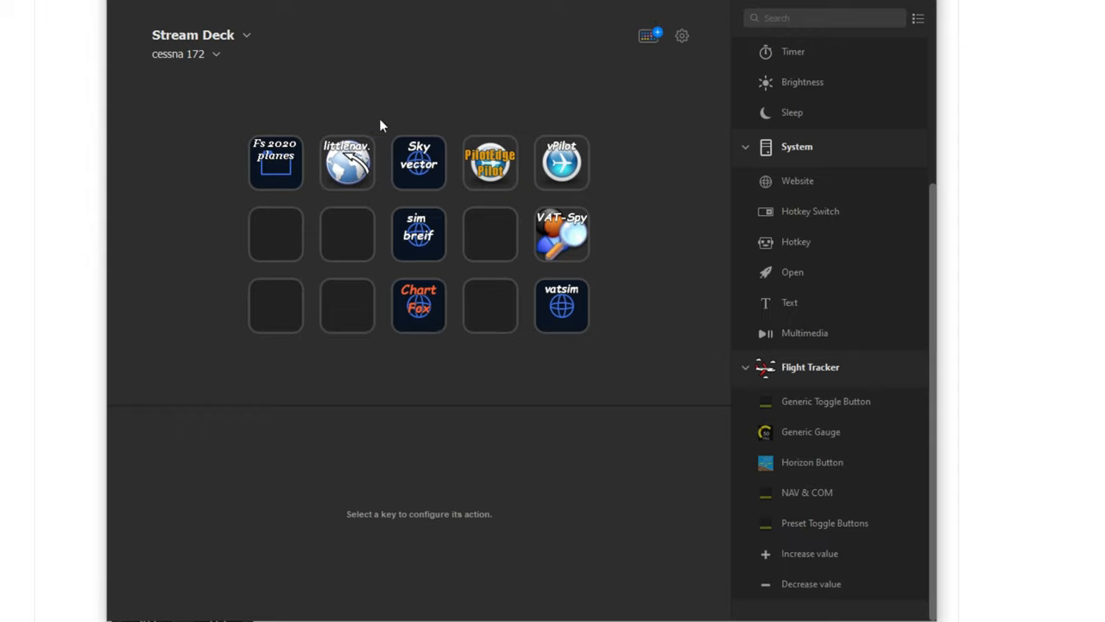
mouse_move(538, 248)
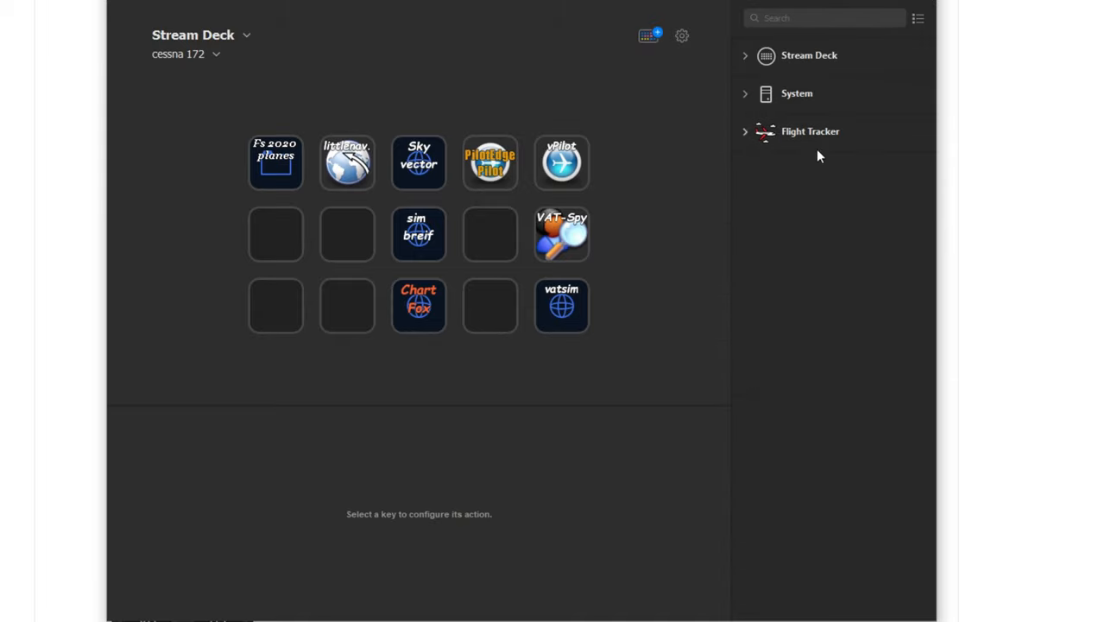
mouse_move(741, 235)
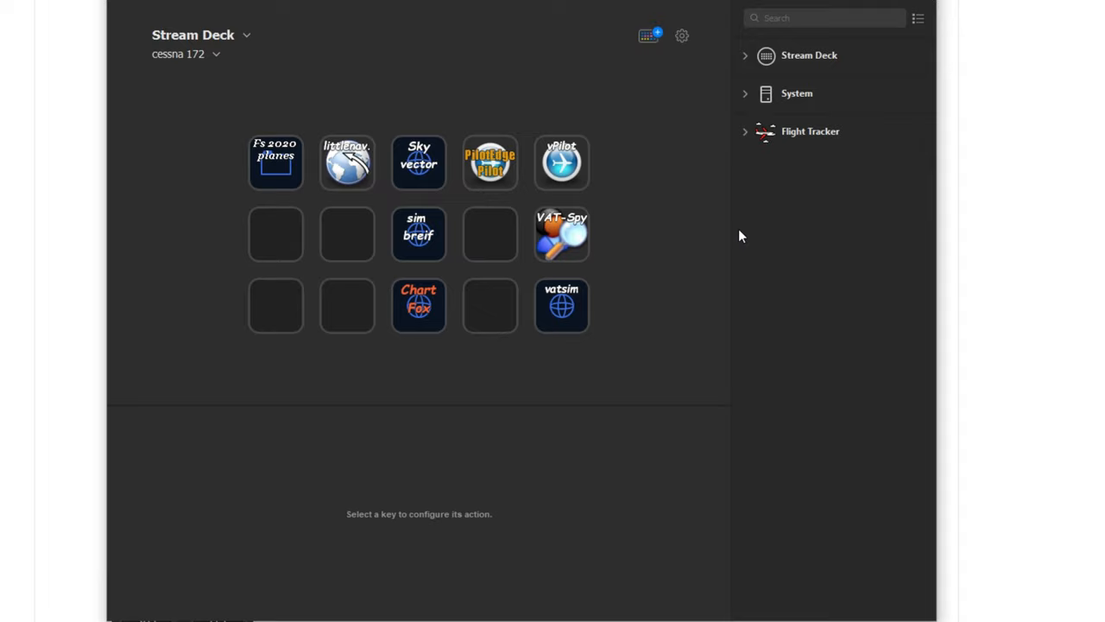
mouse_move(793, 553)
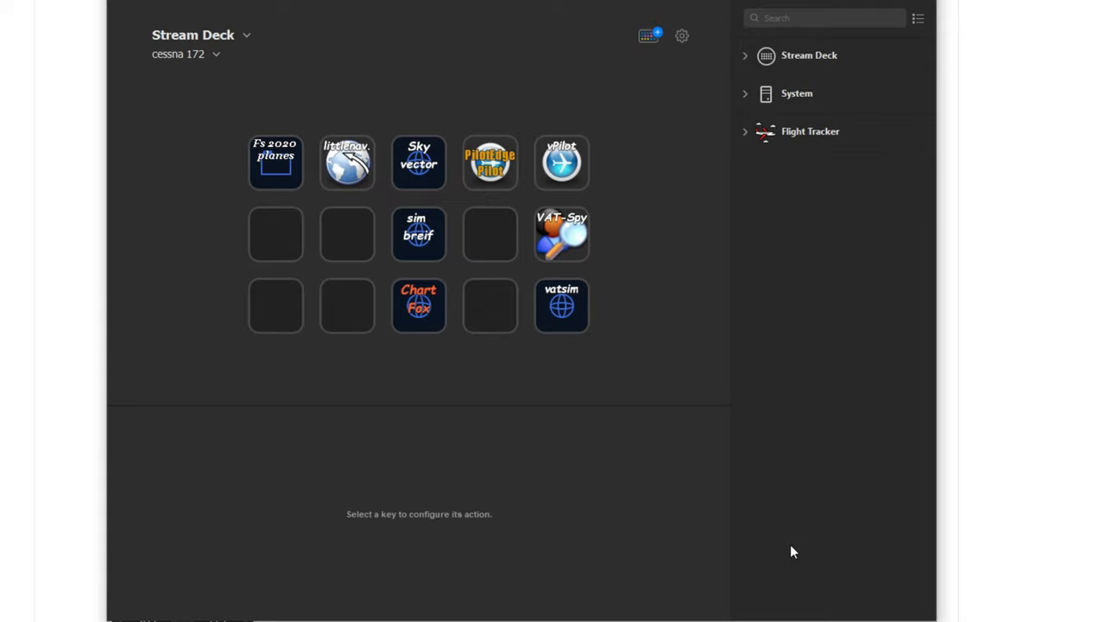
mouse_move(881, 297)
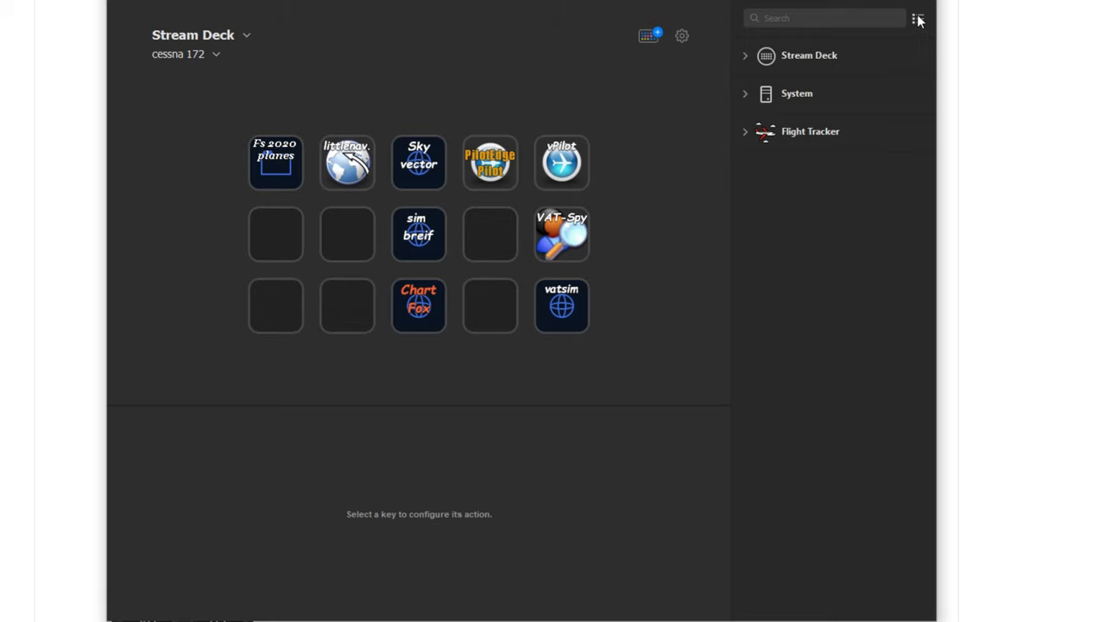
Step: Check the plugin visibility list, then expand the System action group
left_click(919, 18)
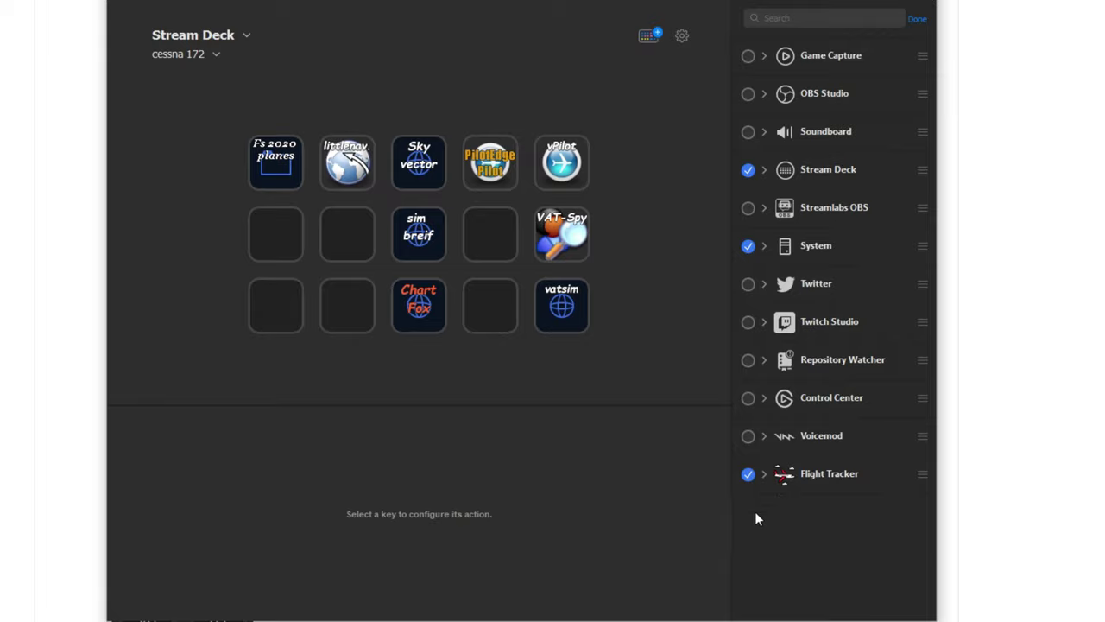
left_click(919, 18)
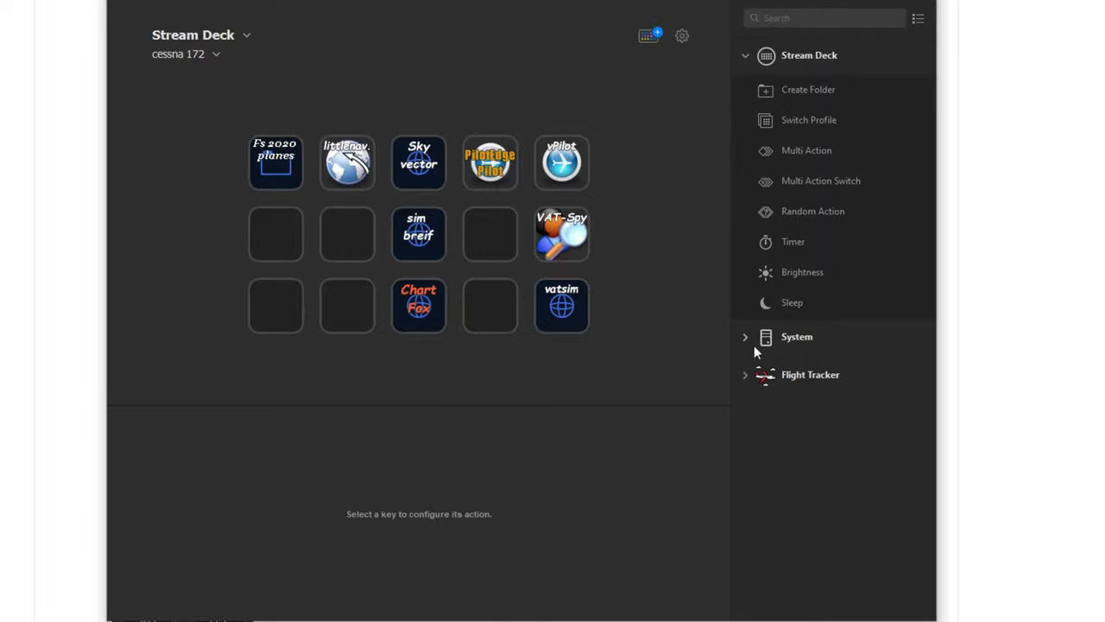
left_click(796, 337)
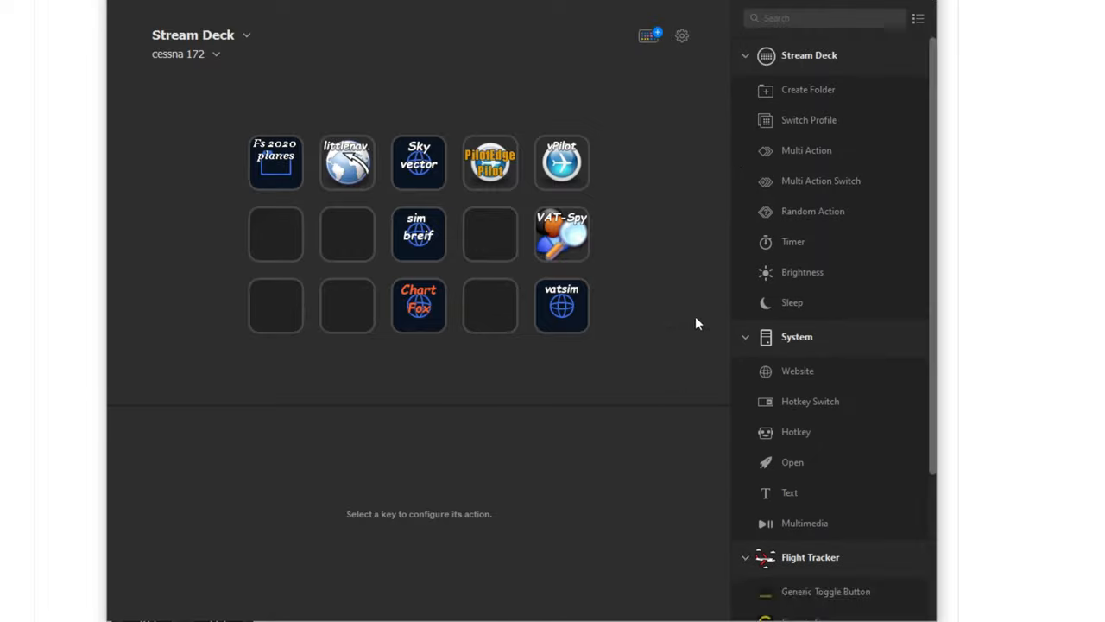
mouse_move(407, 373)
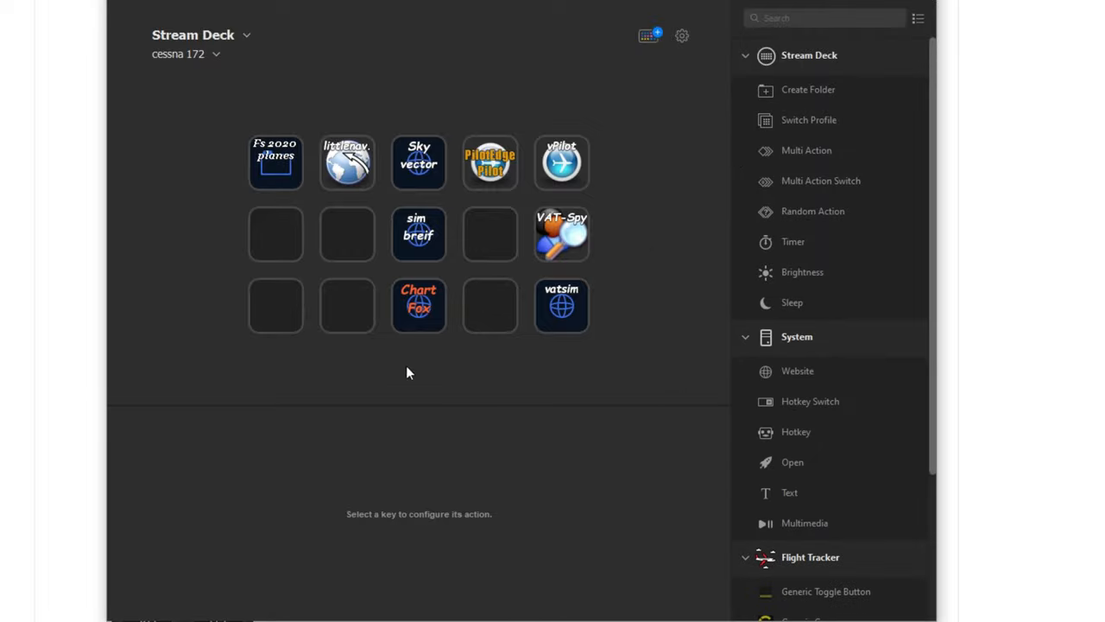
mouse_move(329, 188)
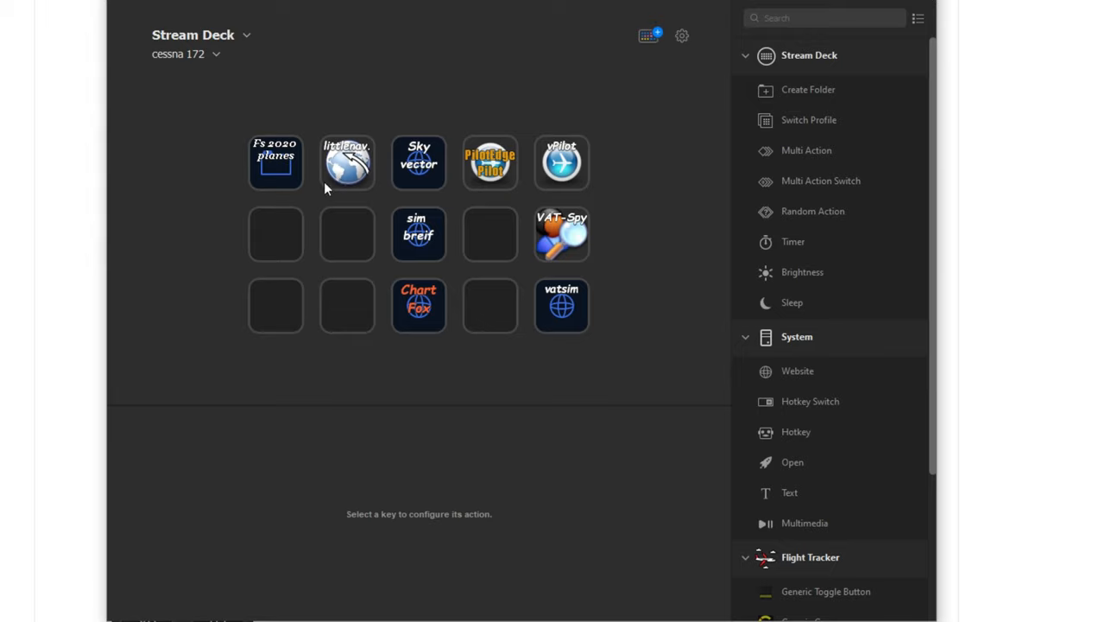
mouse_move(798, 470)
type(",m vb;xc")
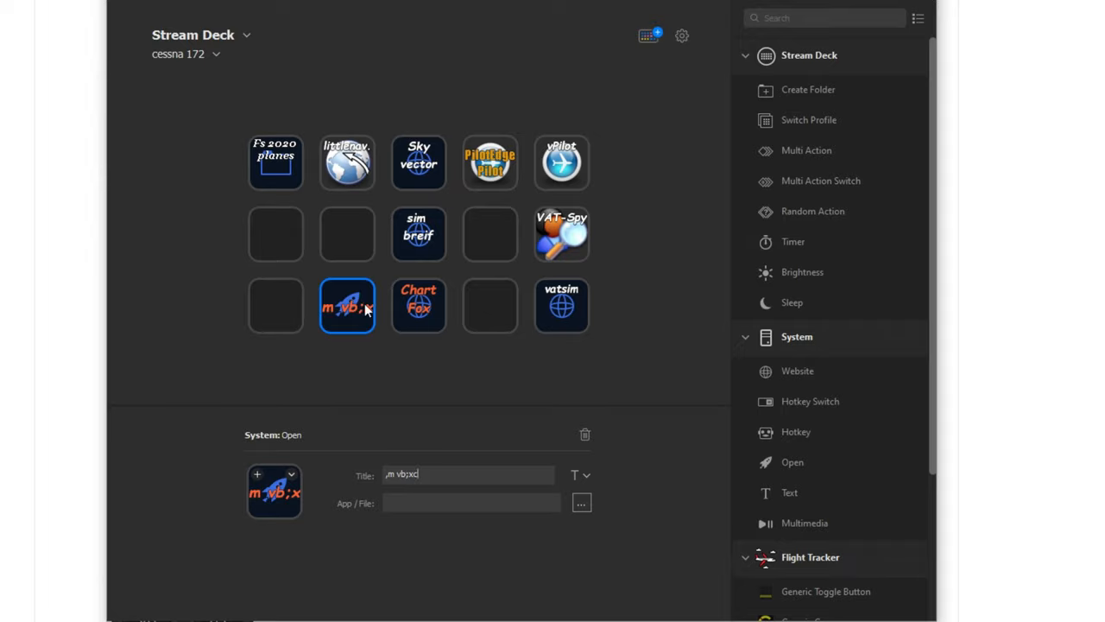
mouse_move(543, 406)
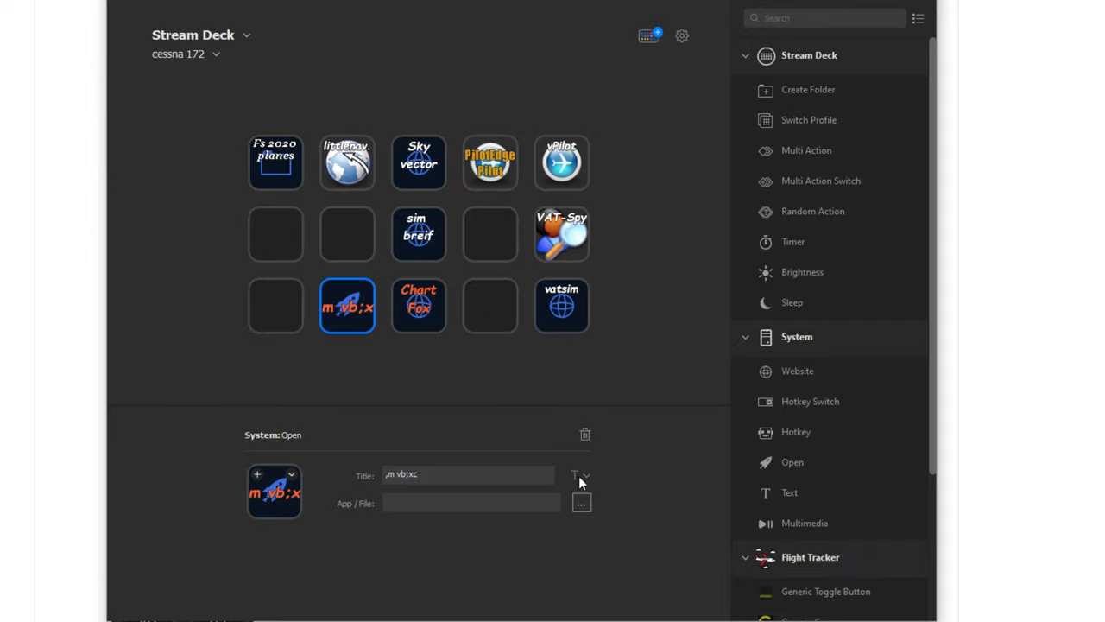
Step: Cancel browsing for a program and delete the Open app-launching key
left_click(581, 475)
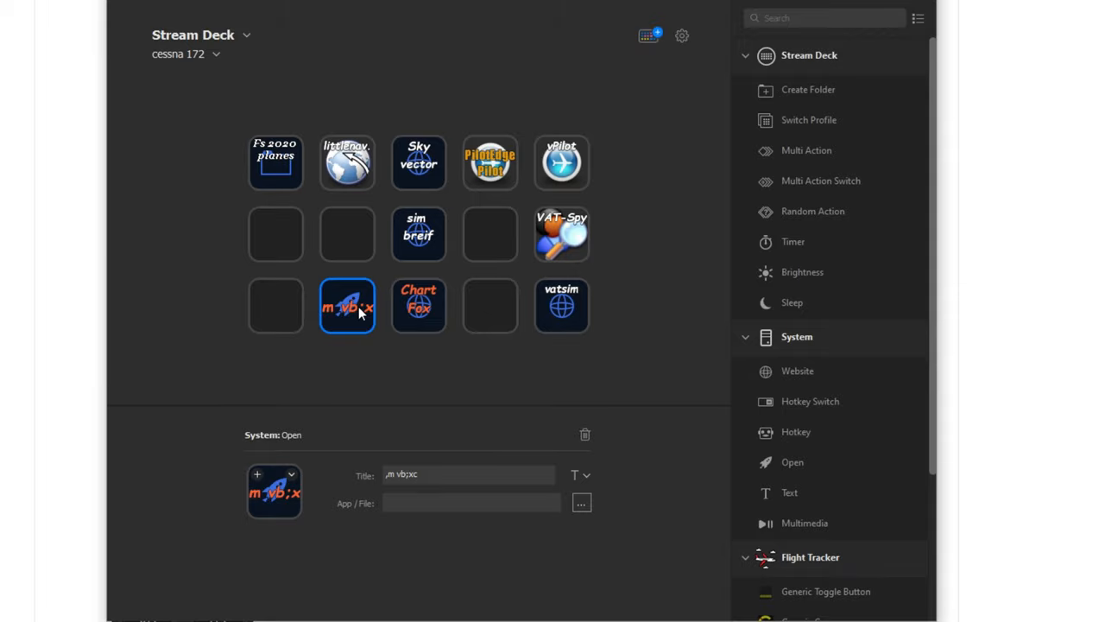
mouse_move(415, 494)
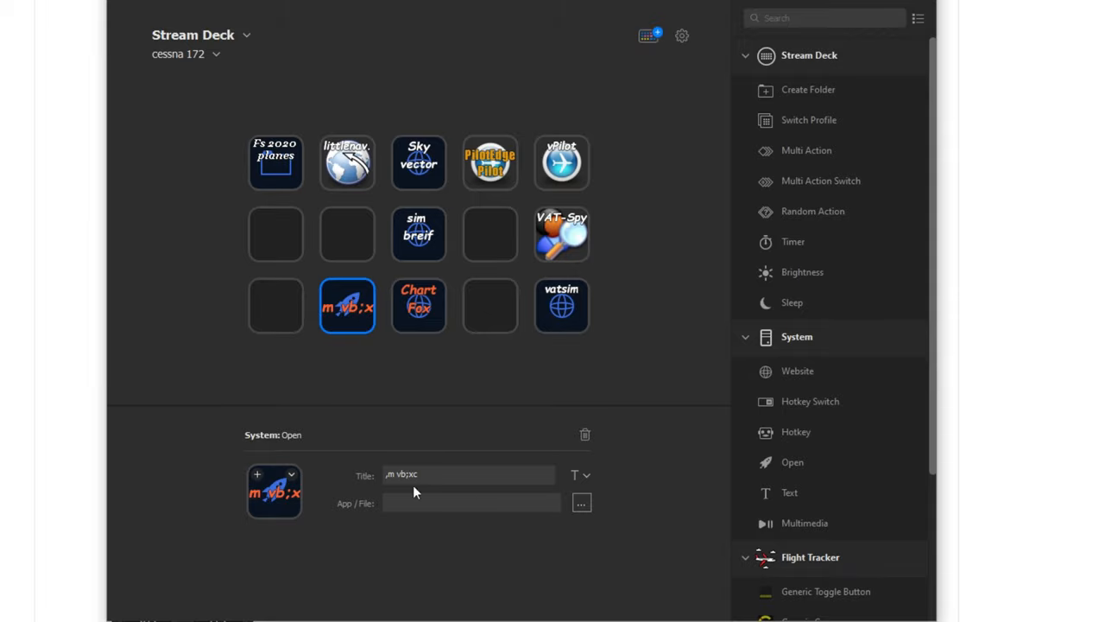
left_click(580, 503)
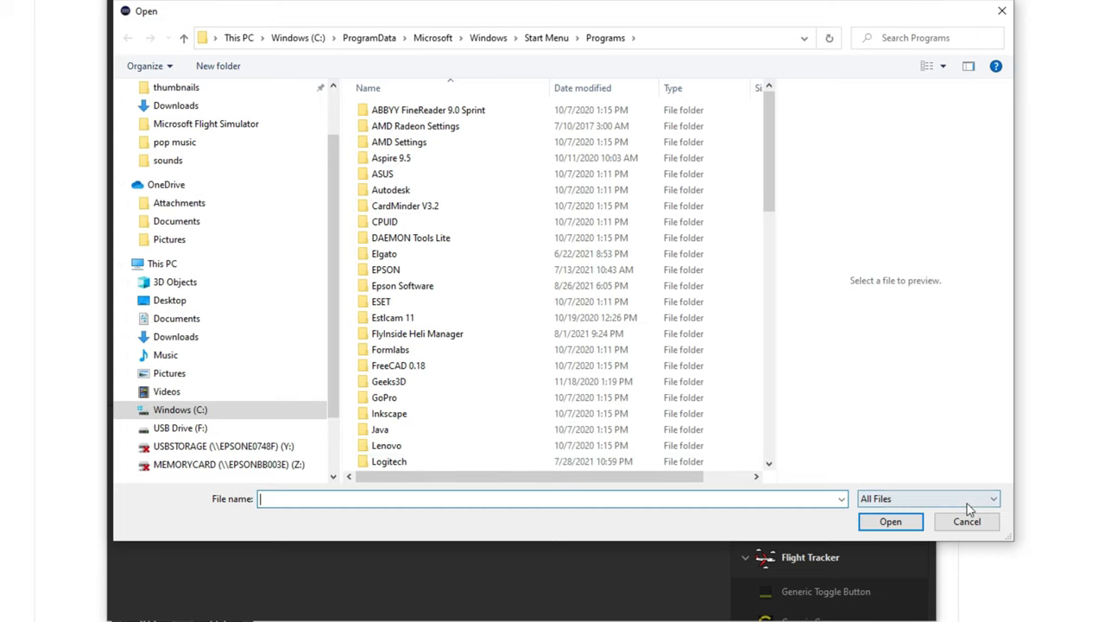
left_click(967, 522)
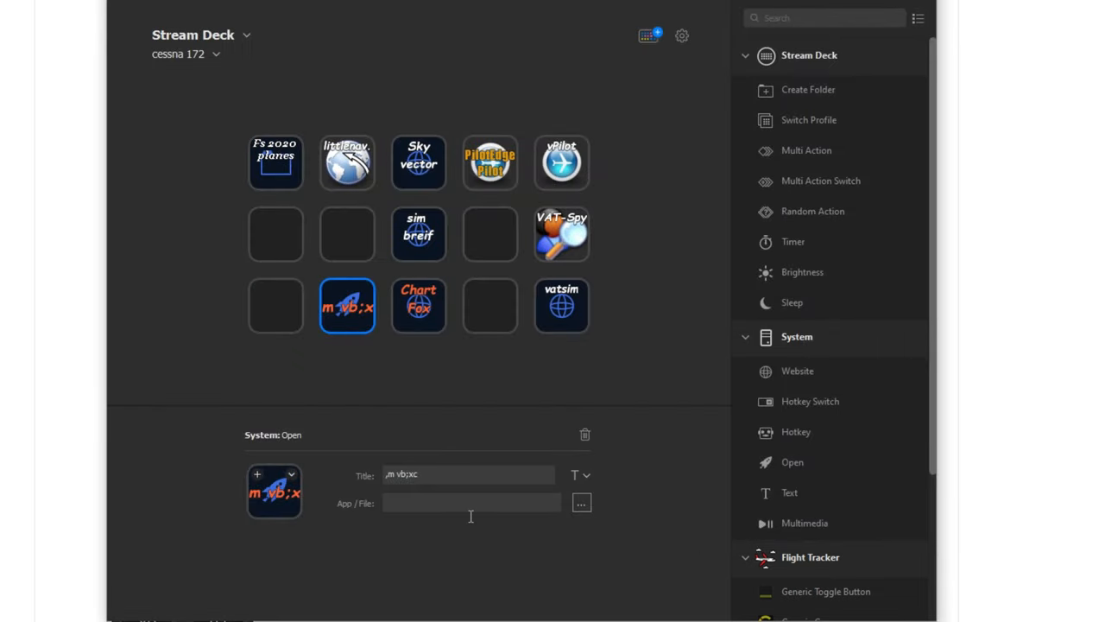
mouse_move(358, 305)
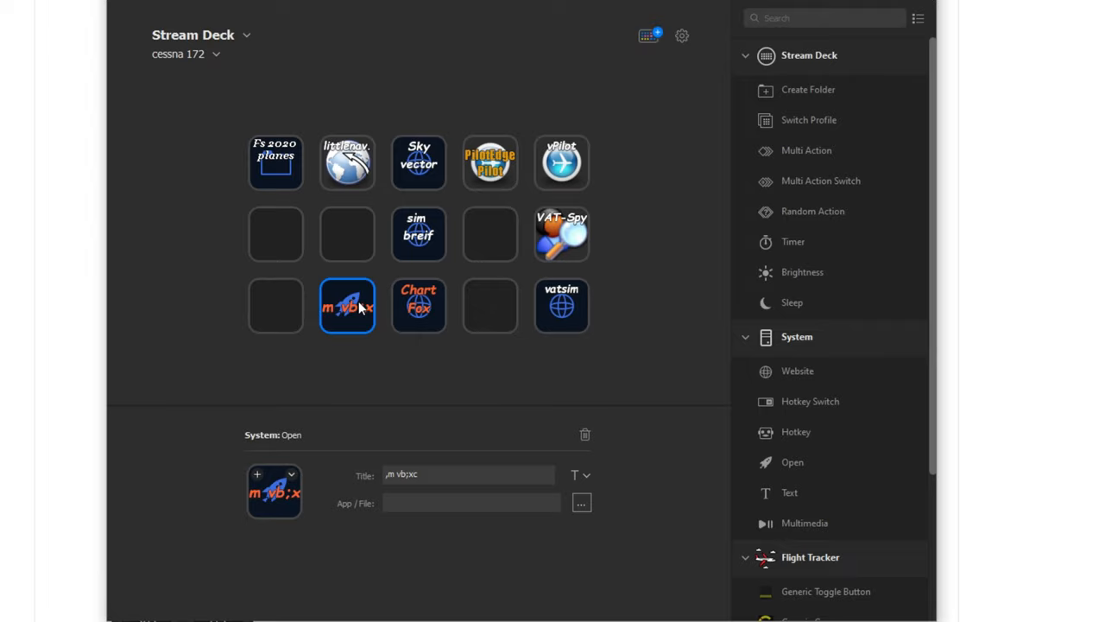
left_click(584, 436)
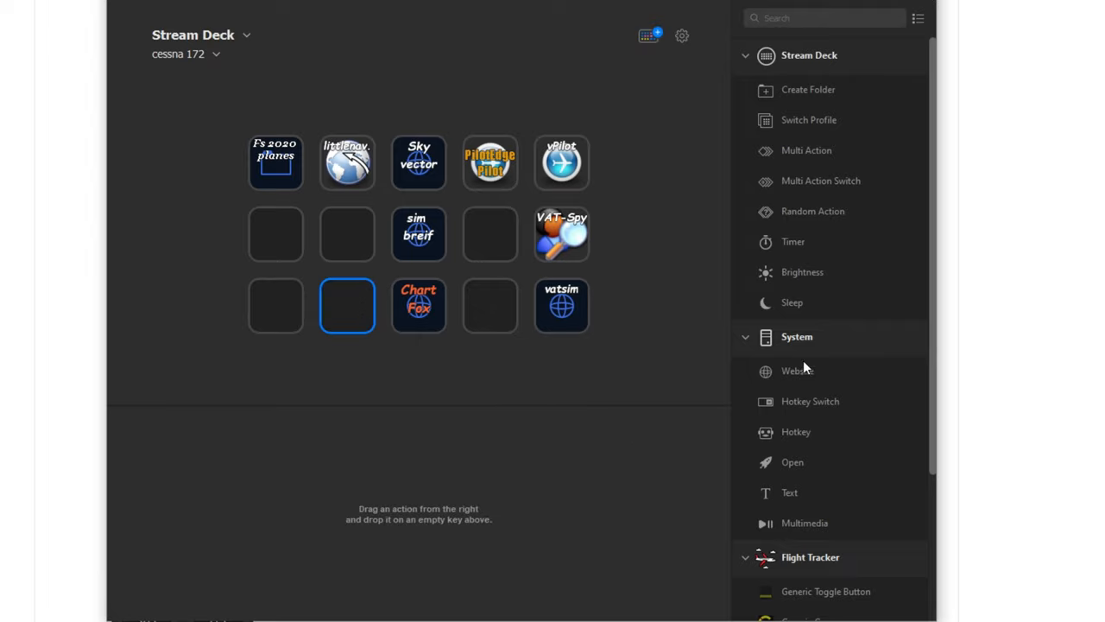
Step: Place a Website action on the bottom-left key titled 'fhjghjkhgfk' and check its title style
left_click_drag(798, 369, 276, 304)
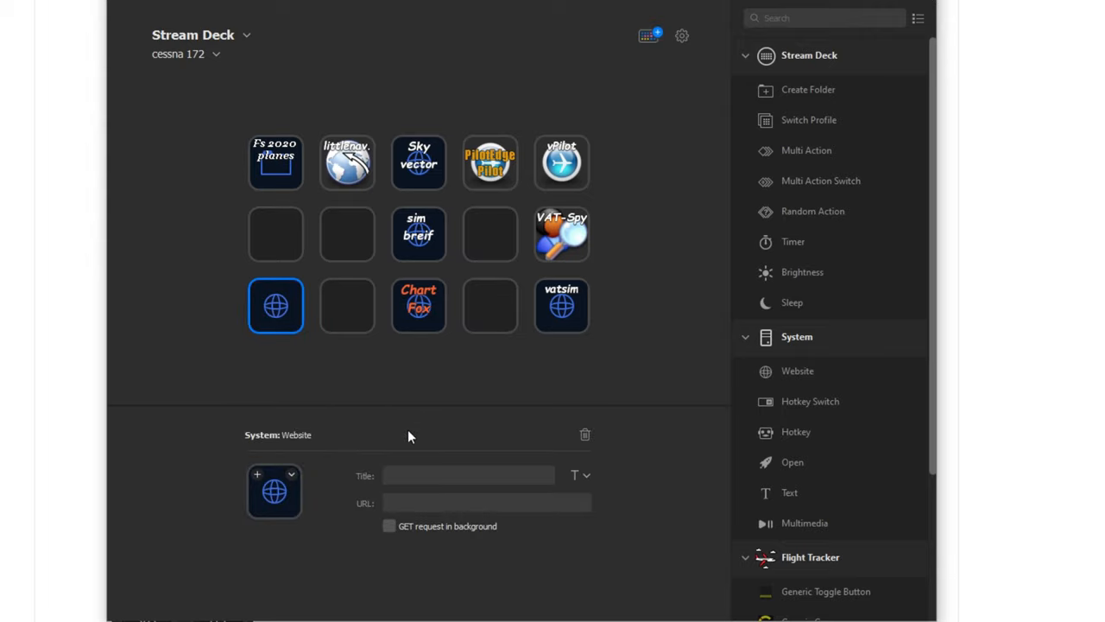
type("fhjghjkhgfk")
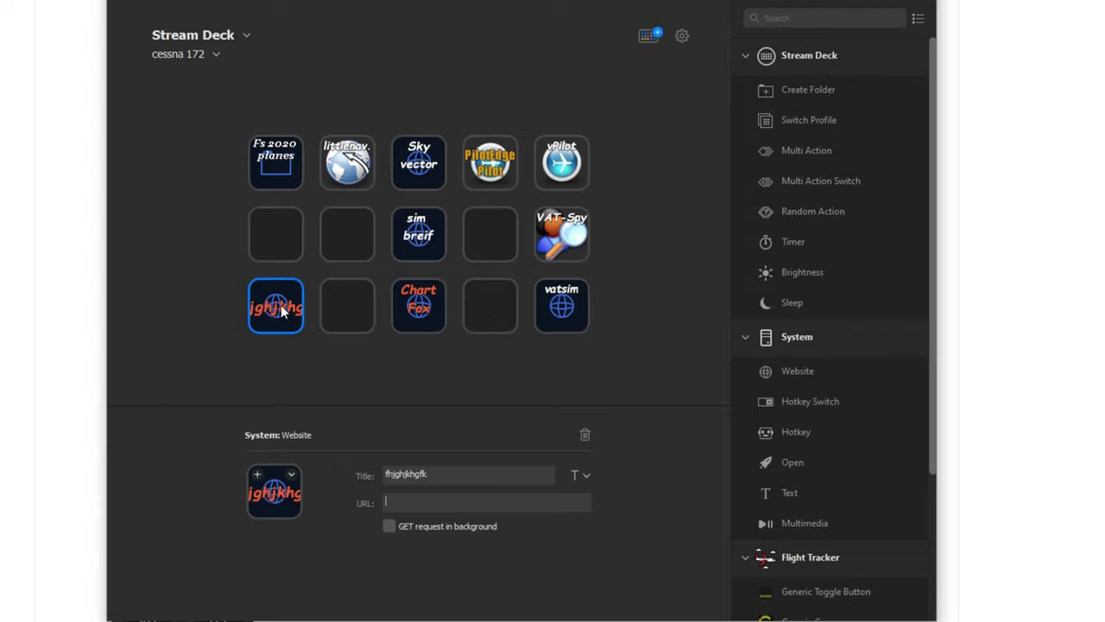
left_click(584, 475)
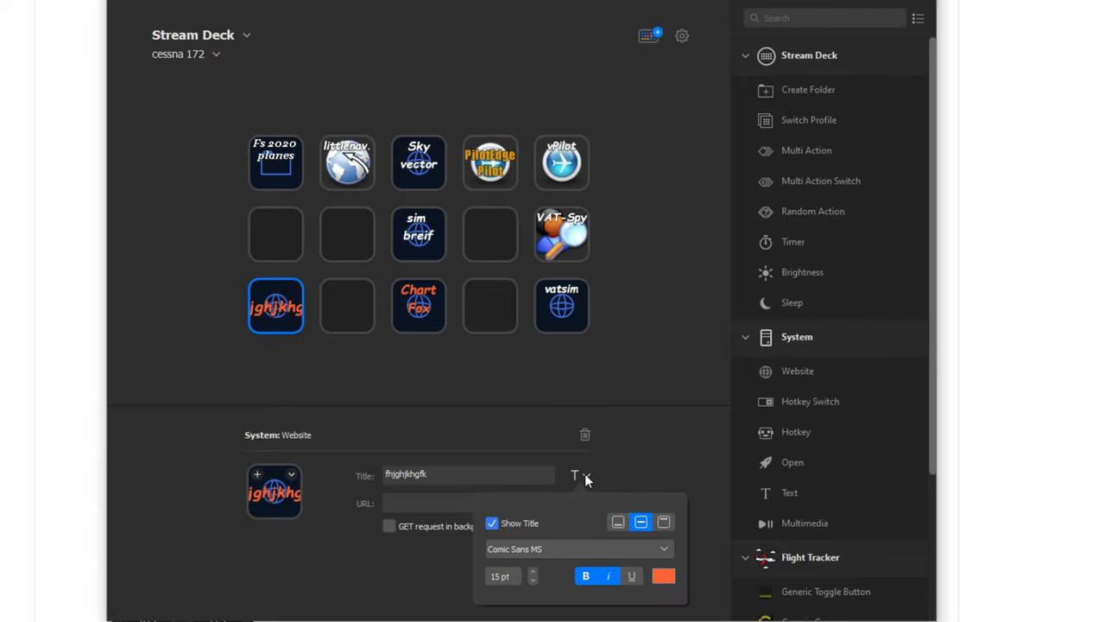
mouse_move(644, 469)
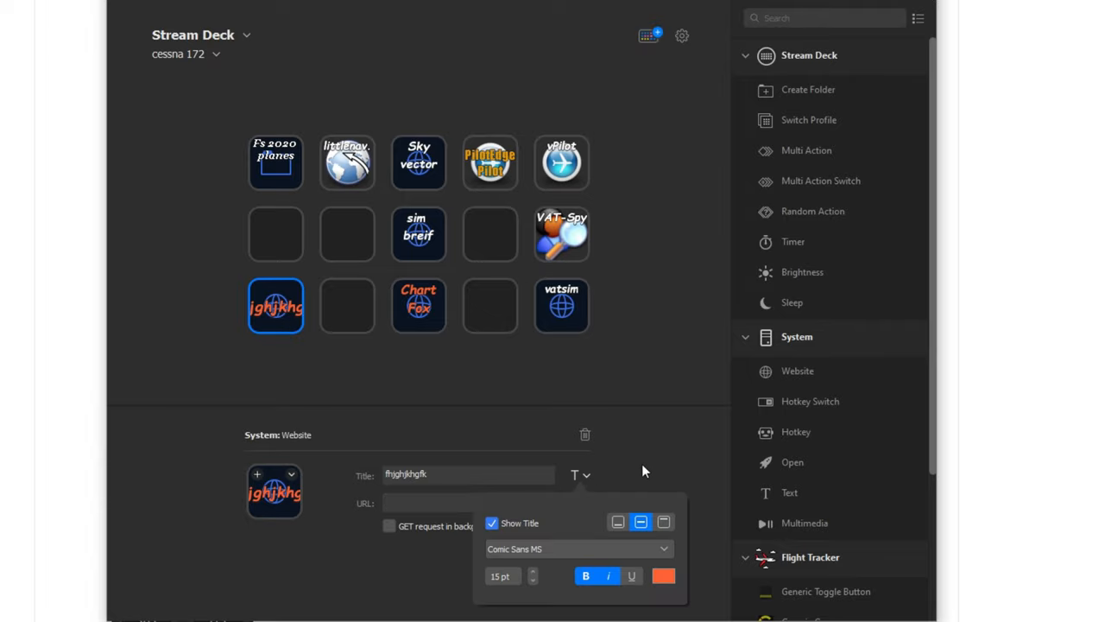
left_click(491, 503)
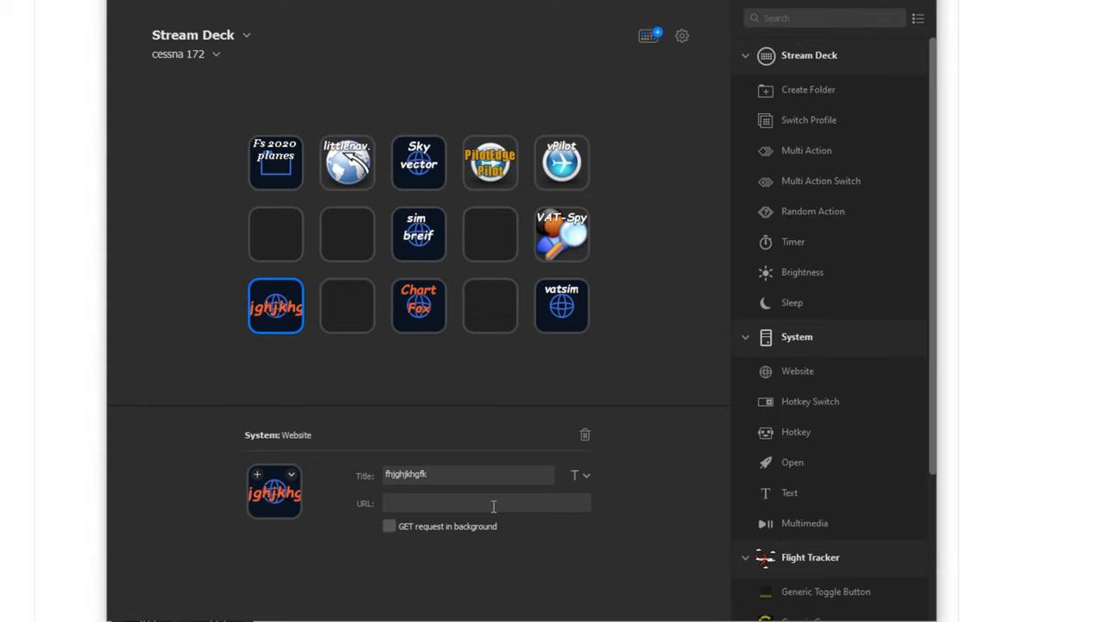
mouse_move(477, 494)
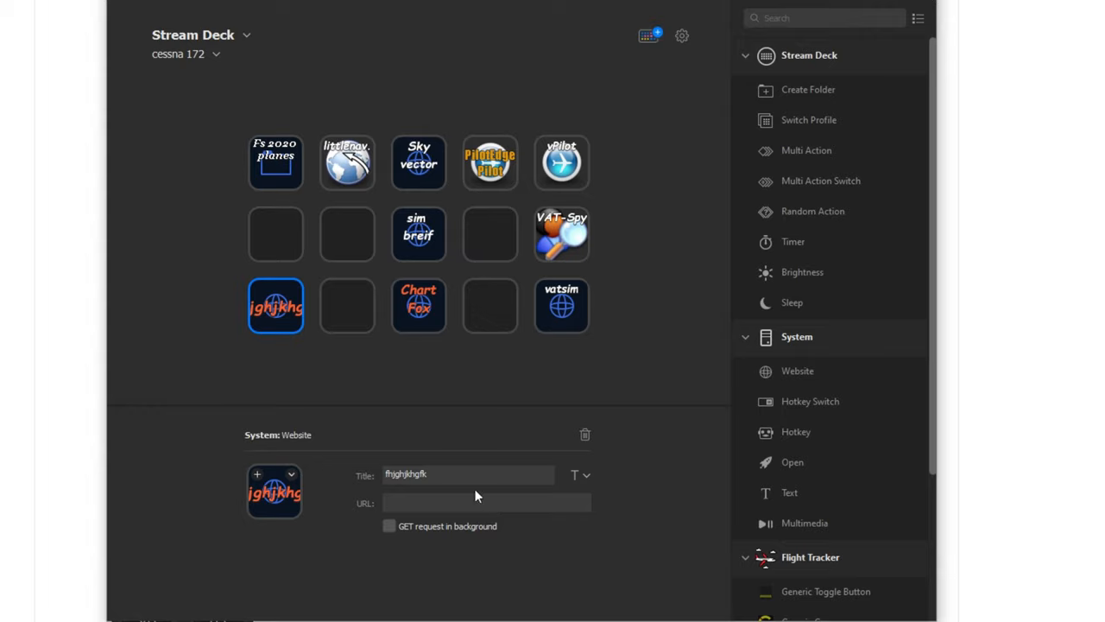
left_click(487, 501)
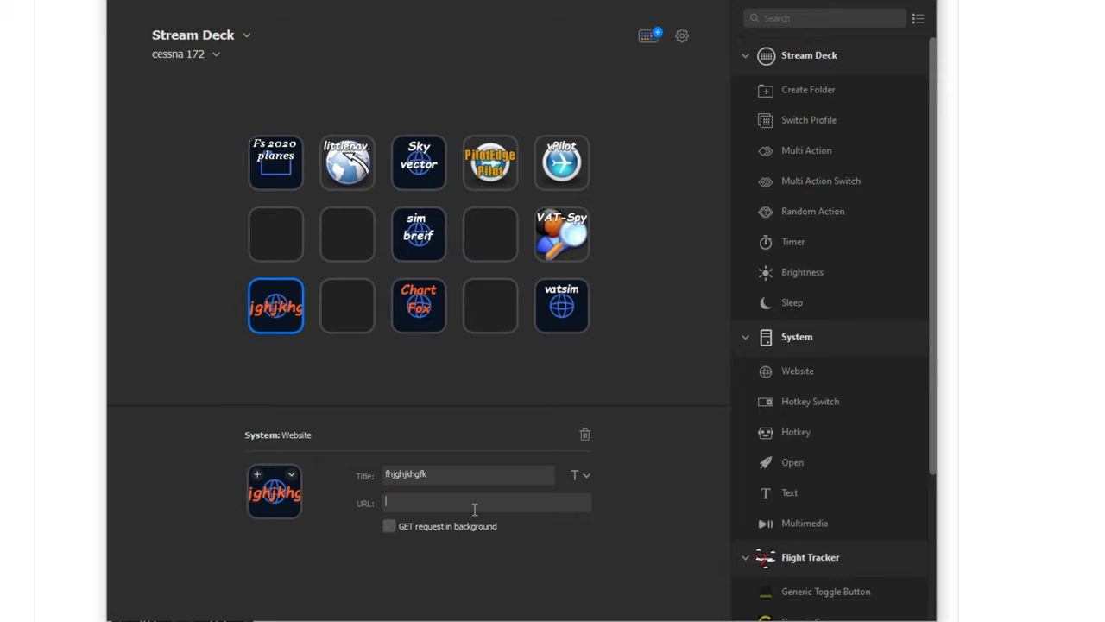
left_click(418, 306)
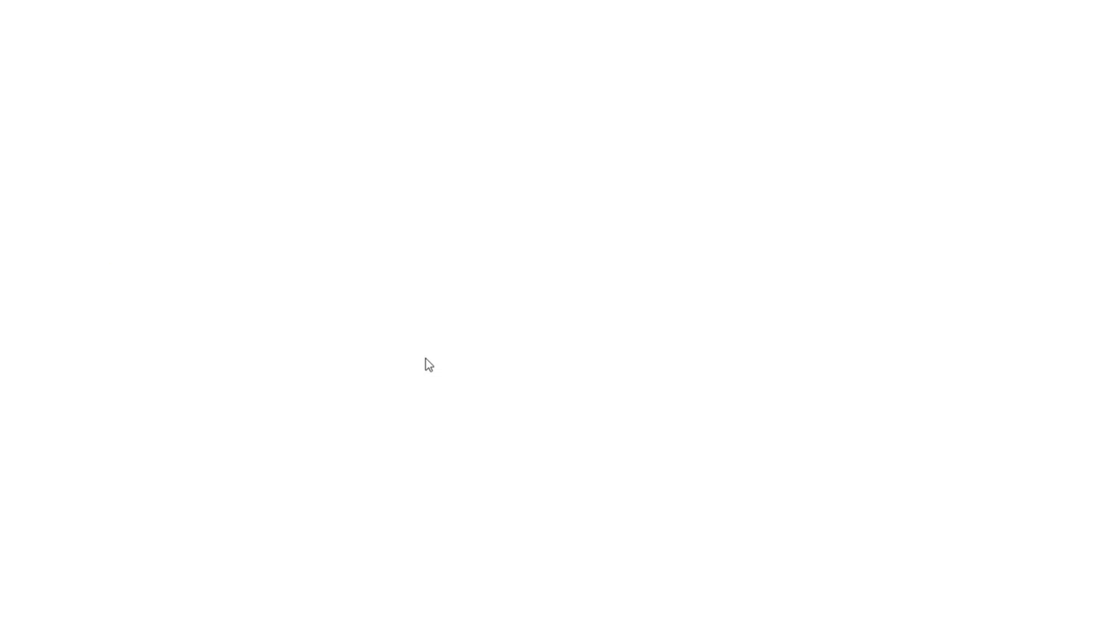
mouse_move(389, 278)
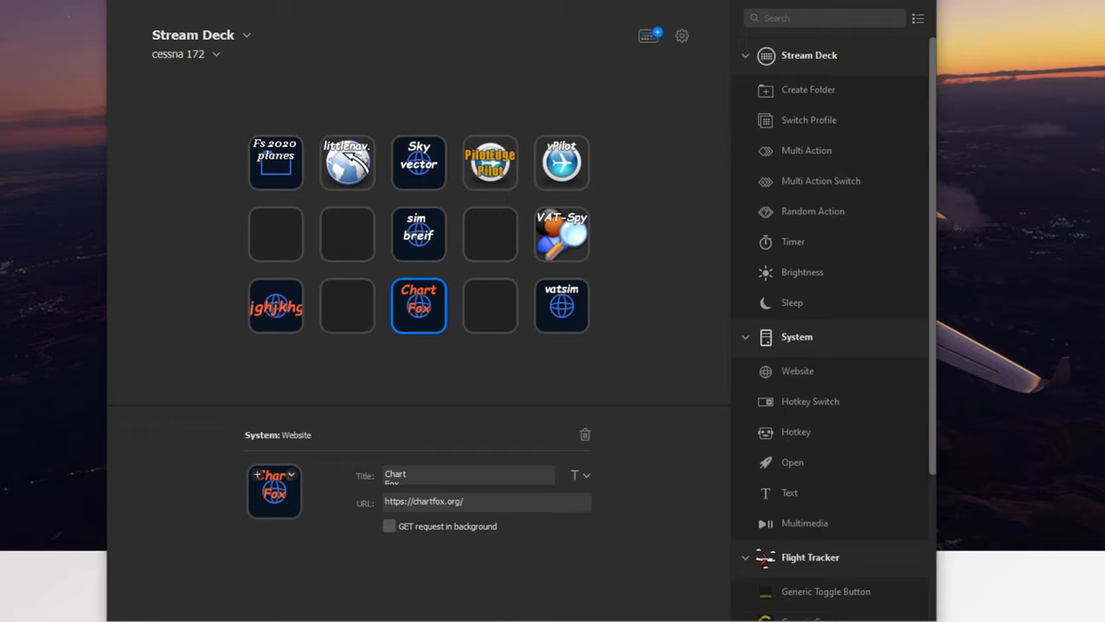
left_click(276, 304)
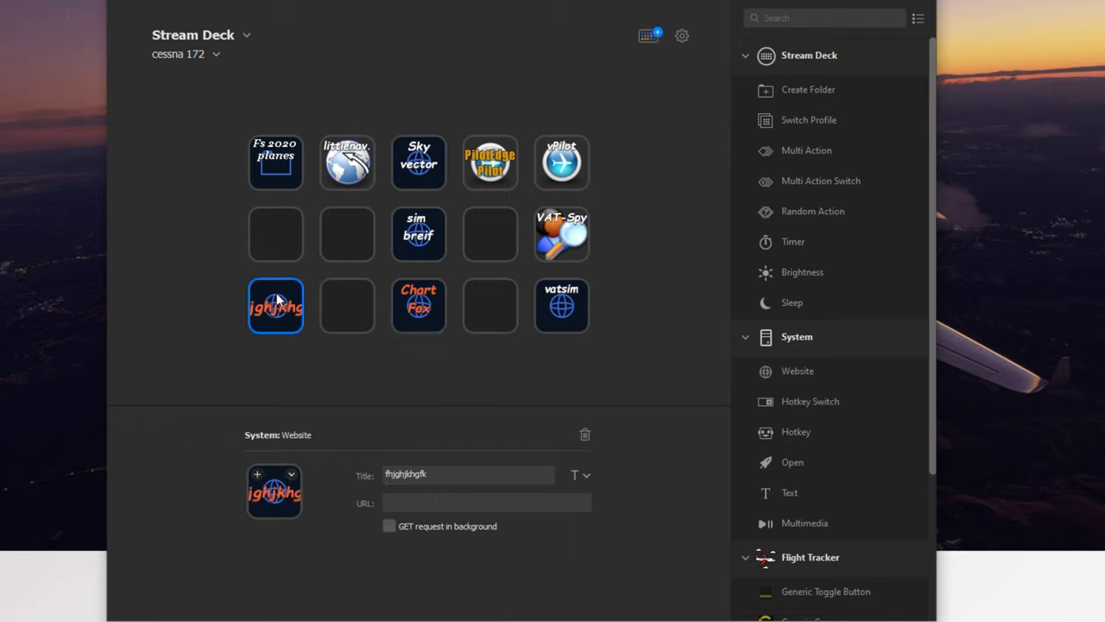
mouse_move(297, 309)
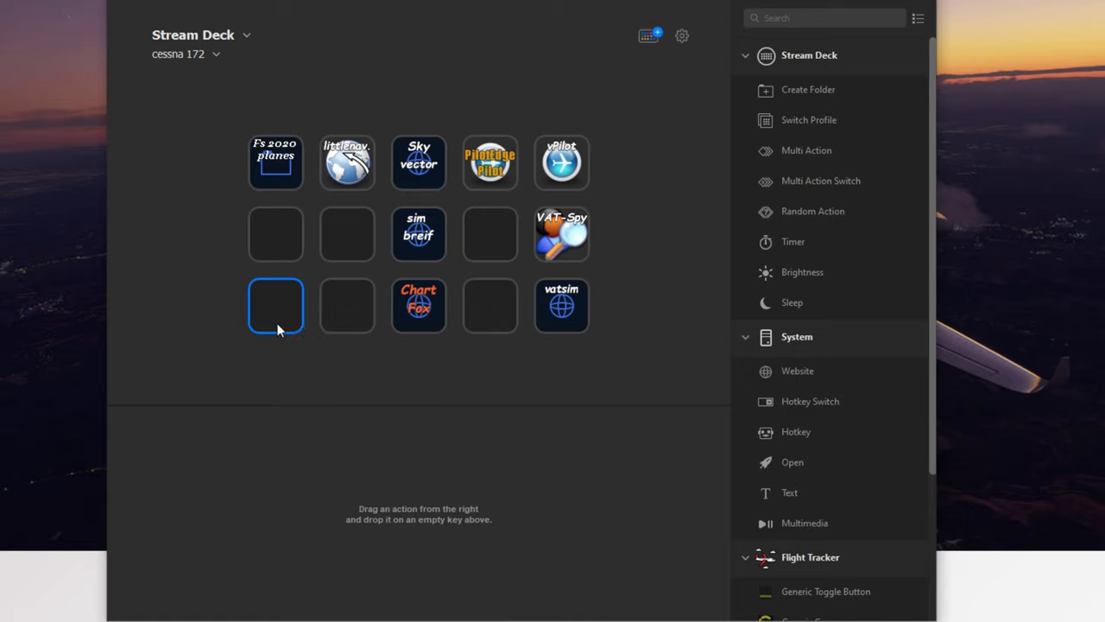
mouse_move(364, 300)
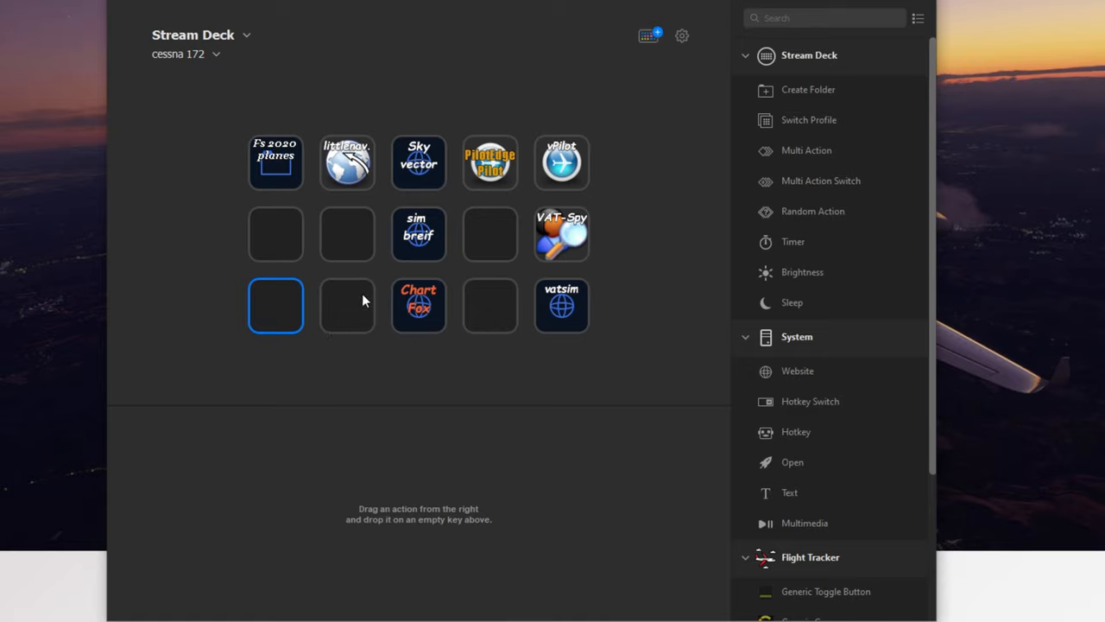
mouse_move(848, 121)
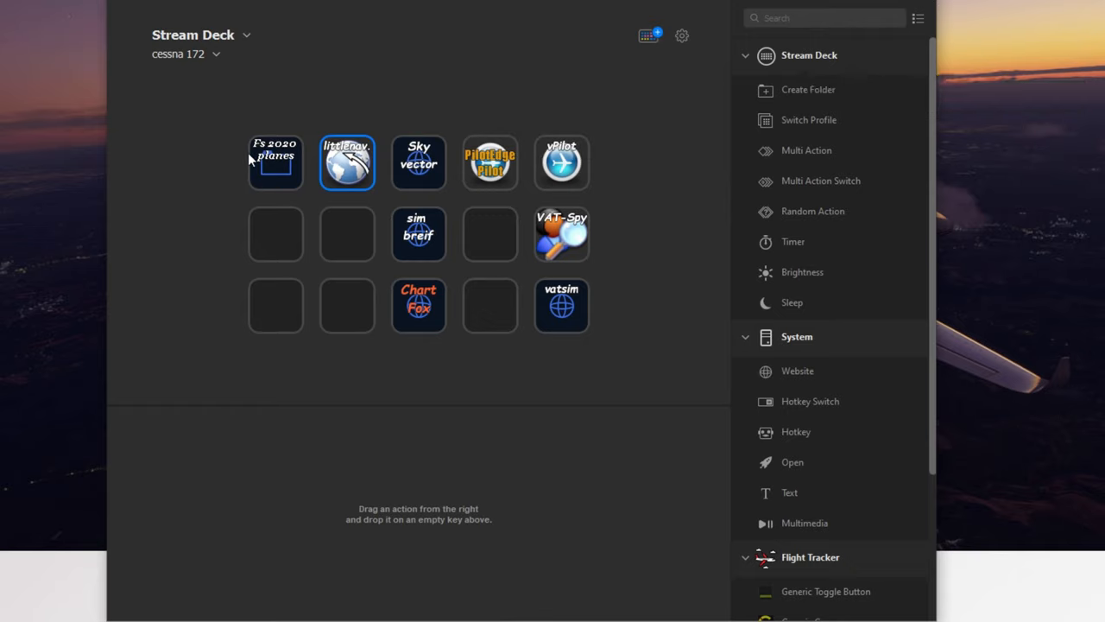
Step: Enter the Fs 2020 planes folder, peek into cessna 172, and select the empty bottom-row slot
left_click(275, 163)
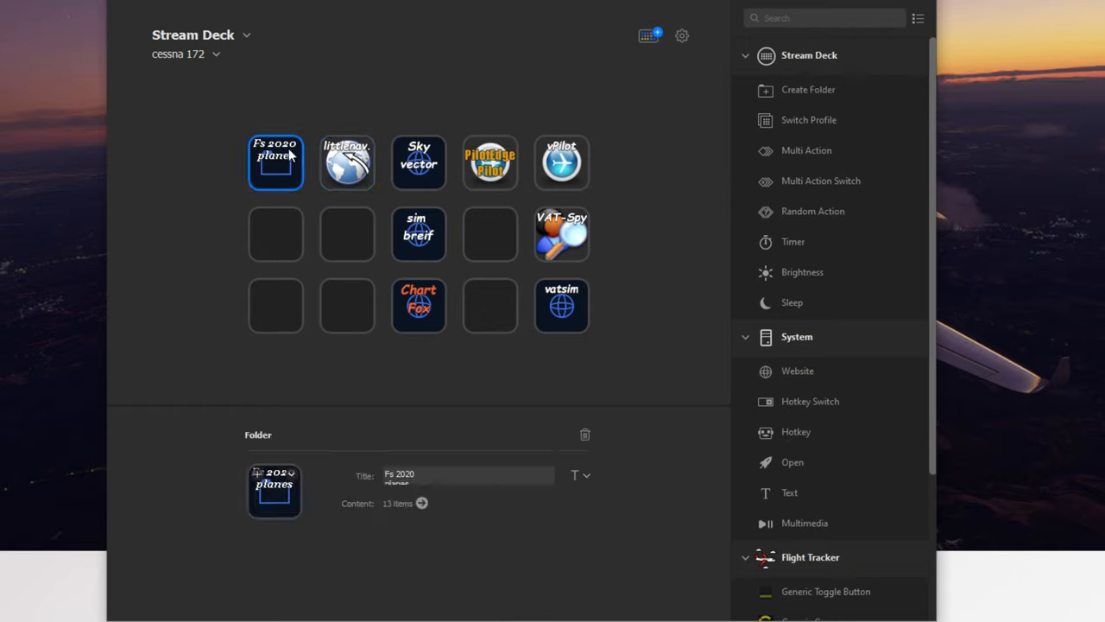
double_click(276, 162)
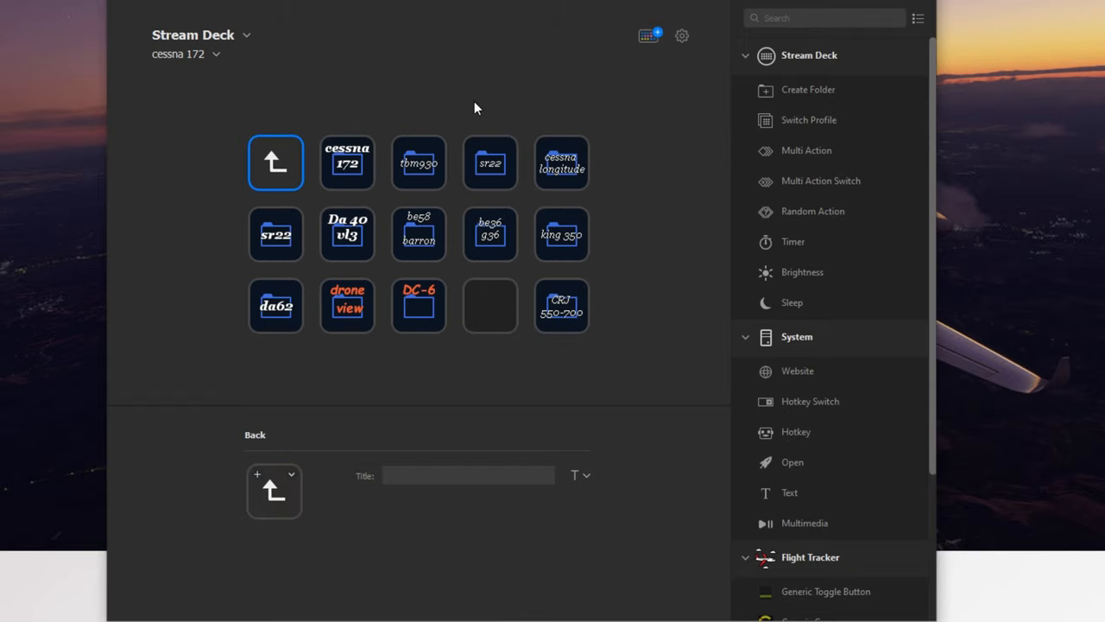
mouse_move(618, 255)
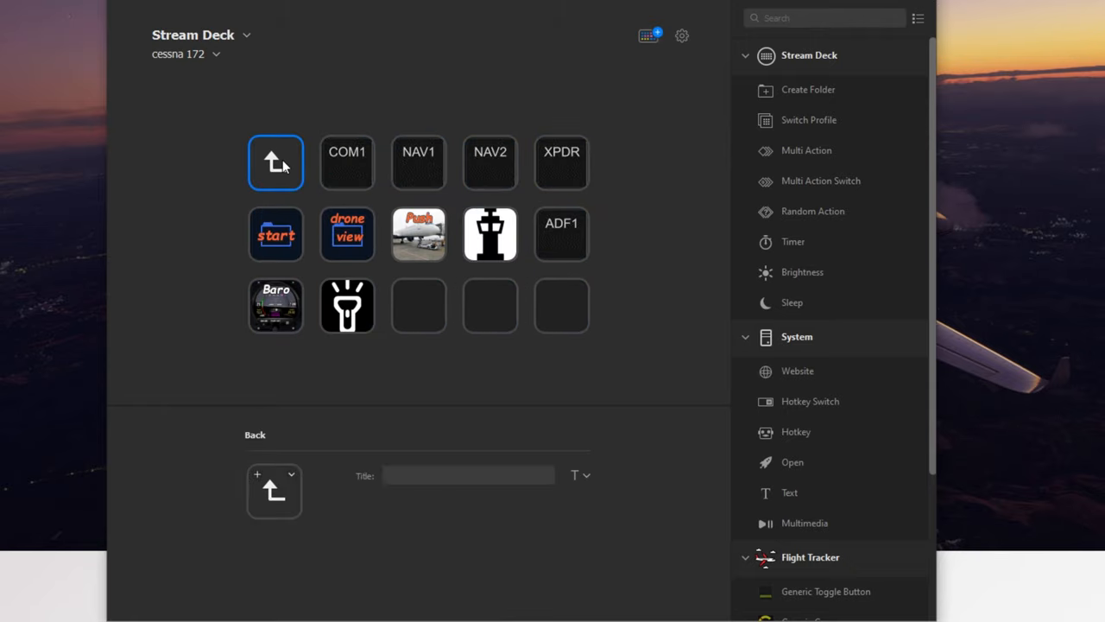
left_click(277, 162)
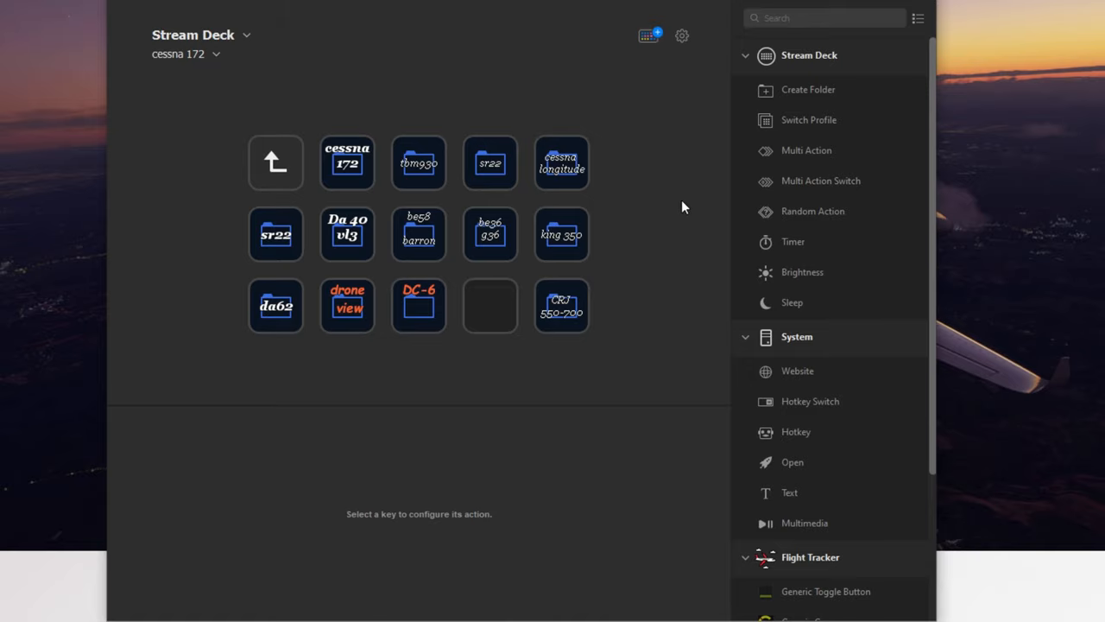
mouse_move(504, 345)
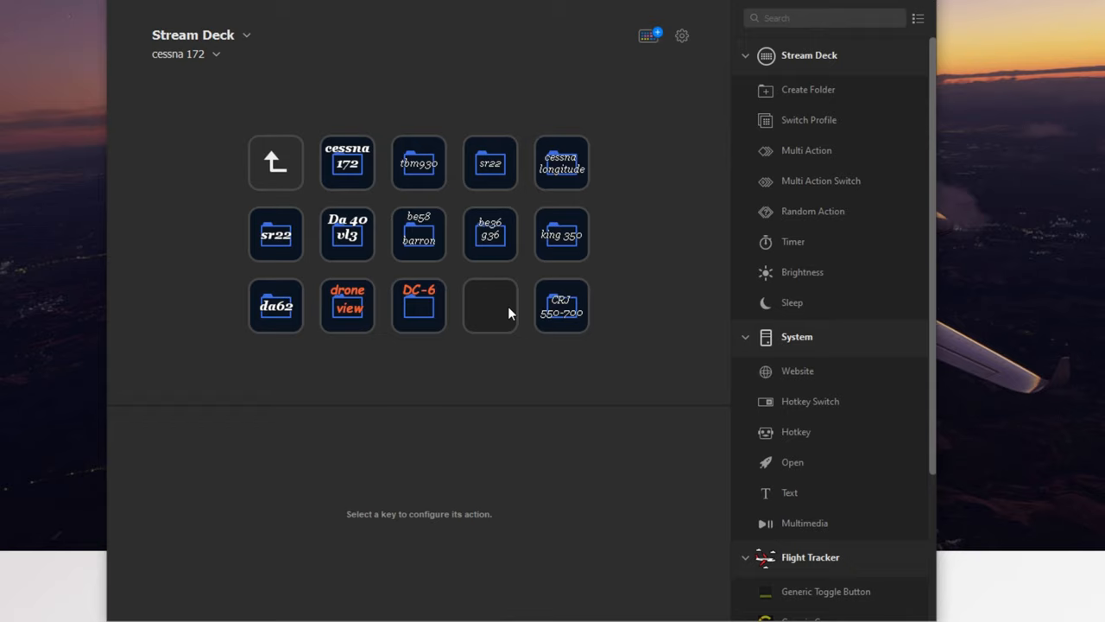
left_click(490, 304)
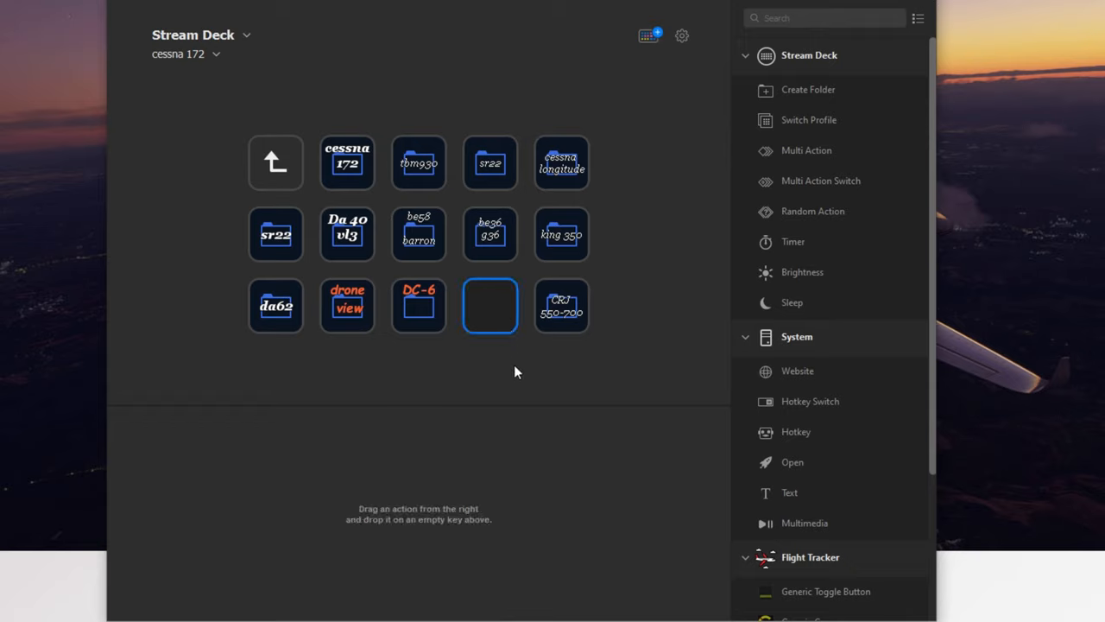
mouse_move(559, 249)
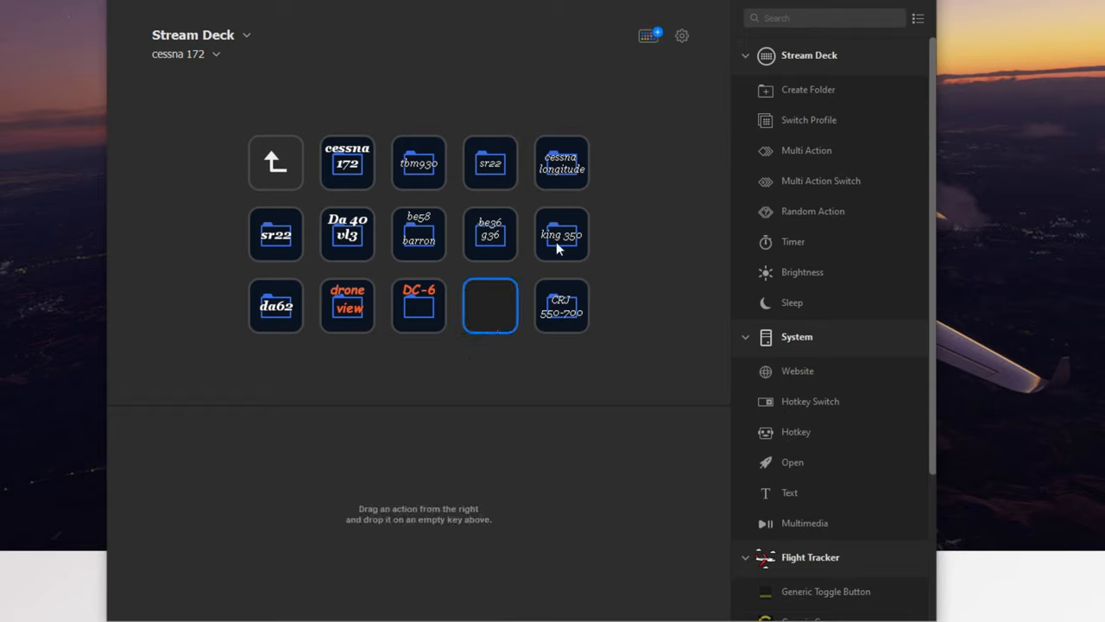
mouse_move(537, 285)
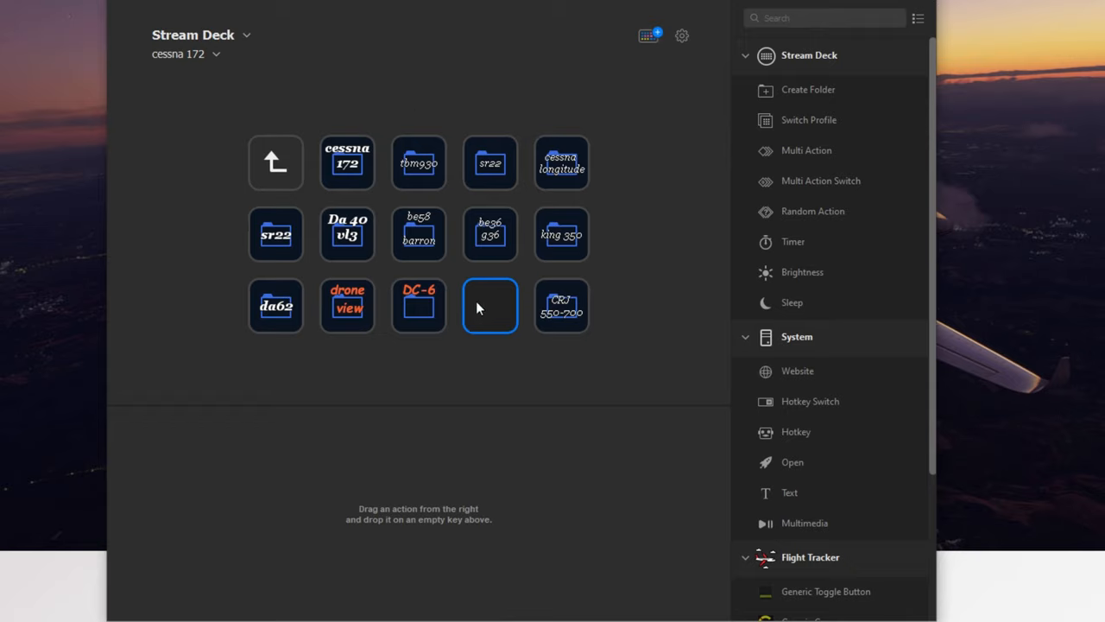
mouse_move(497, 304)
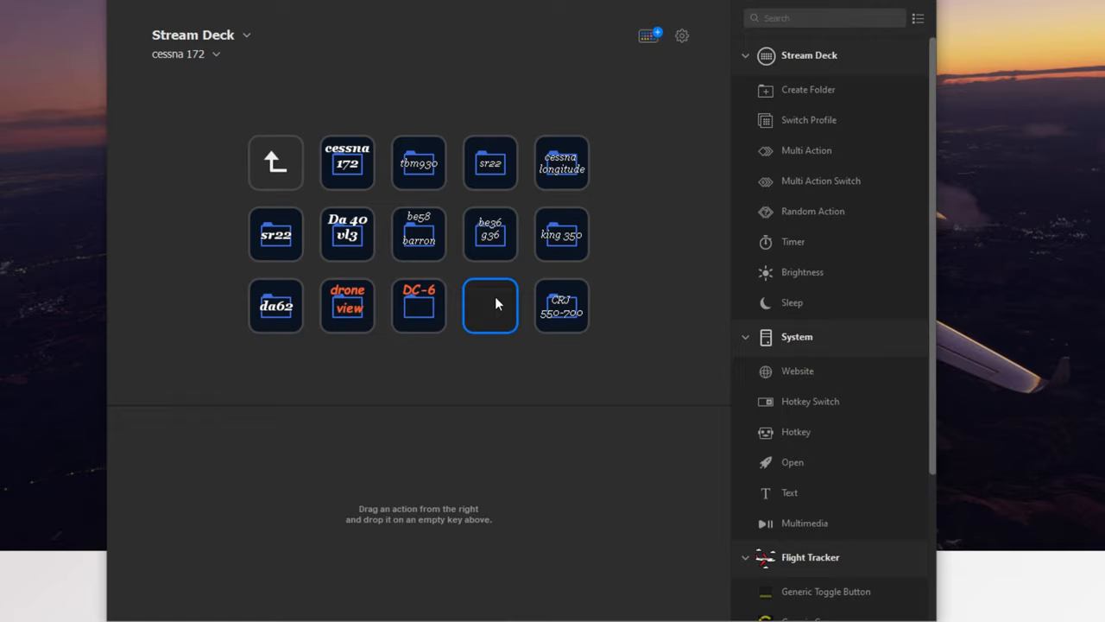
mouse_move(573, 366)
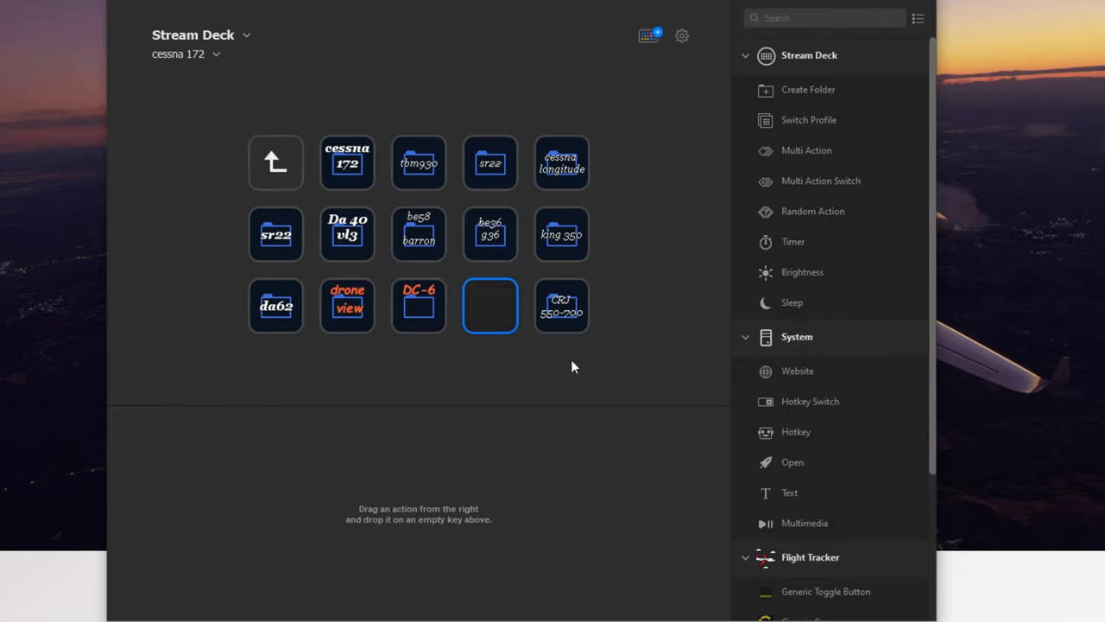
Step: Create a folder titled 'test' on the empty slot
right_click(490, 304)
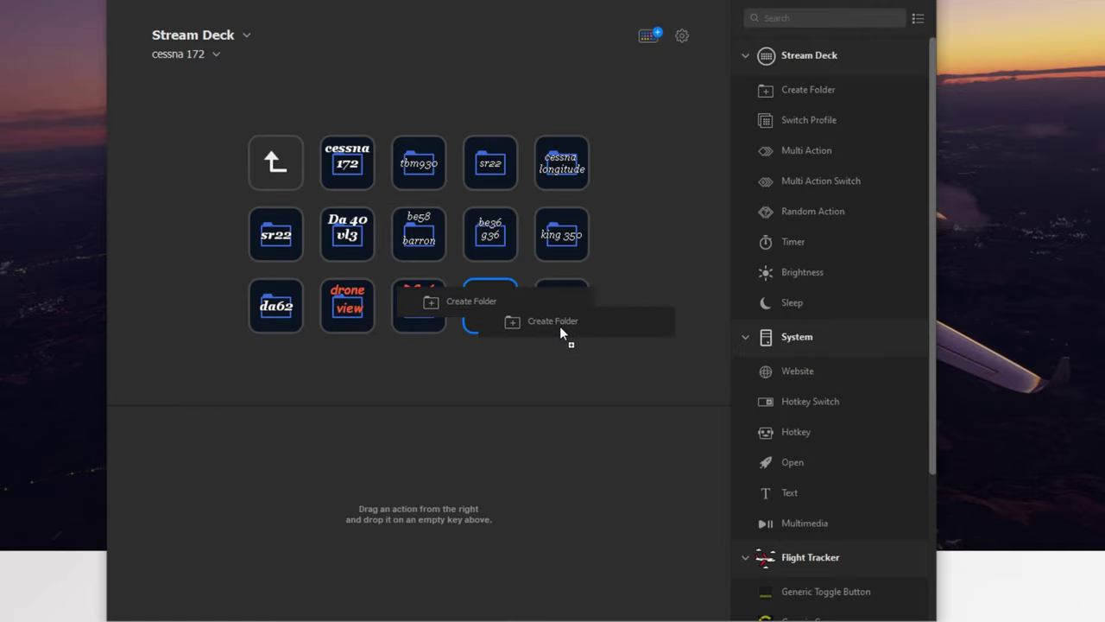
left_click(553, 322)
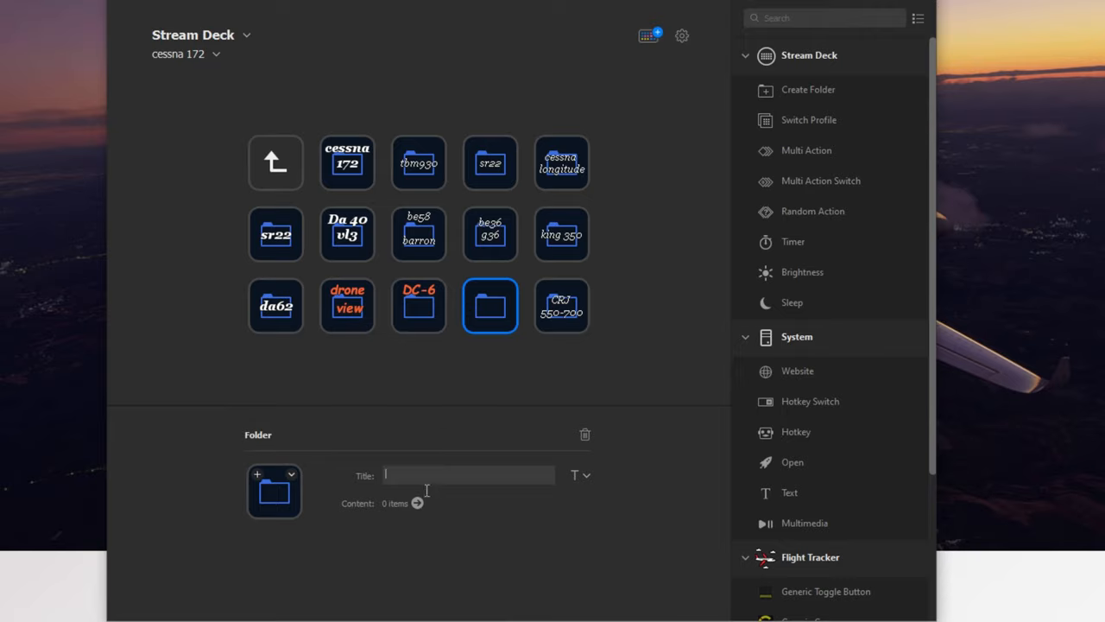
type("test")
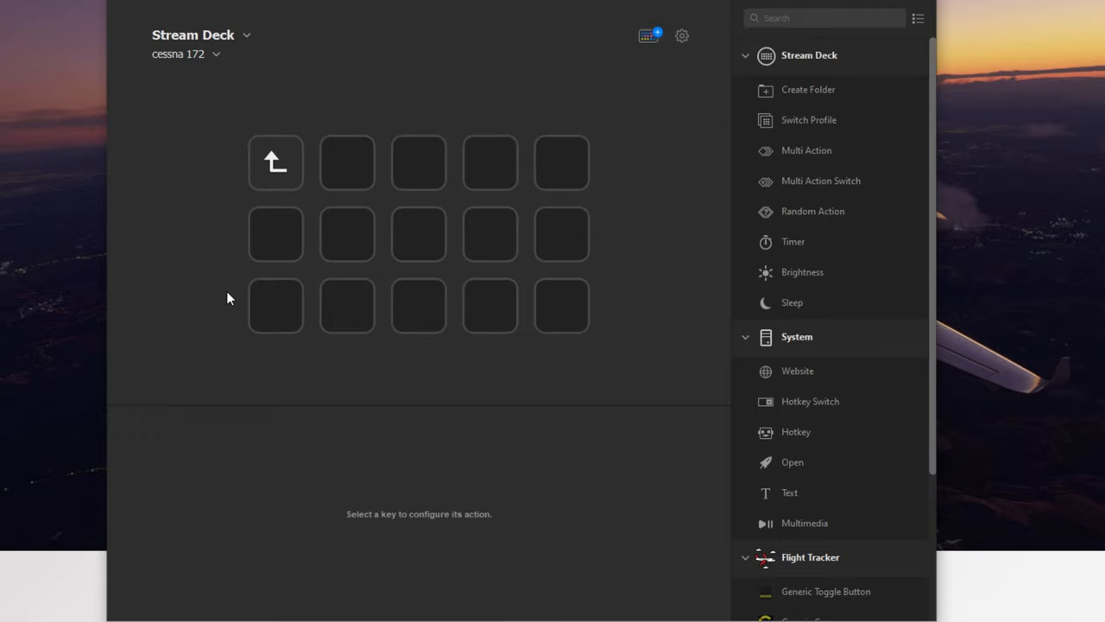
mouse_move(335, 117)
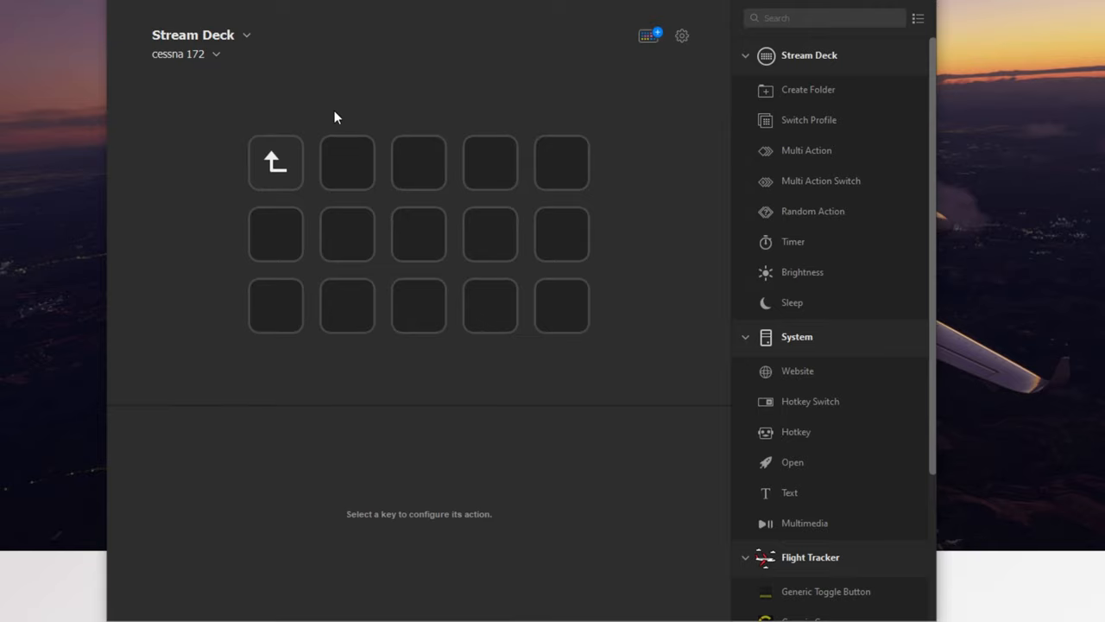
mouse_move(620, 290)
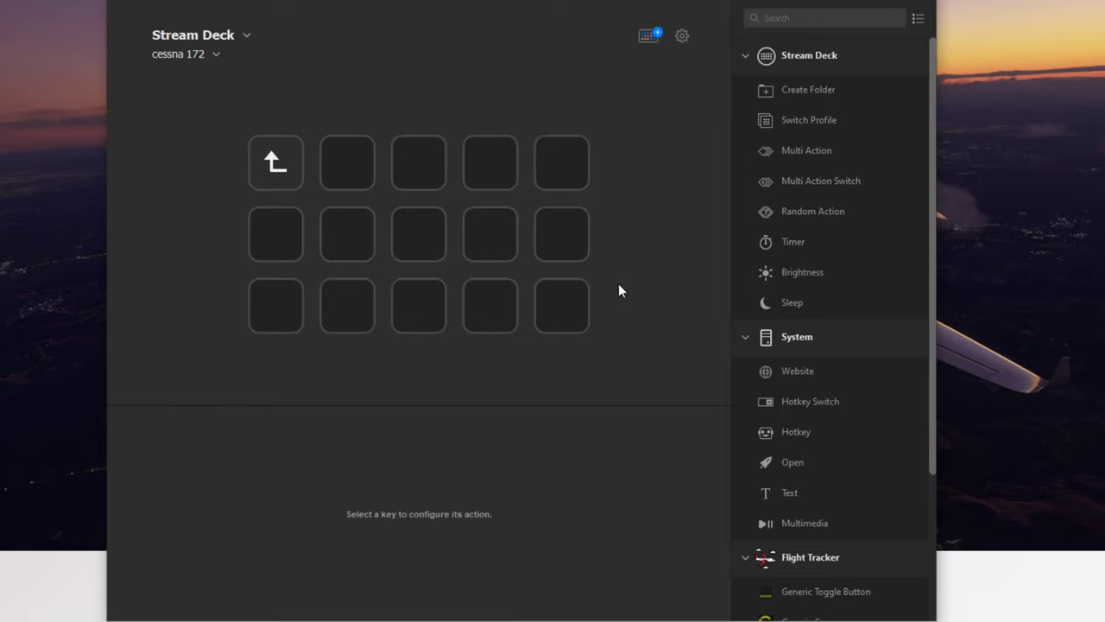
scroll("down", 3)
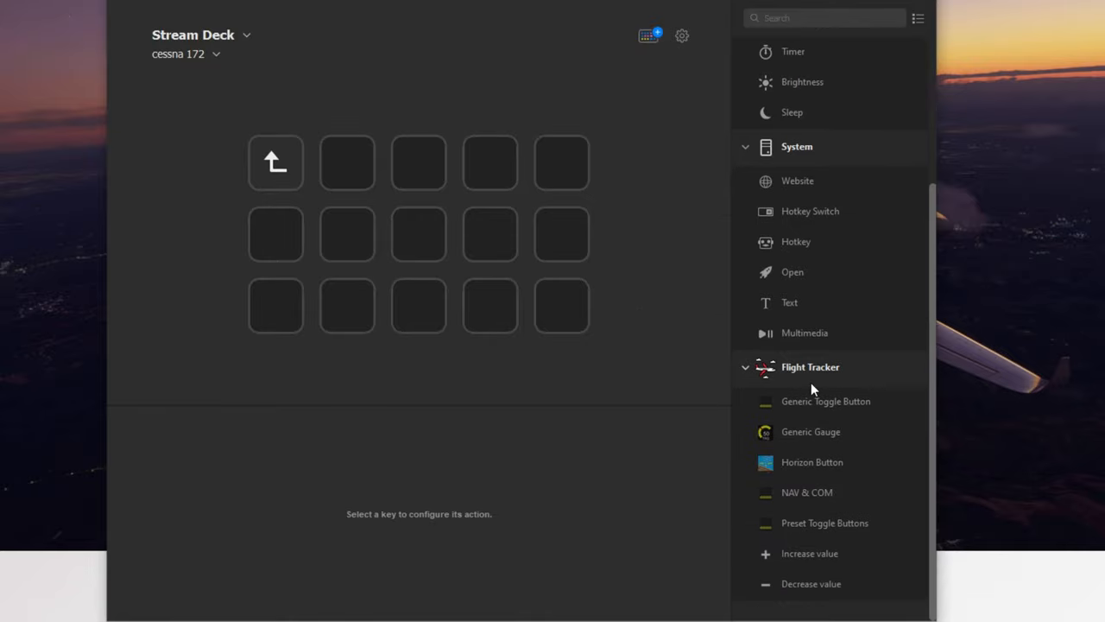
mouse_move(839, 396)
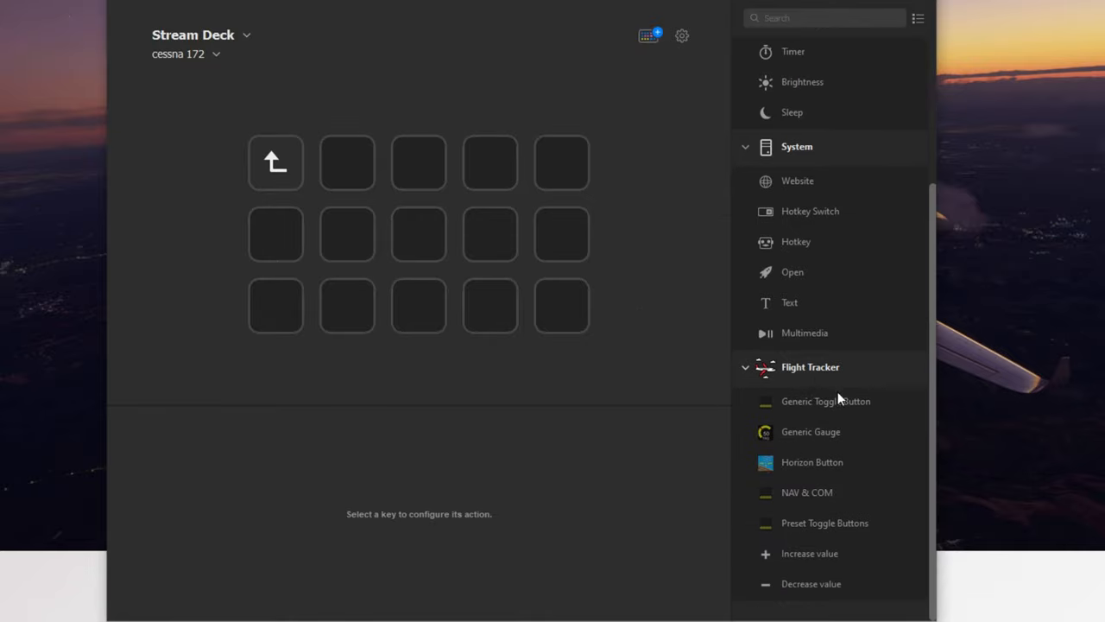
mouse_move(727, 454)
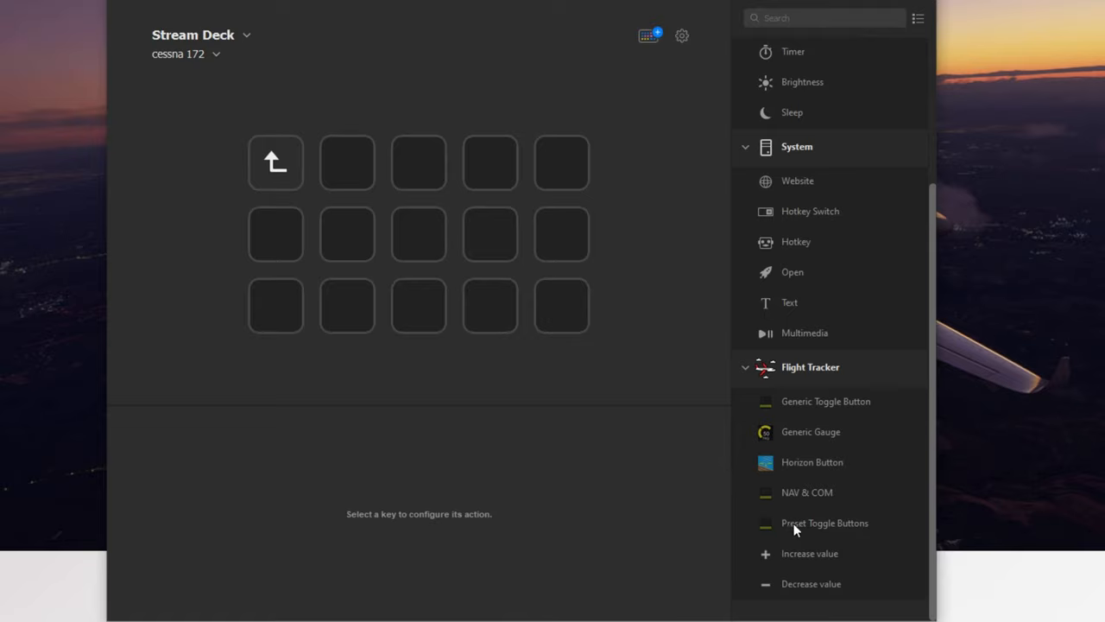
mouse_move(798, 276)
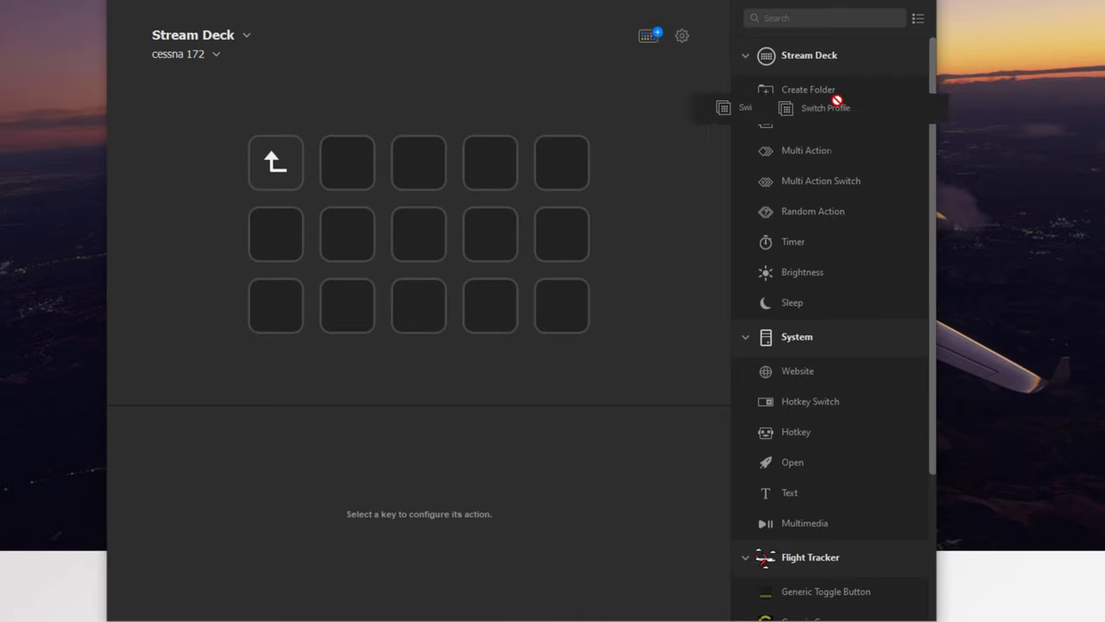
left_click(277, 235)
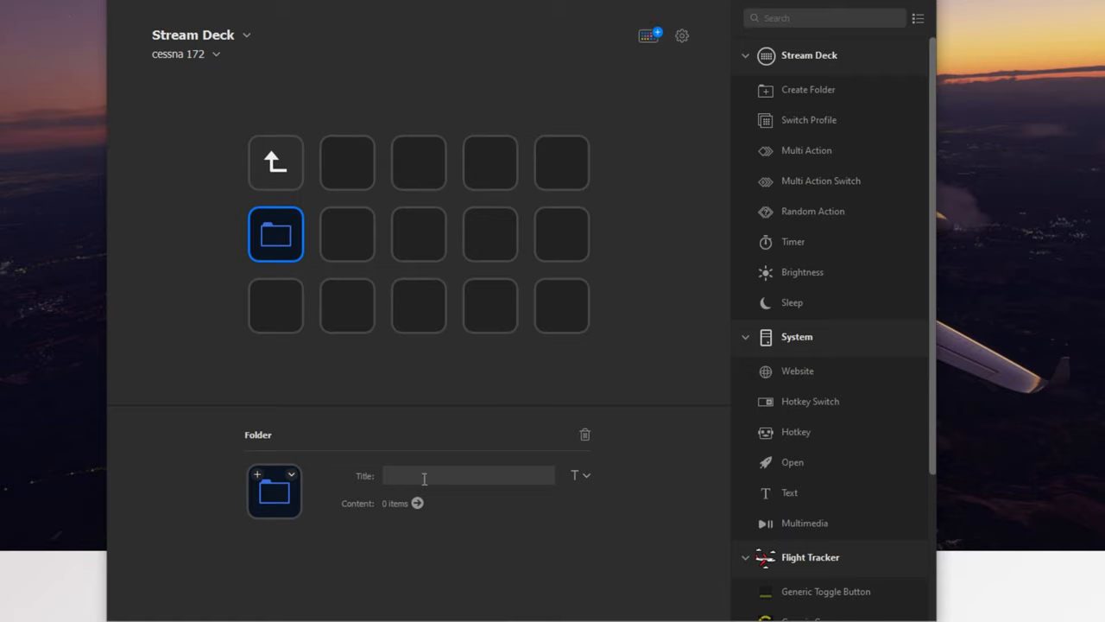
type("nav co")
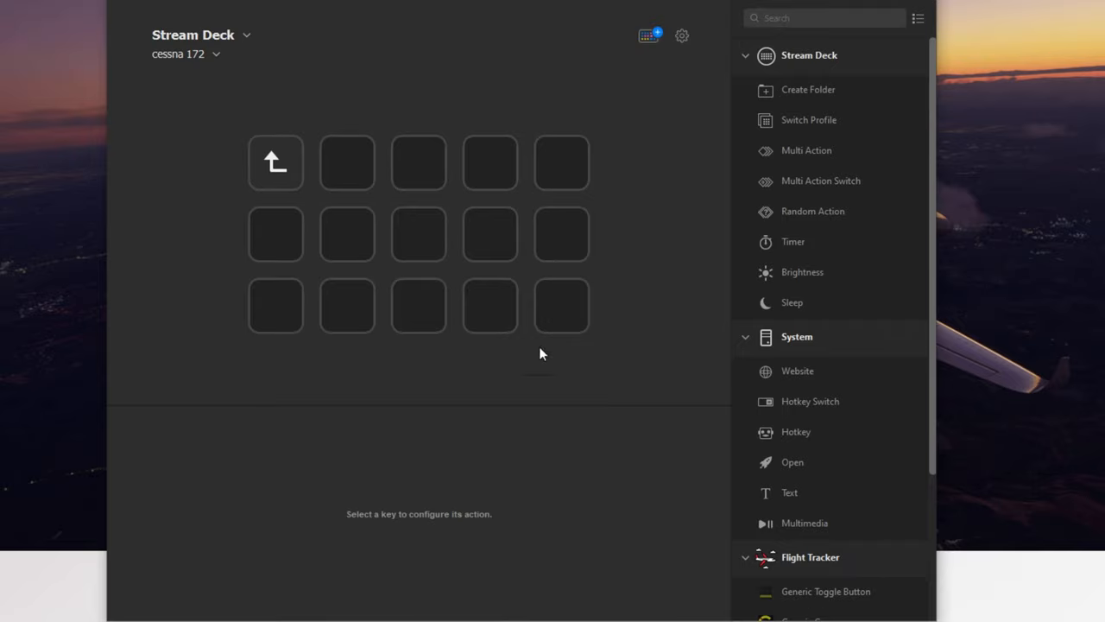
mouse_move(760, 473)
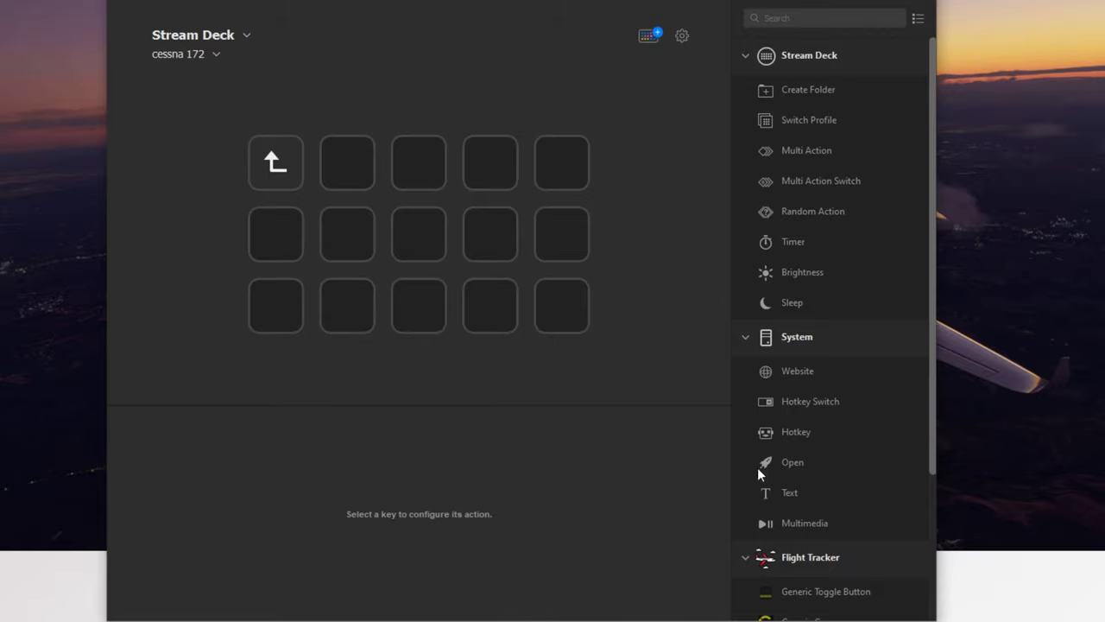
scroll("down", 3)
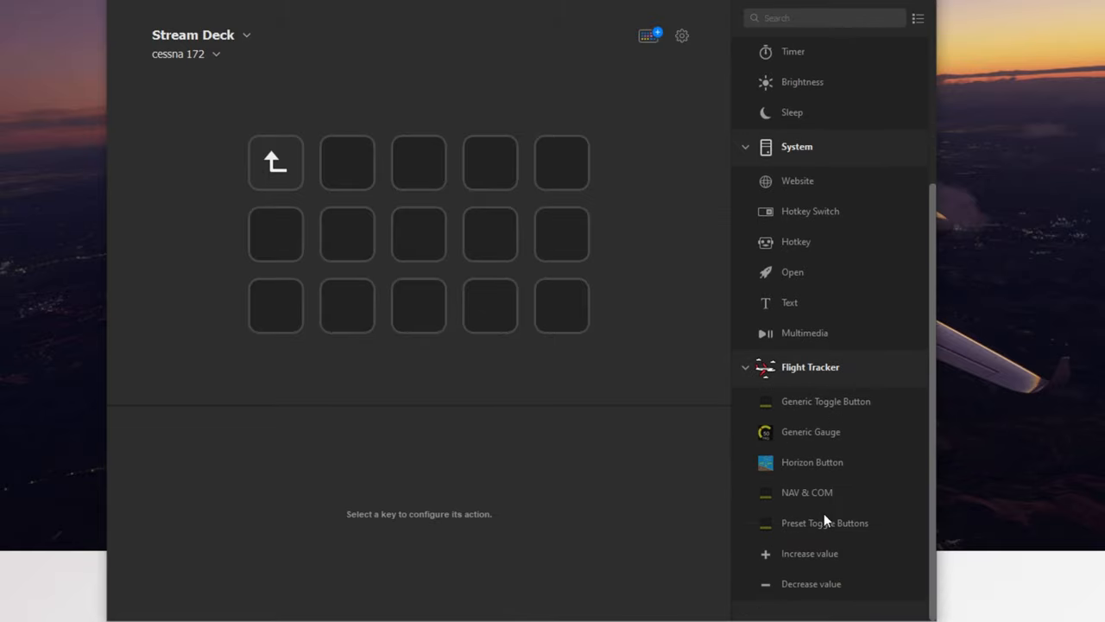
mouse_move(803, 501)
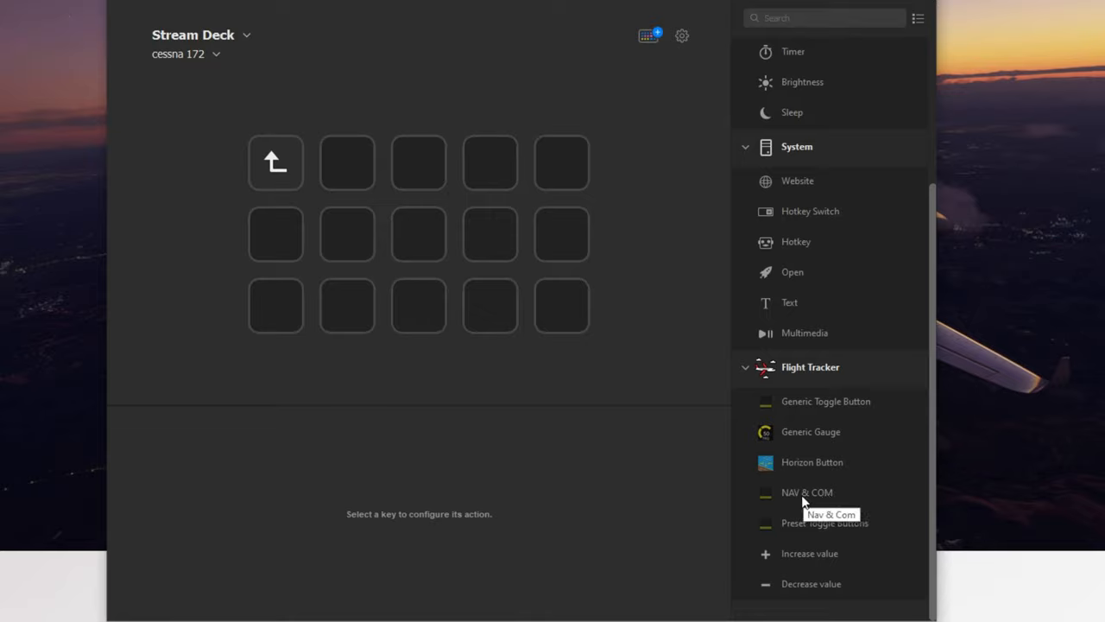
Step: Add NAV & COM keys set to COM1 and COM2, keeping Swap/Numpad and Ignore dependencies
left_click(807, 492)
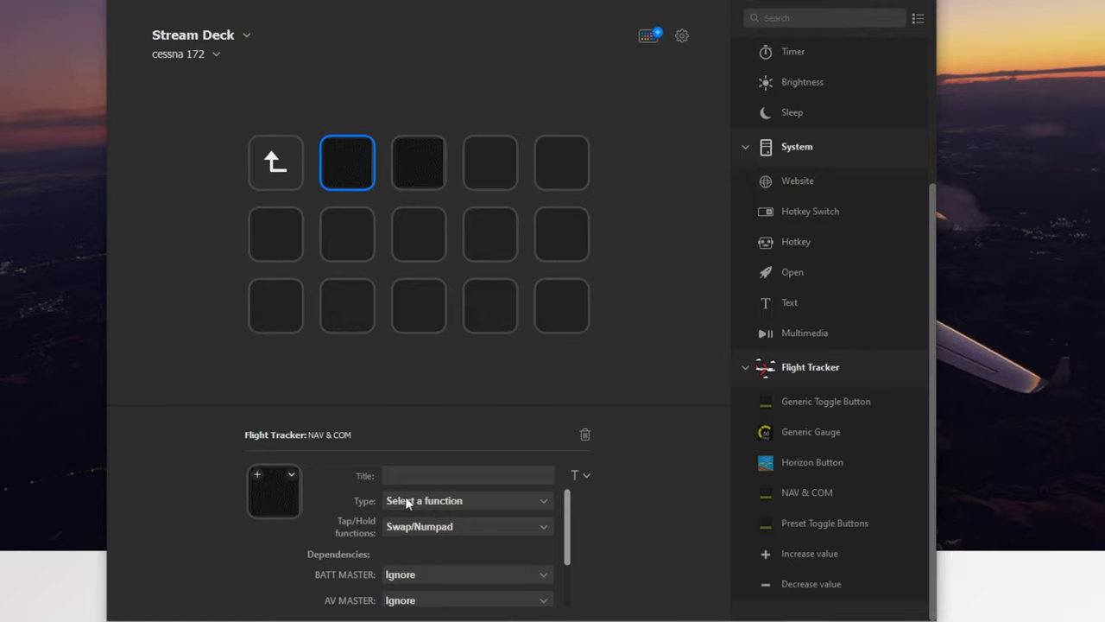
left_click(466, 501)
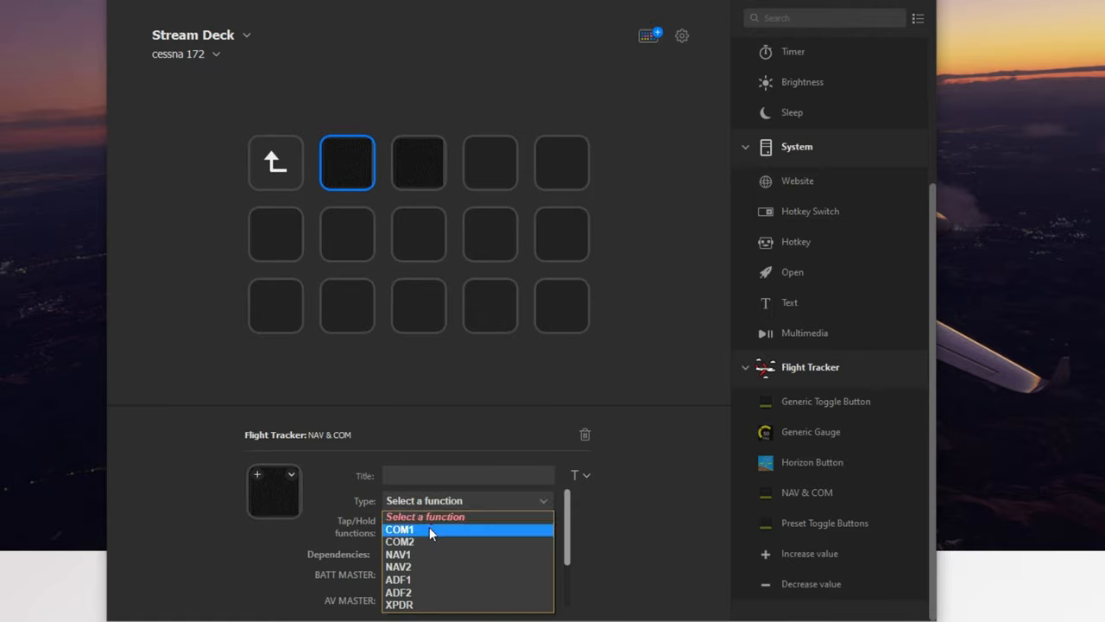
mouse_move(415, 533)
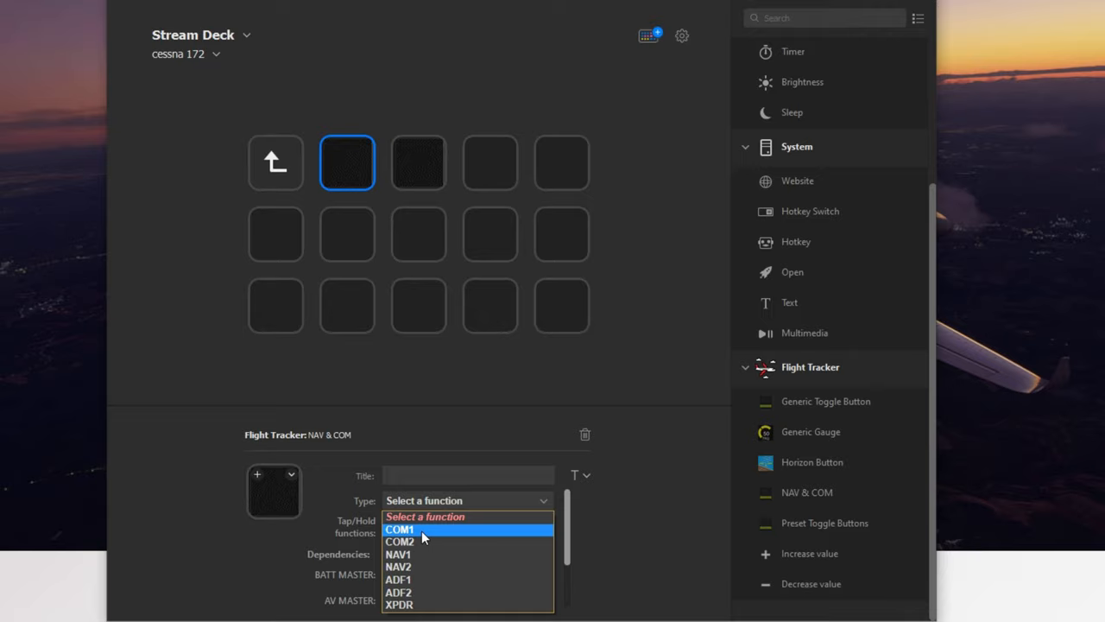
left_click(401, 528)
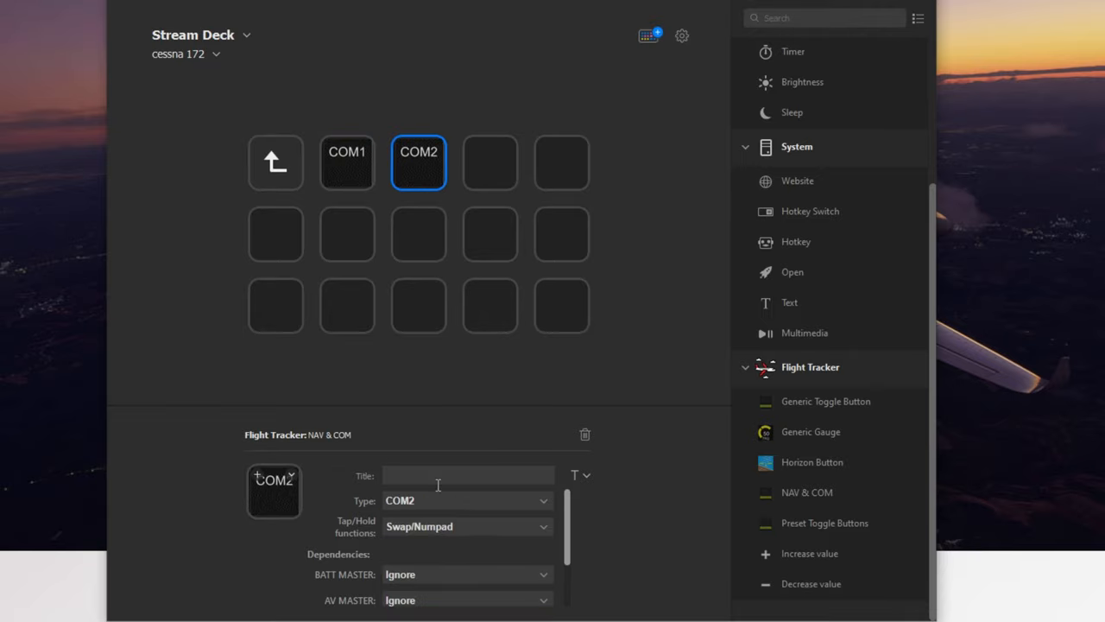
left_click(346, 163)
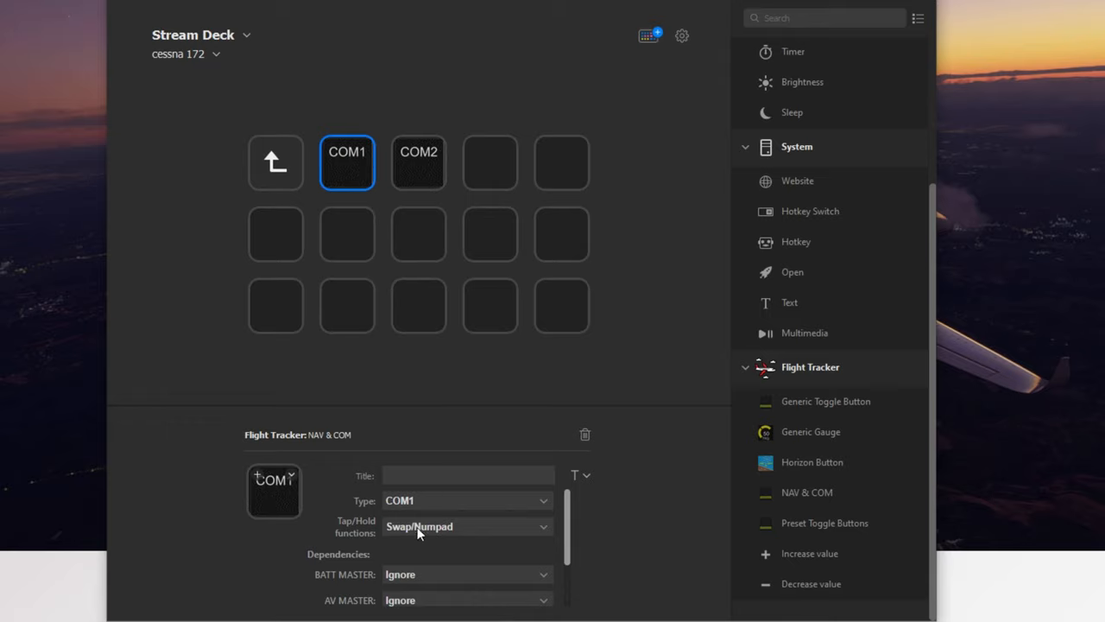
mouse_move(376, 535)
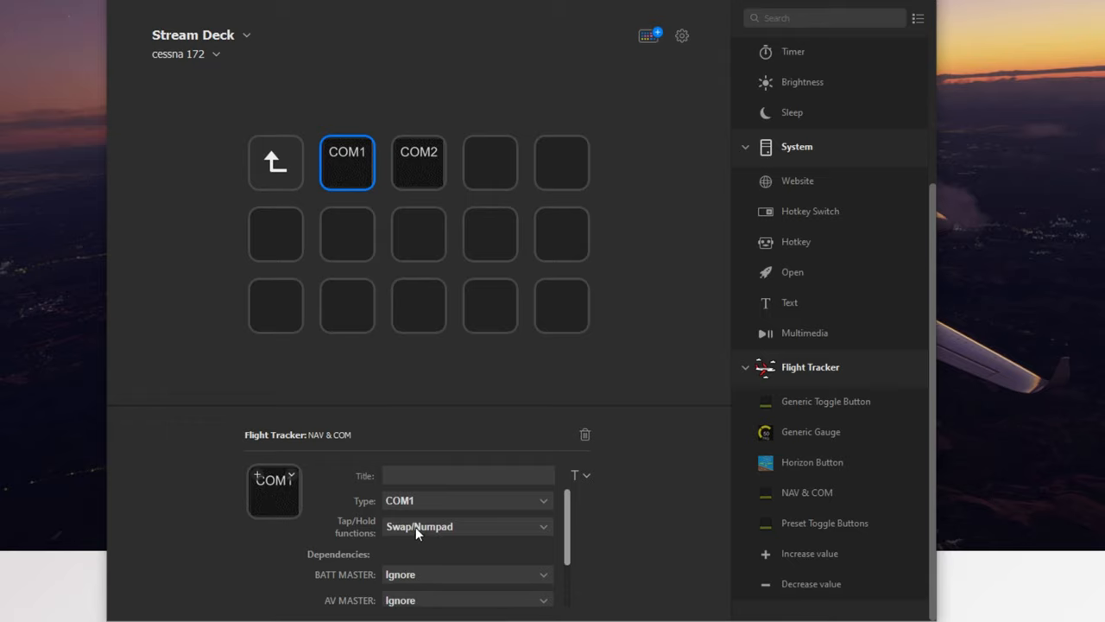
mouse_move(404, 539)
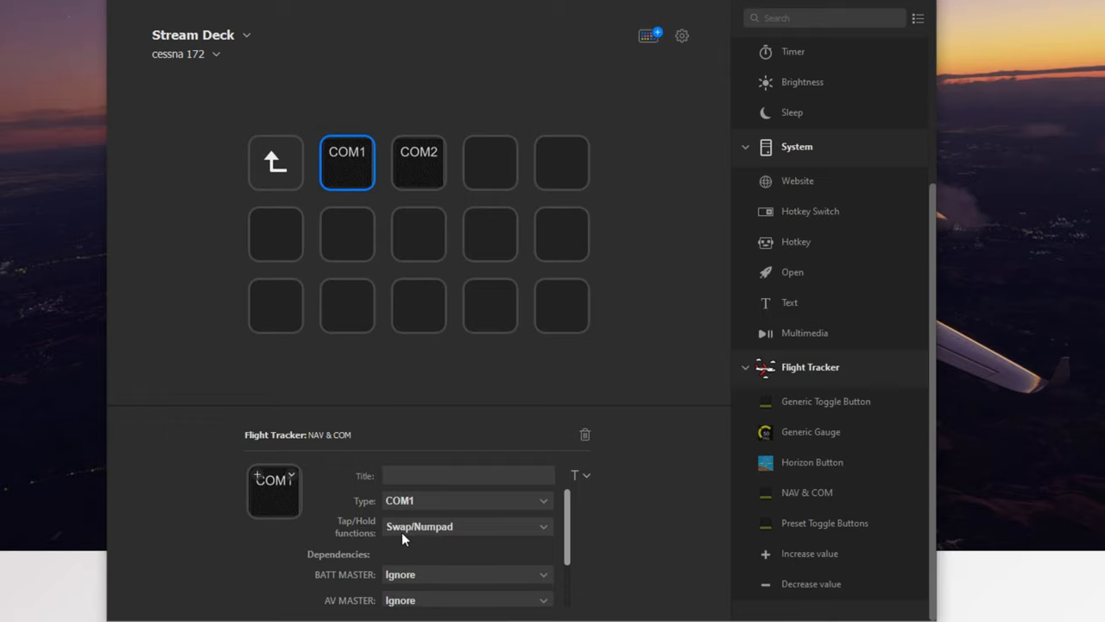
mouse_move(373, 529)
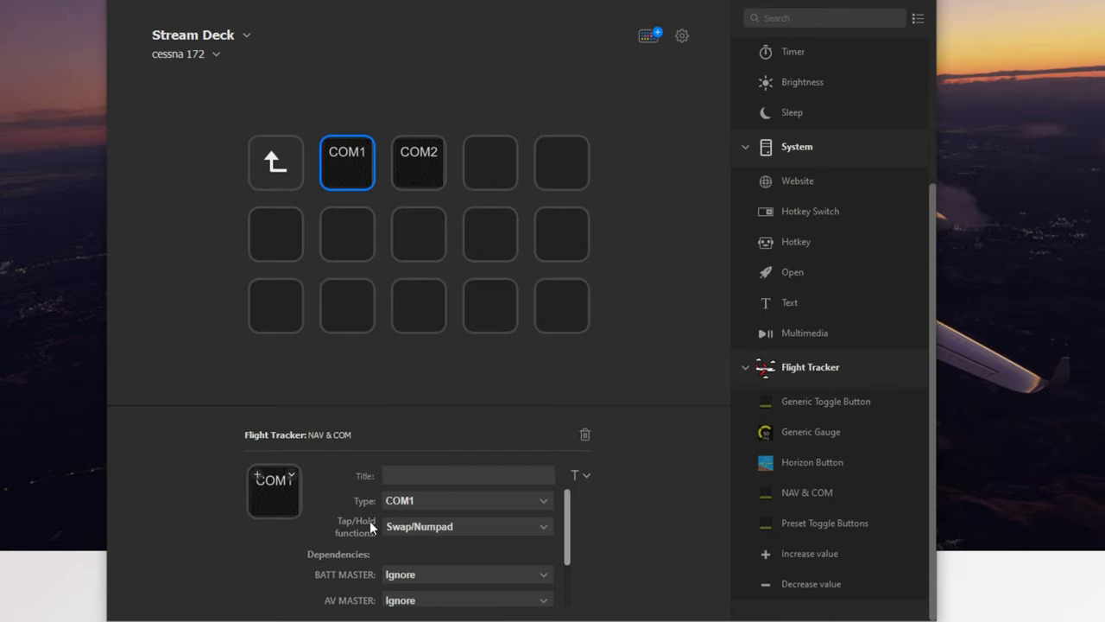
mouse_move(442, 532)
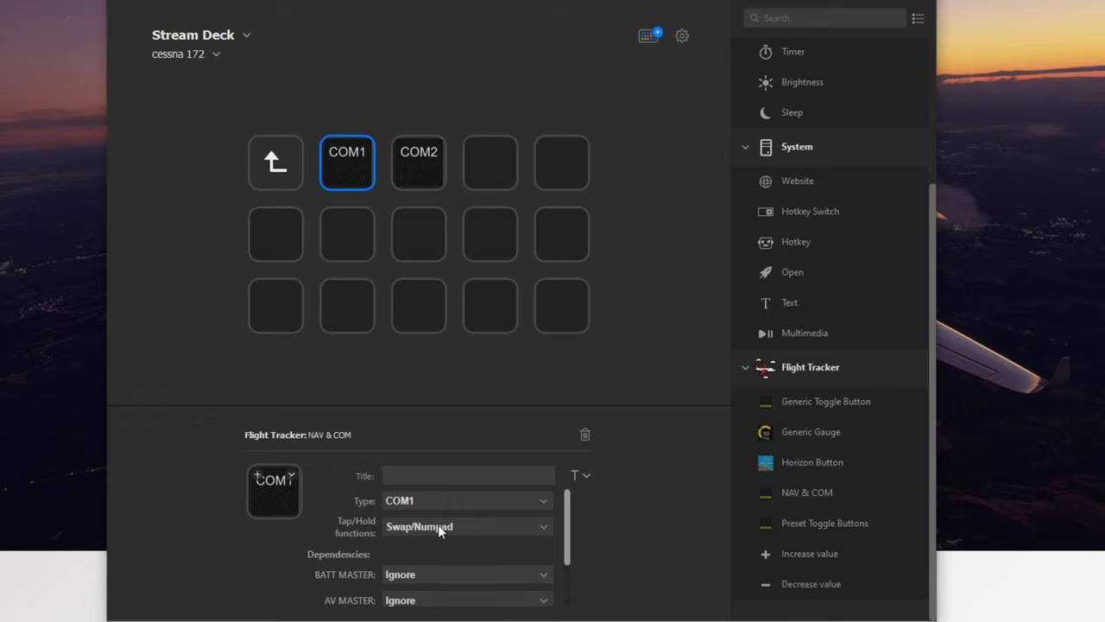
mouse_move(446, 544)
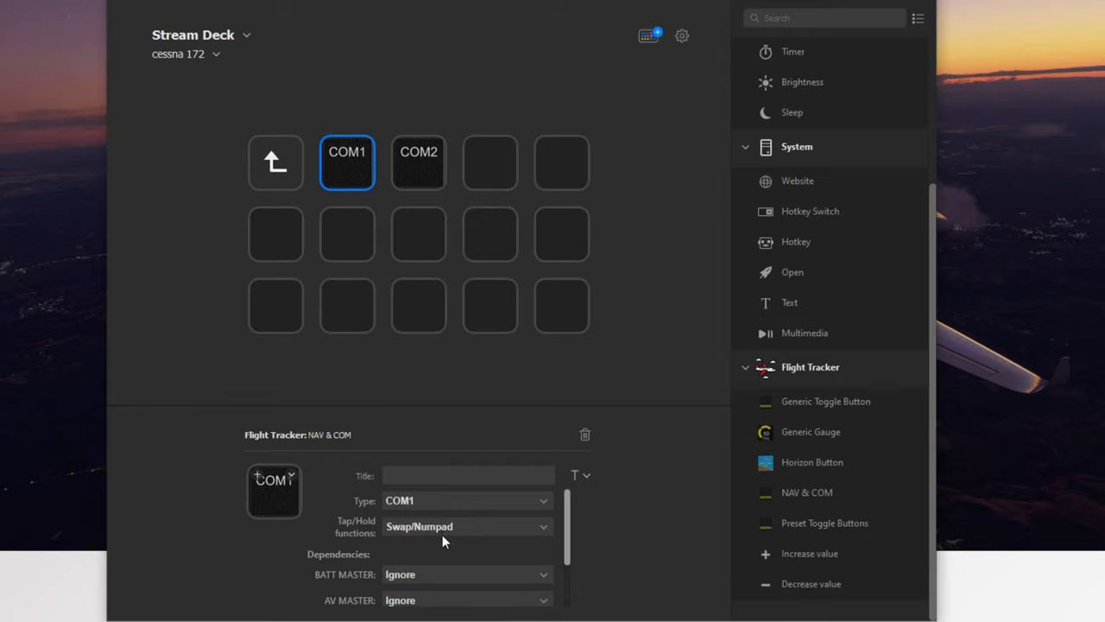
scroll("down", 3)
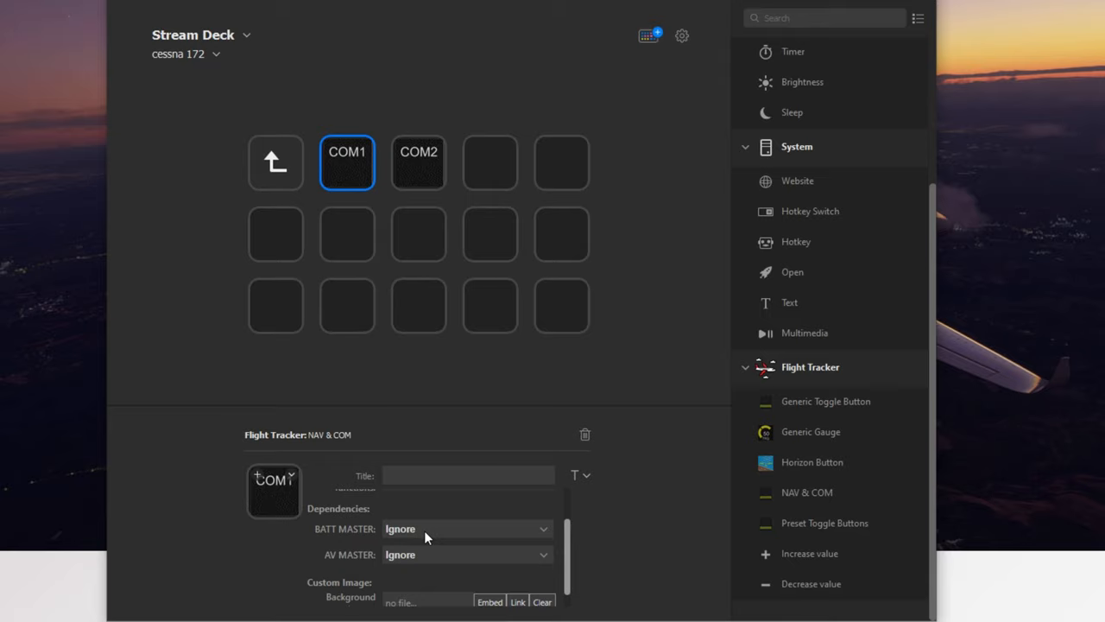
mouse_move(424, 559)
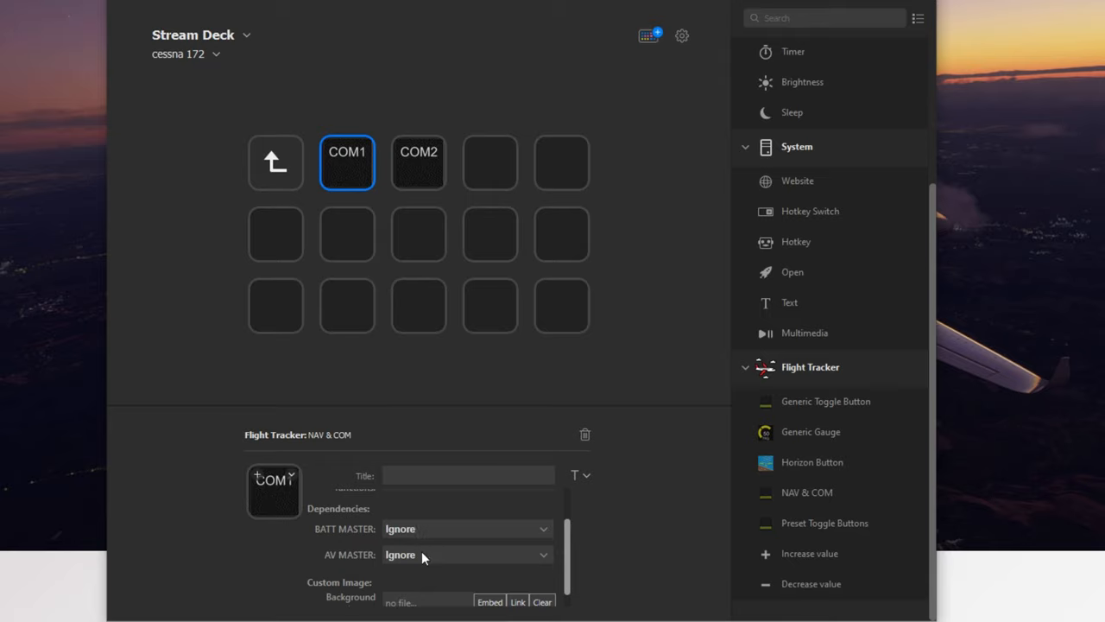
mouse_move(441, 559)
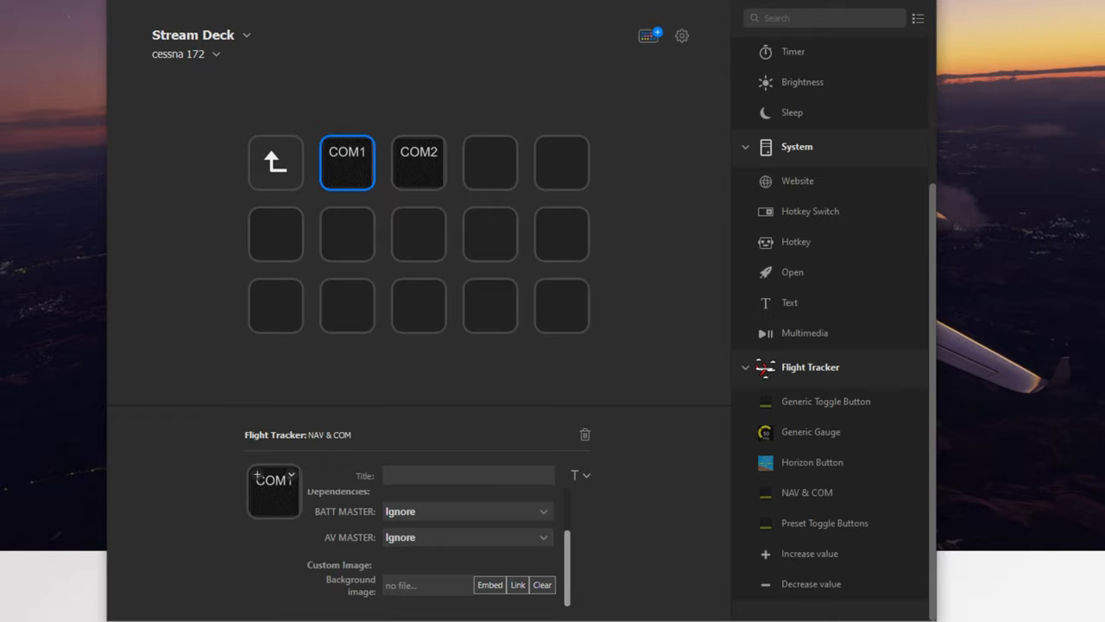
mouse_move(254, 509)
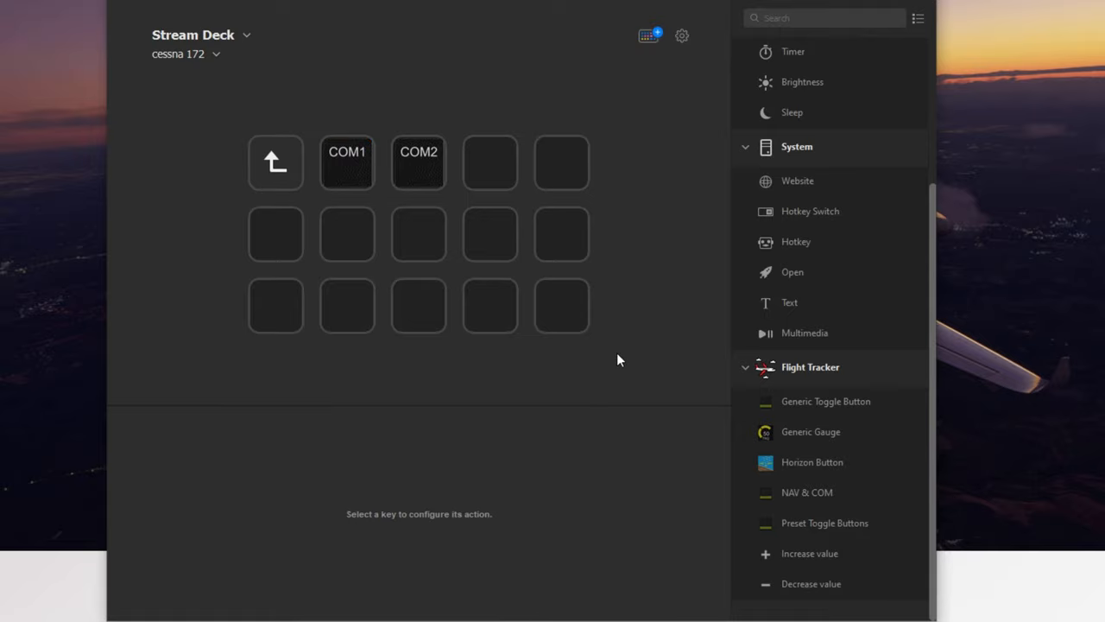
mouse_move(484, 170)
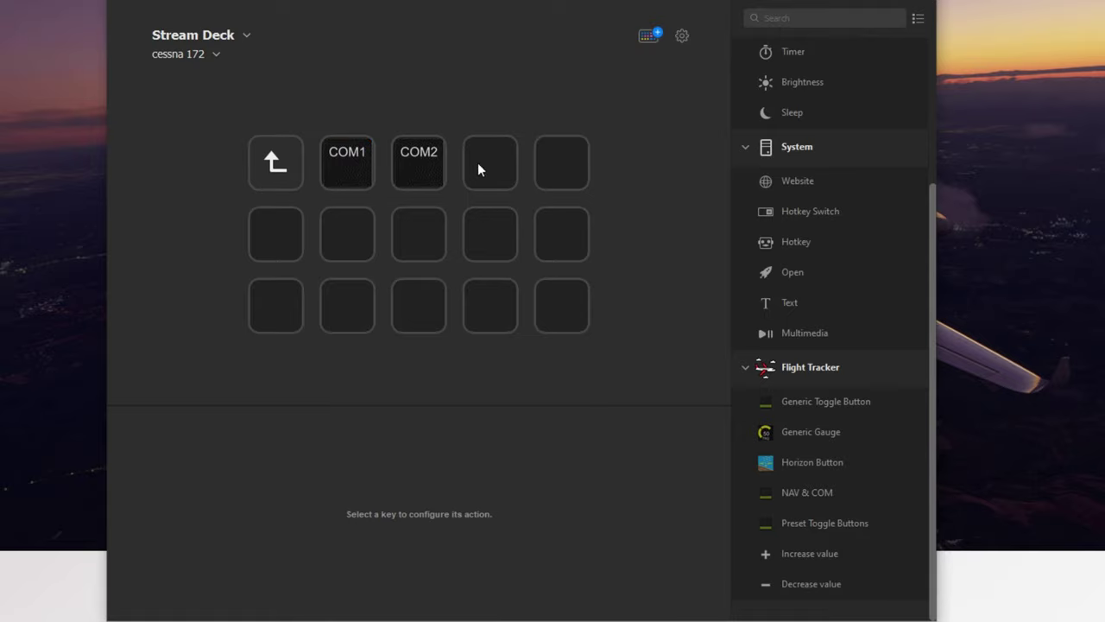
Step: Add further NAV & COM keys for NAV1 and NAV2 after COM2 and select the second-row keys
left_click(491, 163)
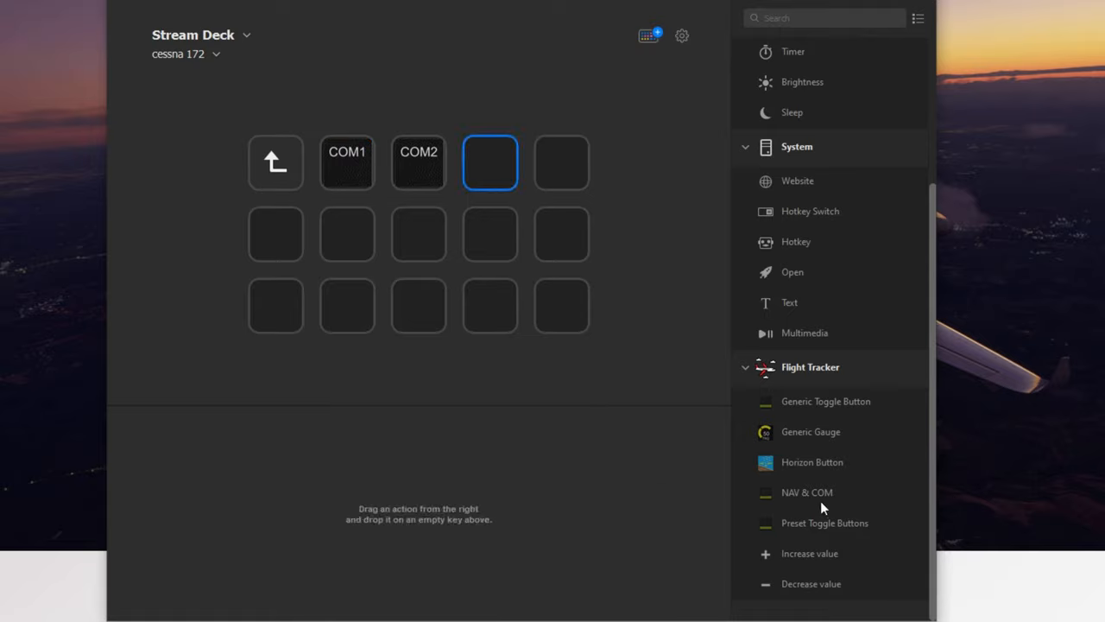
left_click(808, 492)
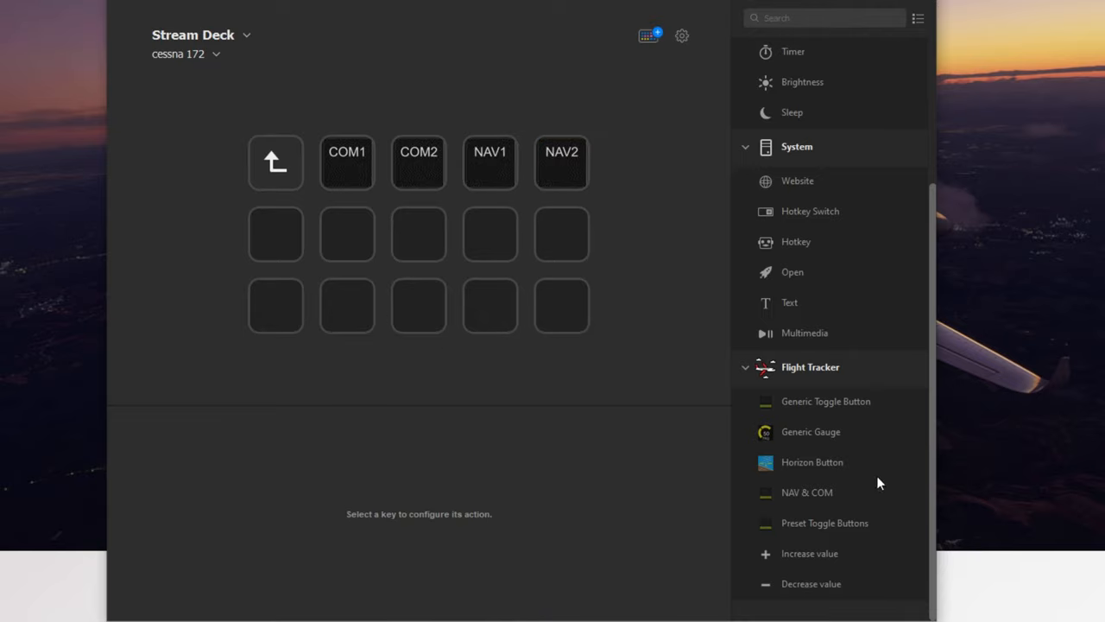
left_click(276, 235)
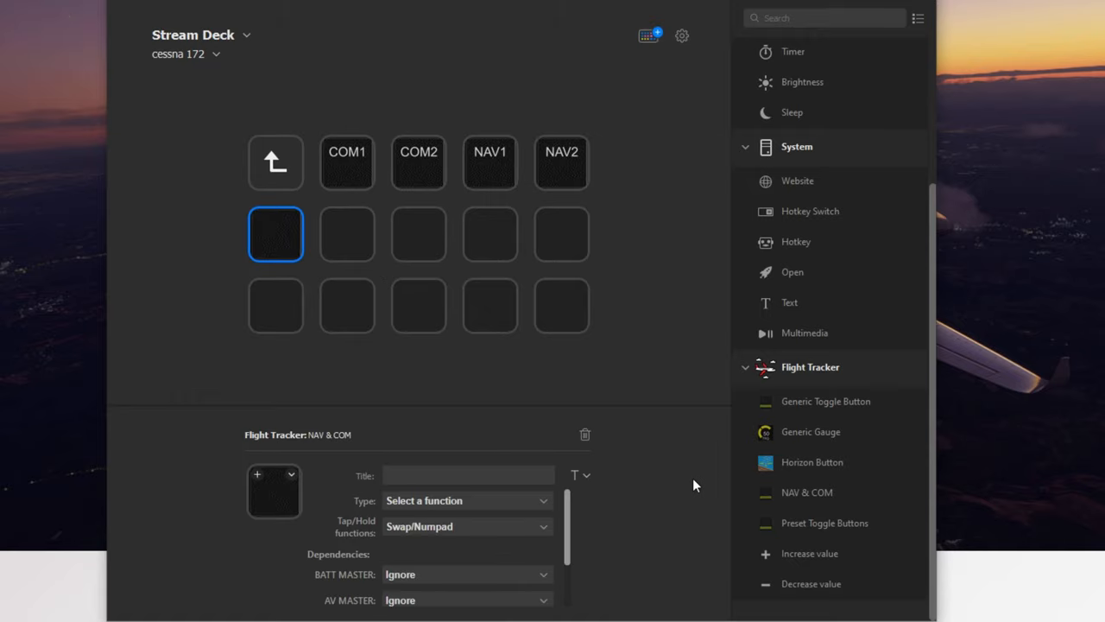
left_click(345, 235)
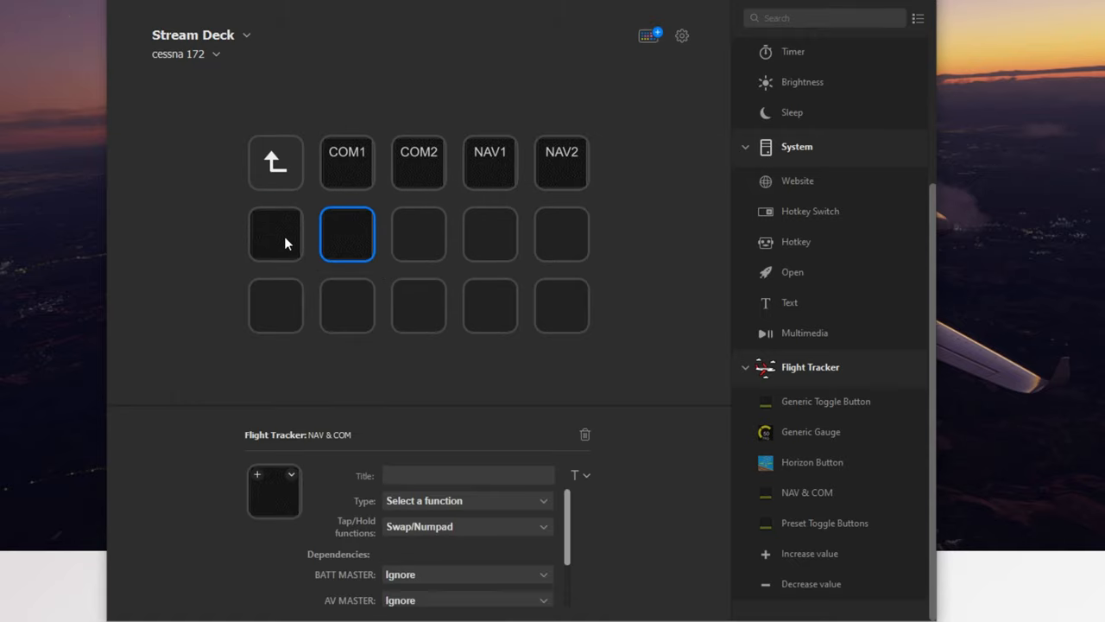
Step: Assign XPDR, ADF1 and ADF2 to the second-row radio keys
left_click(466, 500)
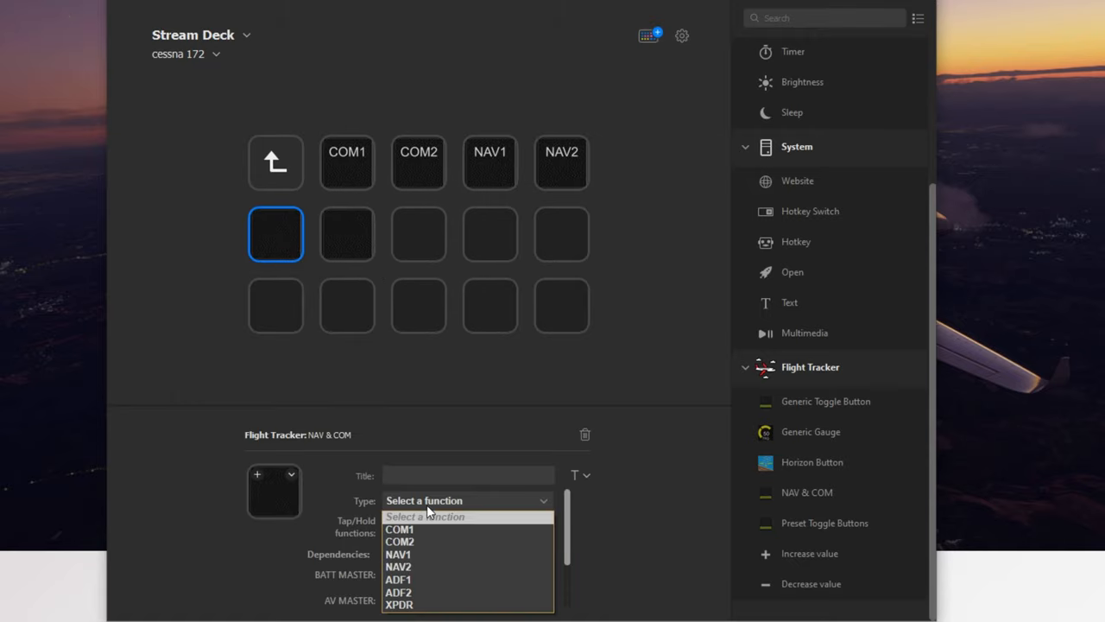
left_click(400, 605)
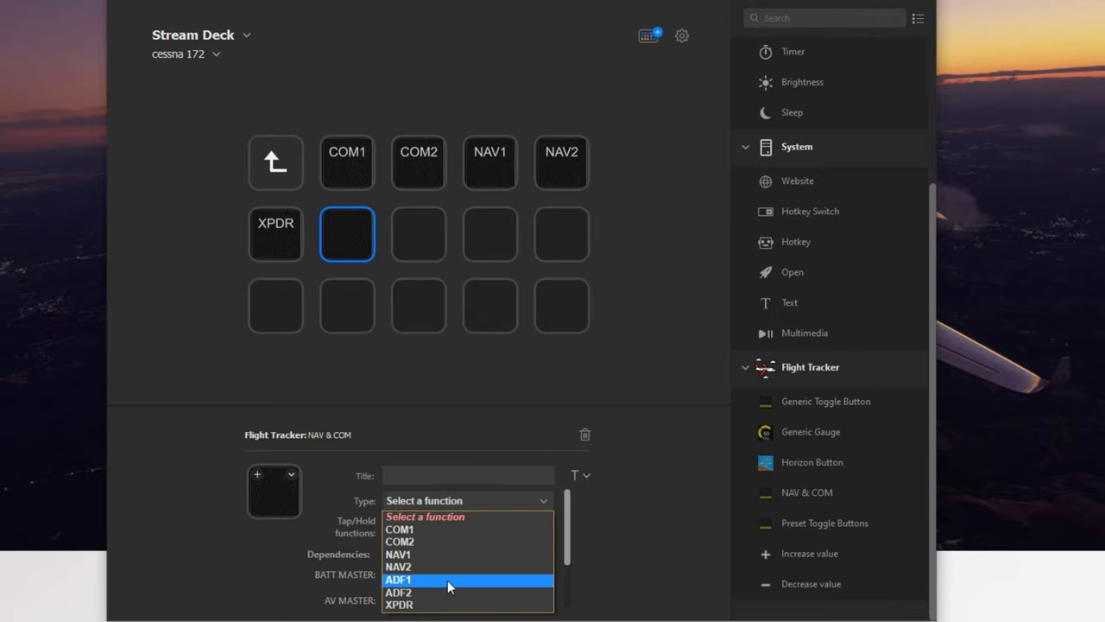
left_click(414, 581)
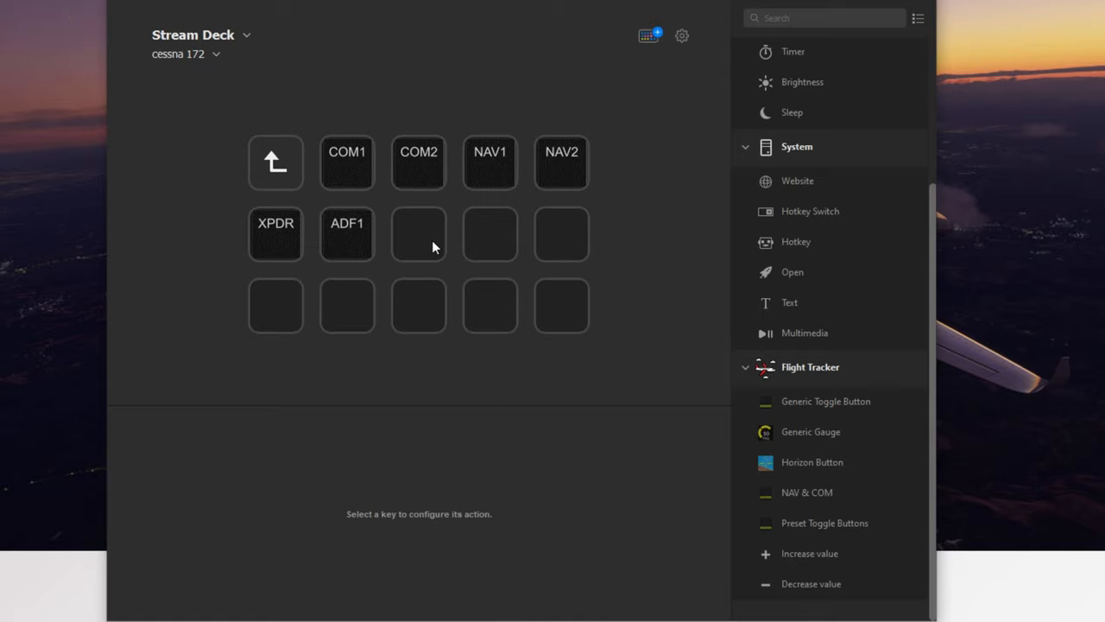
left_click(418, 235)
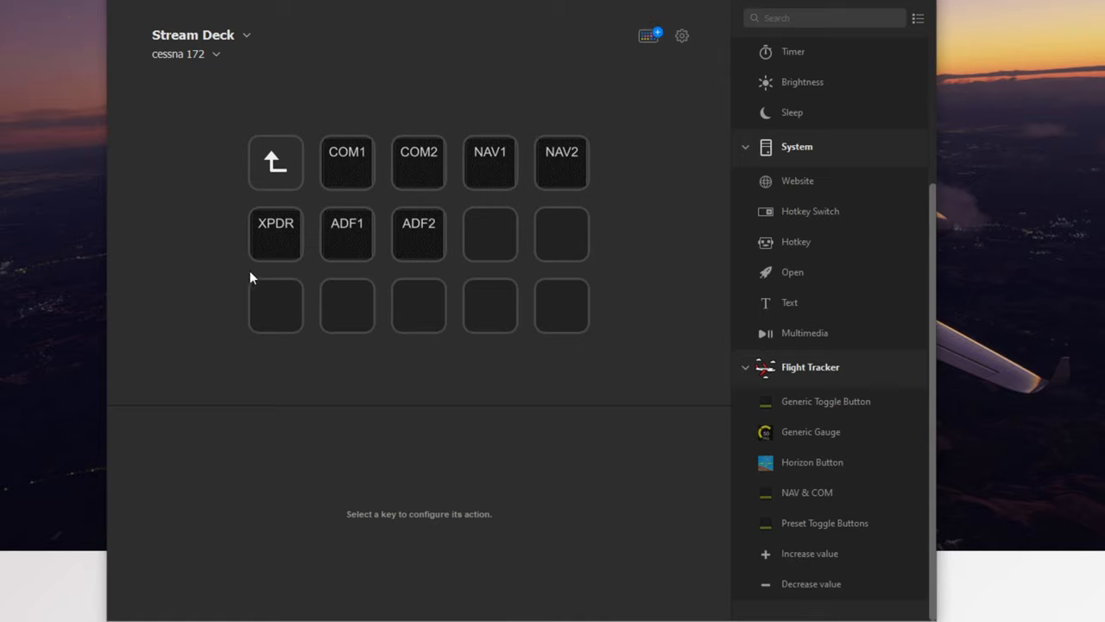
mouse_move(630, 231)
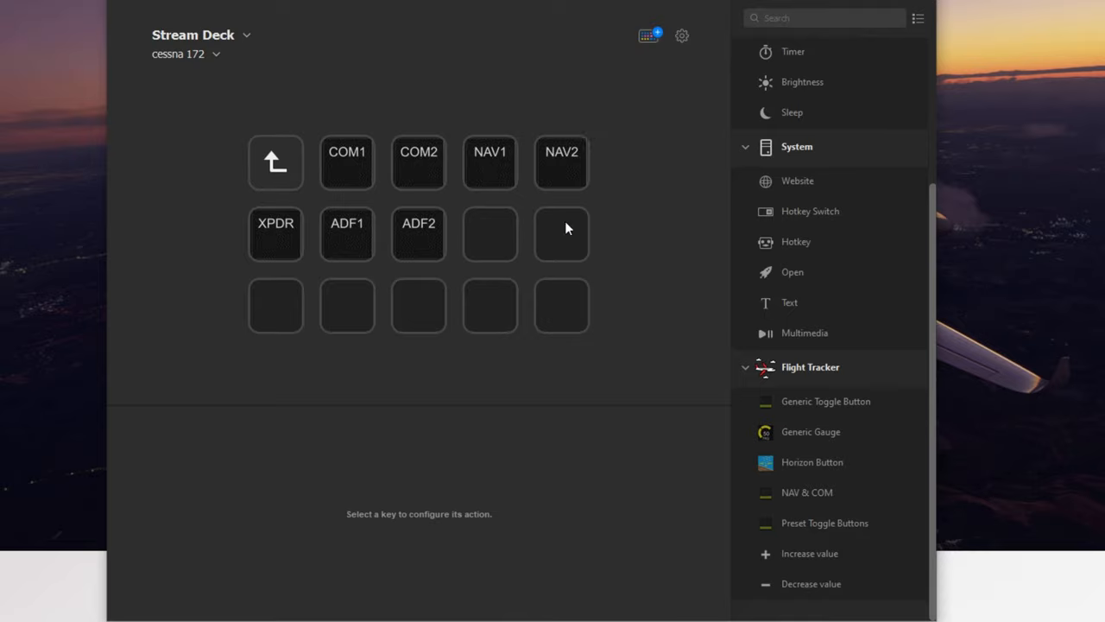
mouse_move(604, 263)
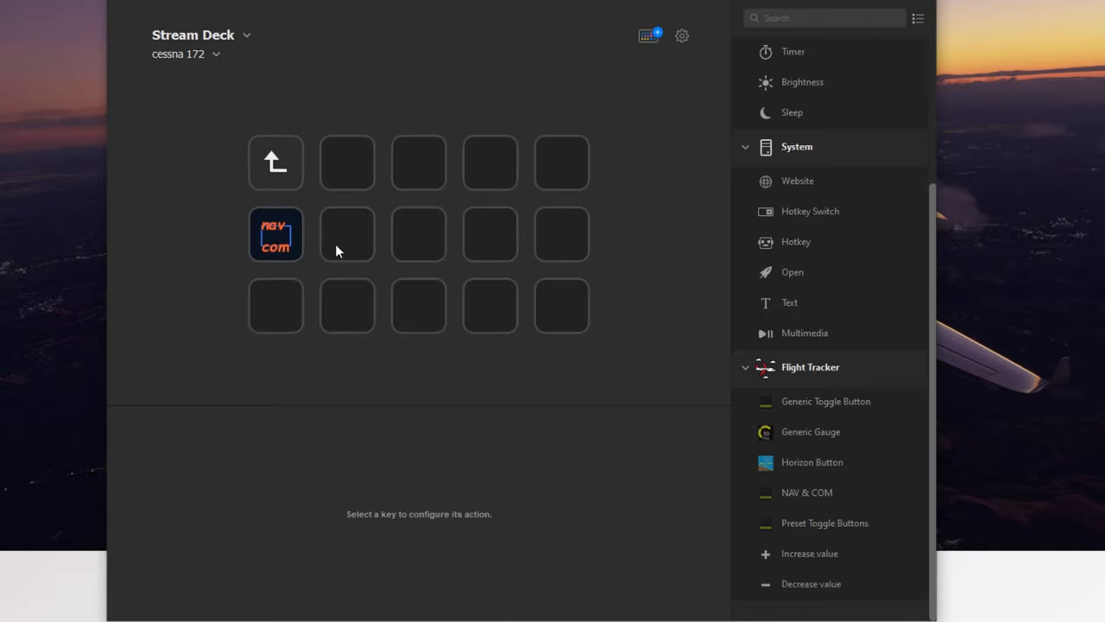
mouse_move(347, 225)
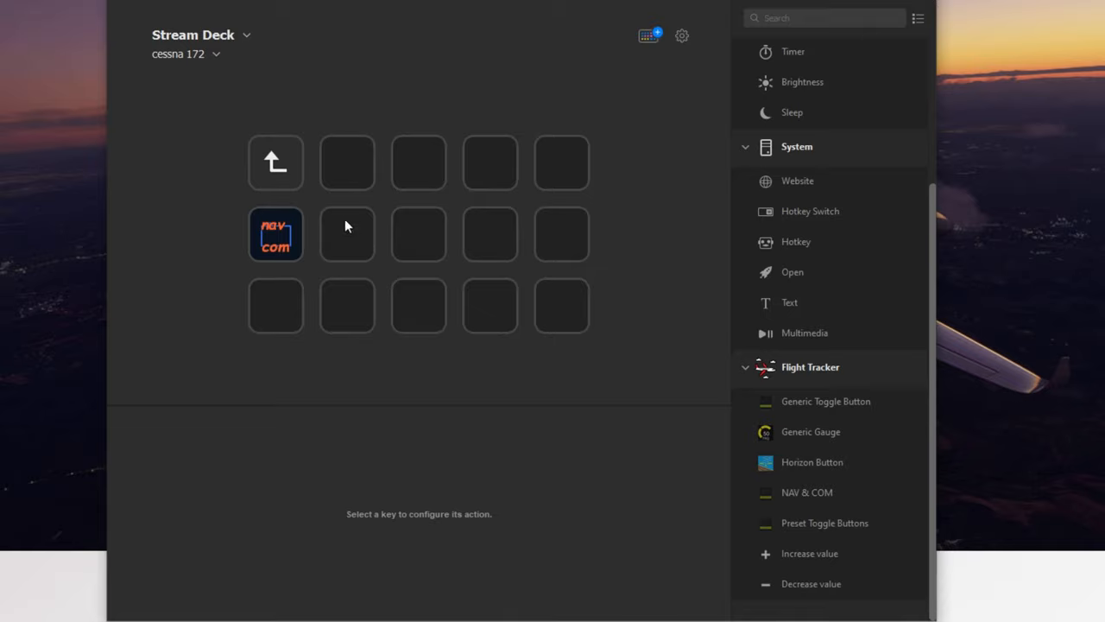
mouse_move(826, 129)
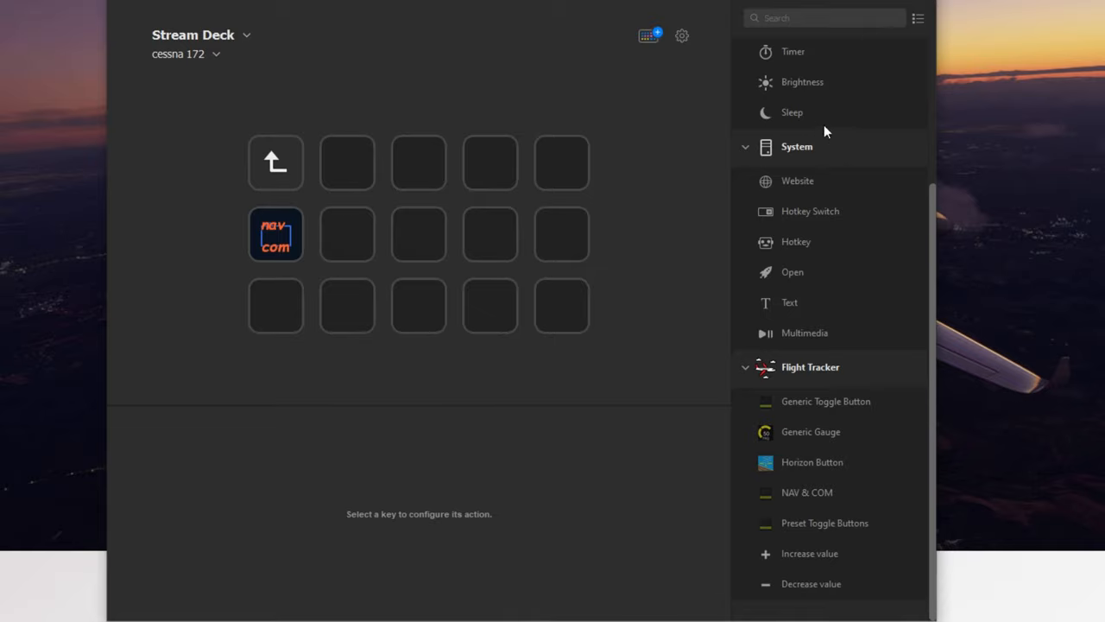
Step: Title the new folder key 'views' and enter it
left_click(345, 162)
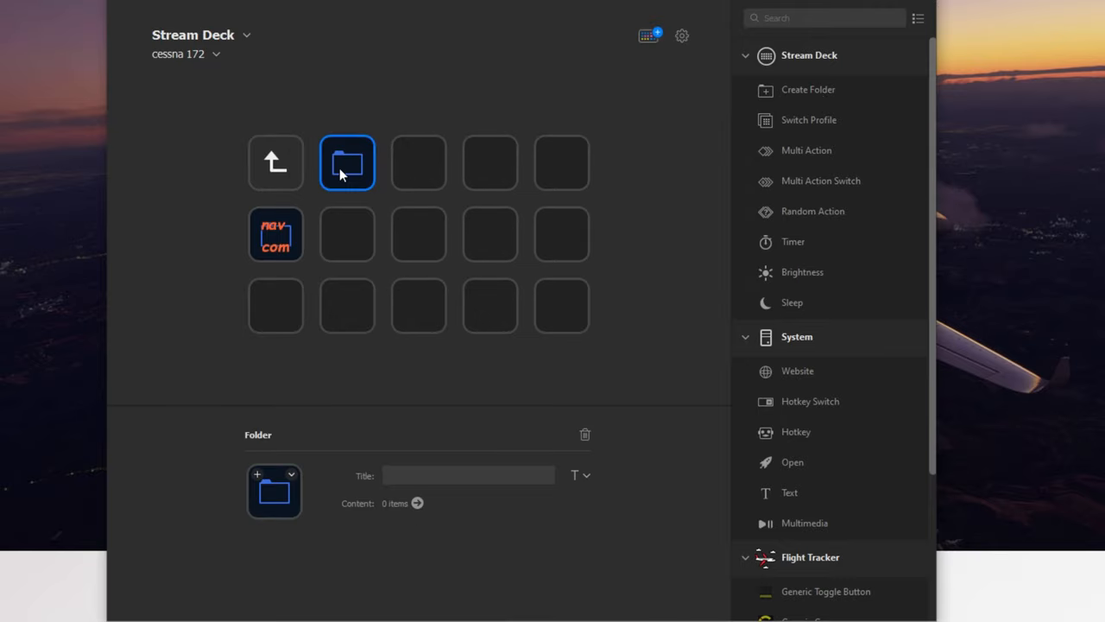
type("v")
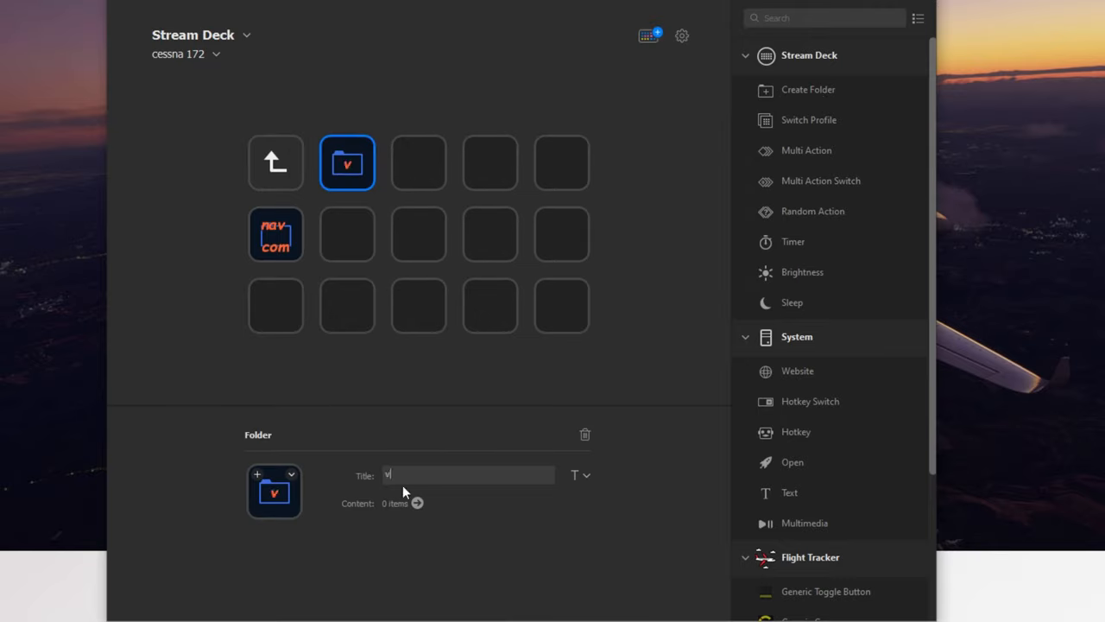
type("iews")
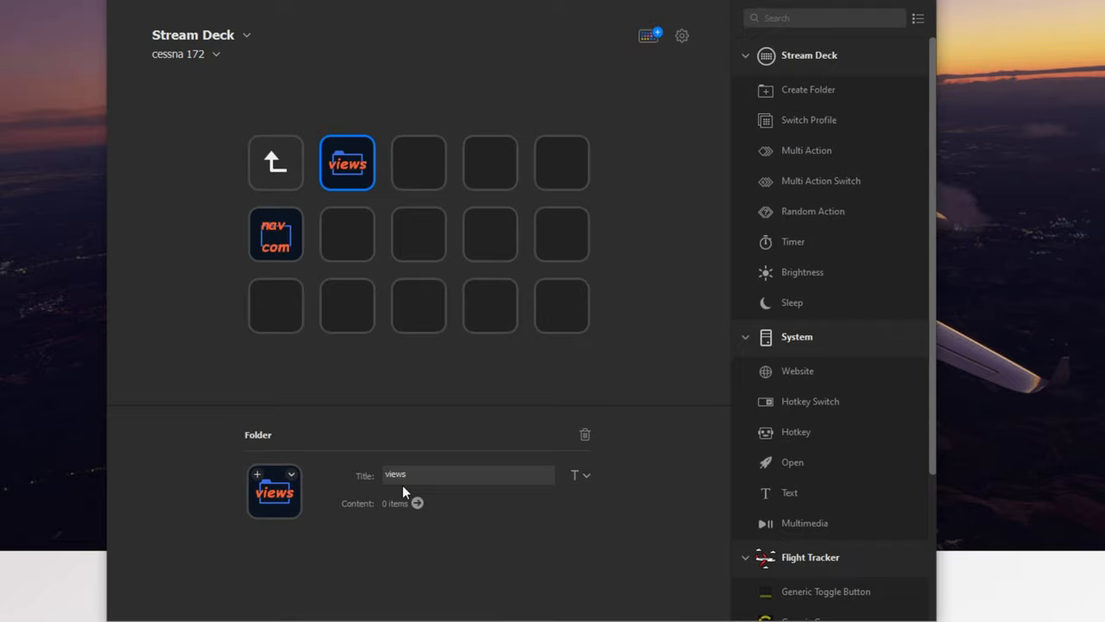
left_click(458, 366)
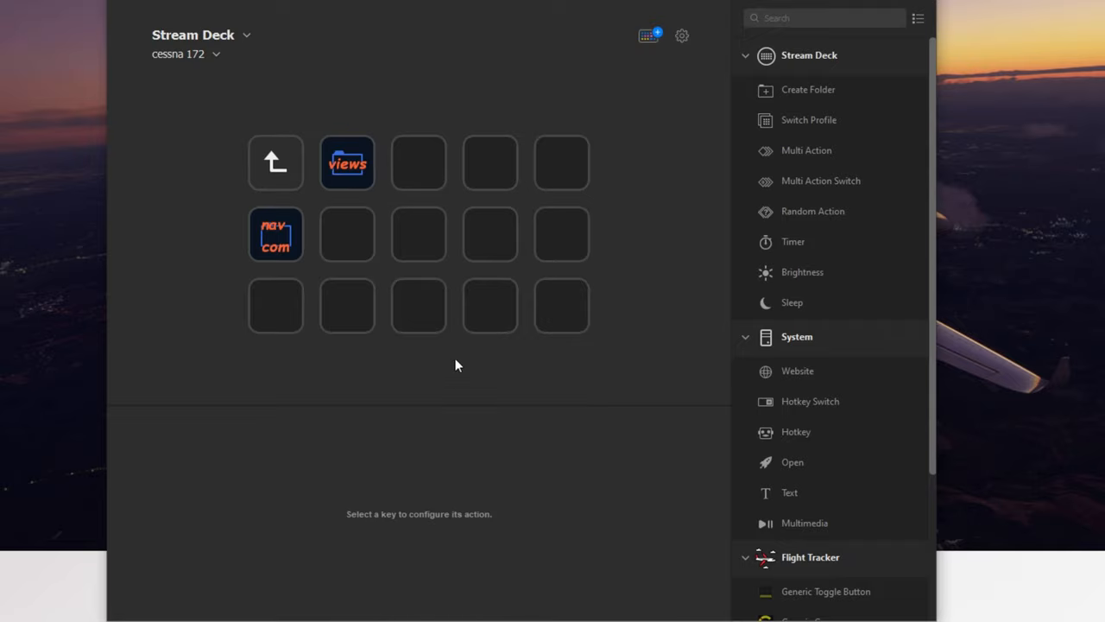
mouse_move(449, 373)
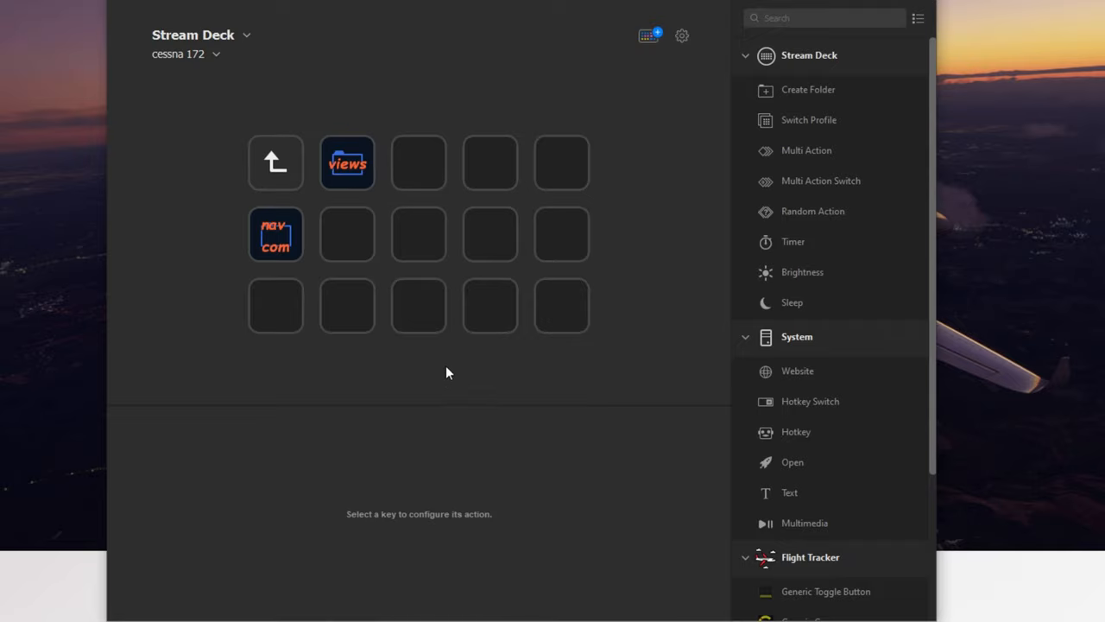
left_click(346, 162)
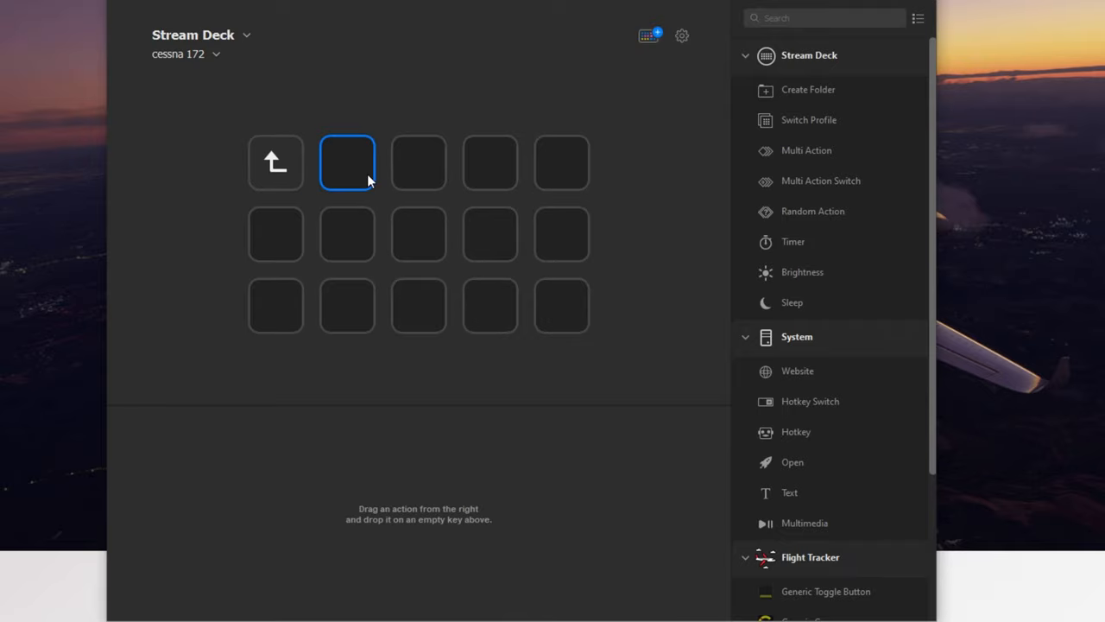
mouse_move(822, 387)
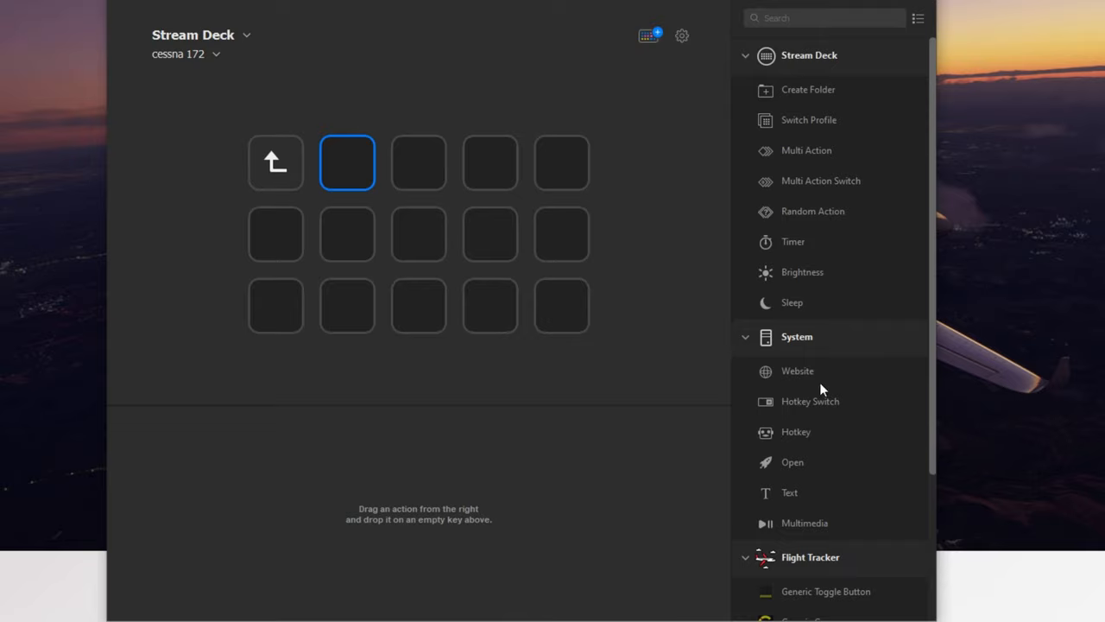
mouse_move(809, 435)
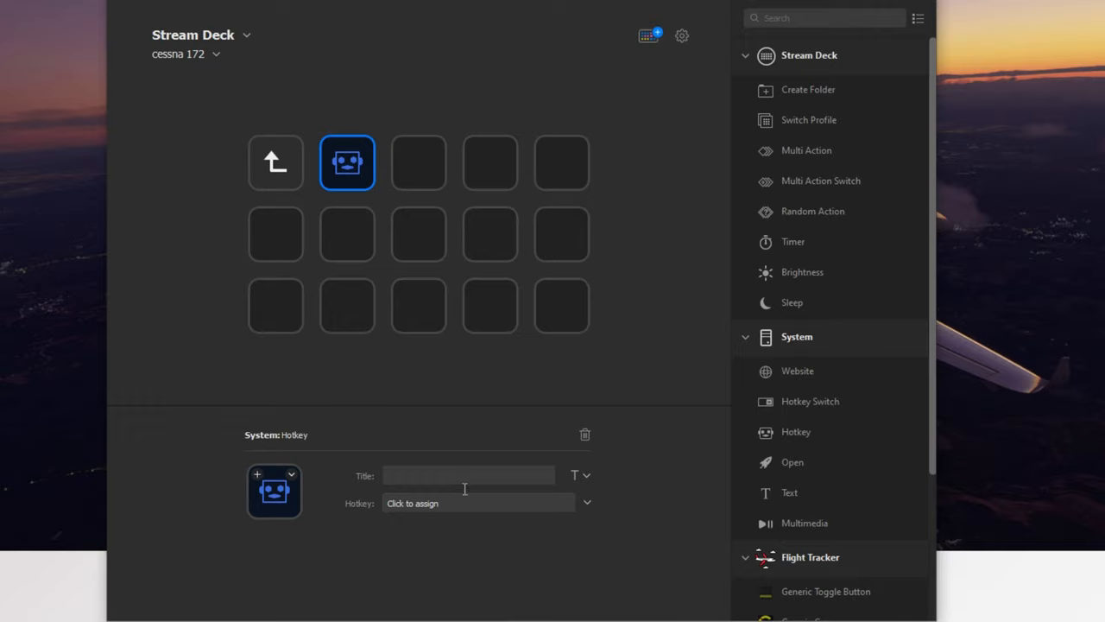
Step: Title the Hotkey key 'cust' and record the keystroke 1 as its shortcut
type("cust")
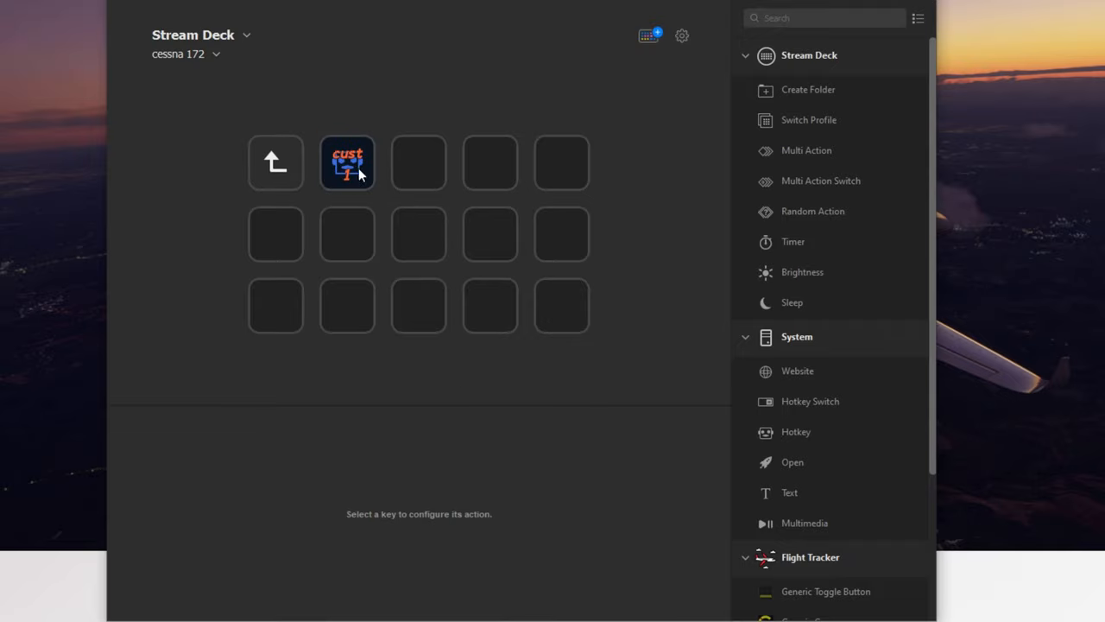
left_click(345, 163)
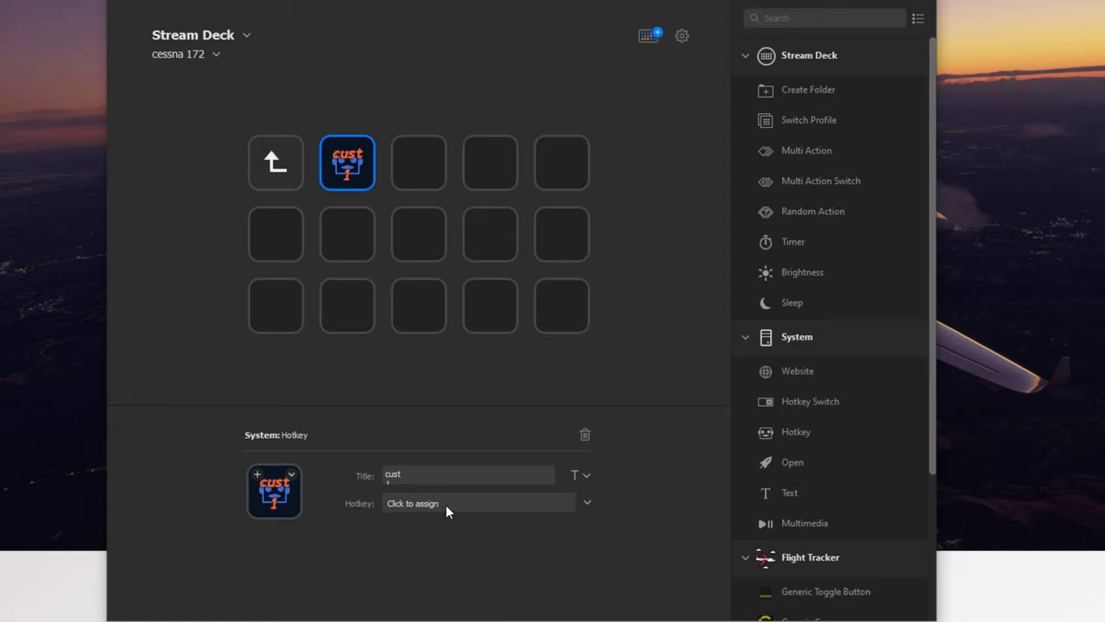
left_click(476, 502)
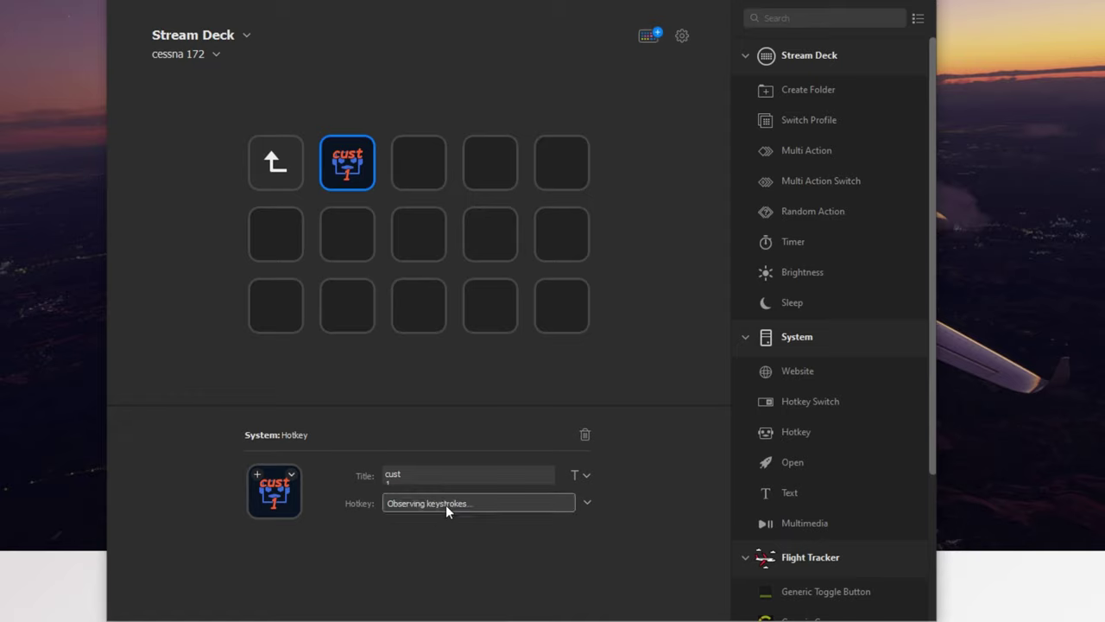
key("1")
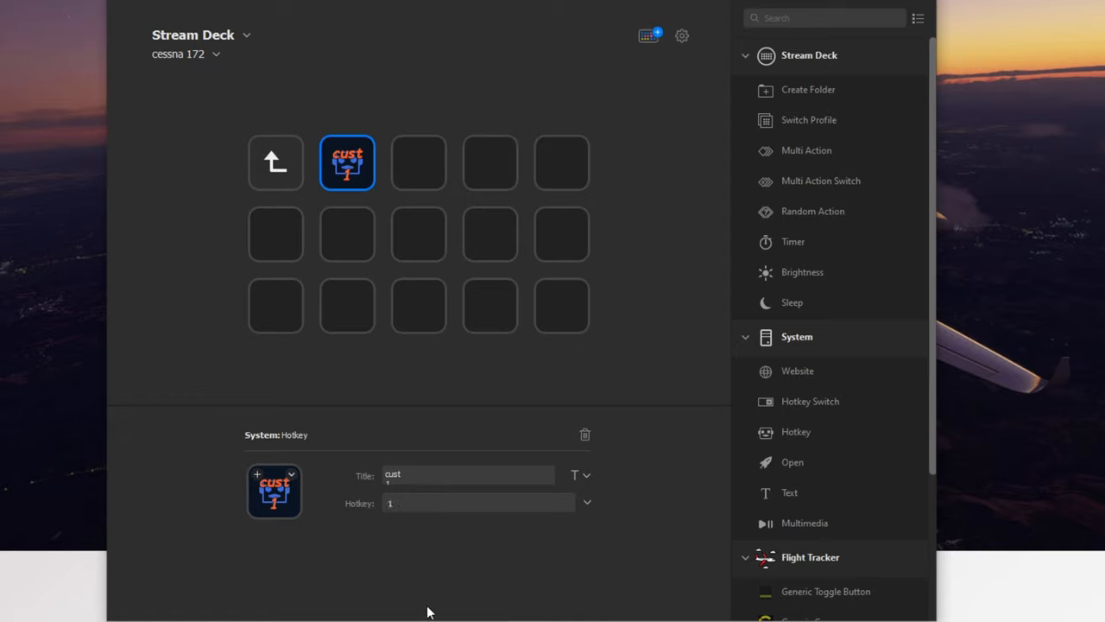
mouse_move(470, 528)
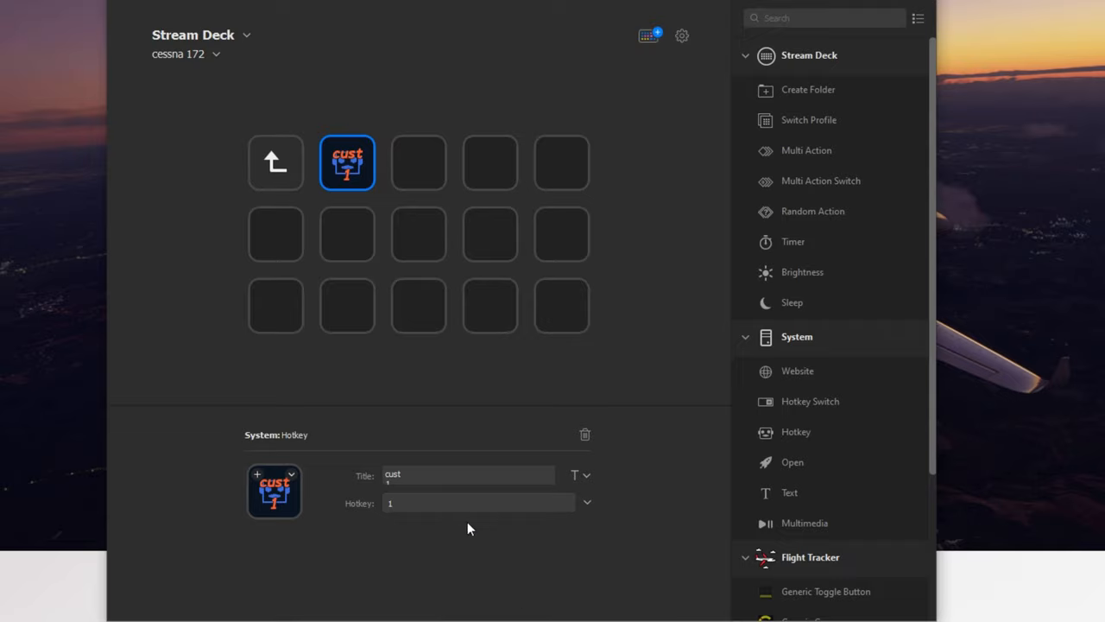
left_click(345, 305)
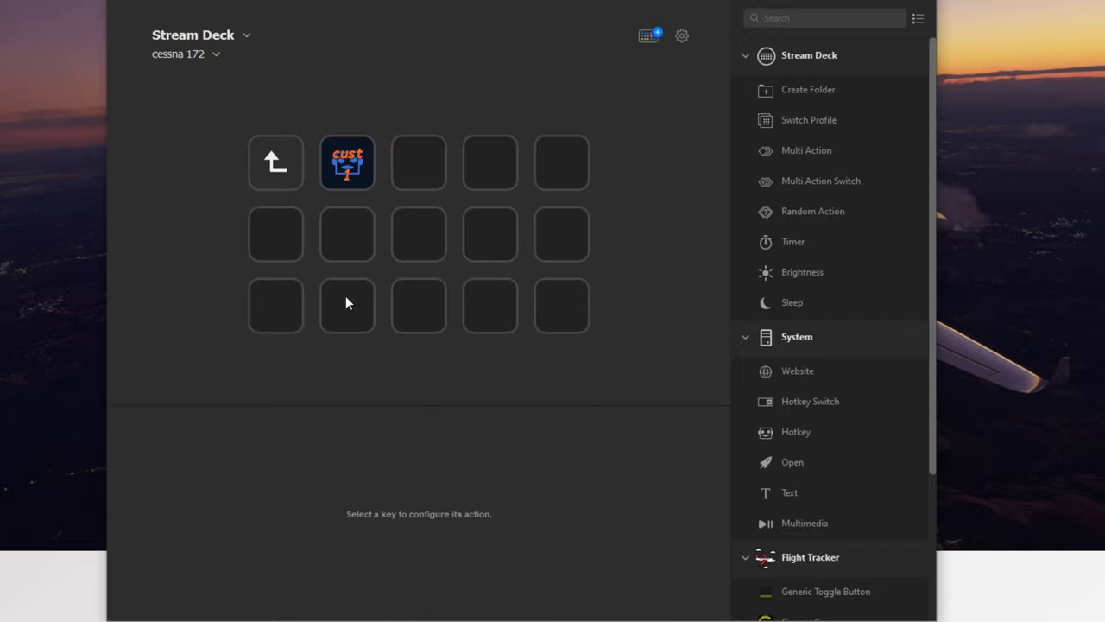
Step: Re-record the cust key's hotkey as the keystroke P
left_click(345, 162)
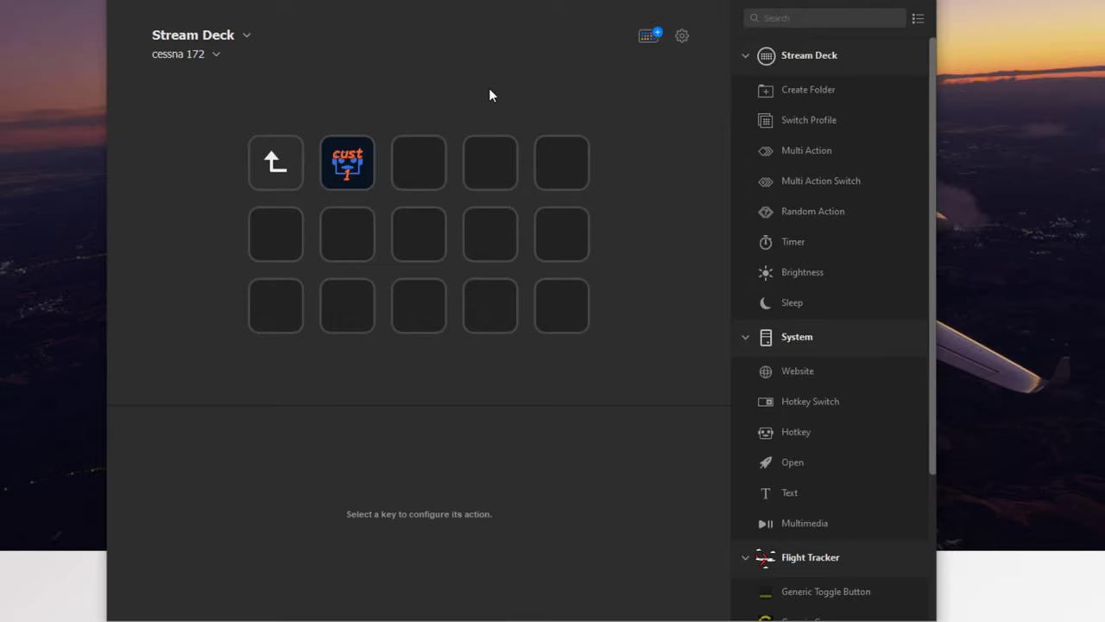
mouse_move(475, 93)
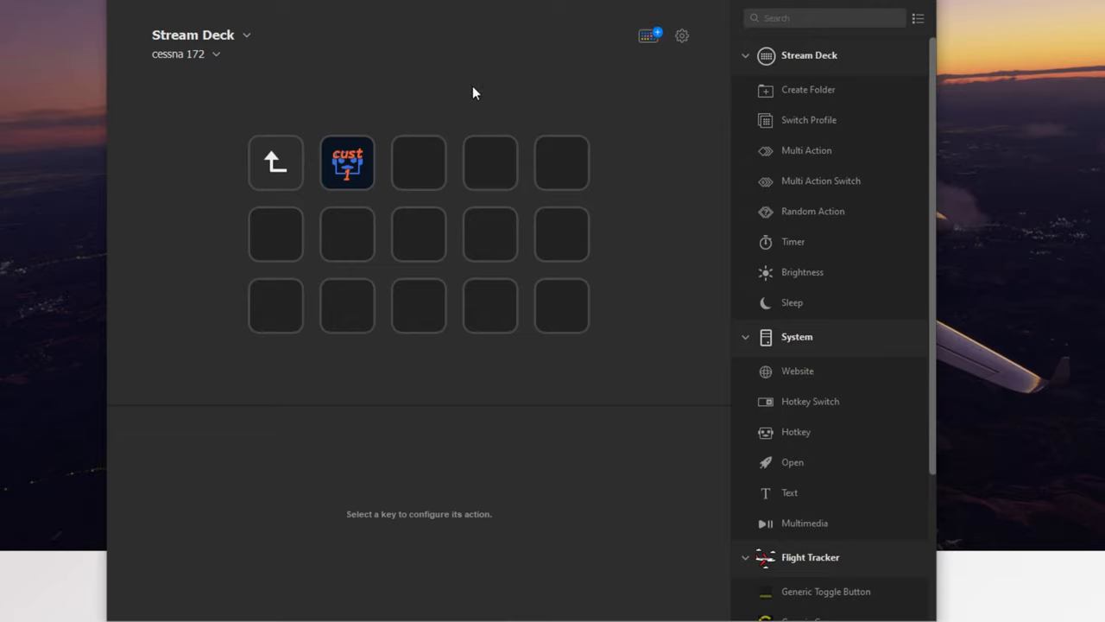
left_click(346, 162)
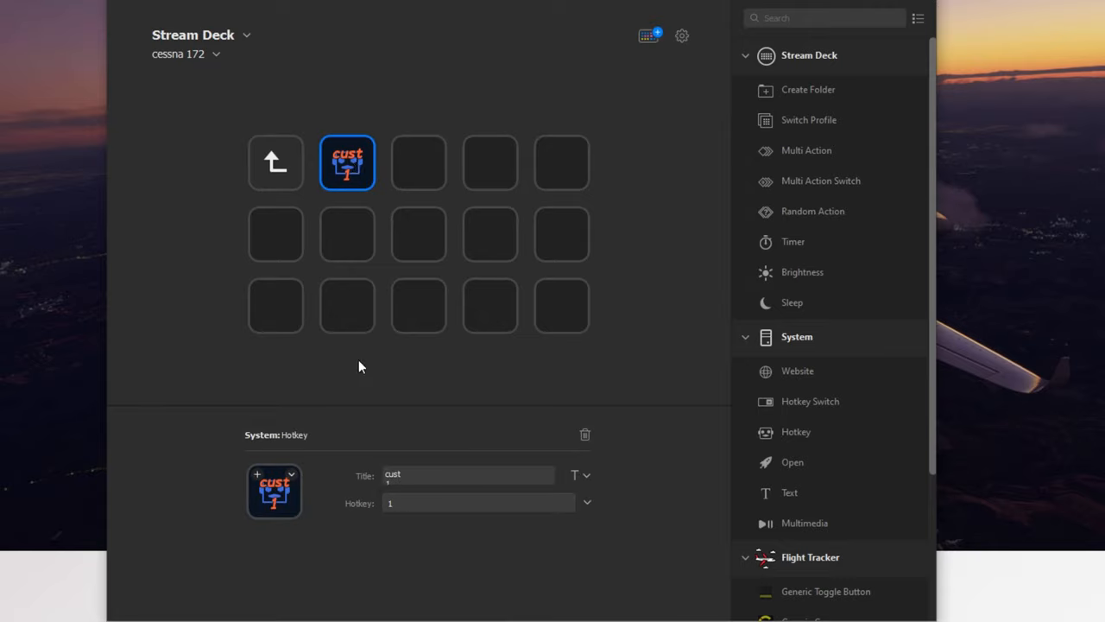
left_click(477, 502)
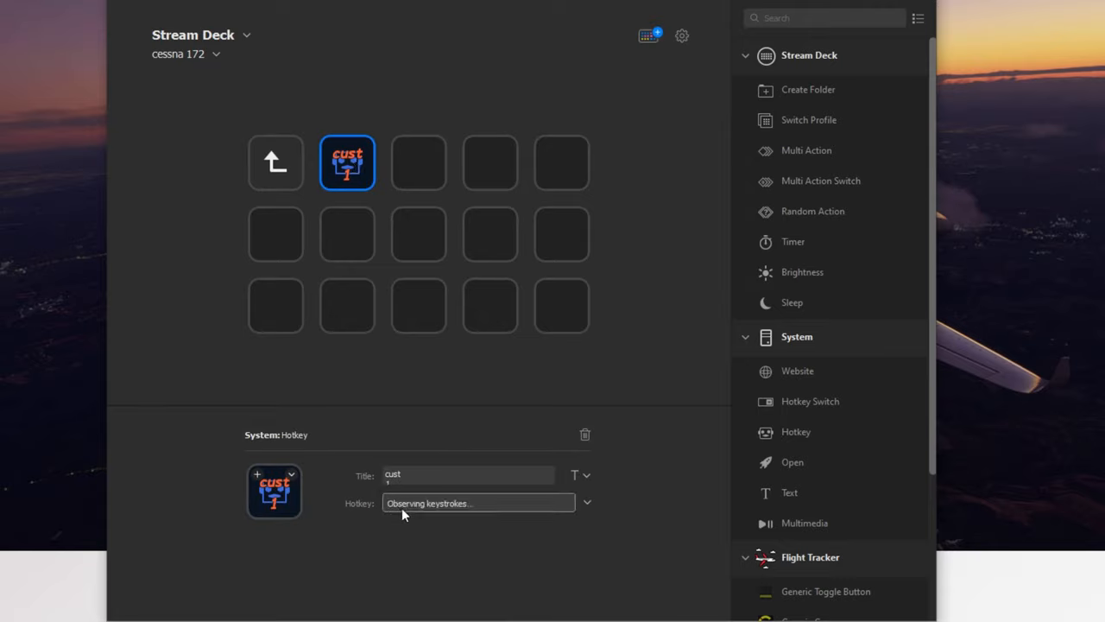
mouse_move(290, 207)
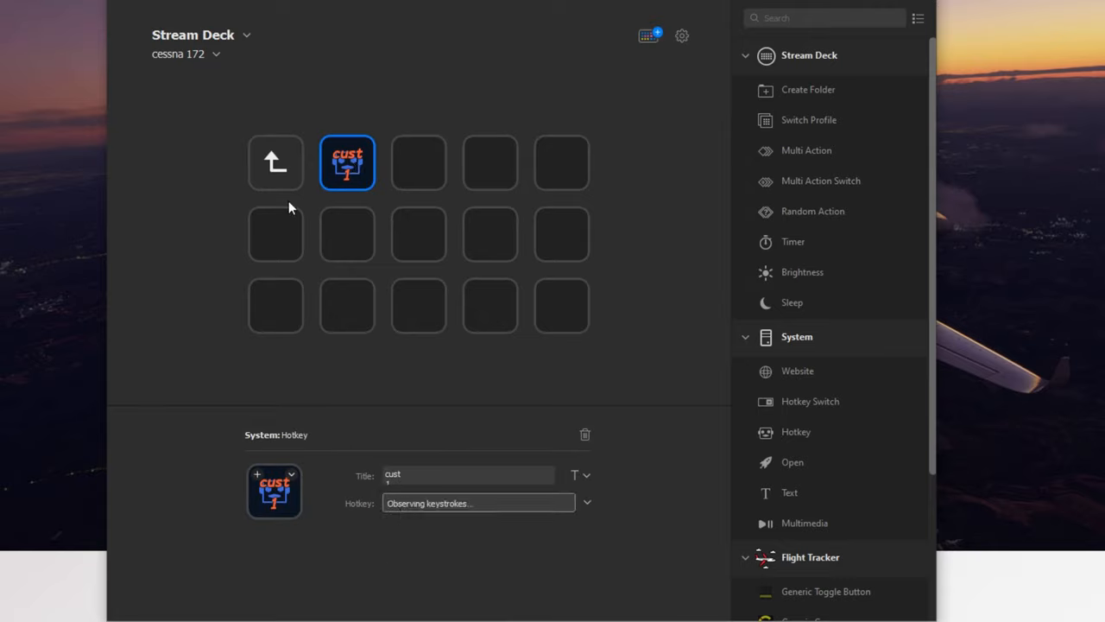
key("p")
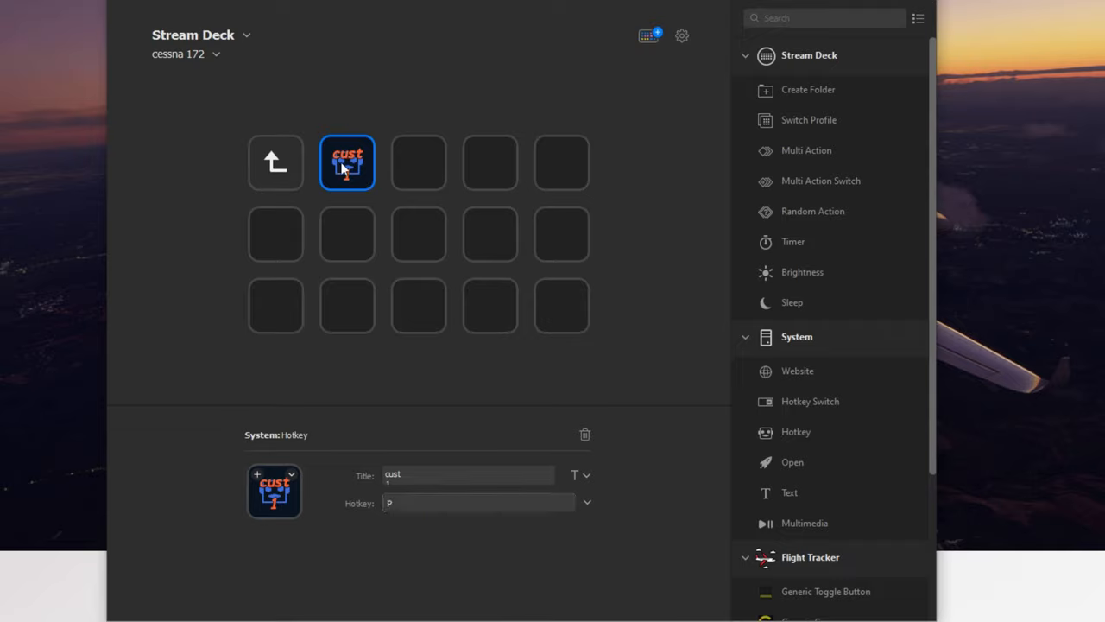
mouse_move(418, 518)
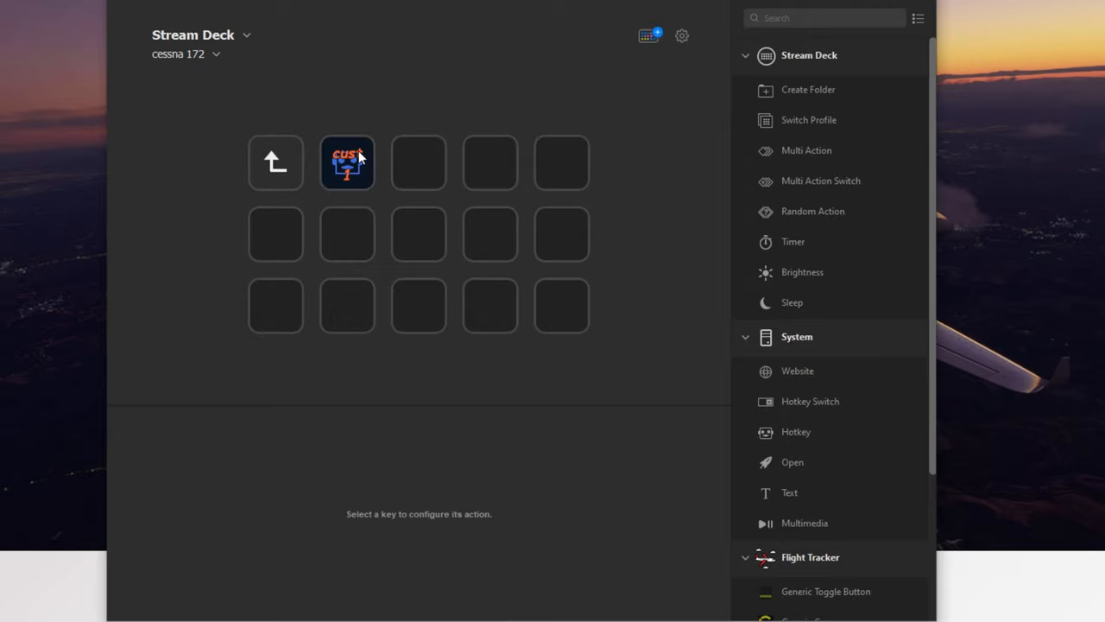
mouse_move(351, 155)
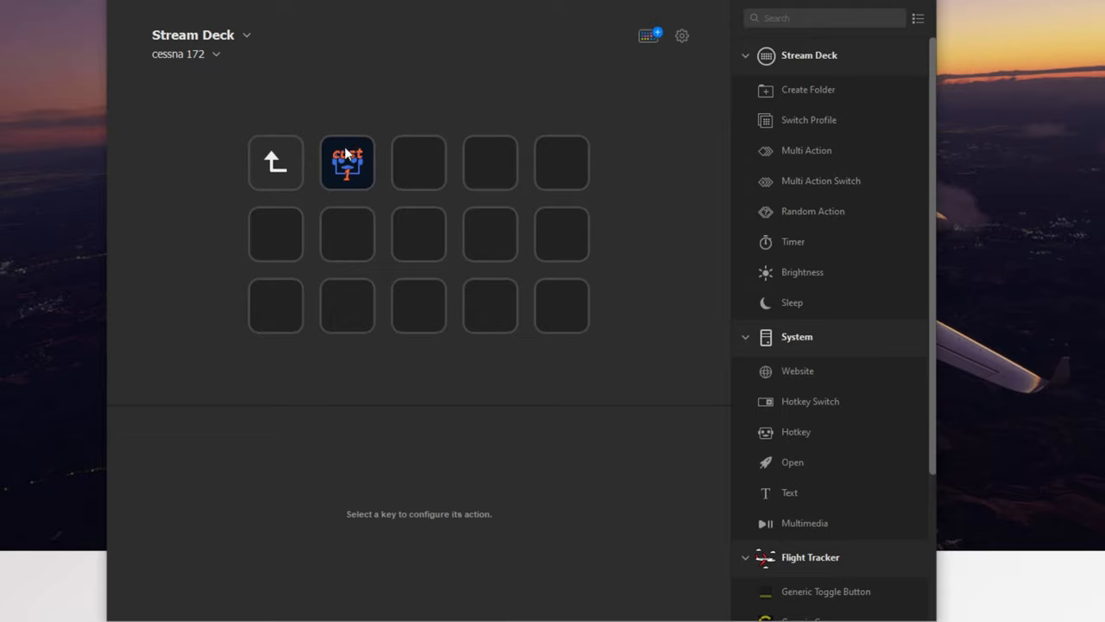
mouse_move(359, 177)
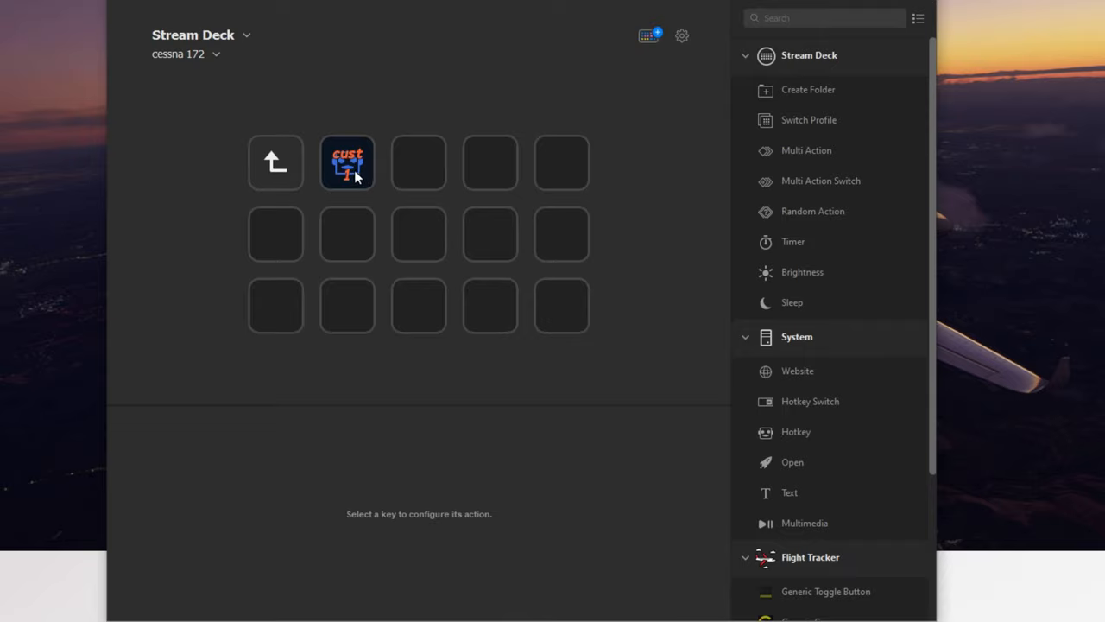
left_click(345, 162)
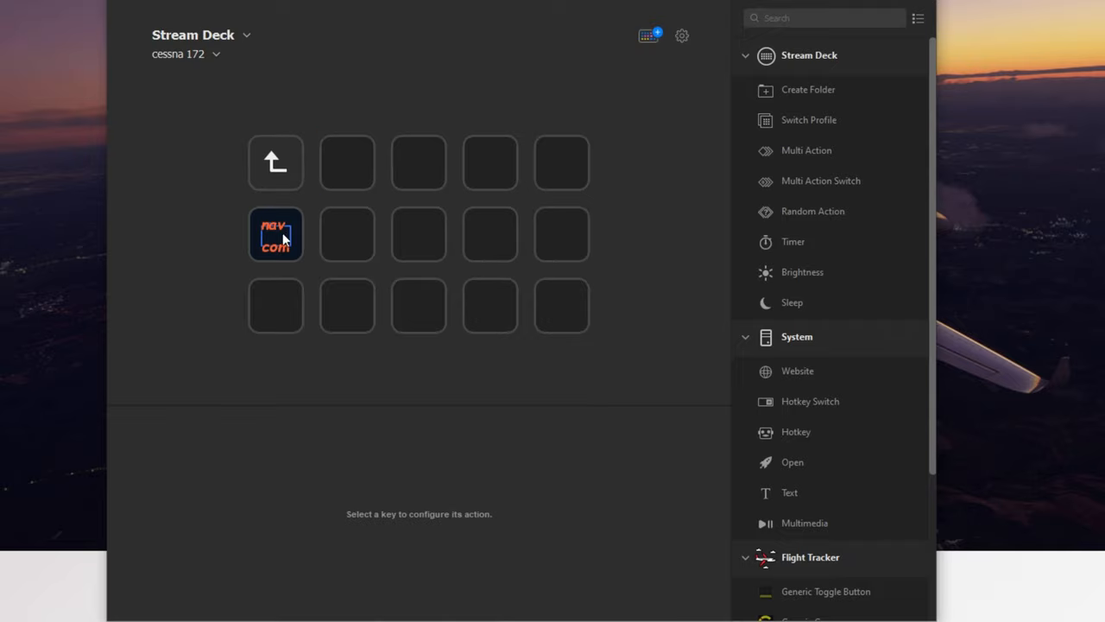
mouse_move(361, 137)
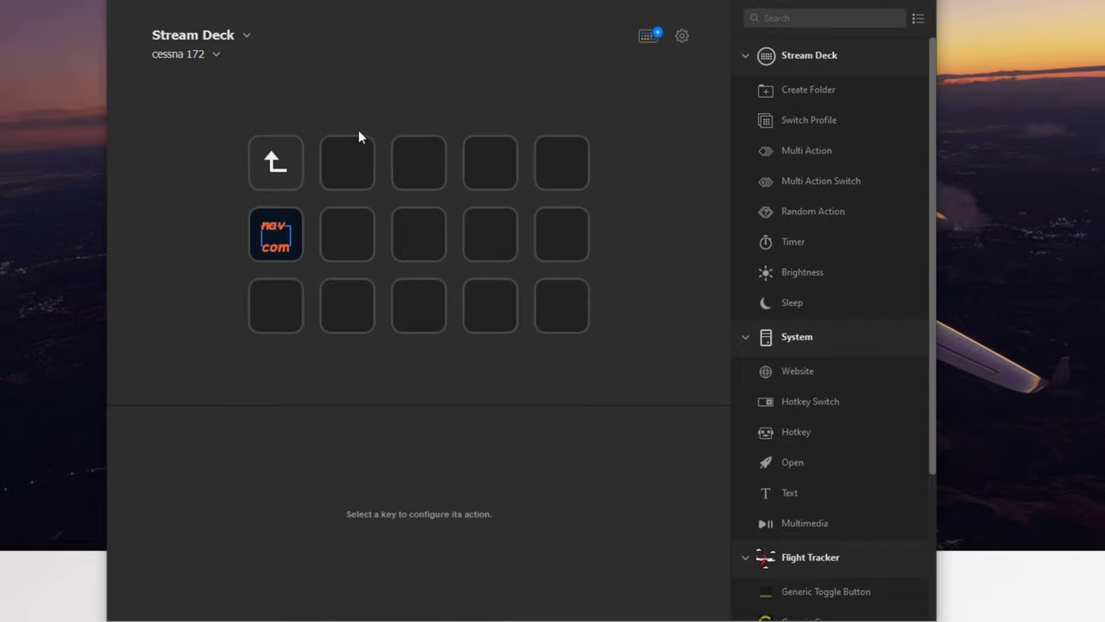
Step: Scroll the action list to reach Flight Tracker's Preset Toggle Buttons action
scroll("down", 3)
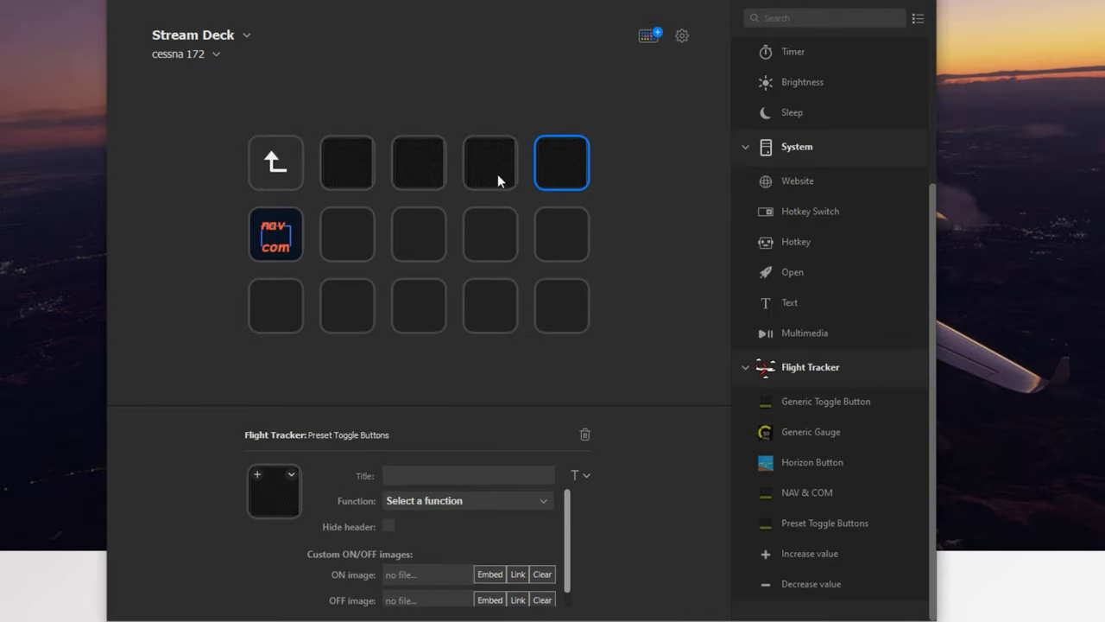
Step: Assign a function to the second top-row preset toggle key from its Function list
left_click(348, 162)
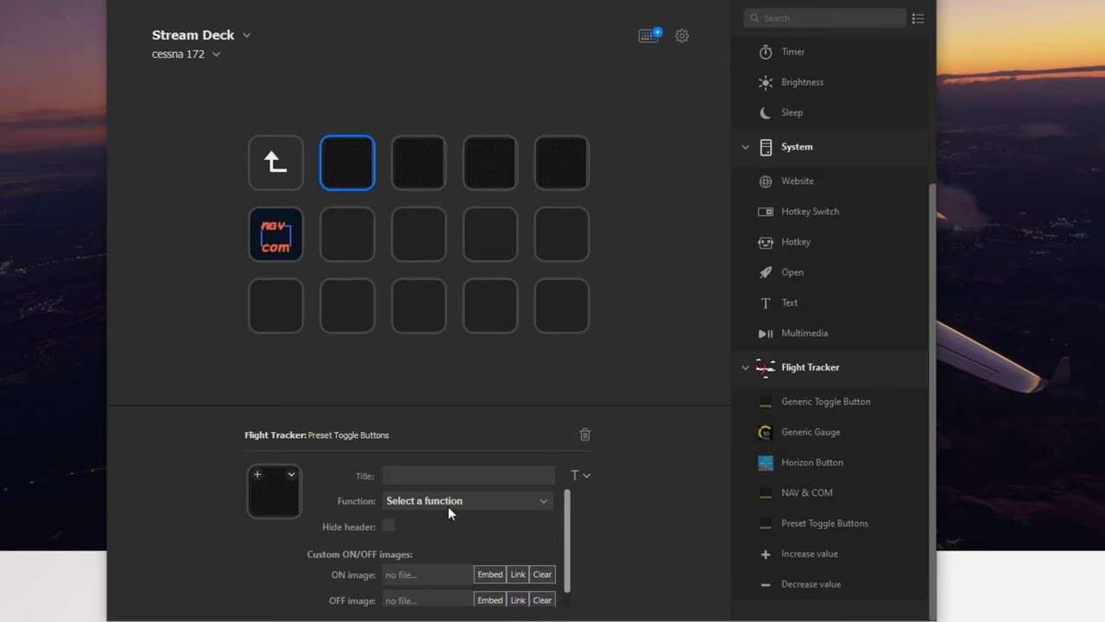
left_click(466, 501)
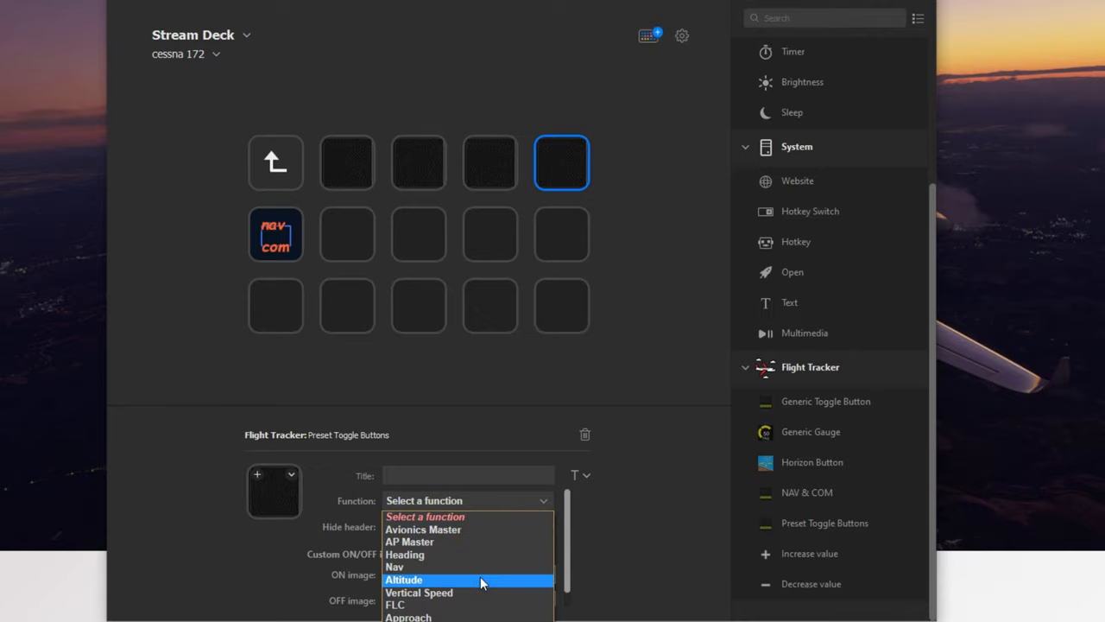
left_click(420, 594)
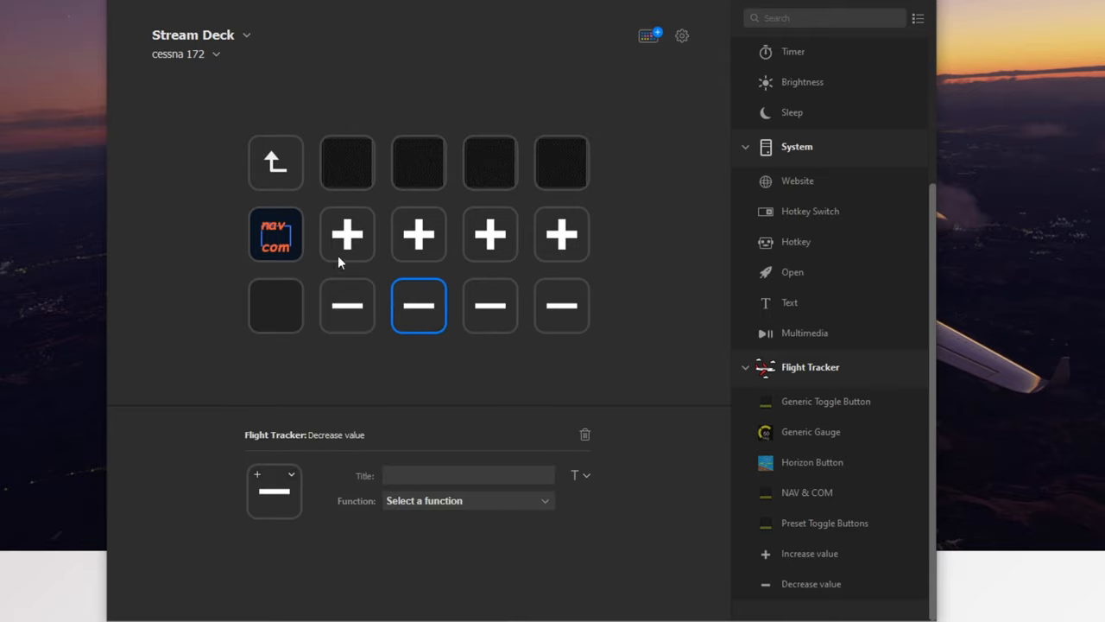
mouse_move(580, 282)
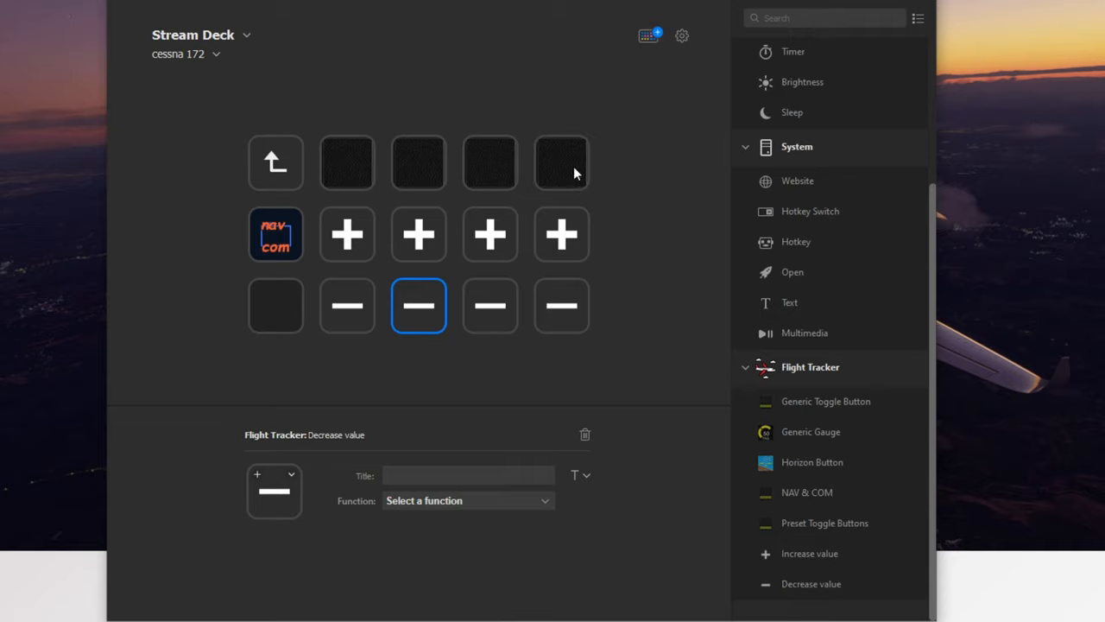
Step: Title the Heading toggle key 'head' and the Altitude toggle key 'alt'
left_click(347, 162)
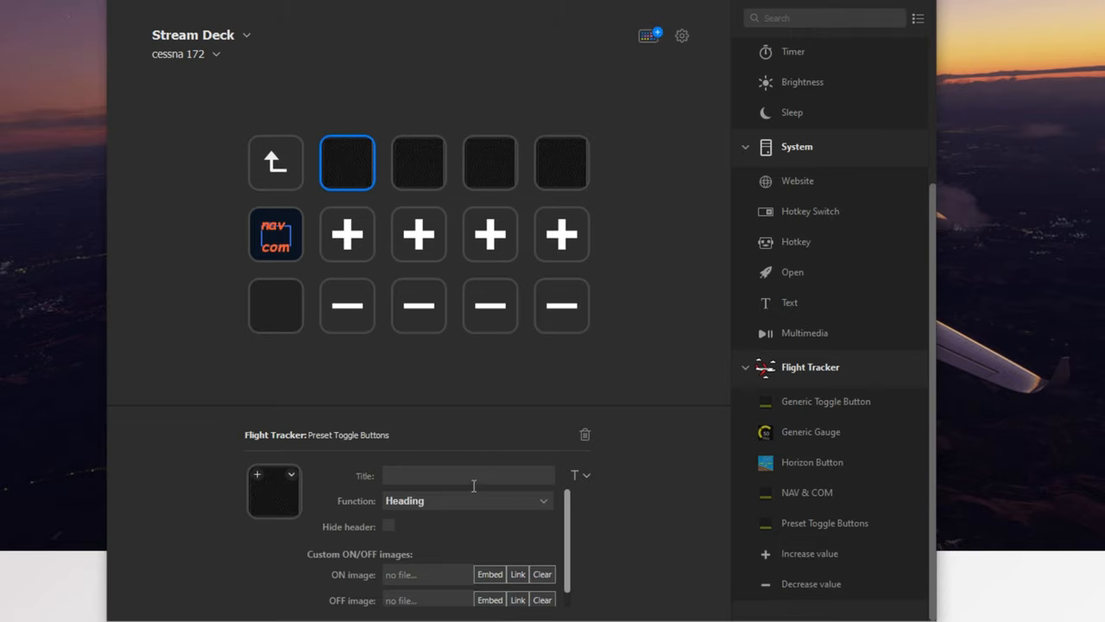
type("head")
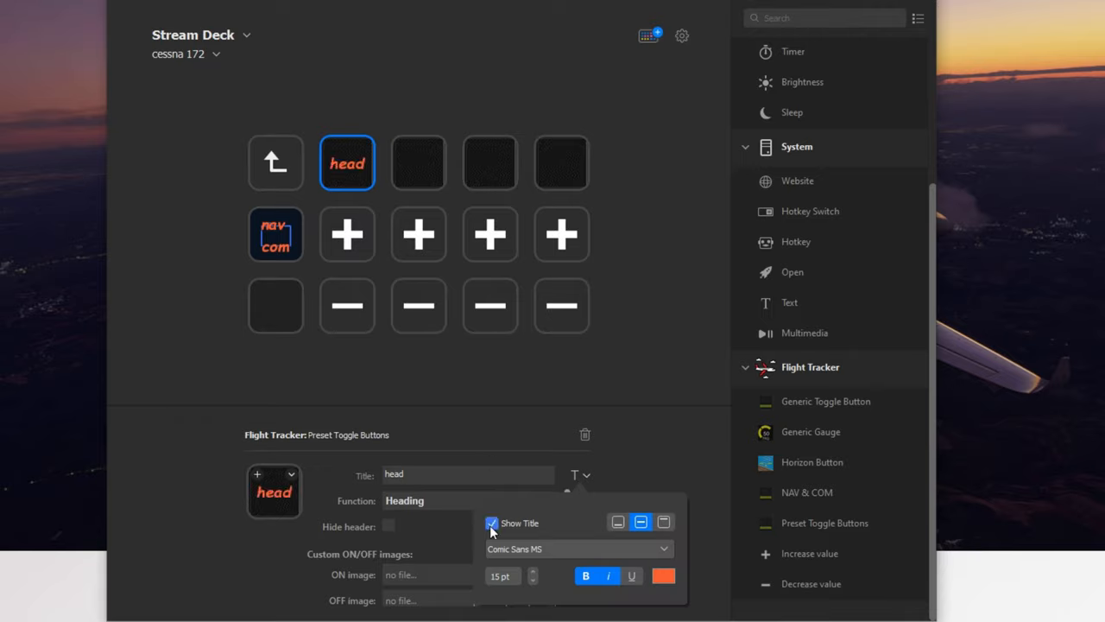
left_click(418, 162)
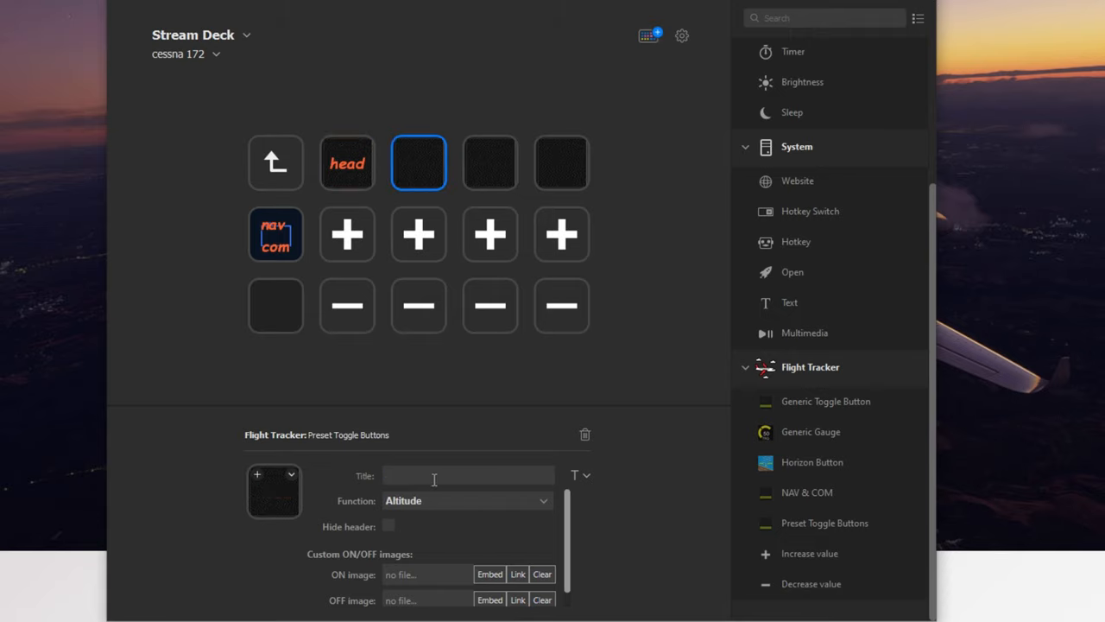
type("alt")
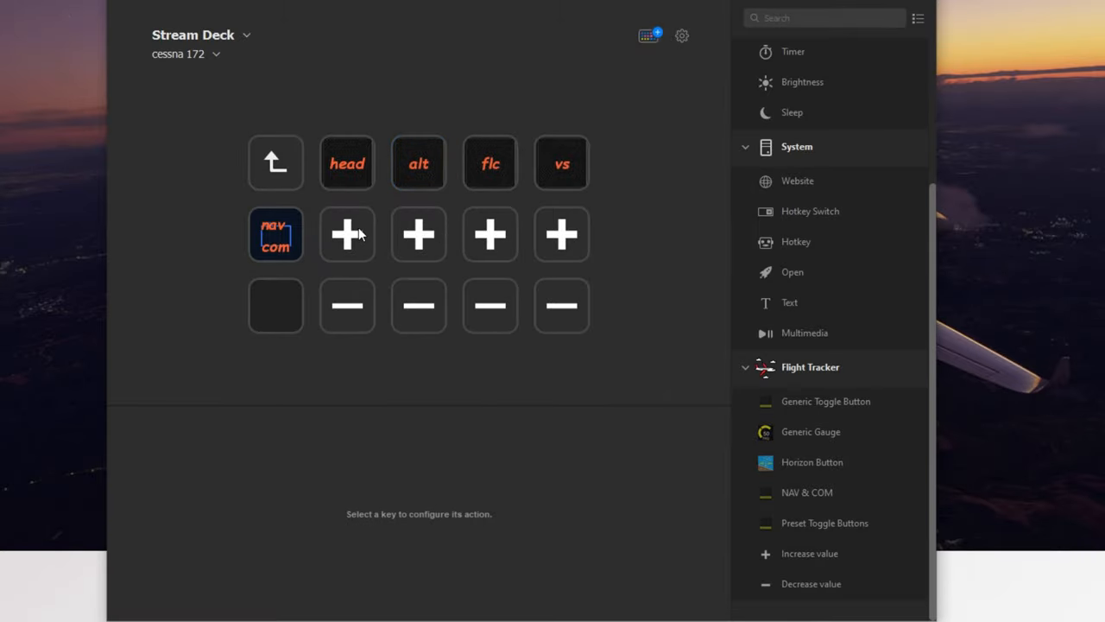
Step: Set the plus/minus keys under head to Heading and those under alt to Altitude
left_click(346, 235)
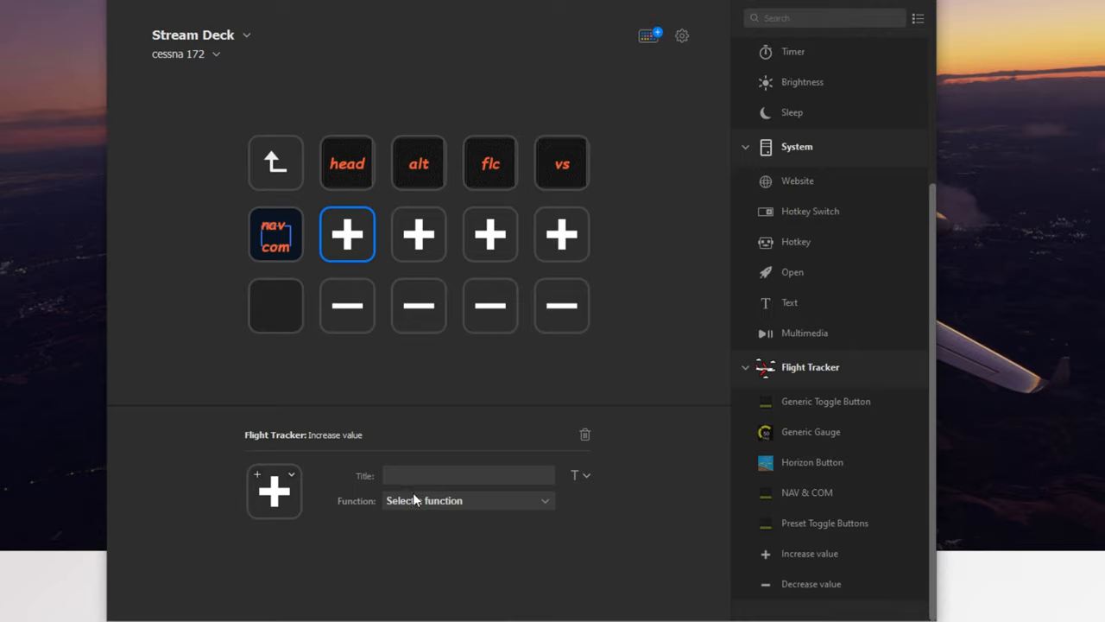
left_click(467, 501)
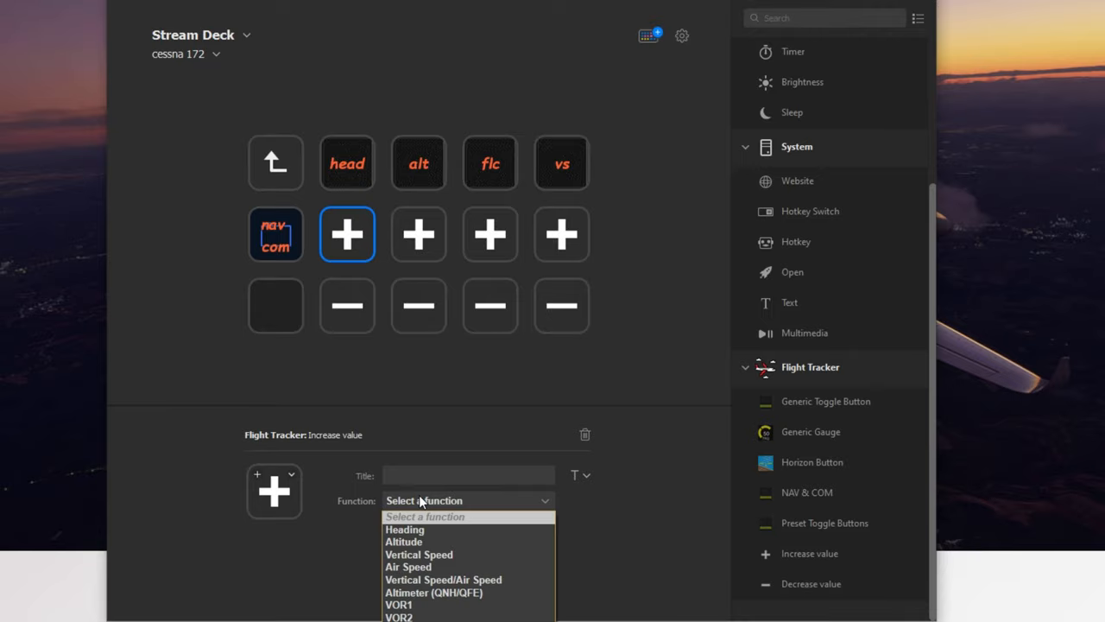
left_click(345, 304)
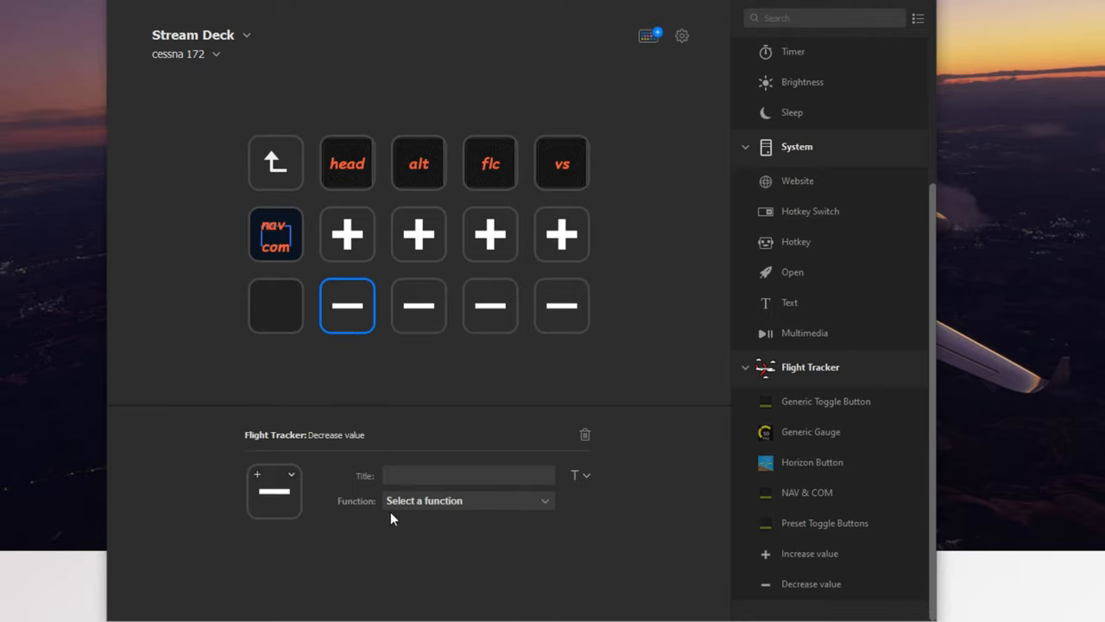
left_click(467, 501)
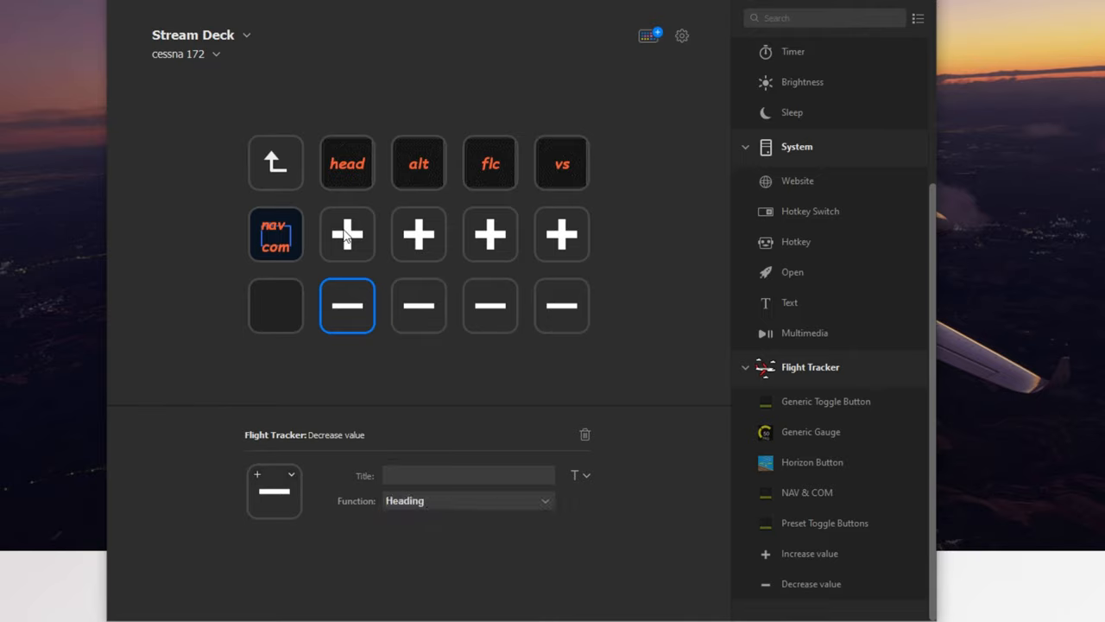
mouse_move(356, 261)
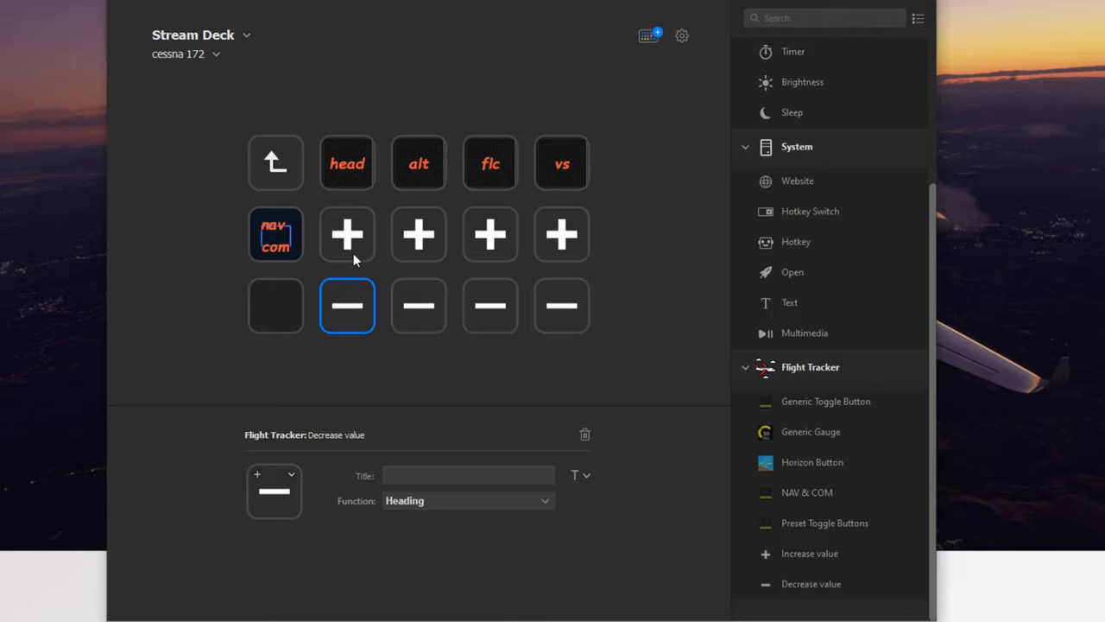
left_click(418, 235)
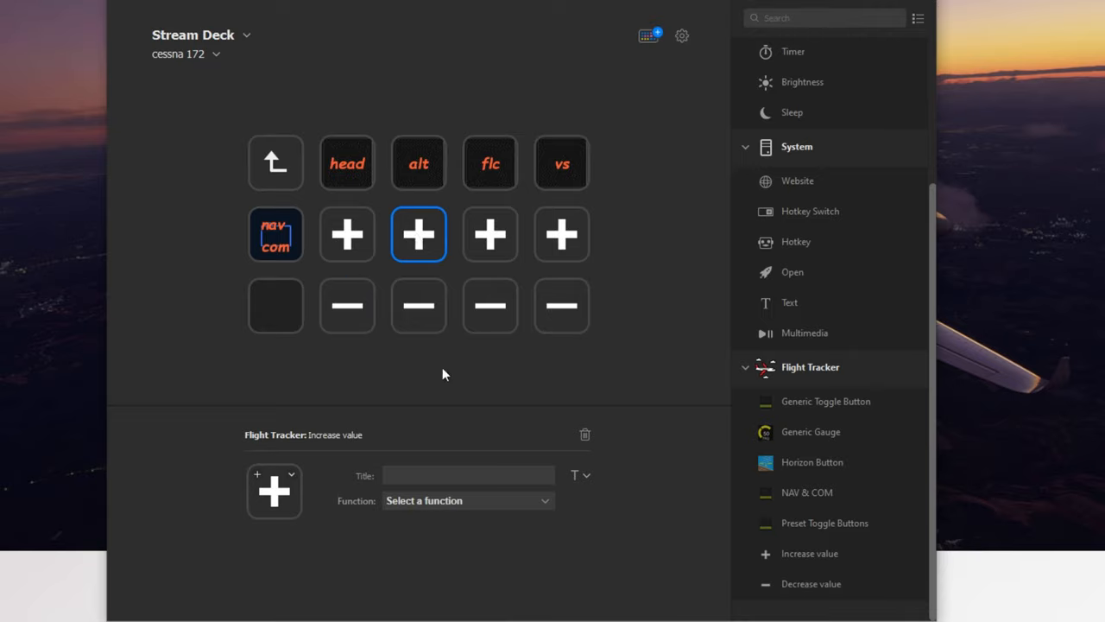
left_click(466, 501)
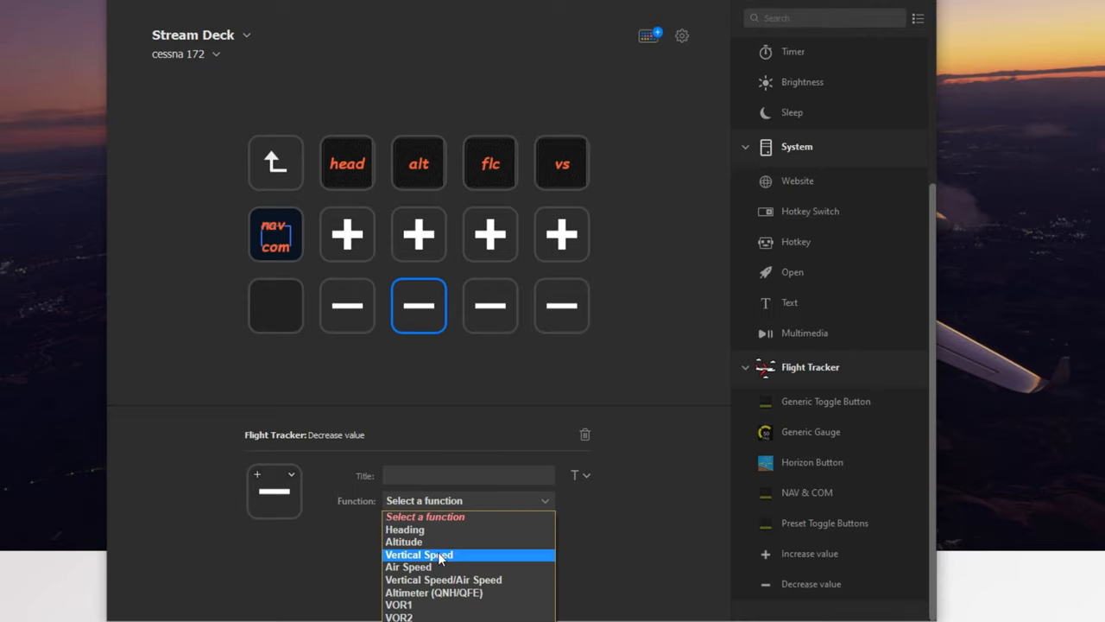
left_click(404, 543)
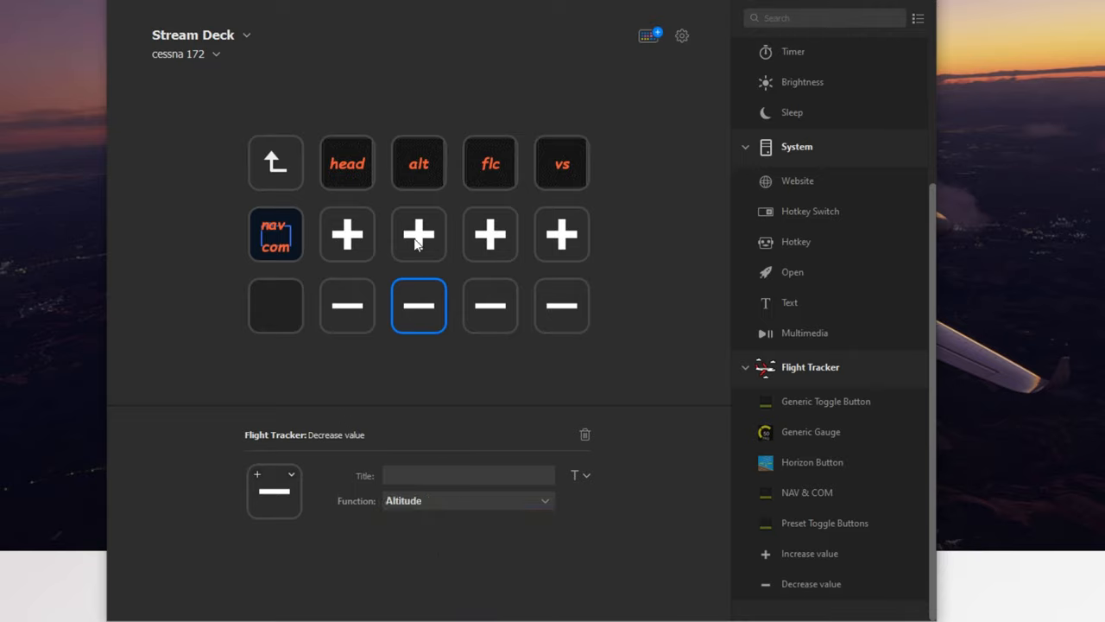
Step: Assign matching functions to the plus/minus keys under flc and vs
left_click(490, 235)
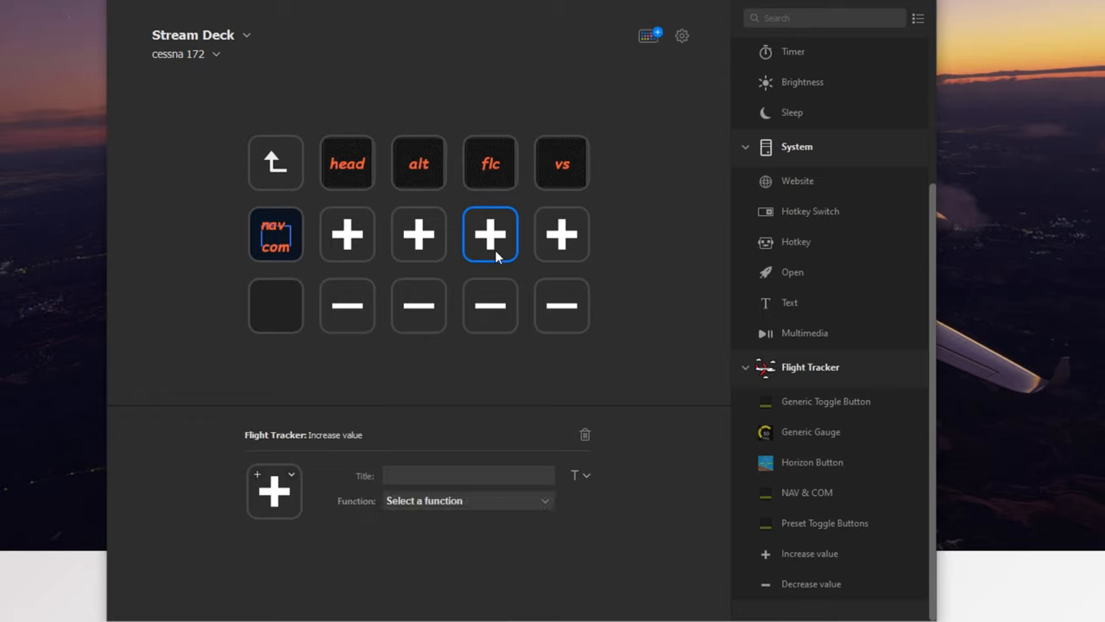
left_click(468, 501)
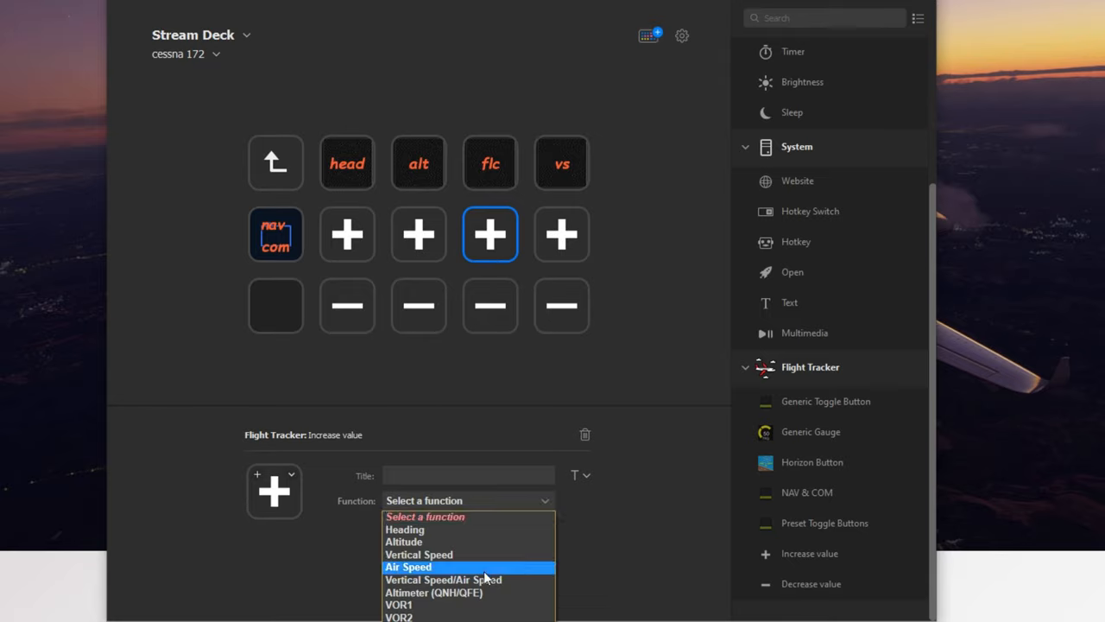
mouse_move(525, 585)
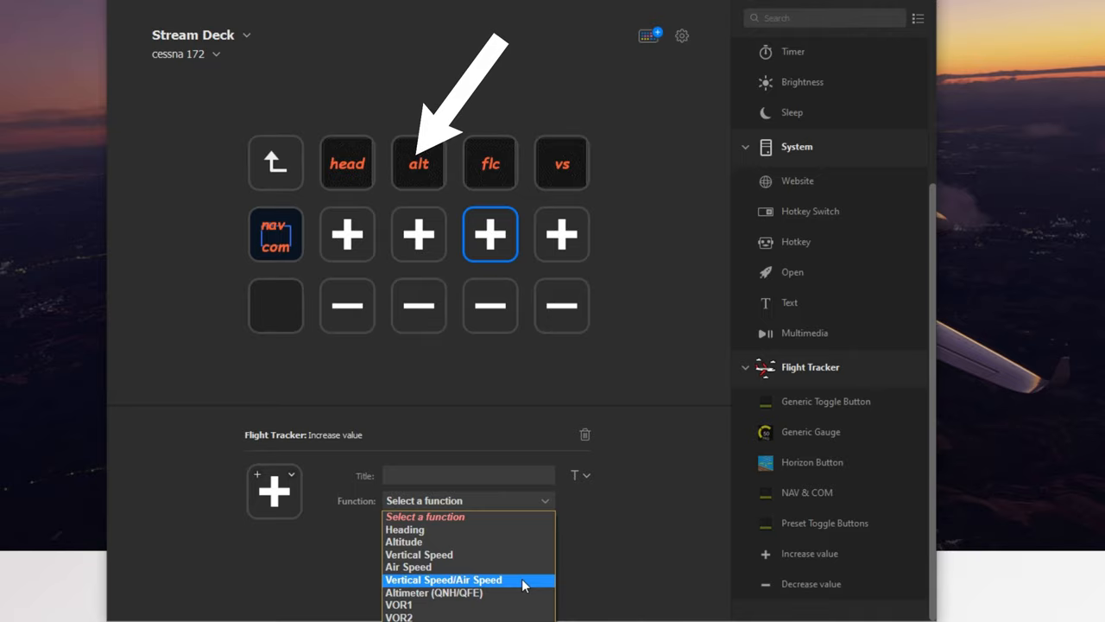
left_click(491, 306)
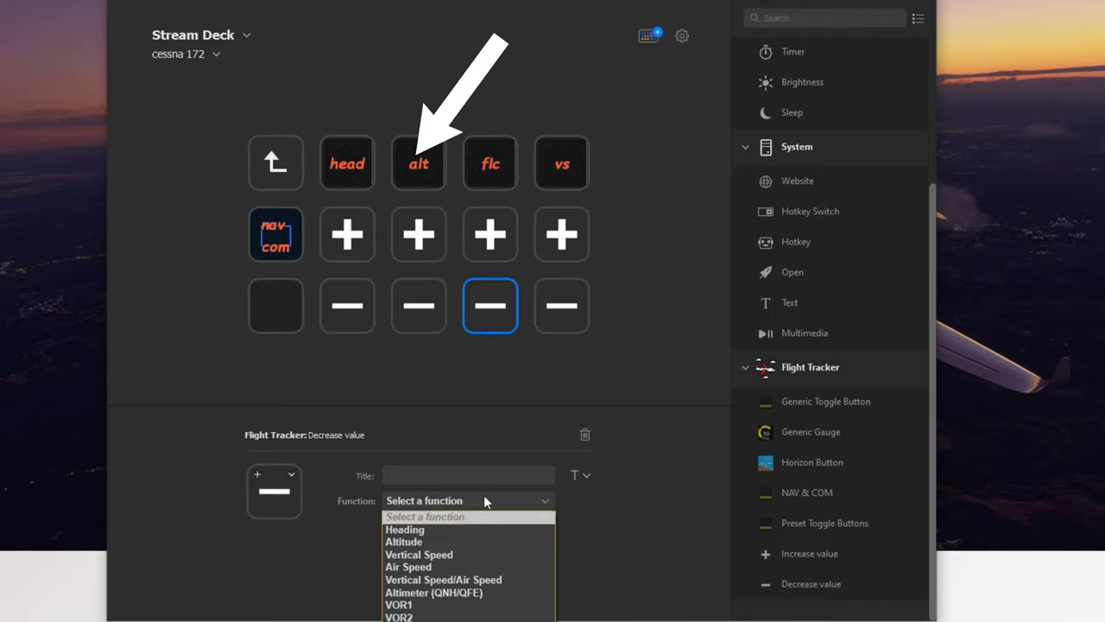
left_click(562, 235)
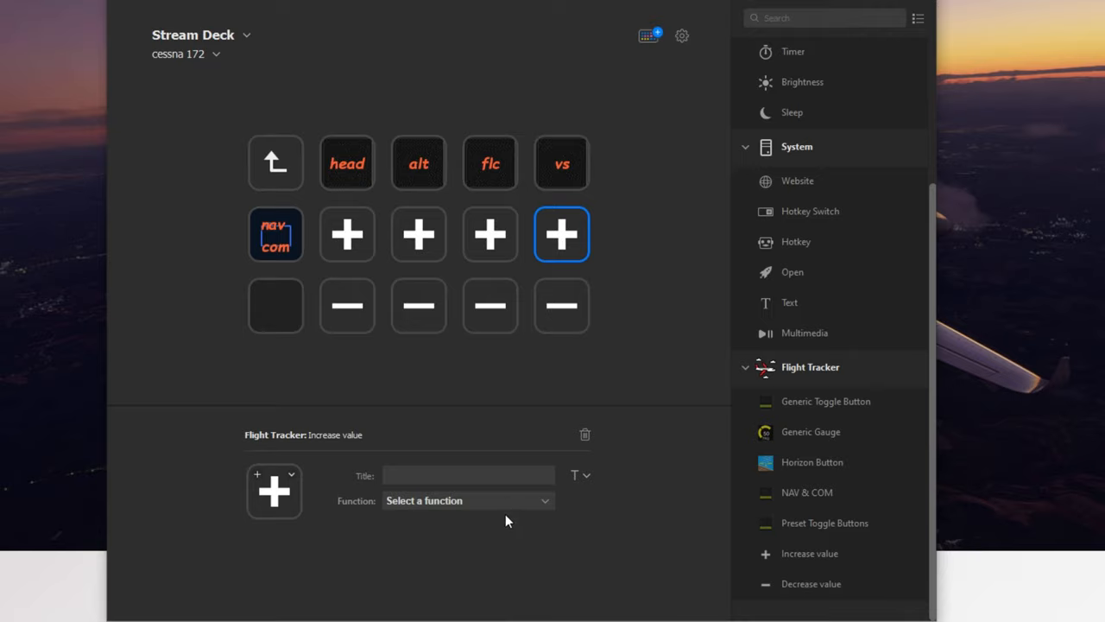
left_click(561, 305)
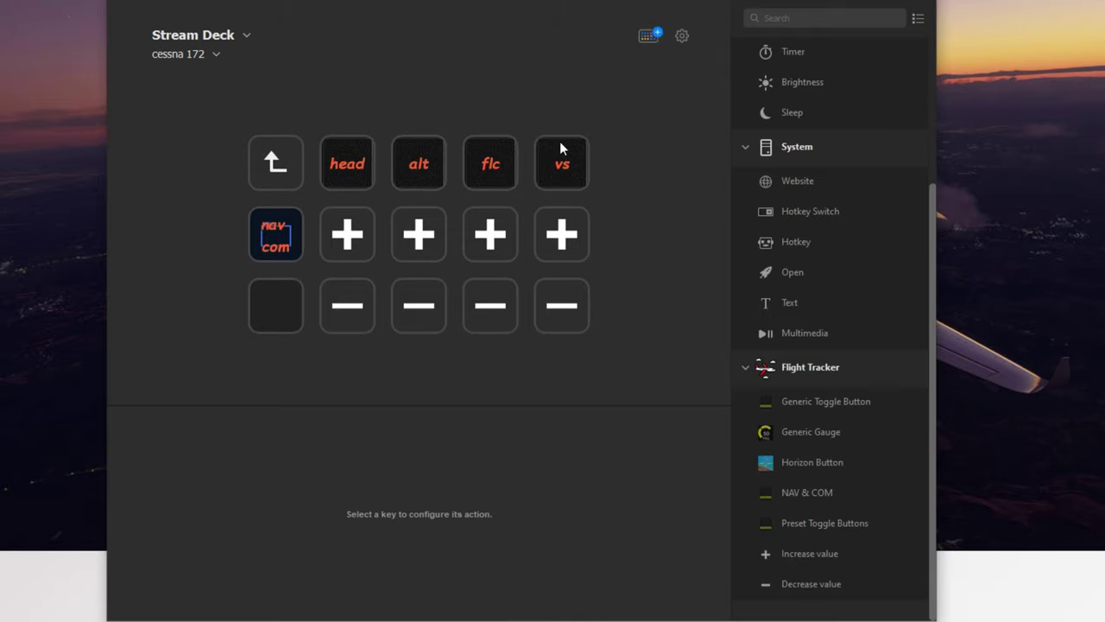
mouse_move(468, 183)
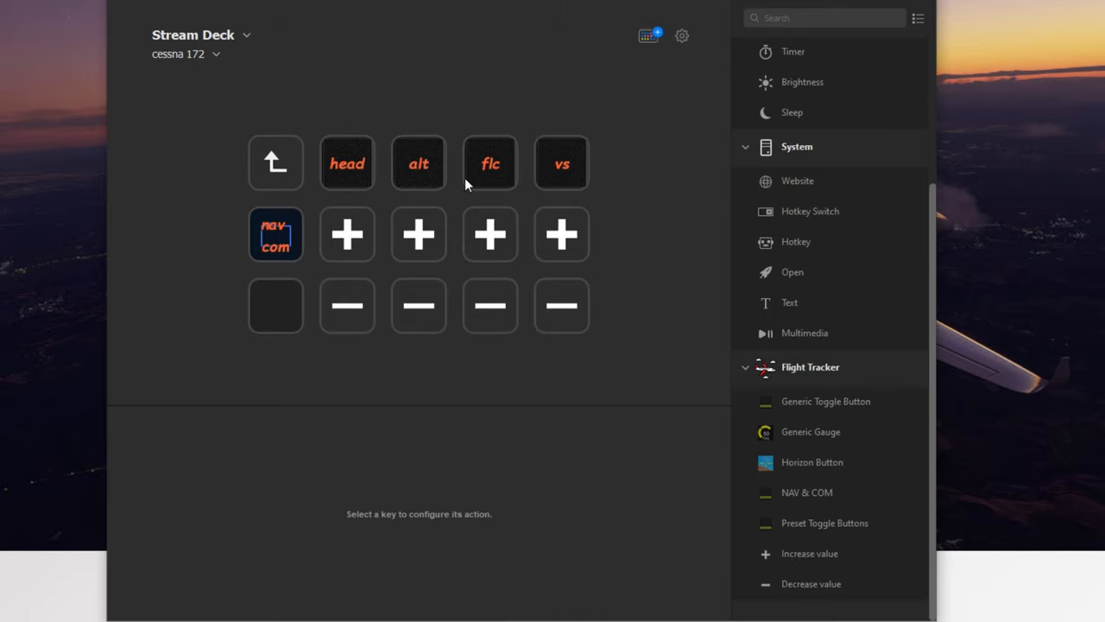
mouse_move(455, 155)
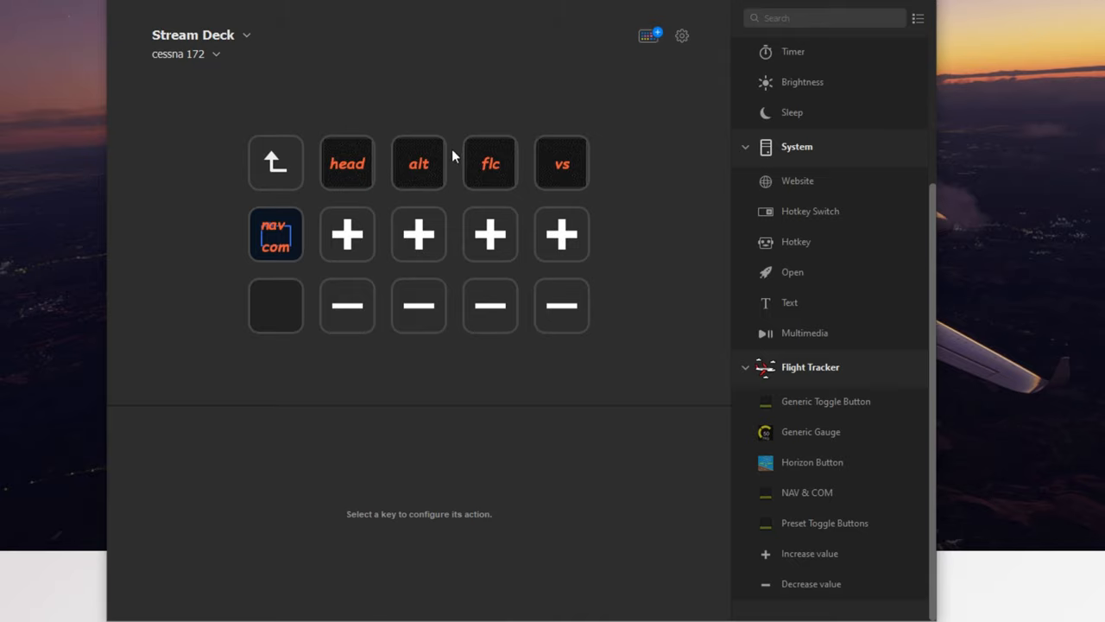
mouse_move(816, 442)
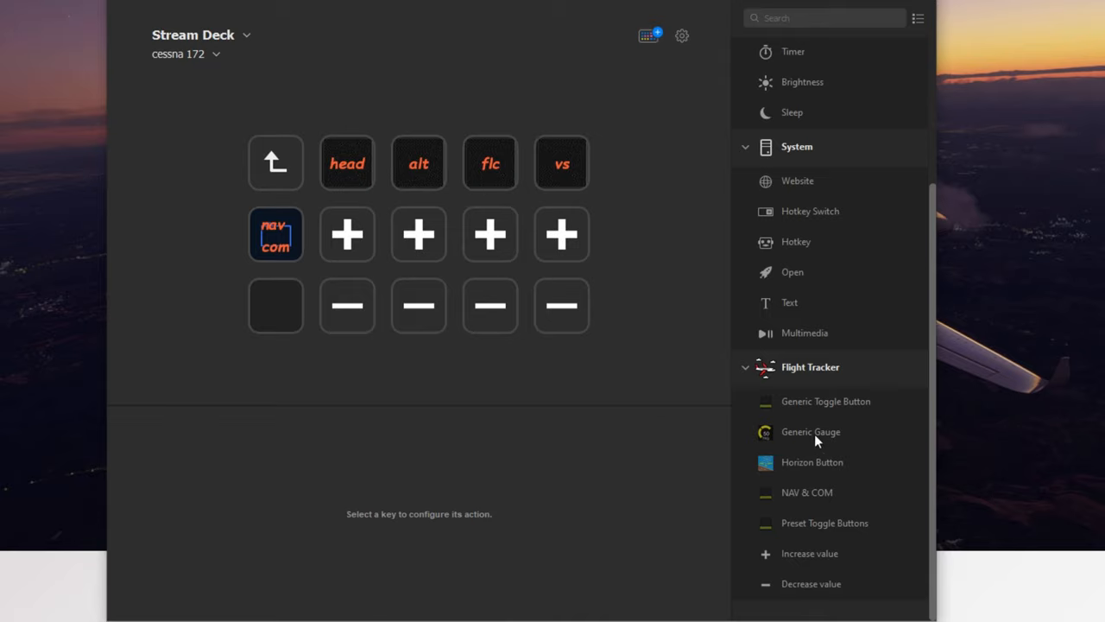
mouse_move(816, 480)
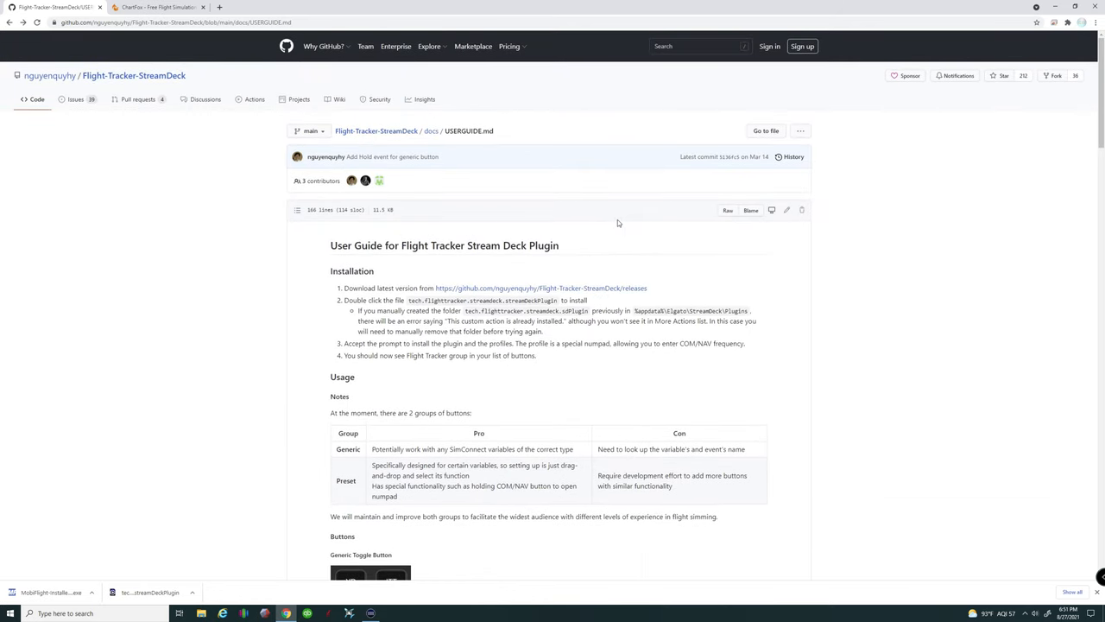
Step: Scroll the Flight Tracker README down to the Generic Toggle Button parameter table
scroll("down", 3)
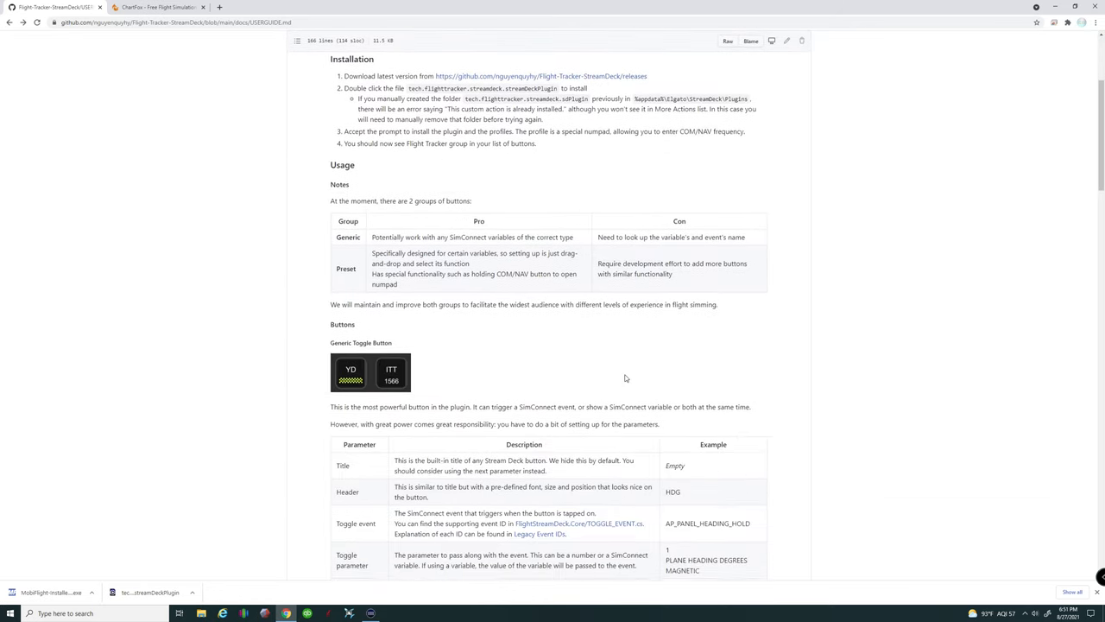
scroll("down", 3)
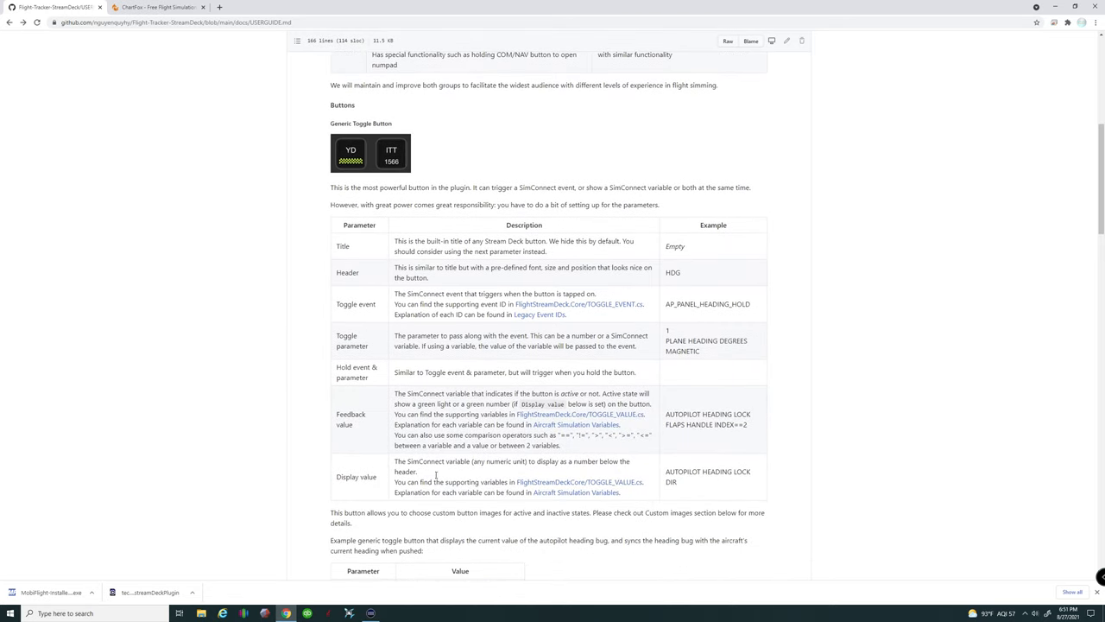
scroll("down", 3)
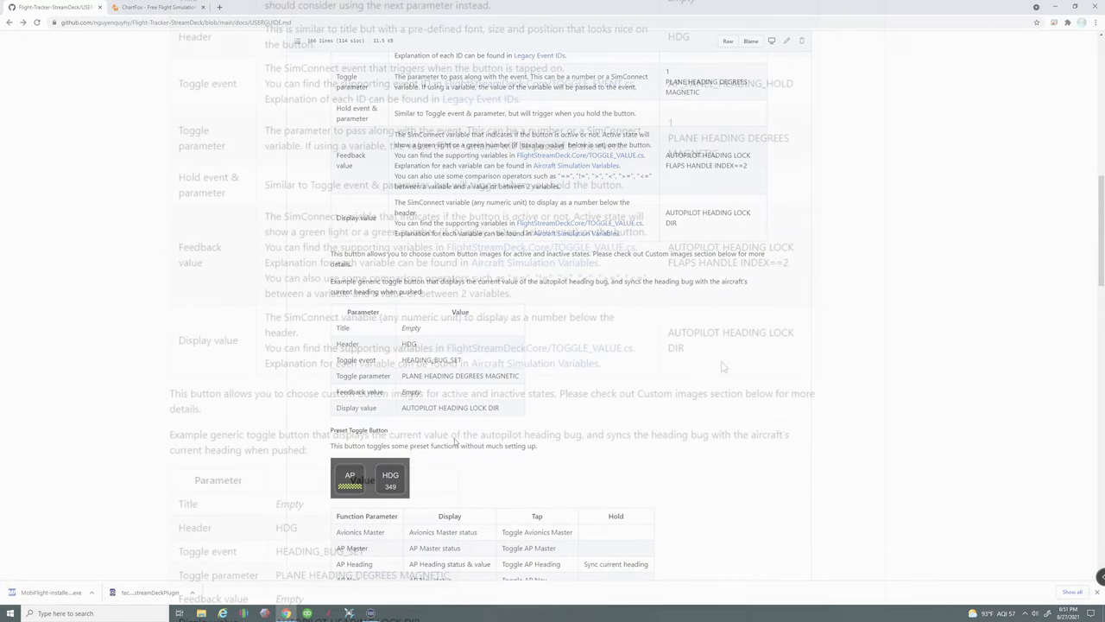
scroll("down", 3)
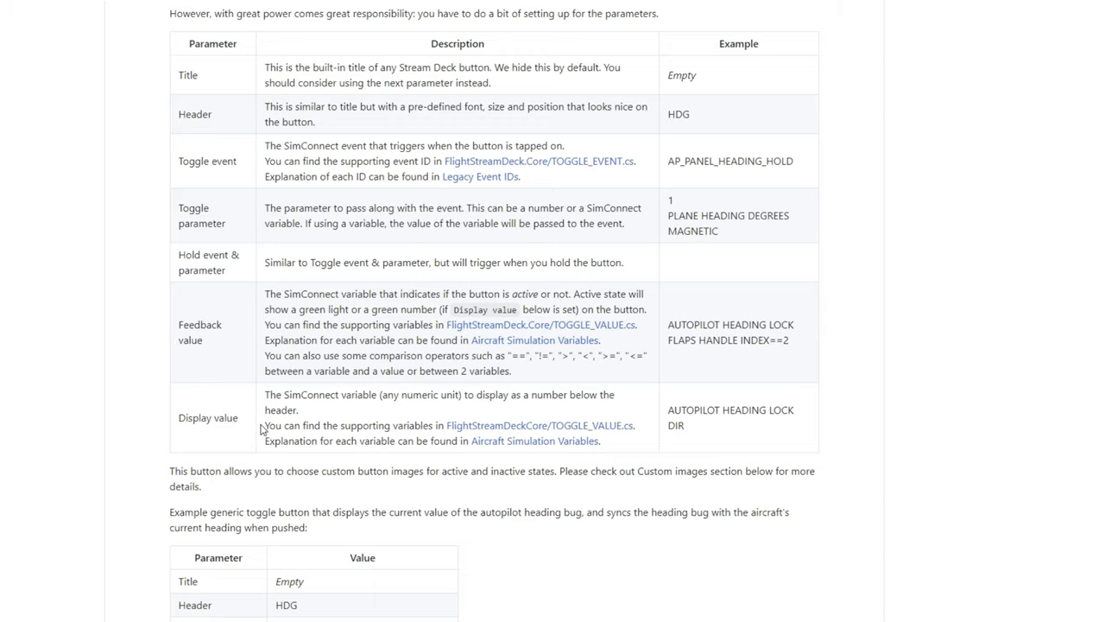
mouse_move(211, 175)
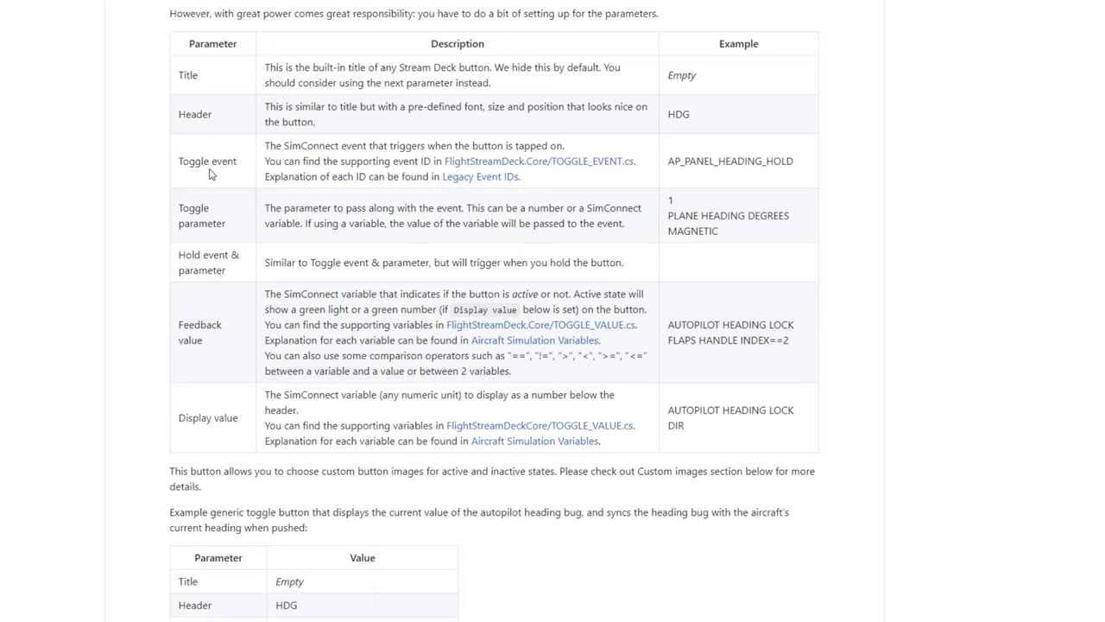
mouse_move(214, 163)
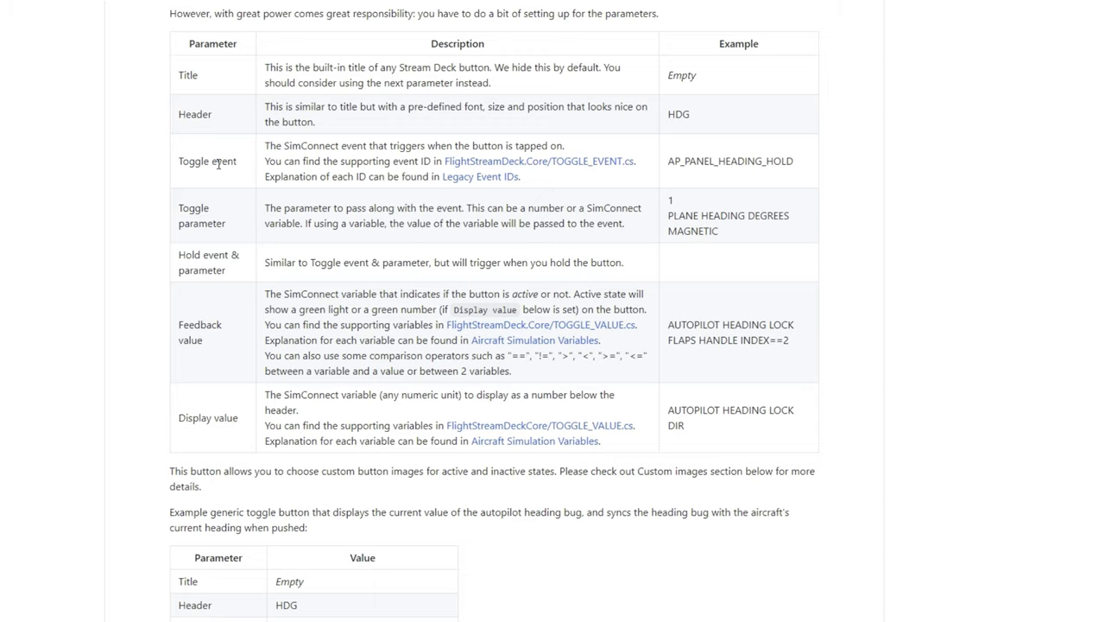
mouse_move(214, 152)
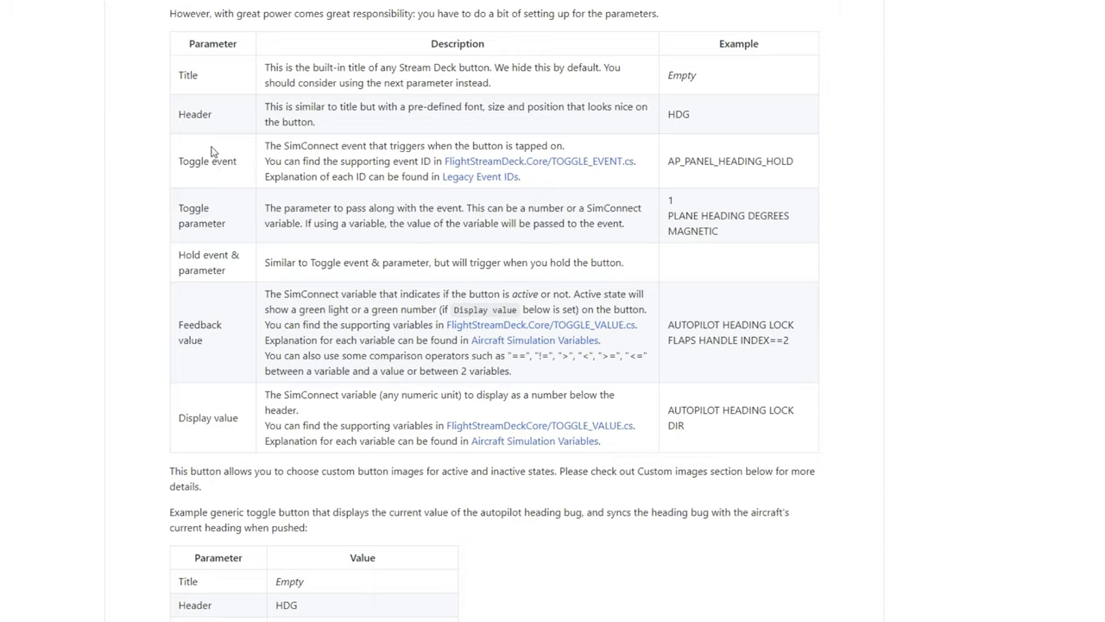
mouse_move(232, 166)
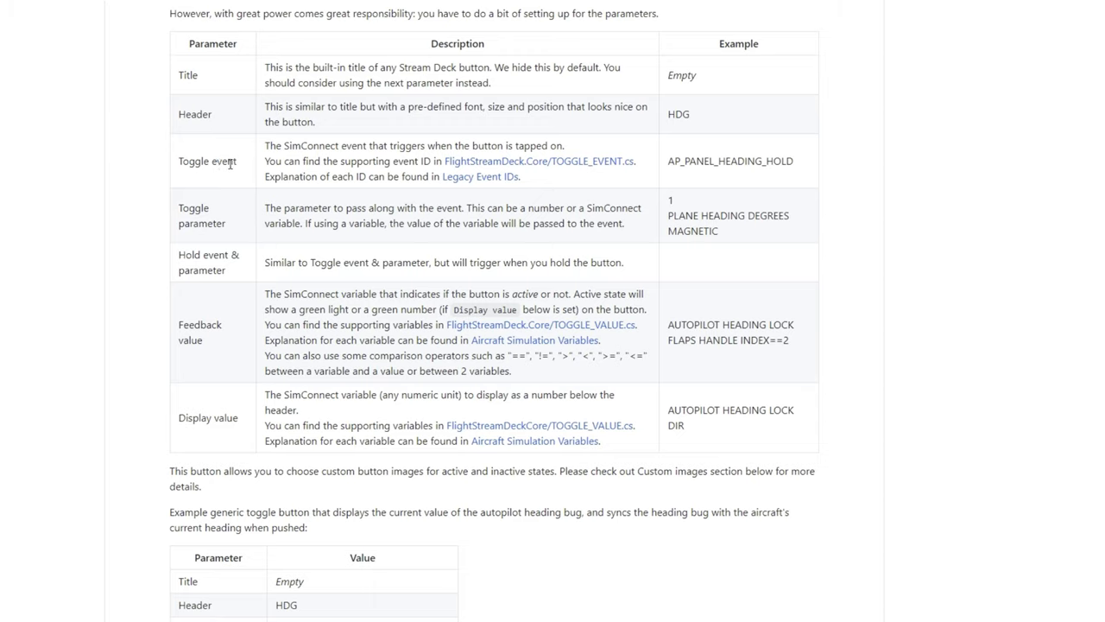
mouse_move(147, 327)
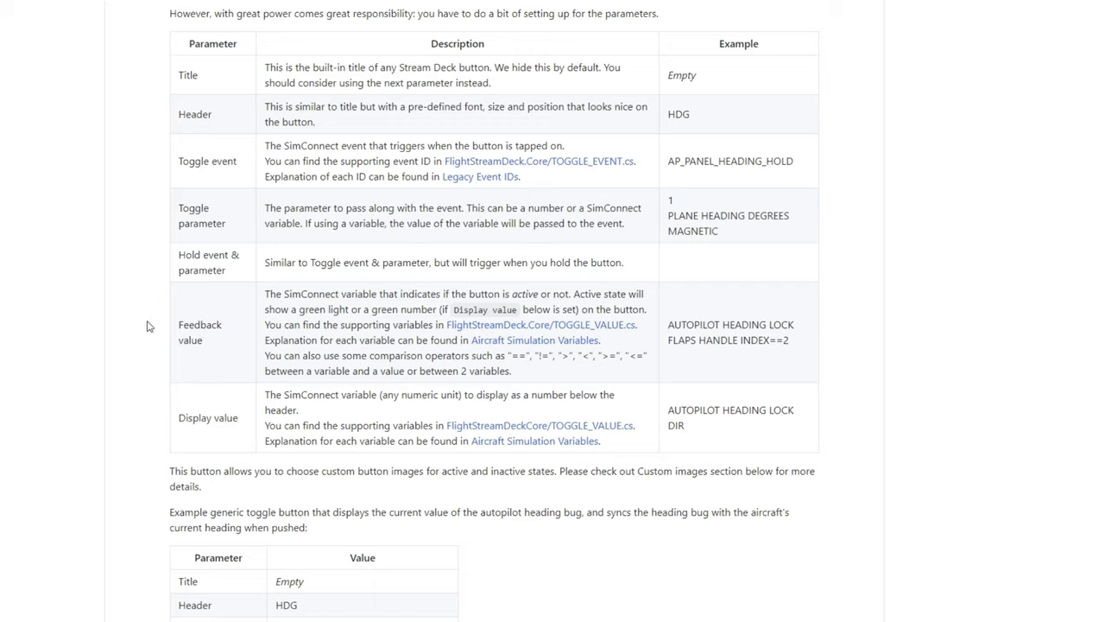
mouse_move(225, 335)
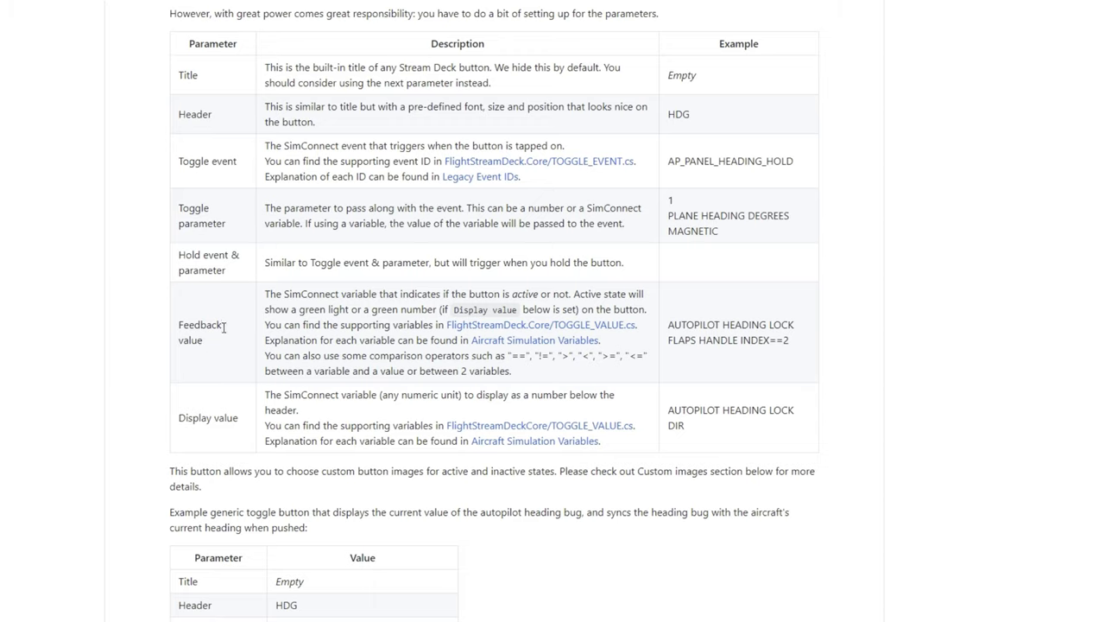
mouse_move(242, 366)
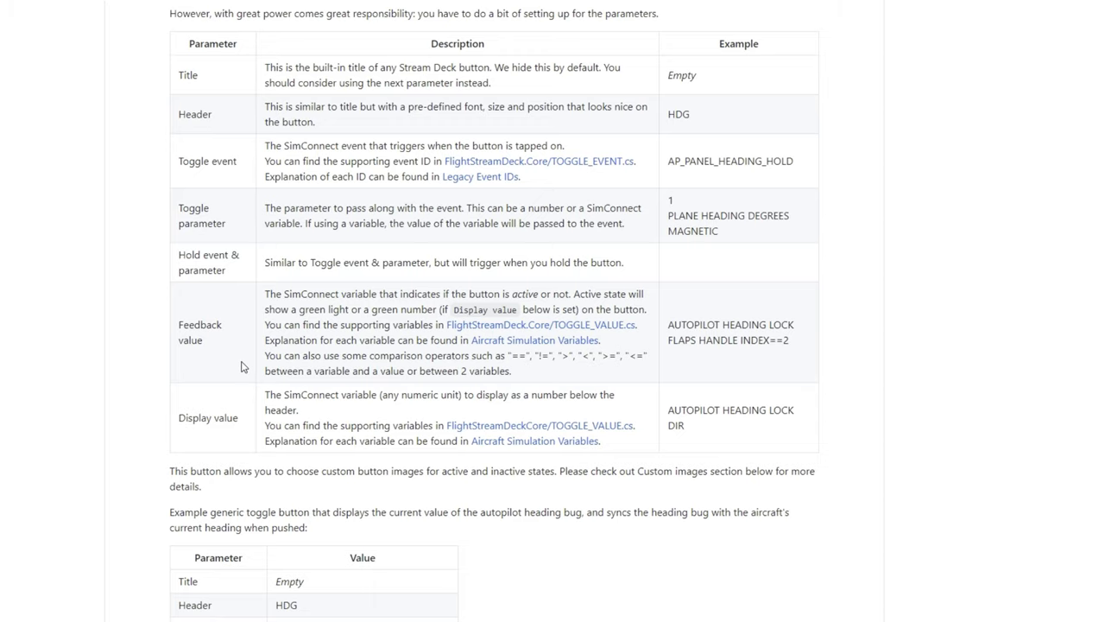
mouse_move(242, 357)
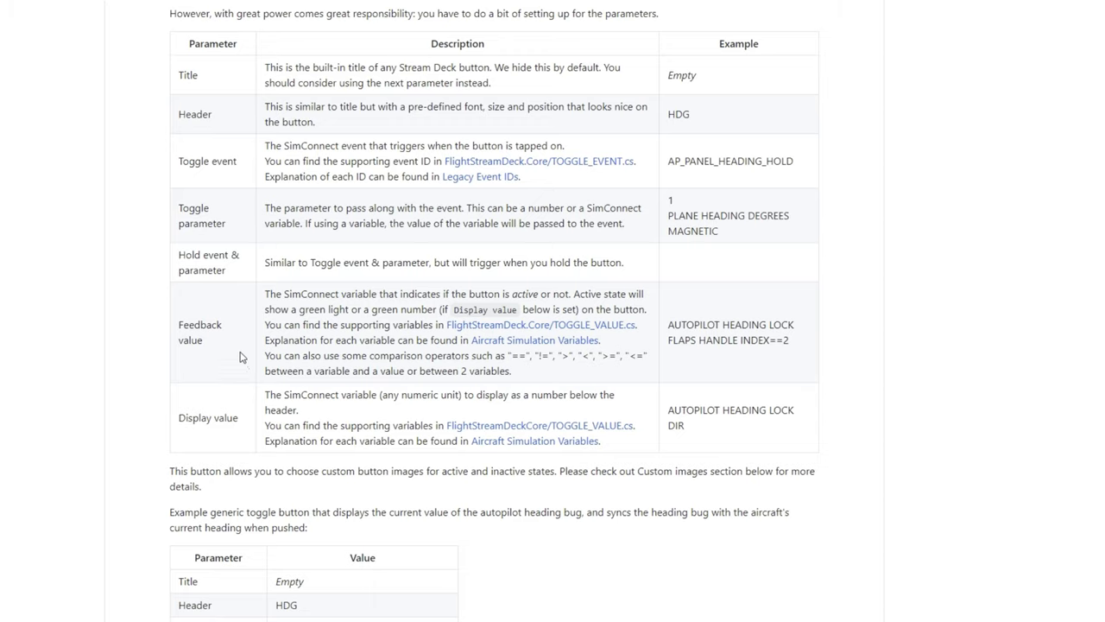
mouse_move(225, 439)
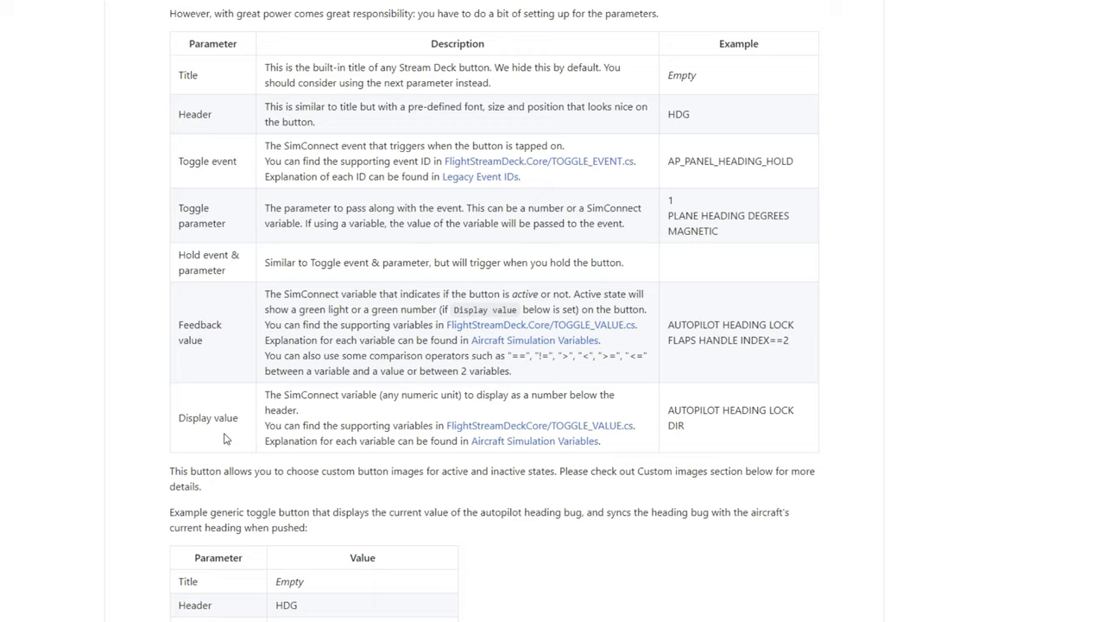
mouse_move(214, 394)
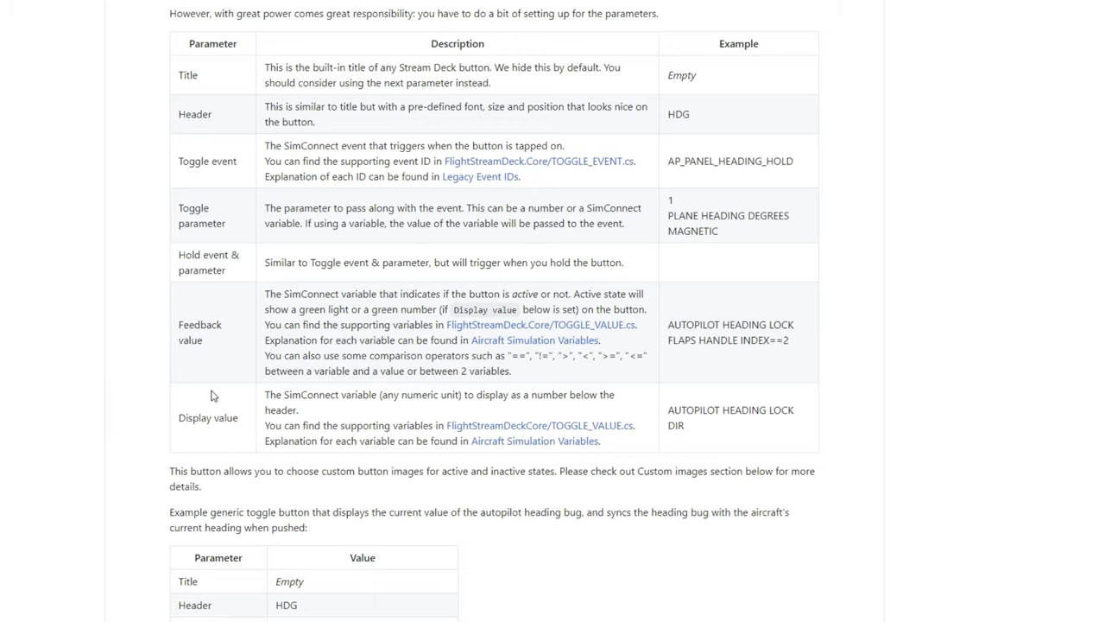
mouse_move(292, 497)
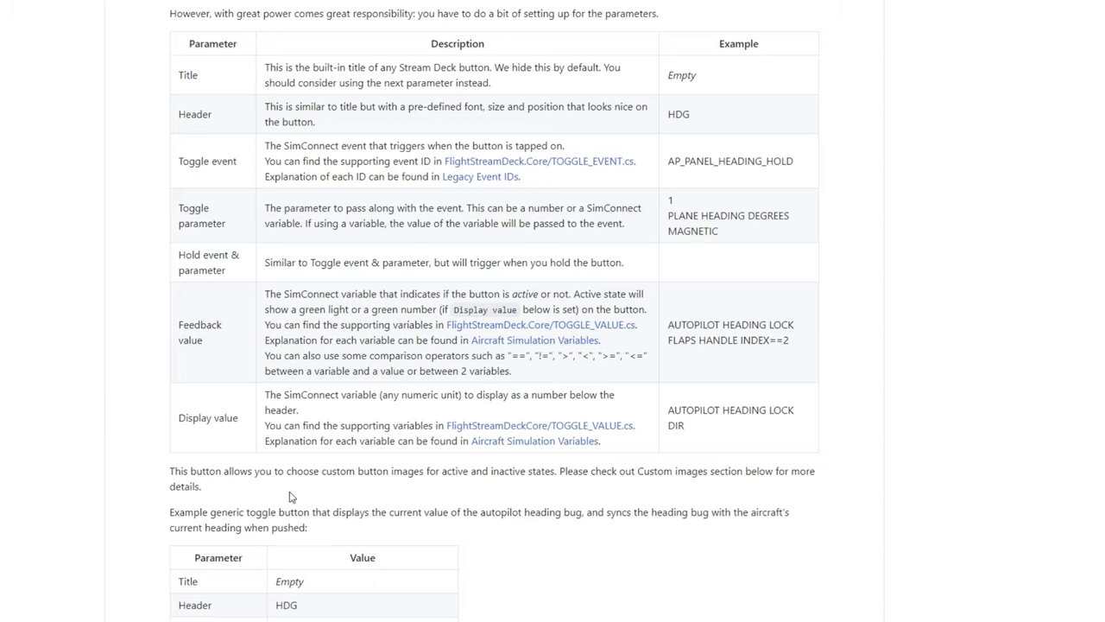
mouse_move(268, 267)
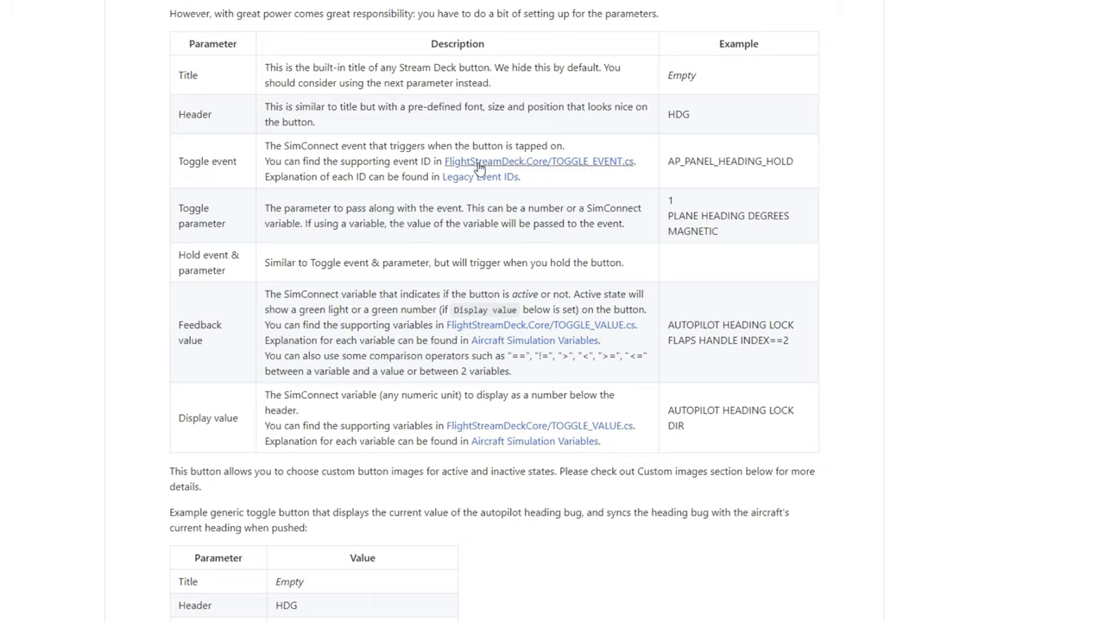
mouse_move(577, 166)
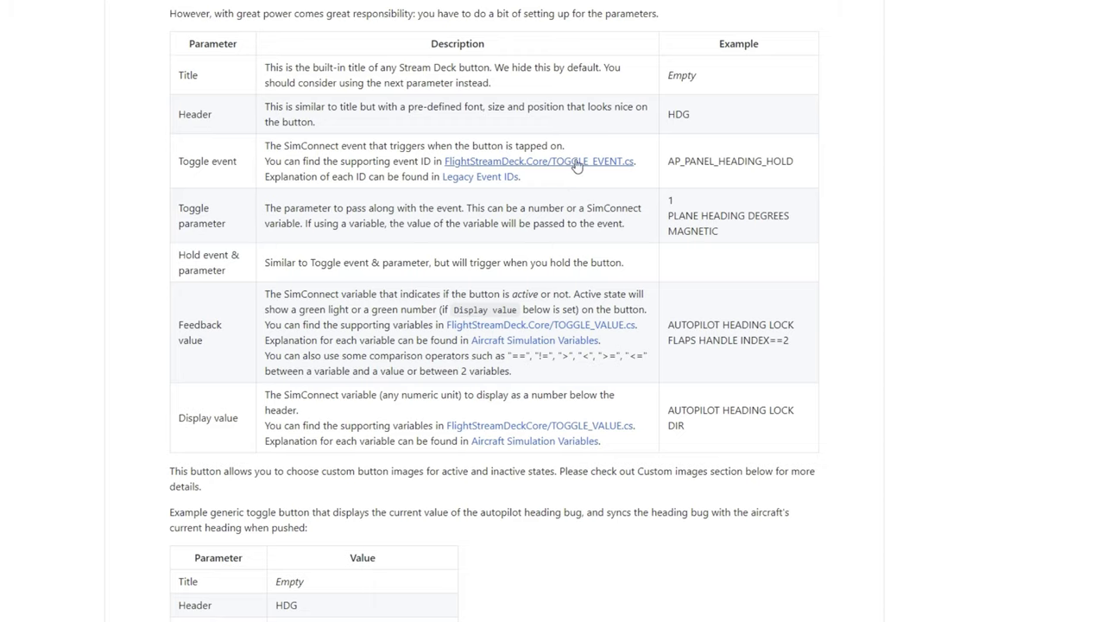
mouse_move(589, 166)
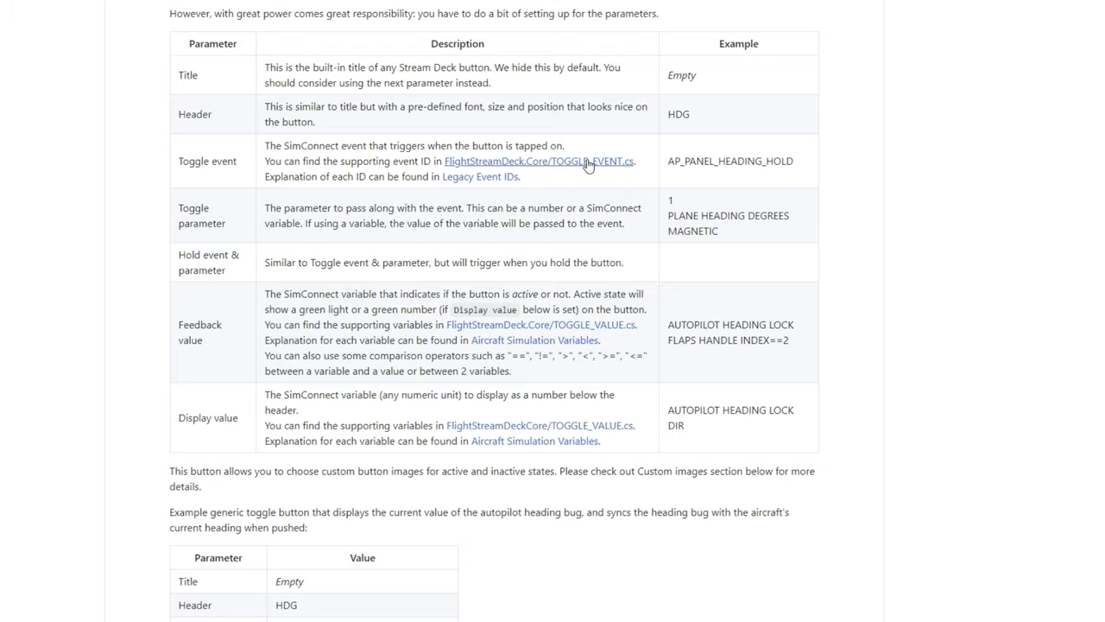
Step: Open TOGGLE_EVENT.cs and browse the start of its supported simulator event list
left_click(546, 162)
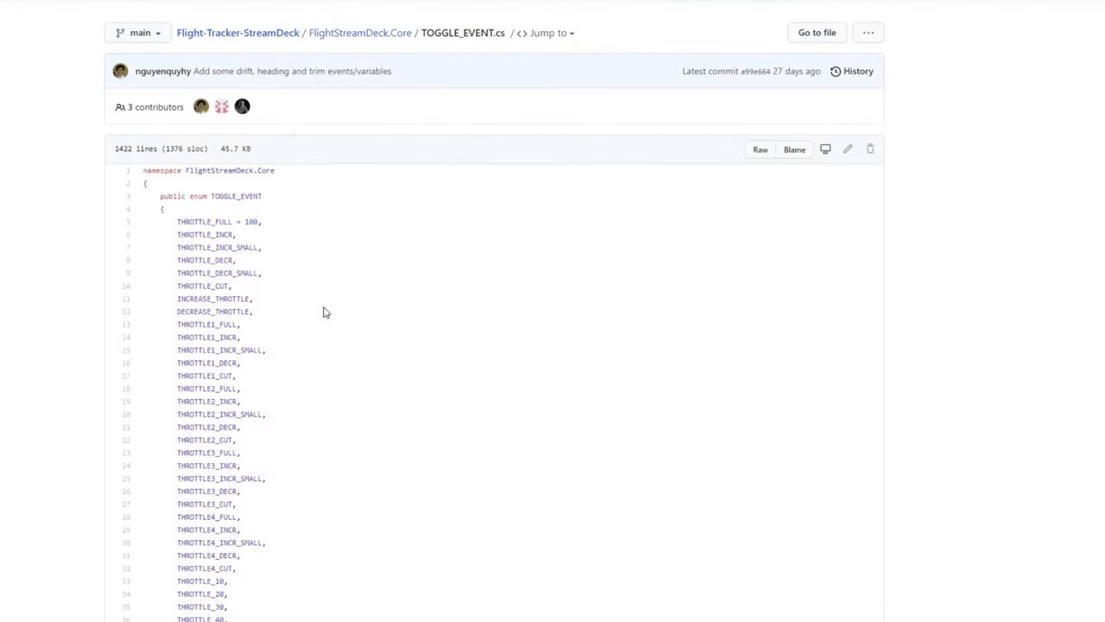
scroll("down", 3)
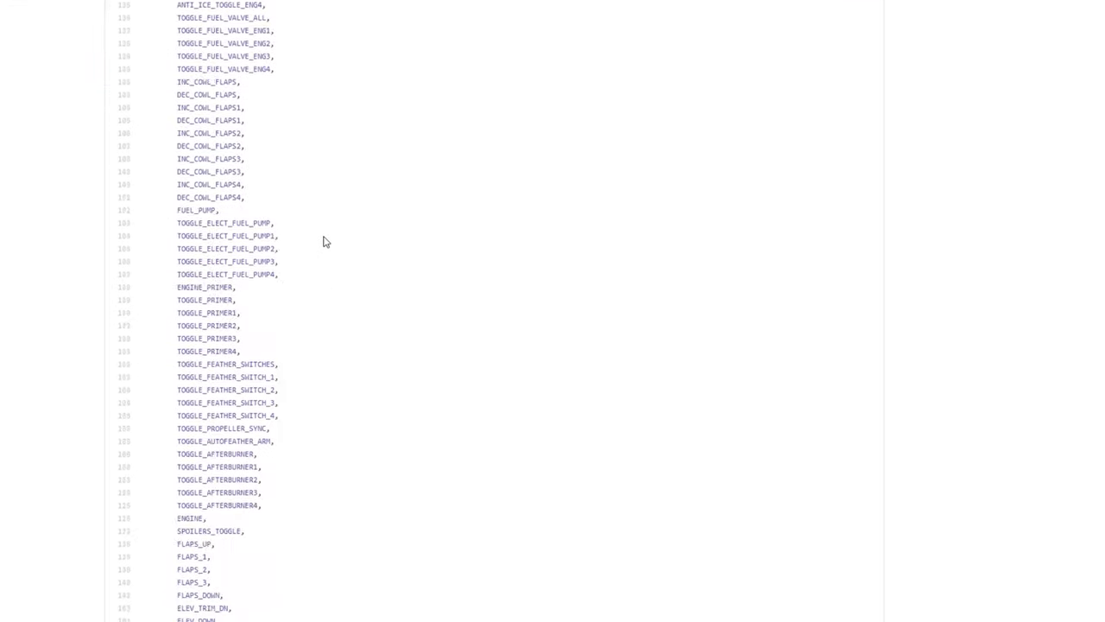
scroll("down", 3)
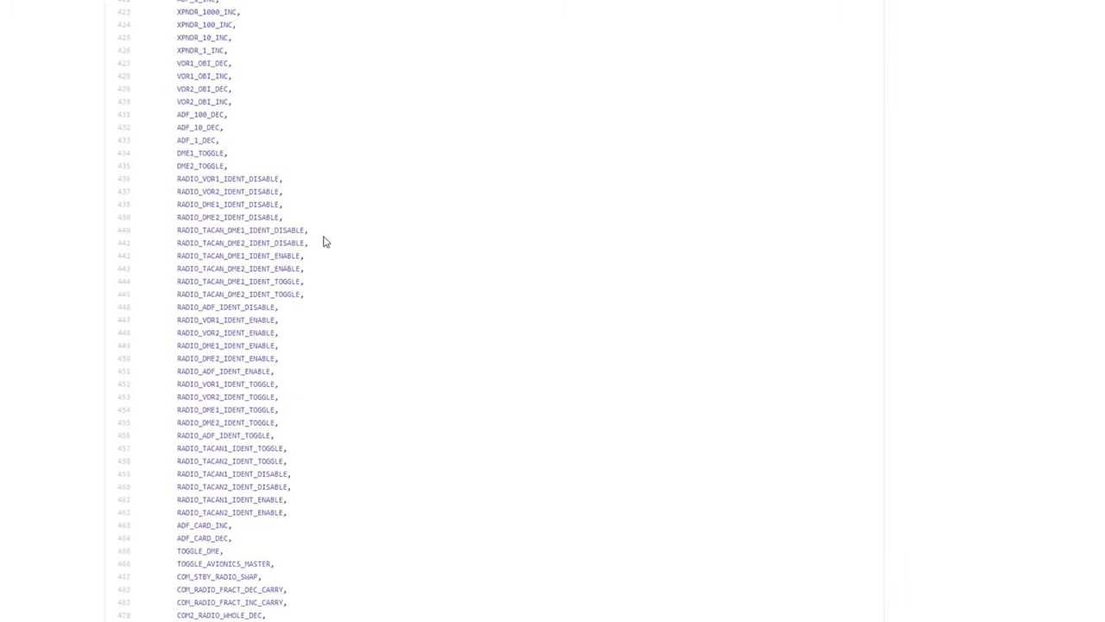
scroll("down", 3)
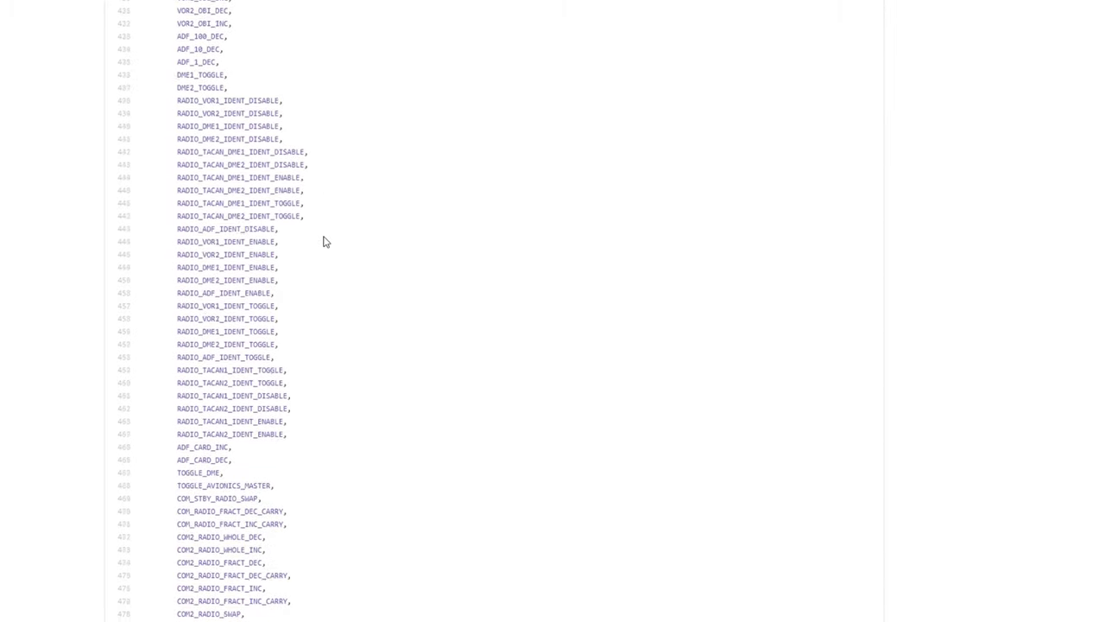
scroll("up", 3)
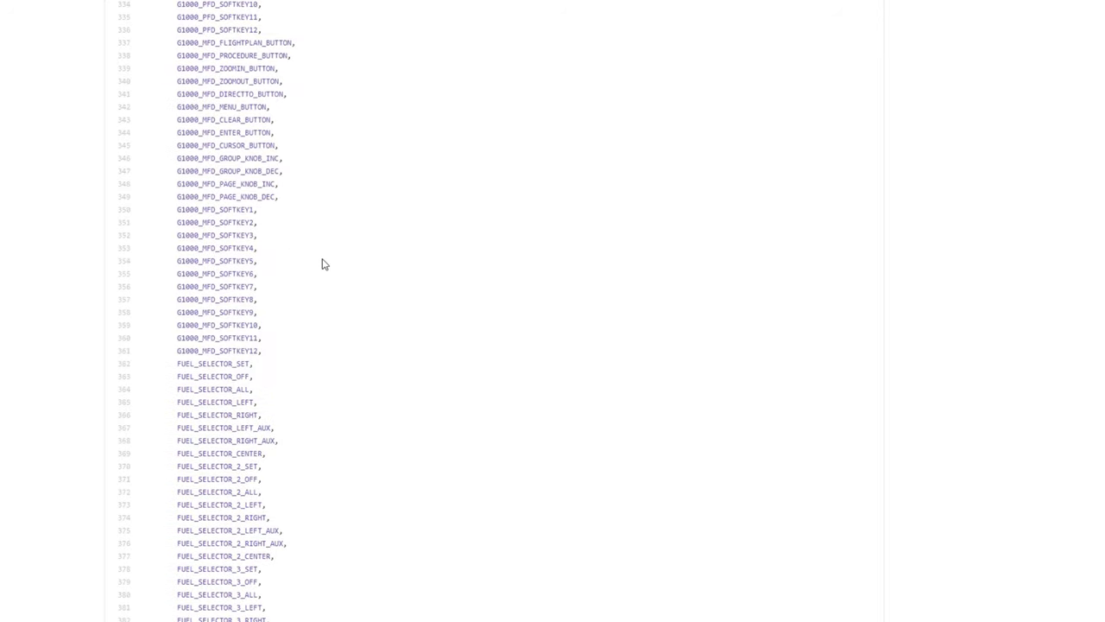
scroll("up", 3)
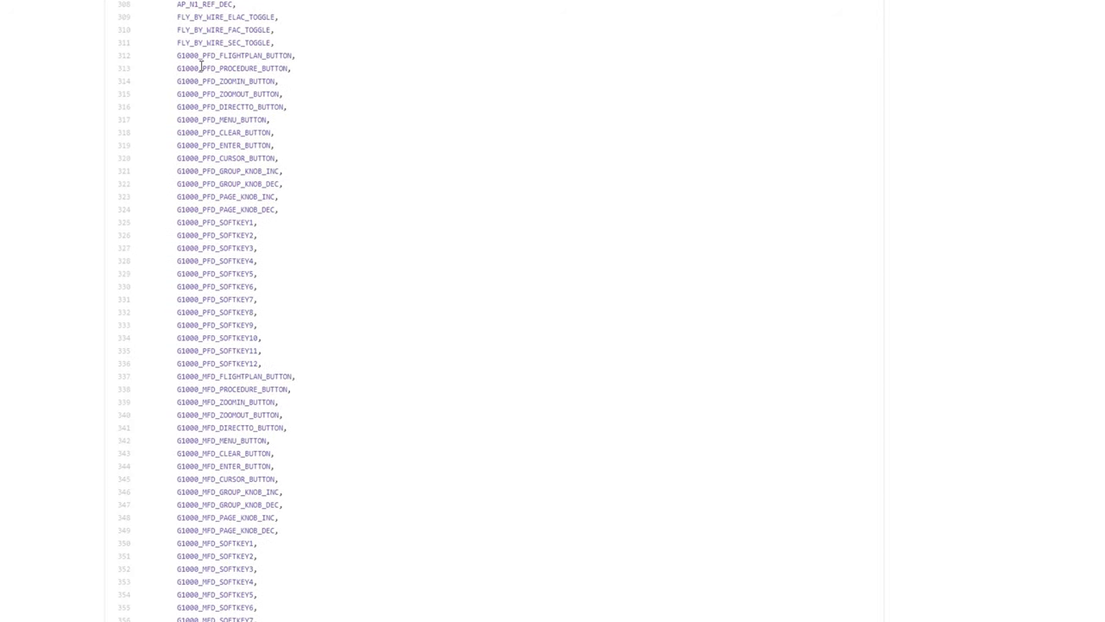
scroll("down", 3)
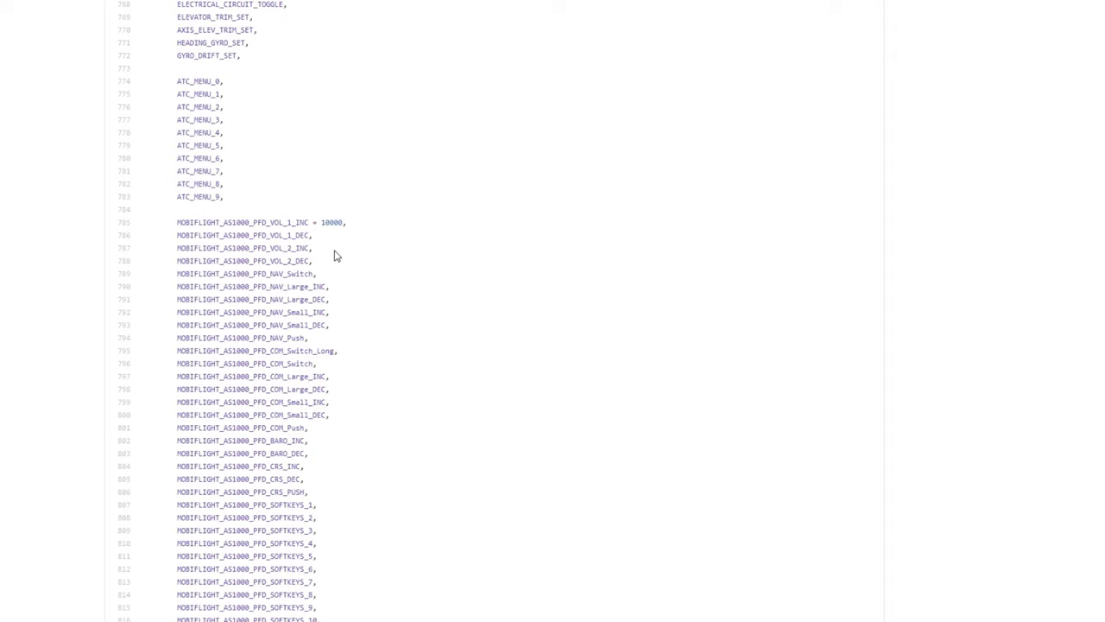
mouse_move(221, 253)
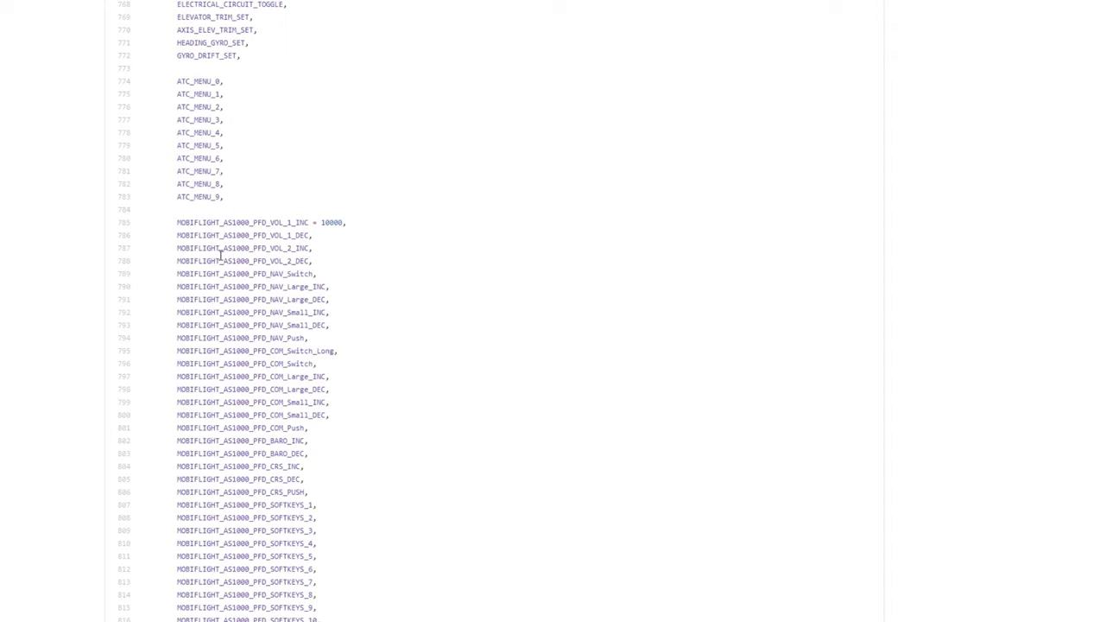
scroll("down", 3)
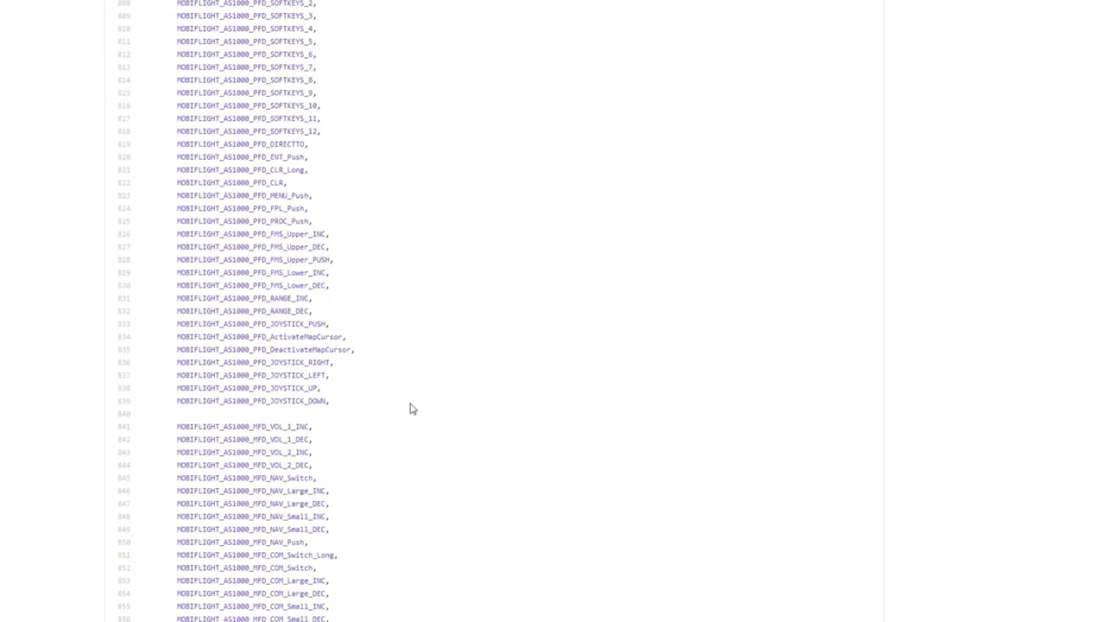
Step: Scroll further down through the MobiFlight event names in TOGGLE_EVENT.cs
scroll("down", 3)
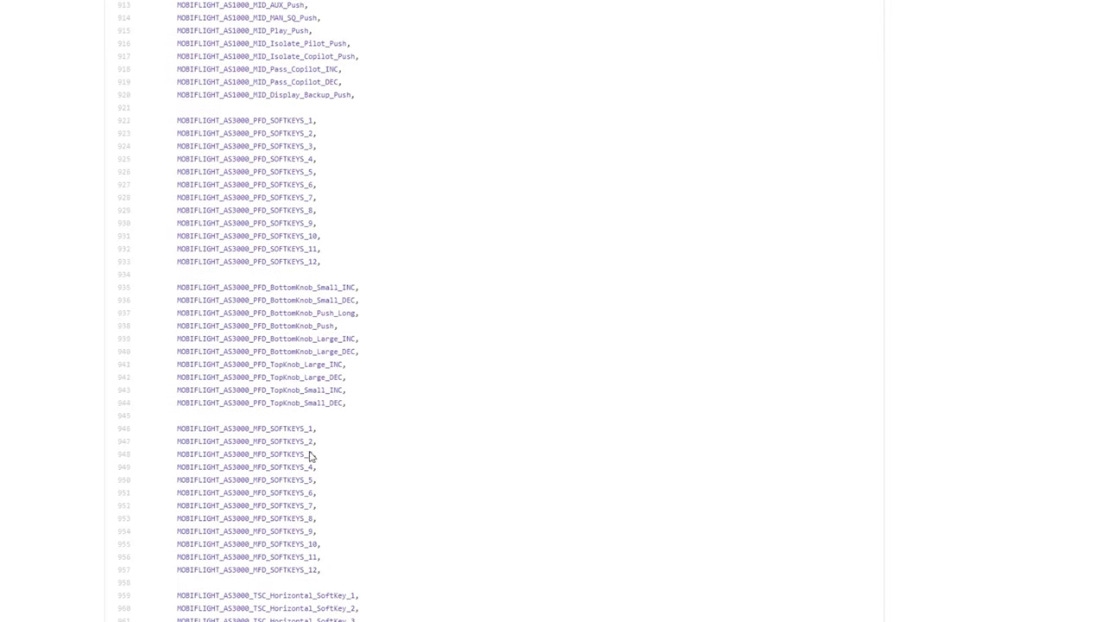
scroll("down", 3)
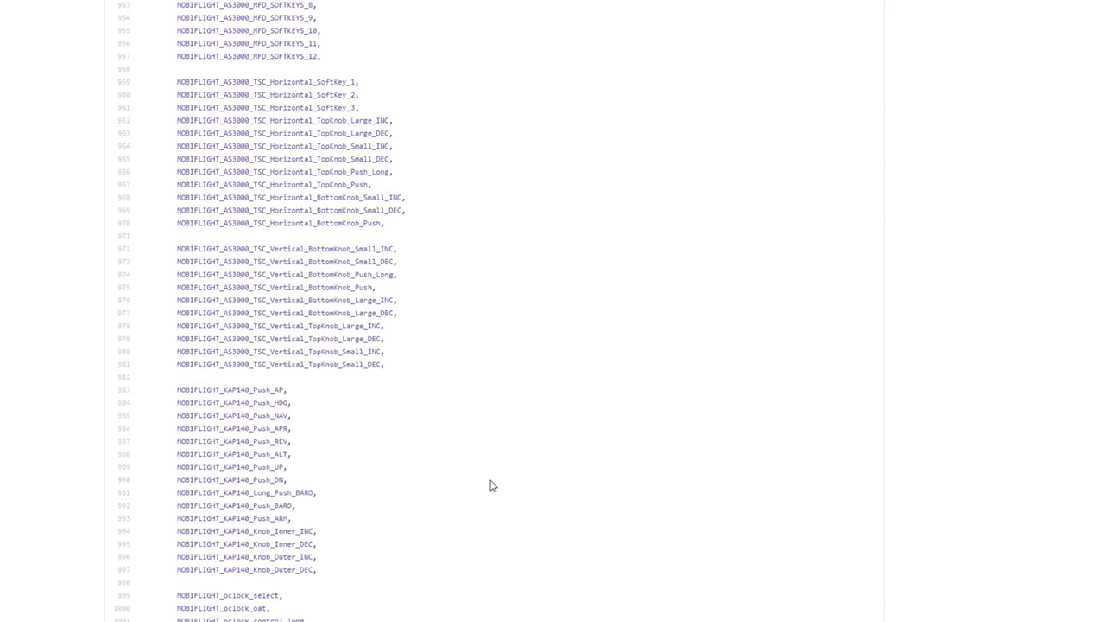
mouse_move(280, 480)
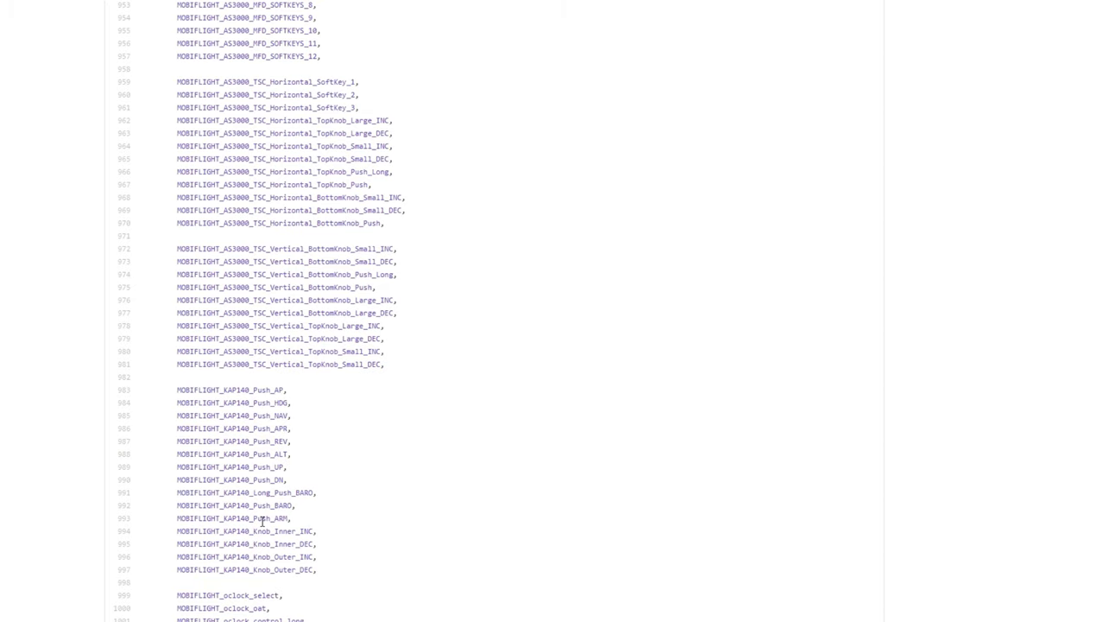
scroll("down", 3)
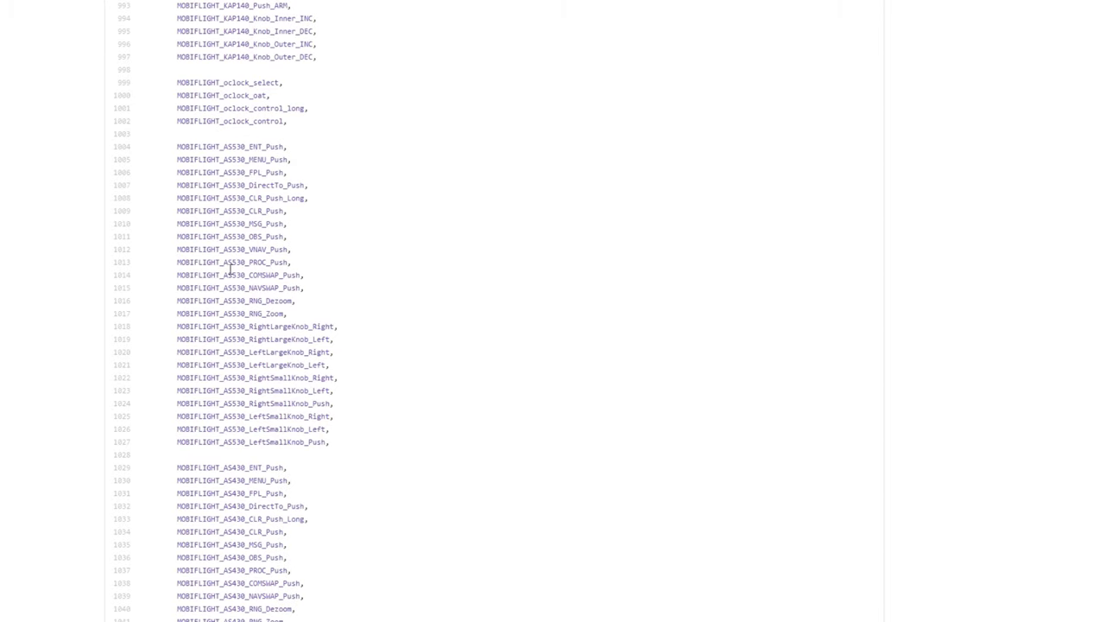
mouse_move(240, 269)
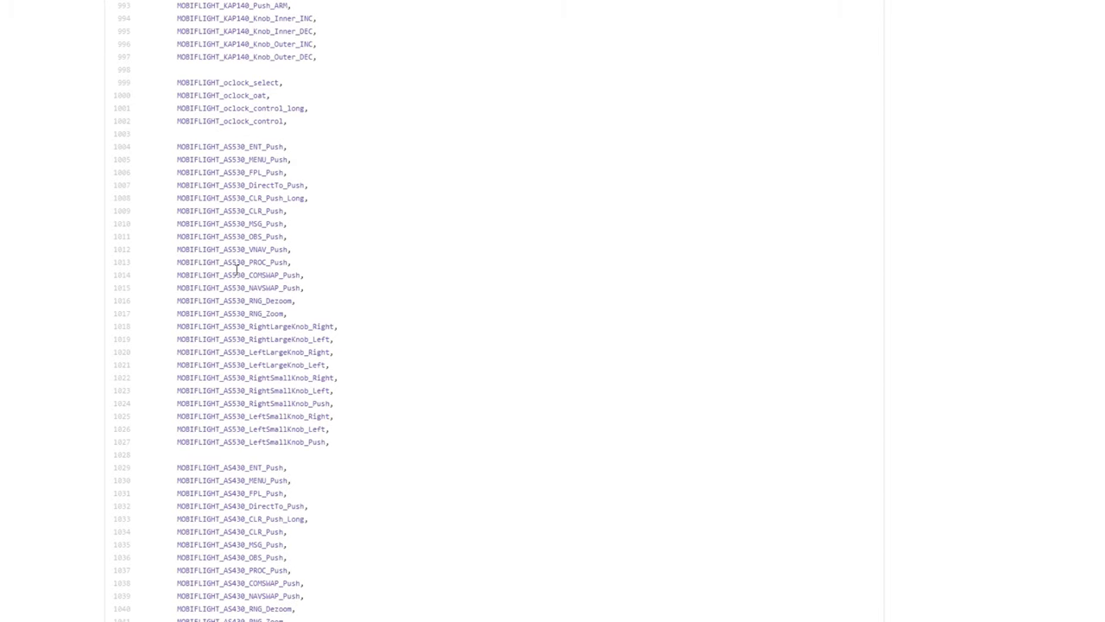
scroll("down", 3)
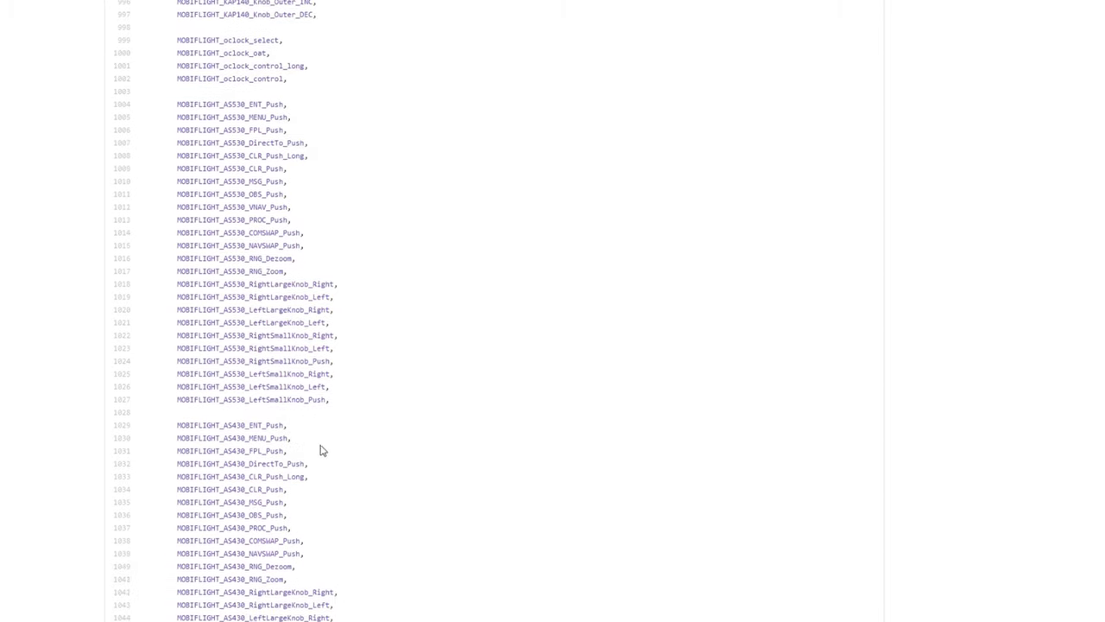
scroll("down", 3)
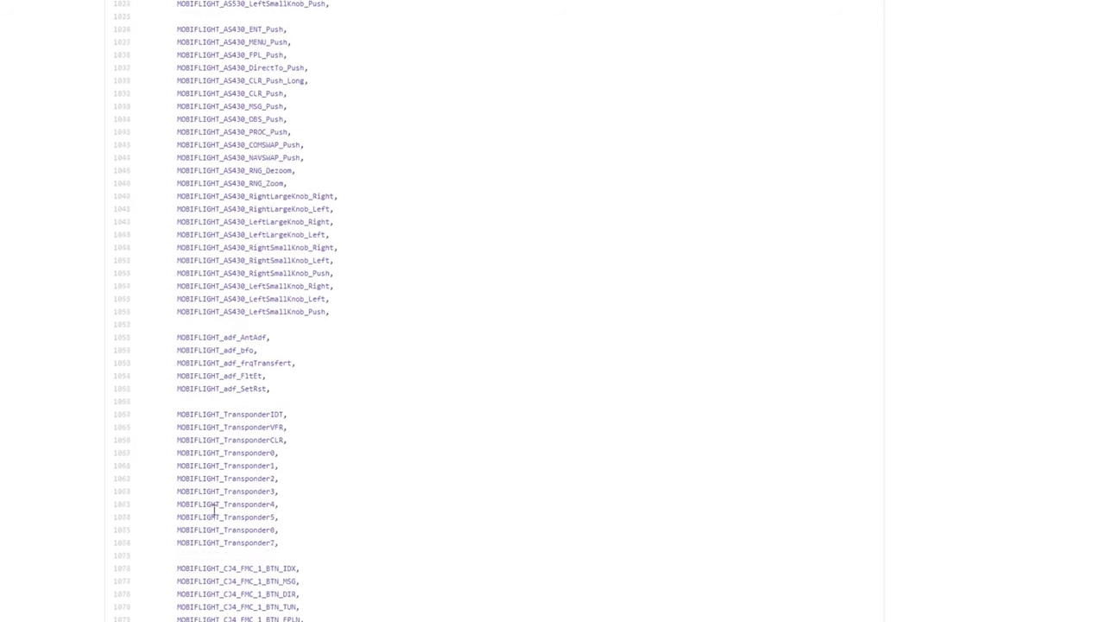
scroll("down", 3)
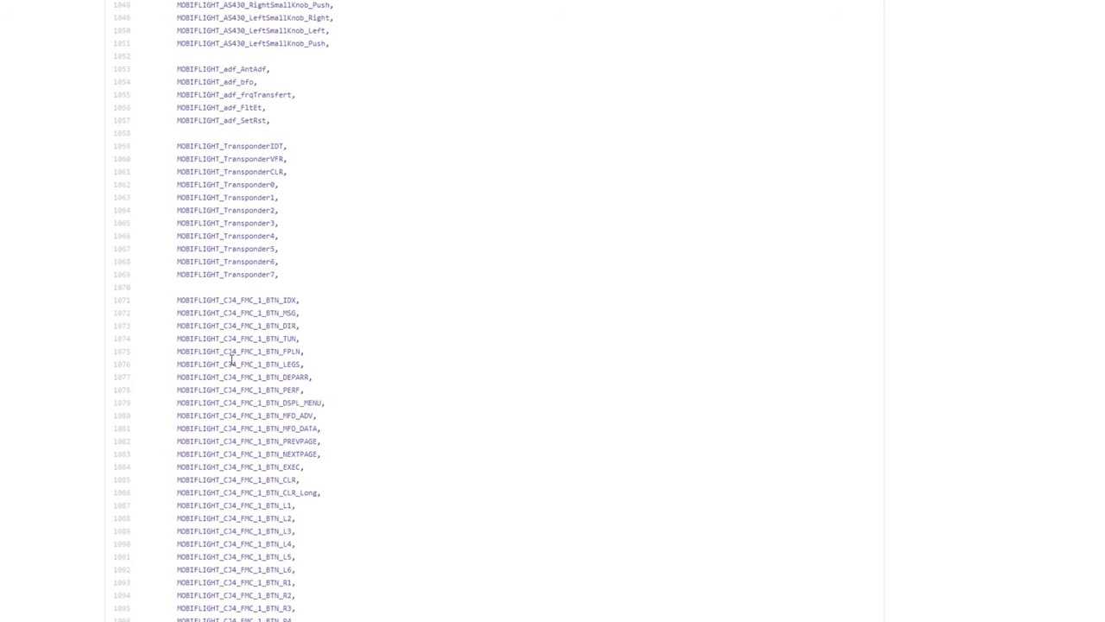
scroll("down", 3)
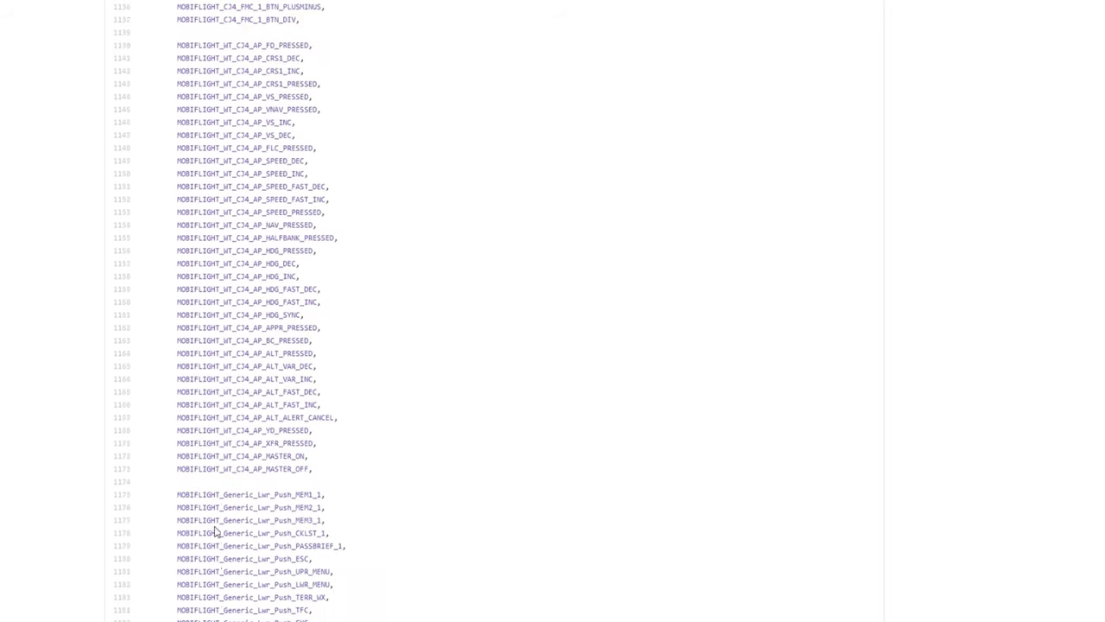
scroll("down", 3)
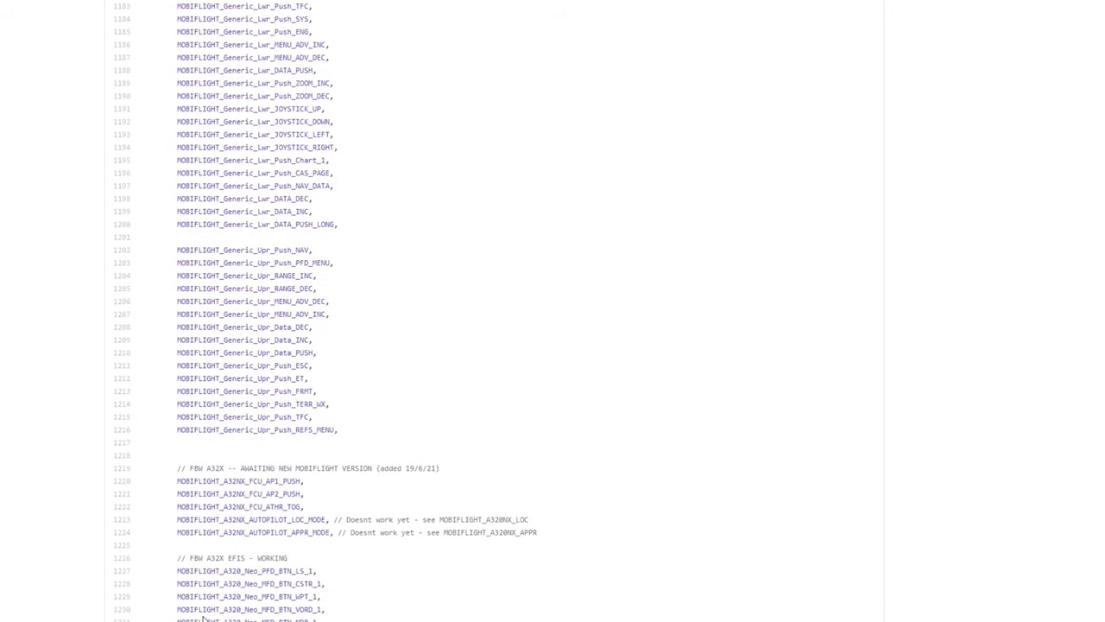
mouse_move(266, 504)
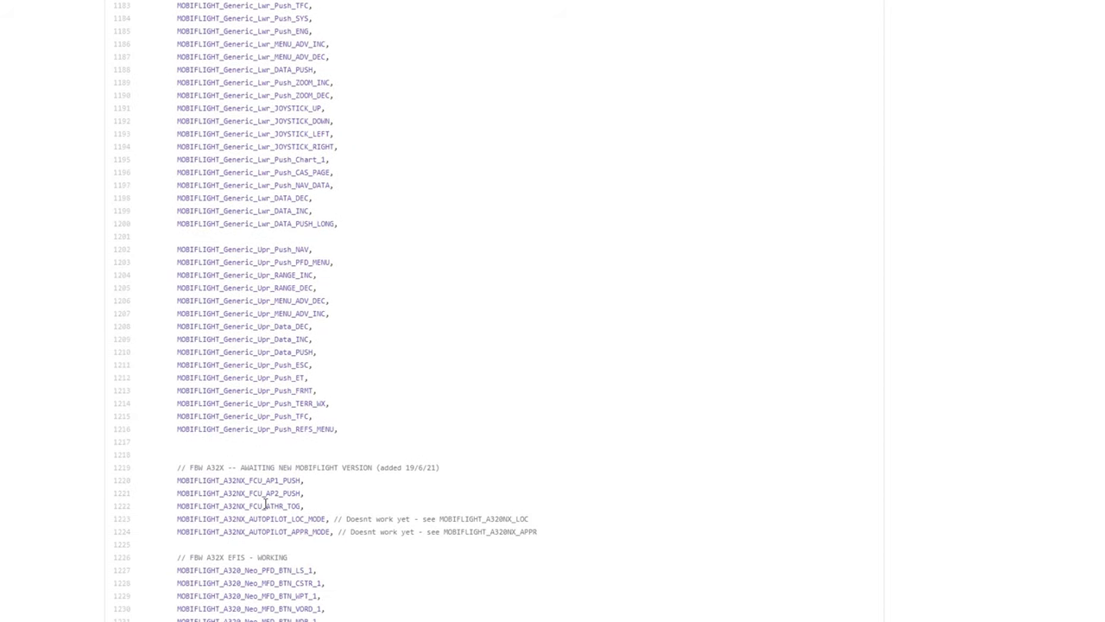
scroll("down", 3)
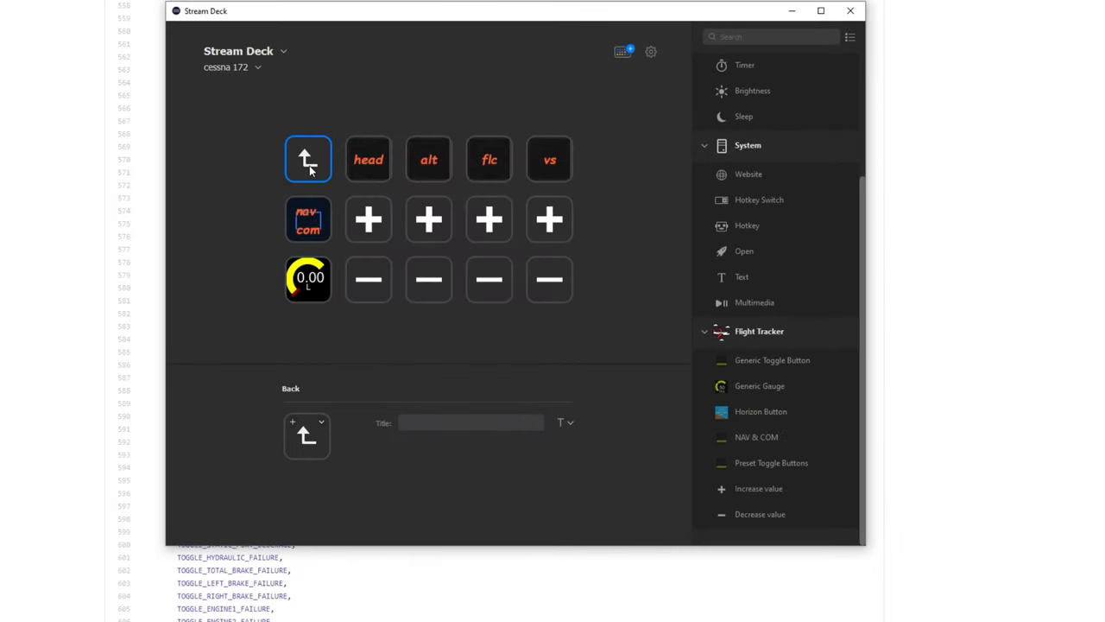
Step: Enter the cessna 172 aircraft folder with its radio, Baro, Brake and Flaps keys
left_click(308, 158)
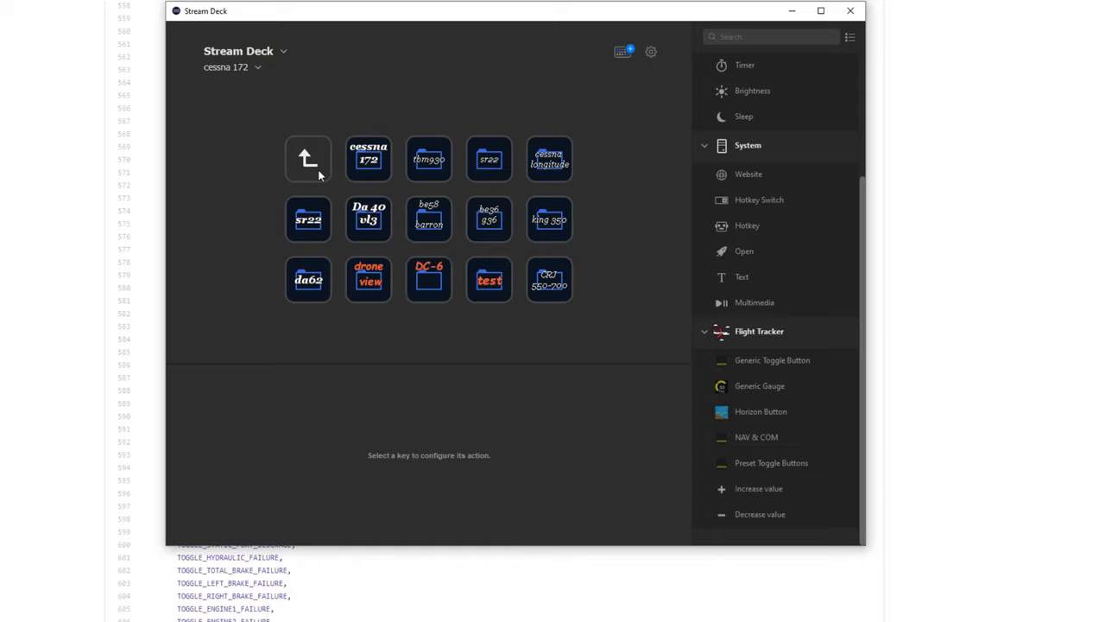
mouse_move(375, 176)
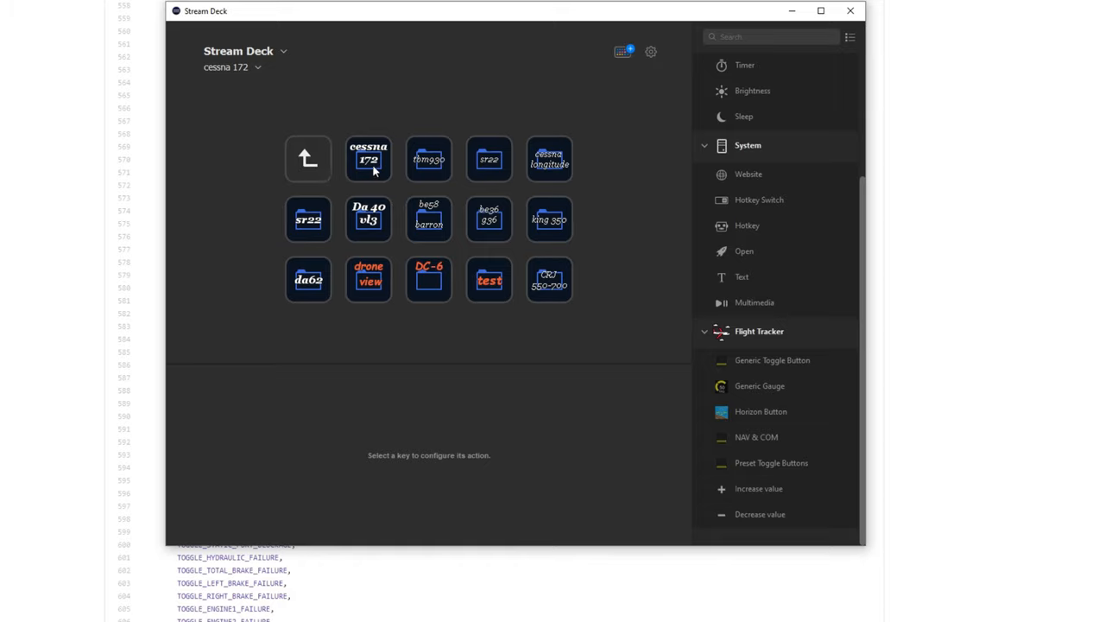
left_click(368, 159)
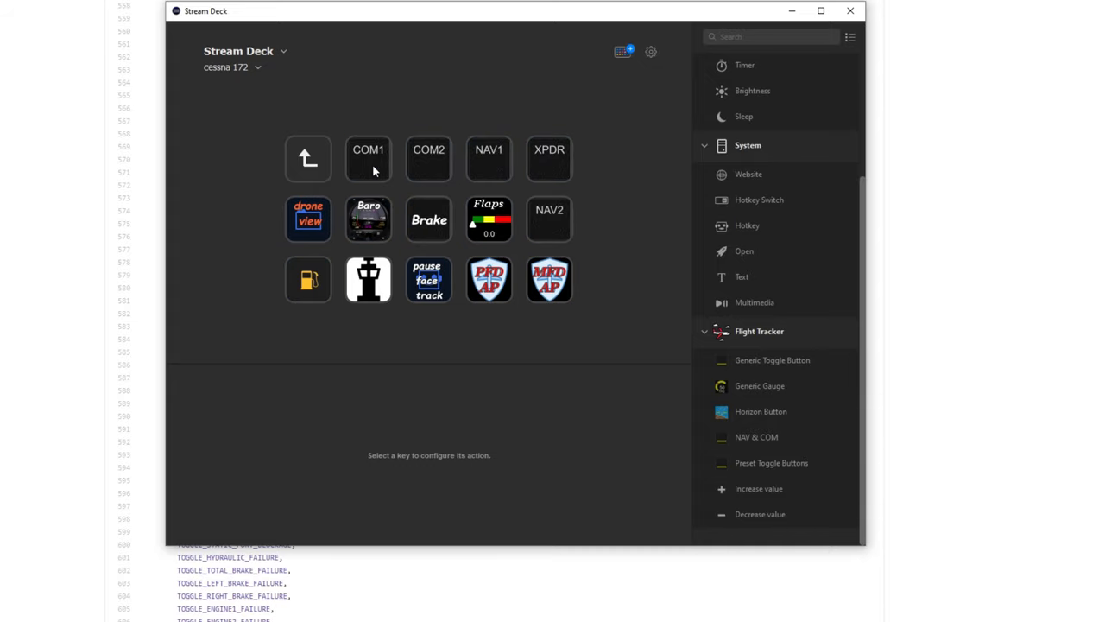
mouse_move(548, 176)
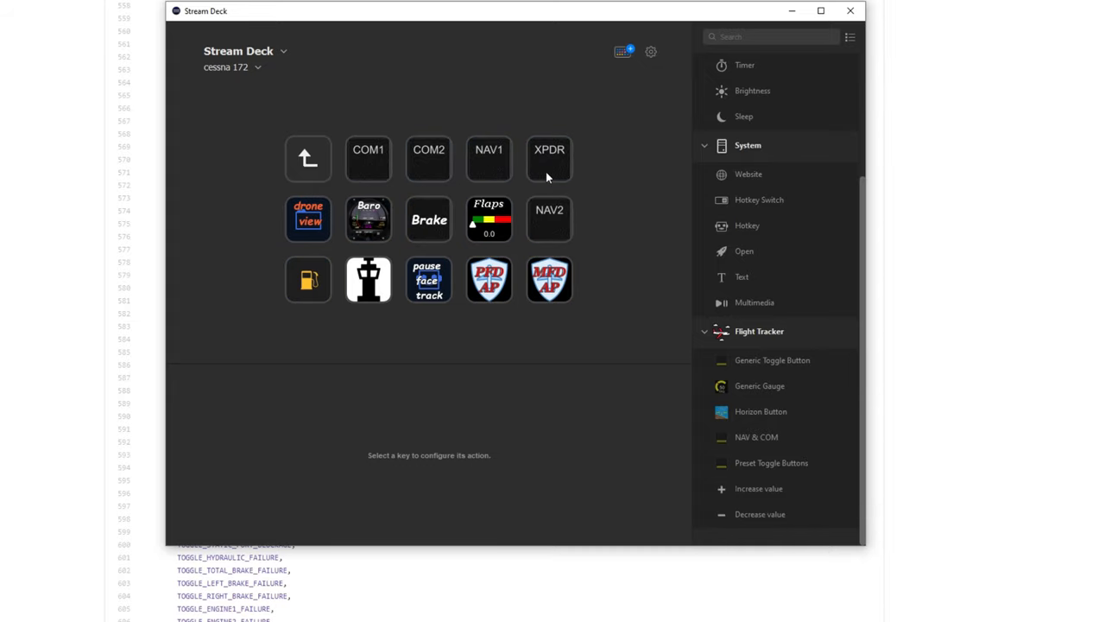
mouse_move(366, 221)
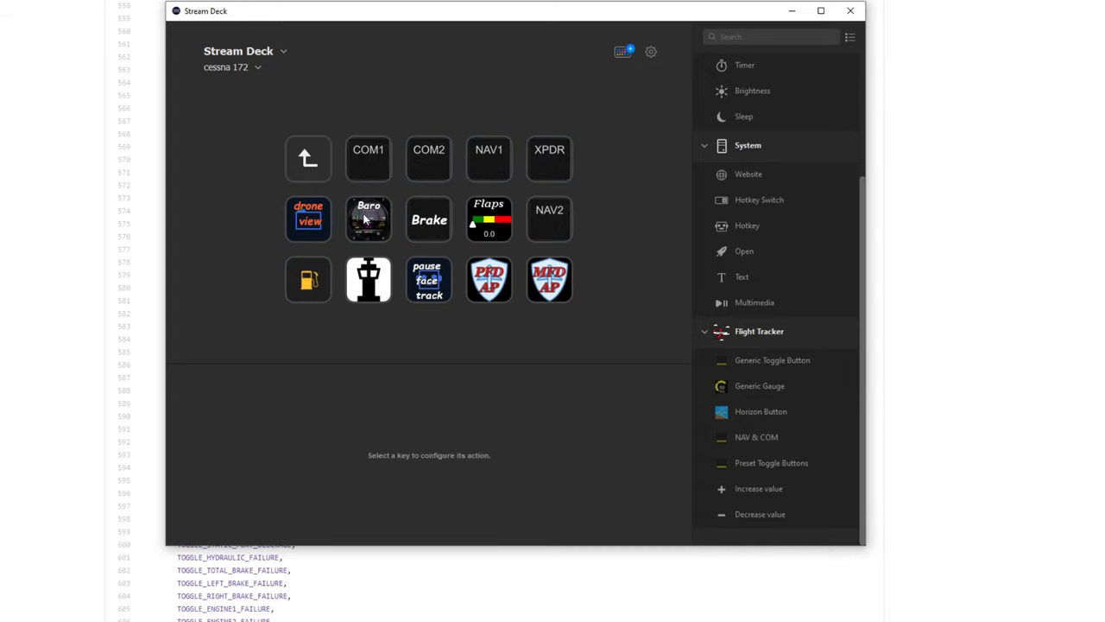
mouse_move(369, 231)
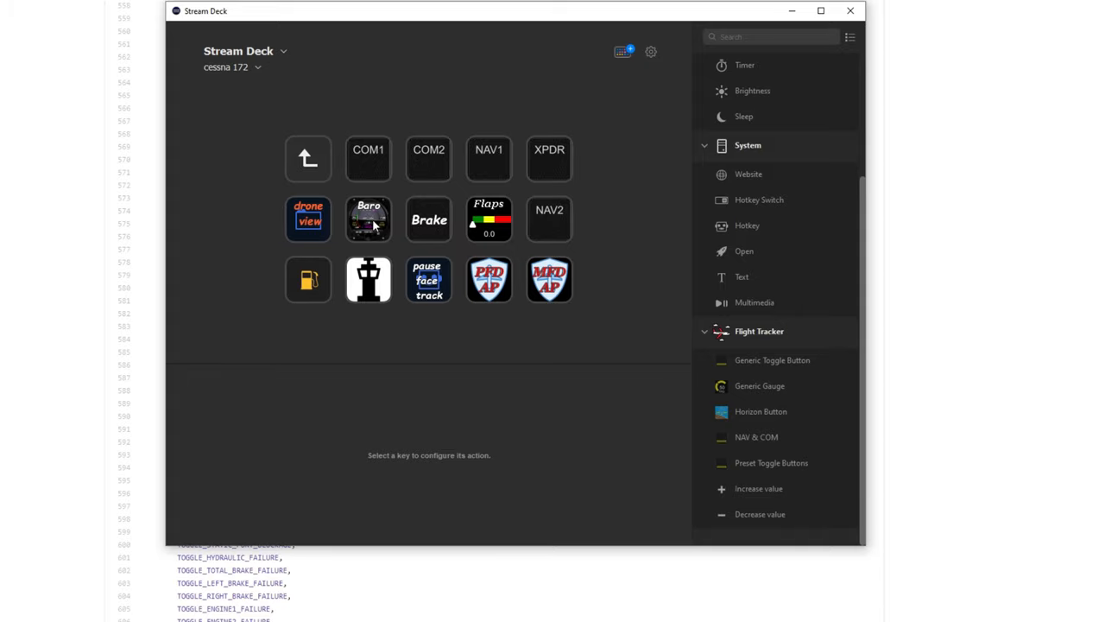
mouse_move(384, 211)
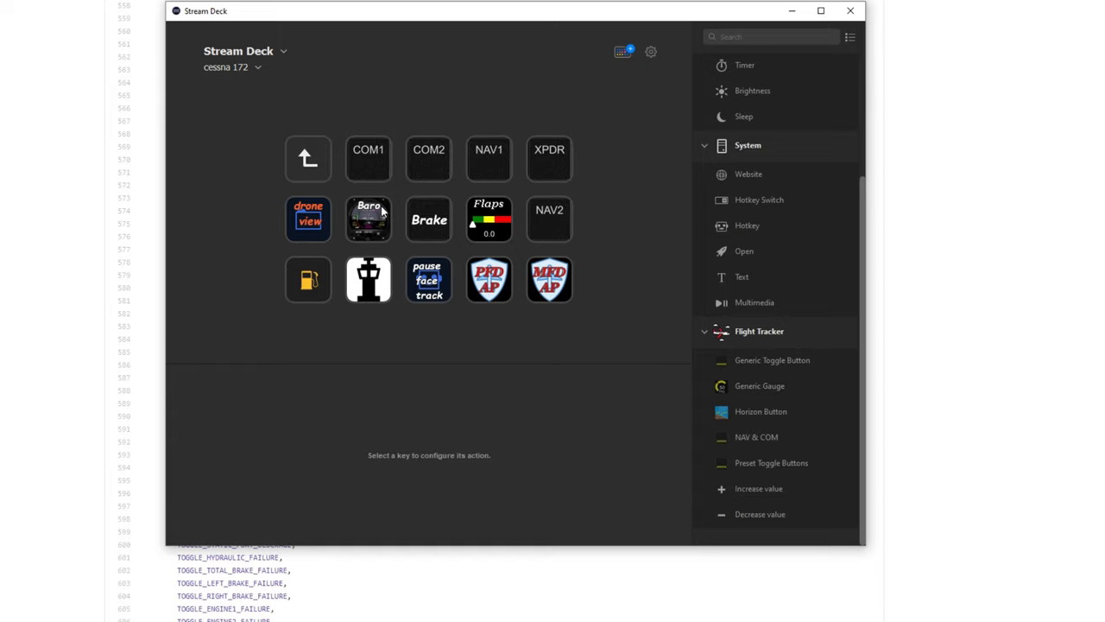
left_click(368, 217)
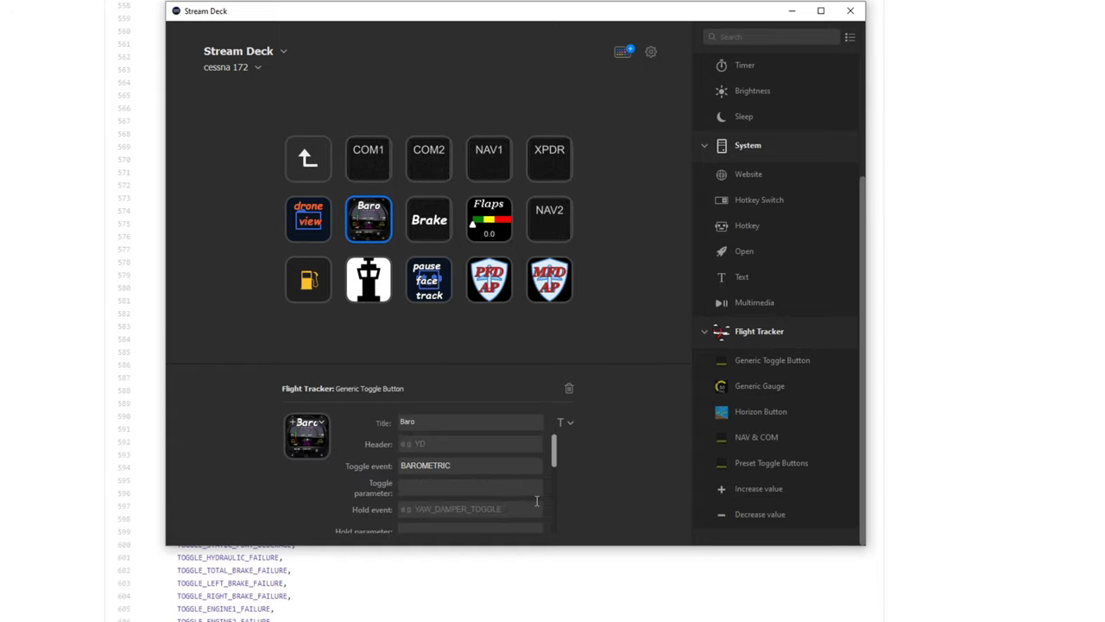
scroll("down", 3)
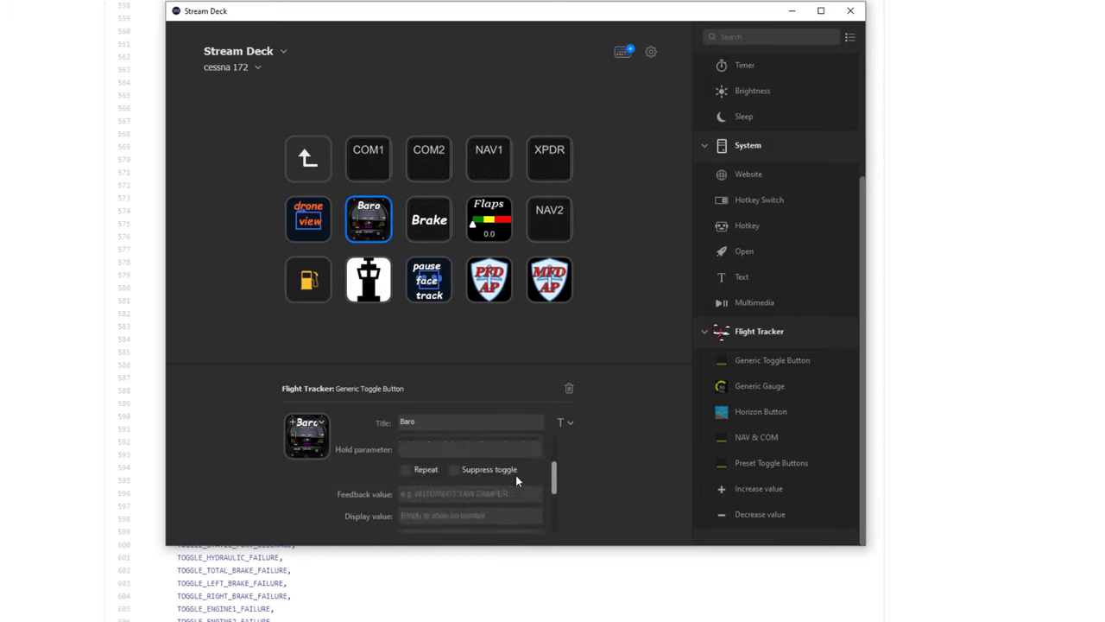
left_click(368, 218)
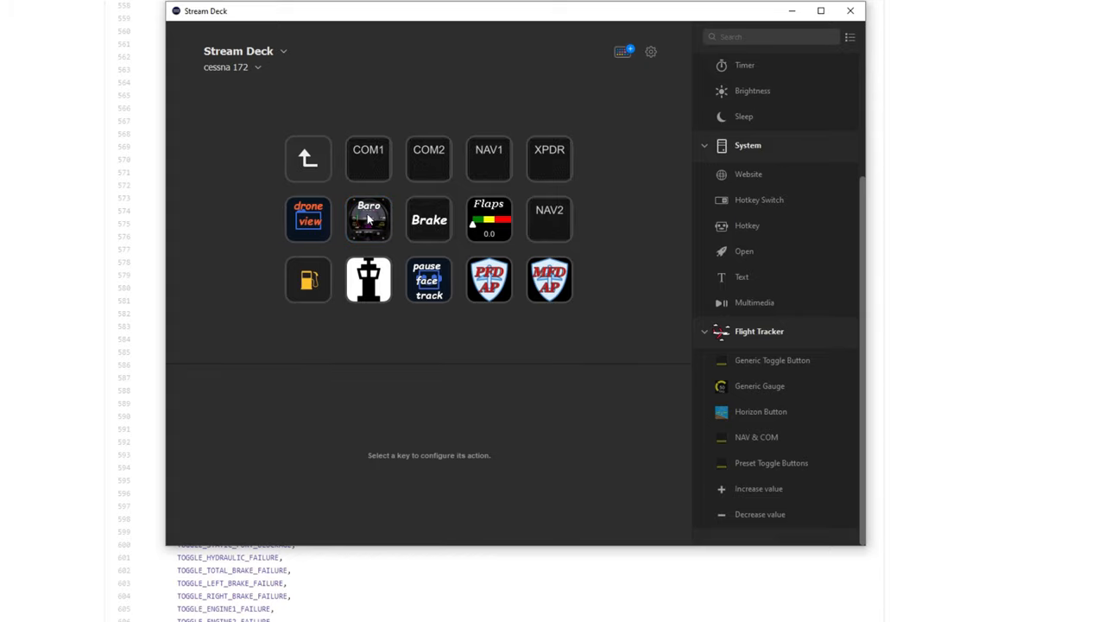
left_click(368, 218)
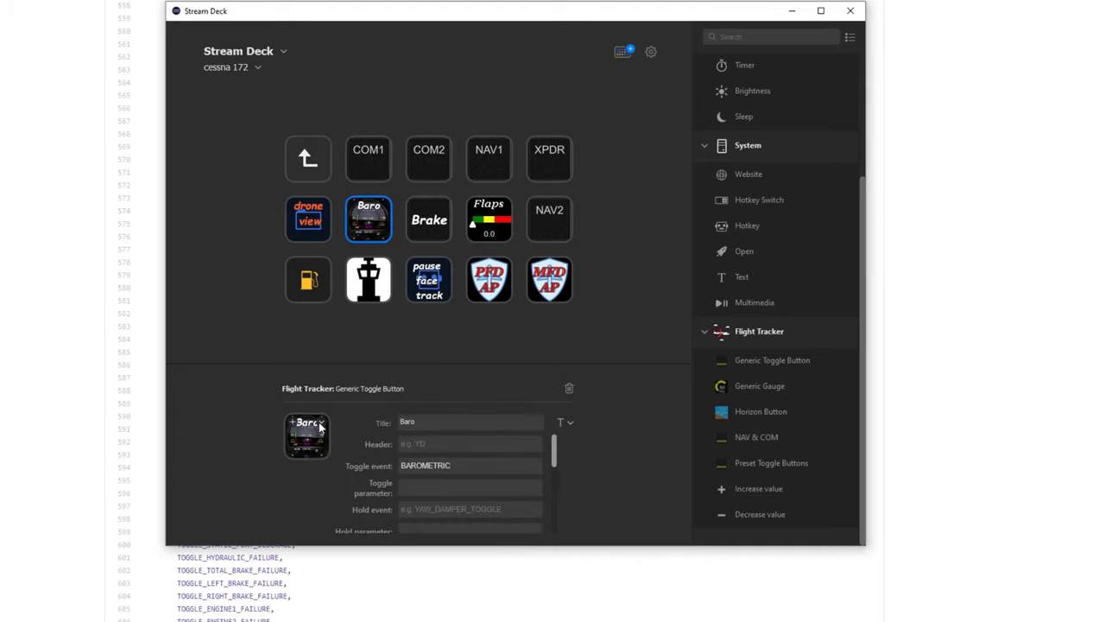
right_click(307, 439)
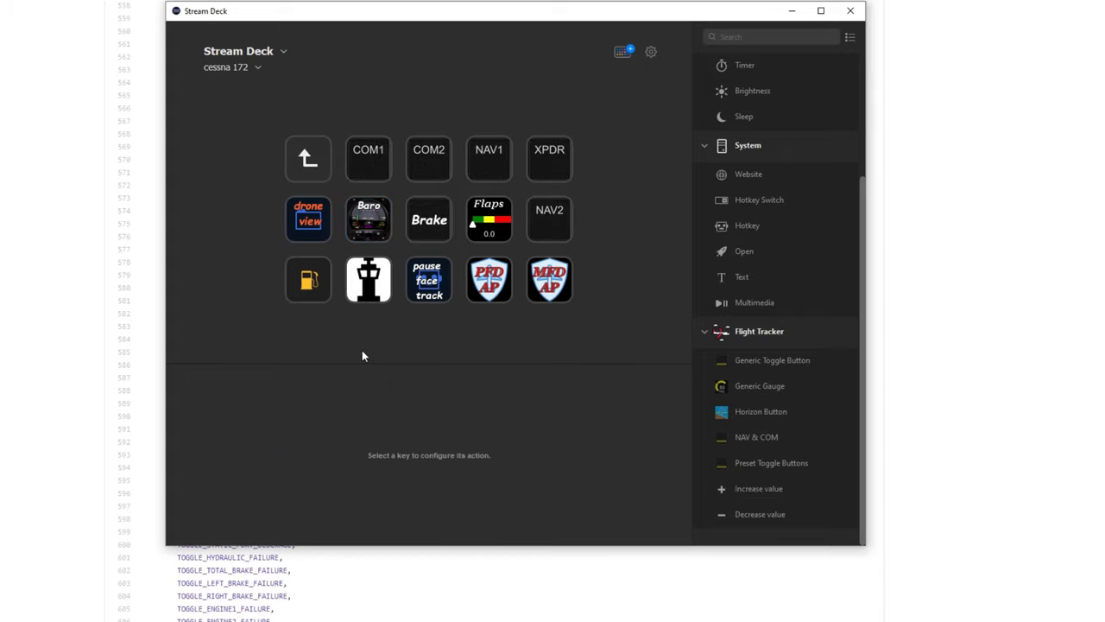
mouse_move(396, 235)
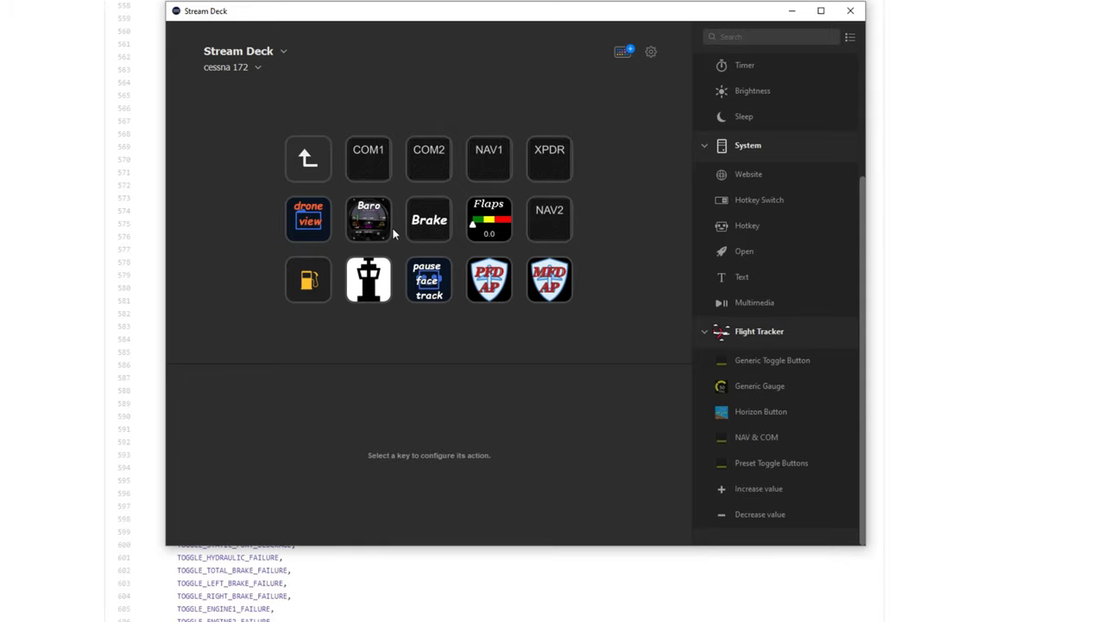
mouse_move(373, 251)
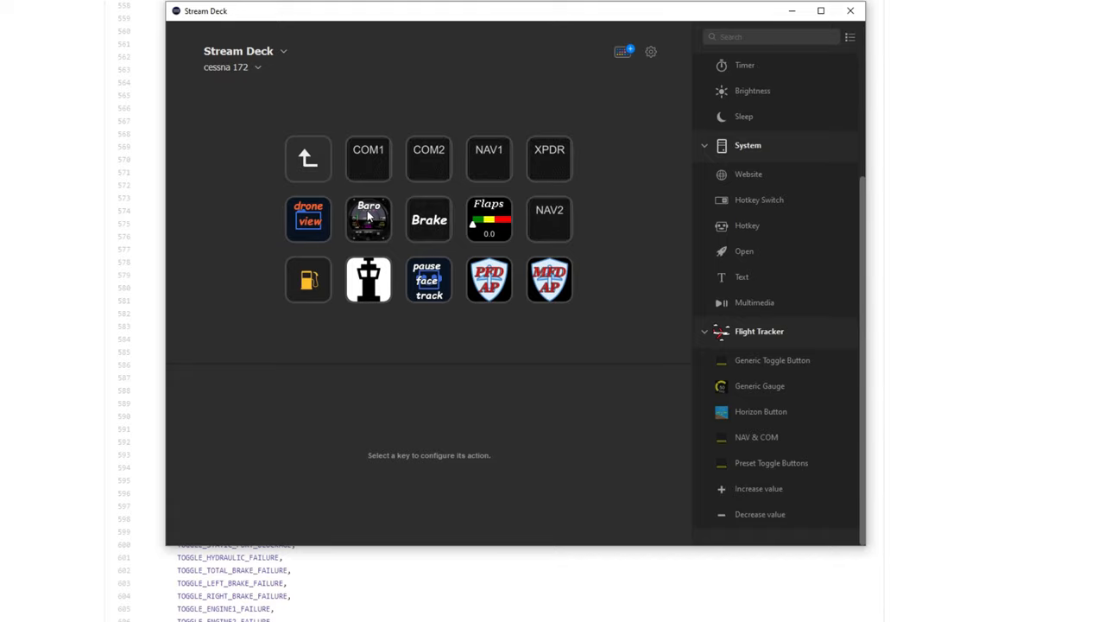
mouse_move(594, 293)
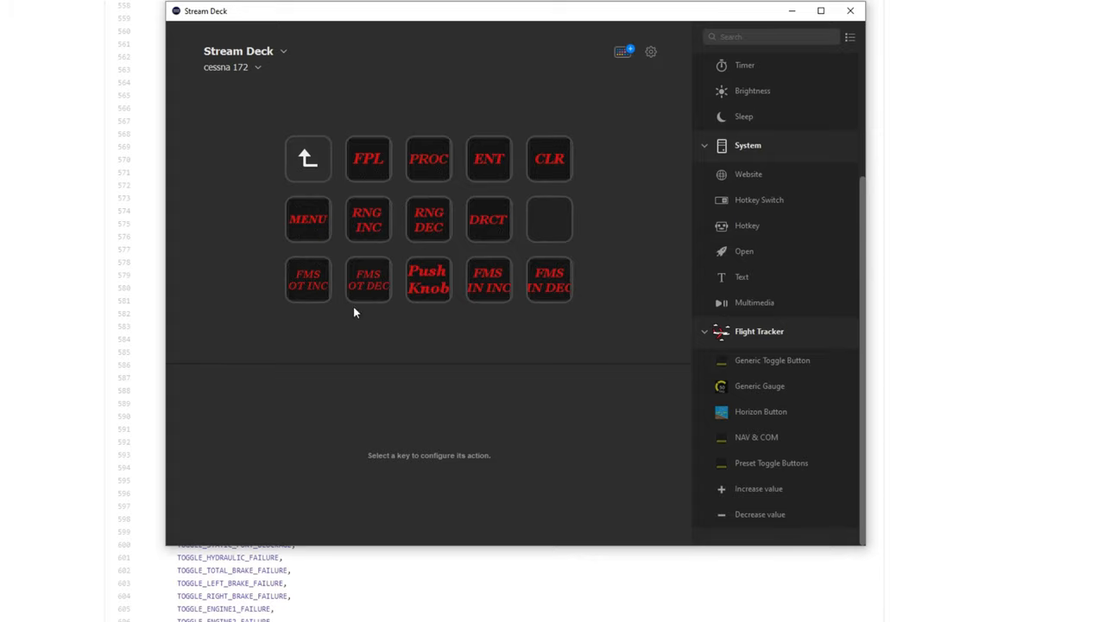
Step: Browse the cessna 172 ATC and fuel subfolders, then the drone view folder
left_click(308, 159)
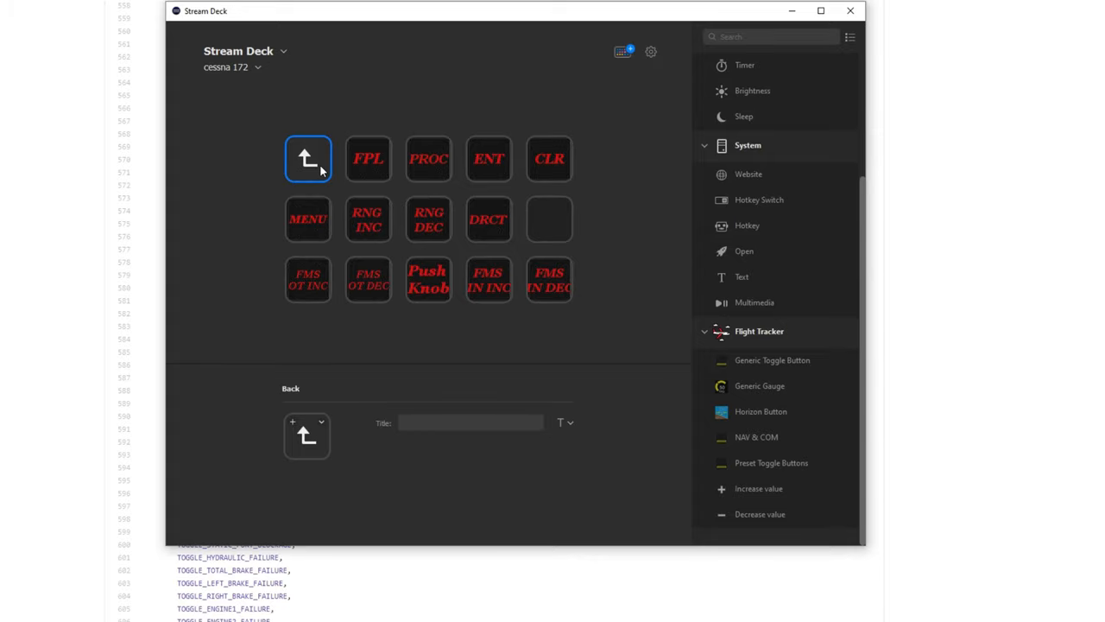
left_click(308, 159)
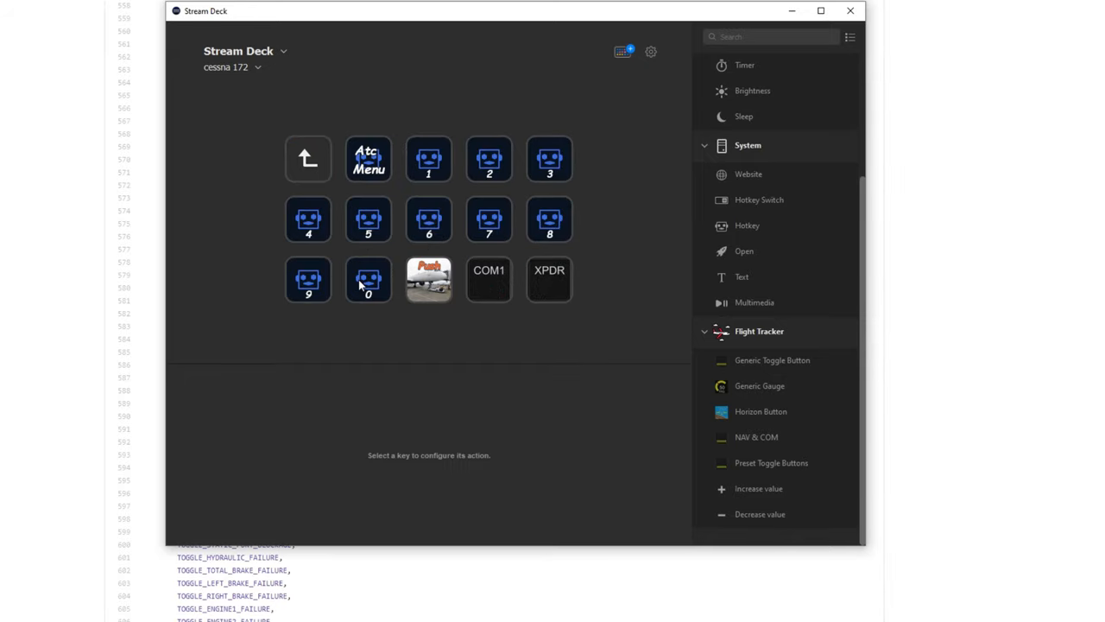
mouse_move(419, 164)
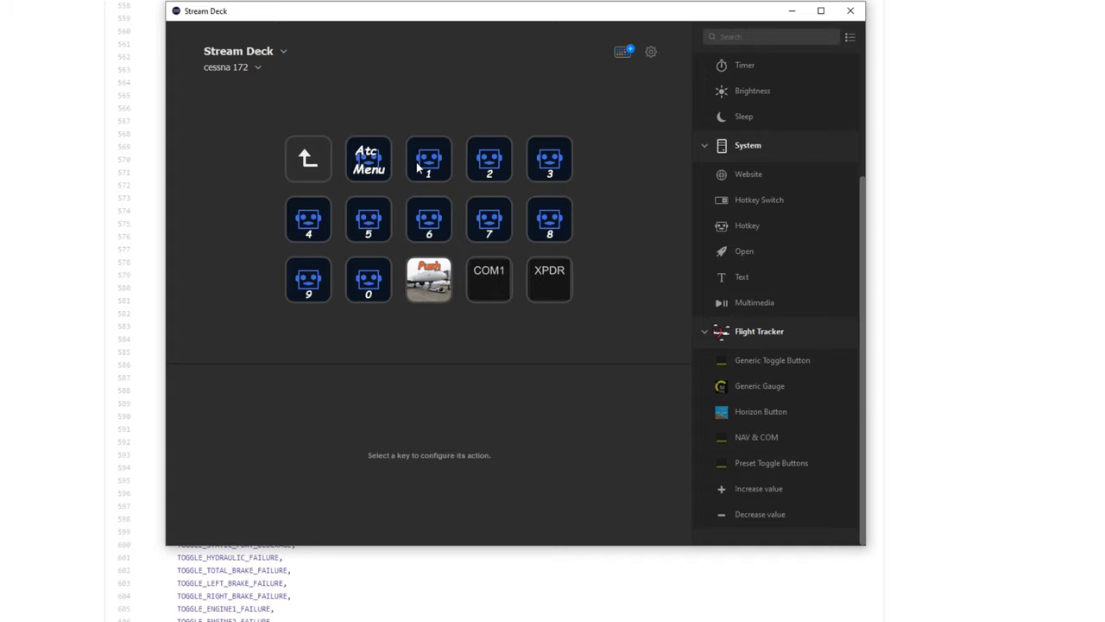
mouse_move(421, 301)
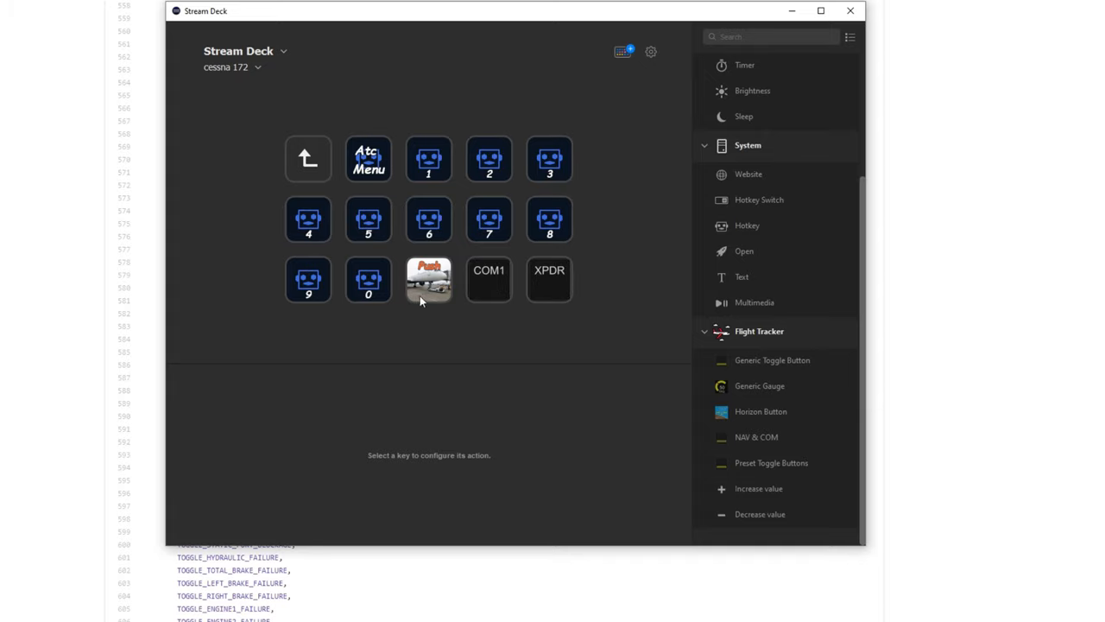
mouse_move(273, 155)
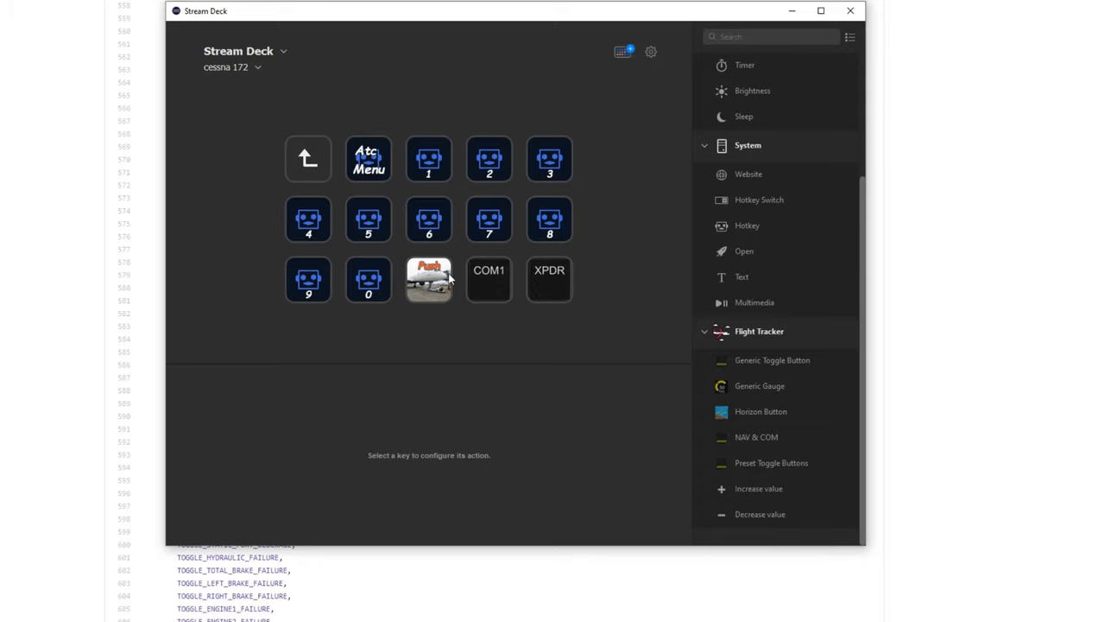
left_click(308, 159)
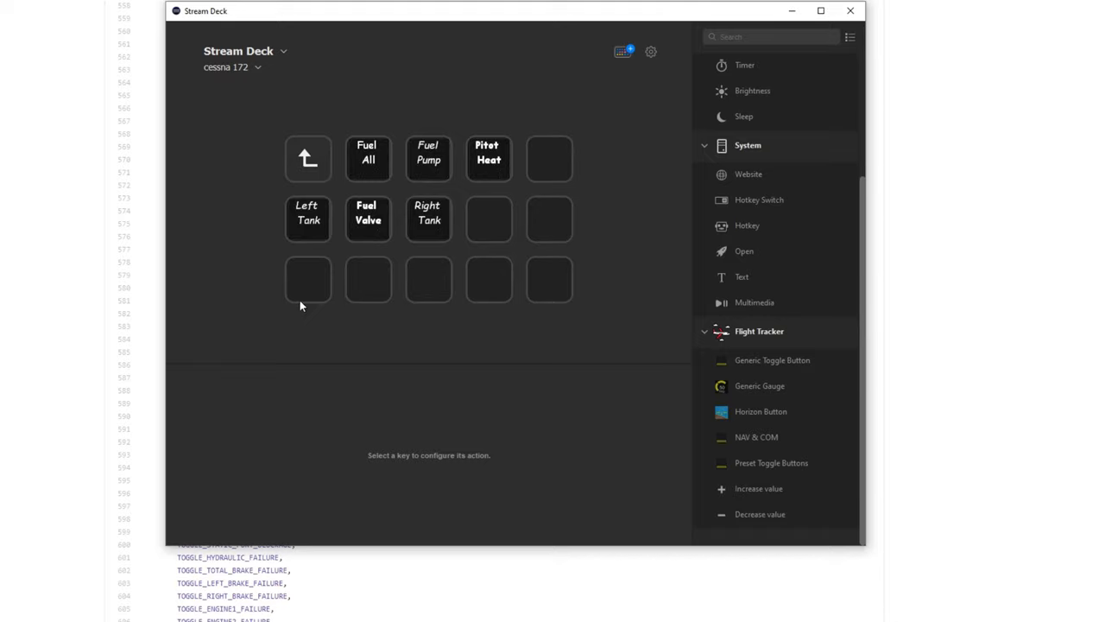
mouse_move(491, 166)
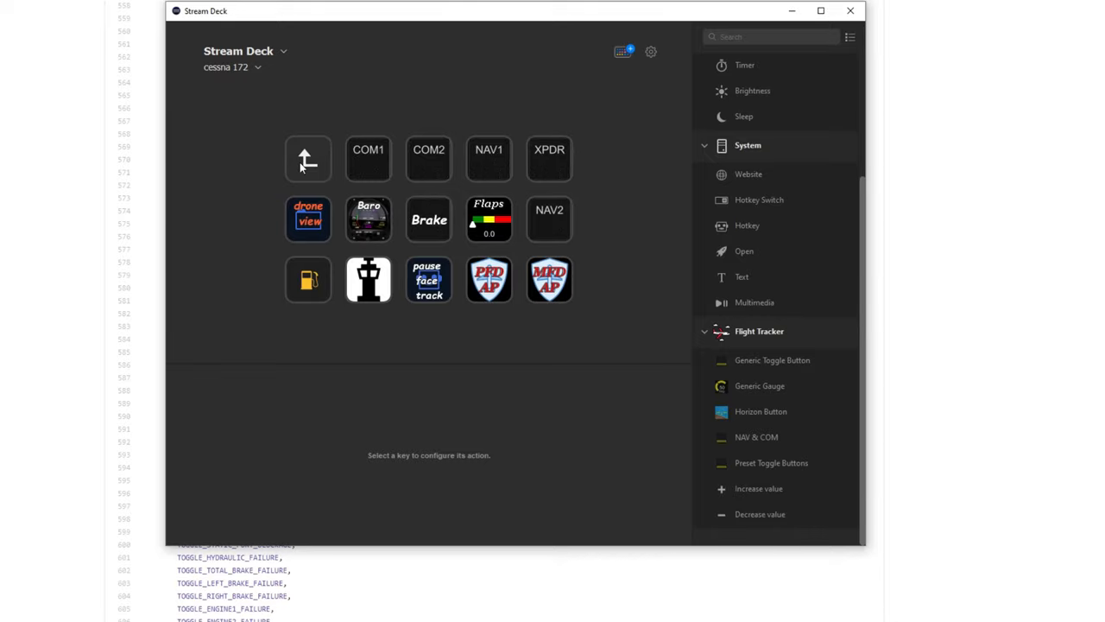
left_click(307, 218)
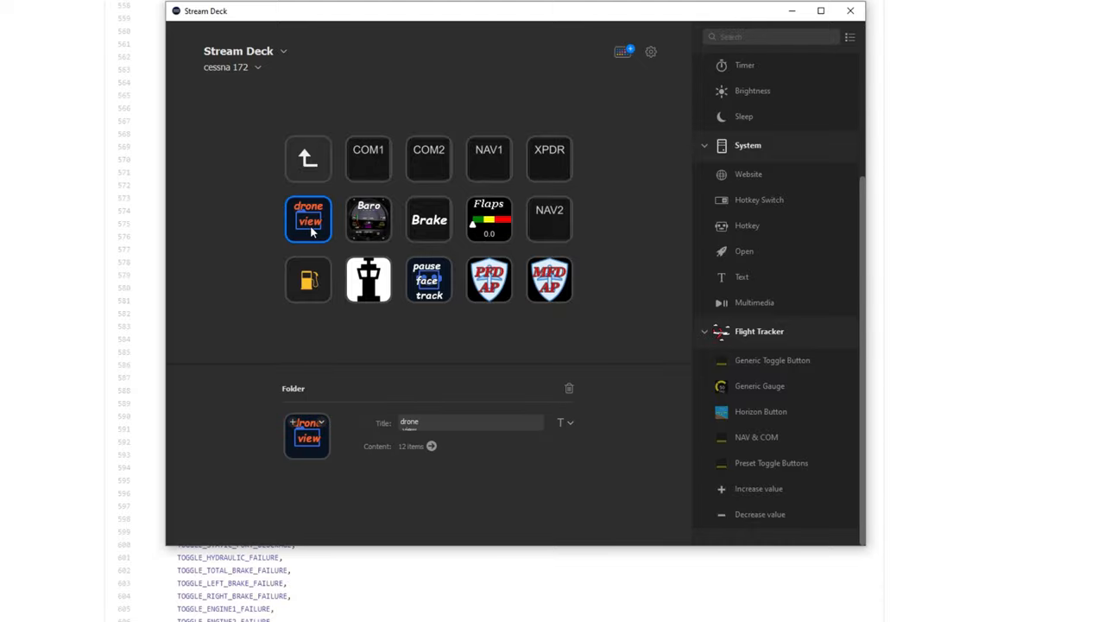
double_click(307, 218)
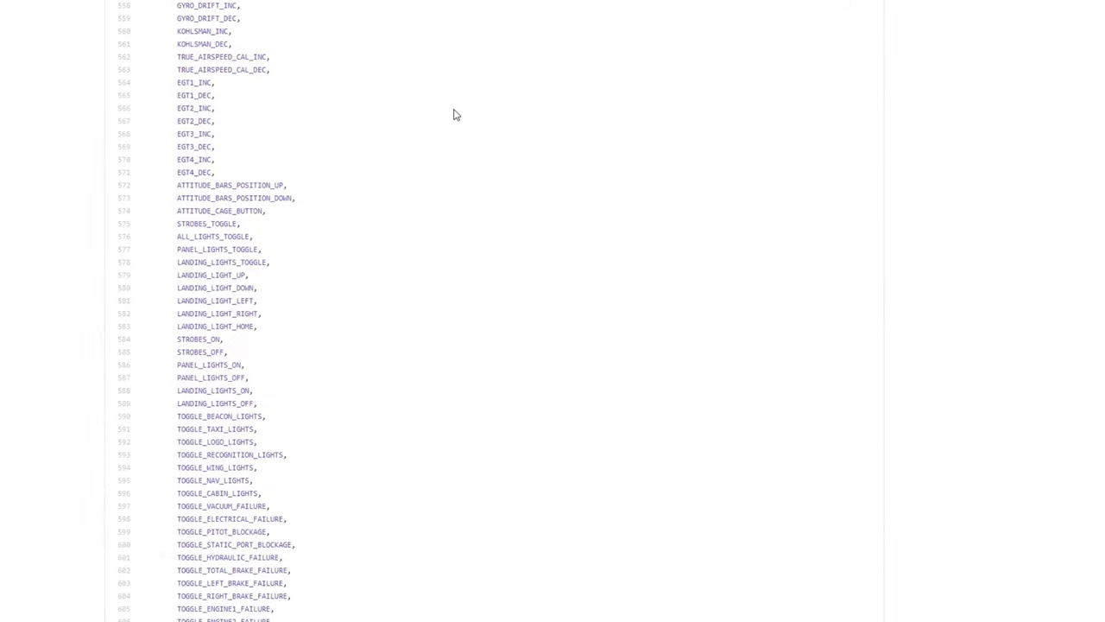
Step: Open TOGGLE_VALUE.cs from the Feedback value row of the parameter table
scroll("up", 3)
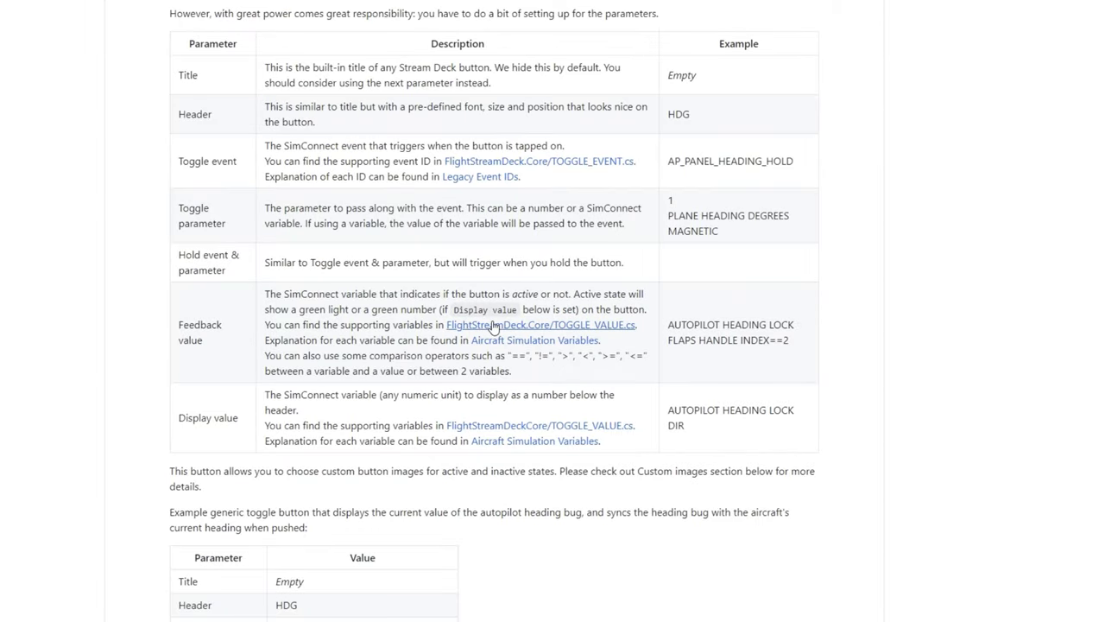
left_click(563, 325)
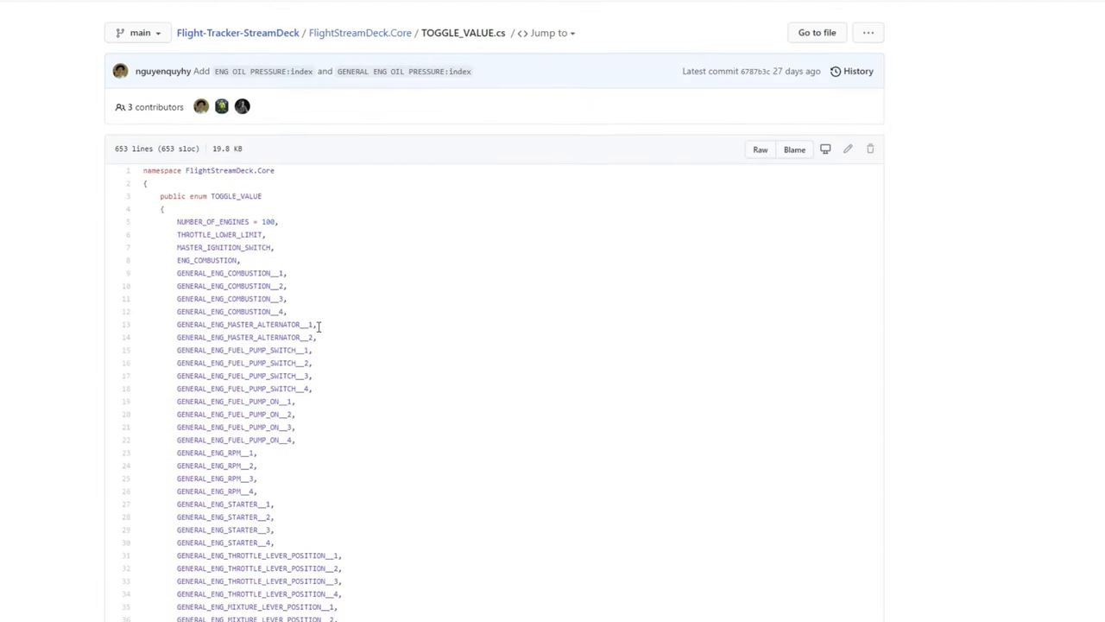